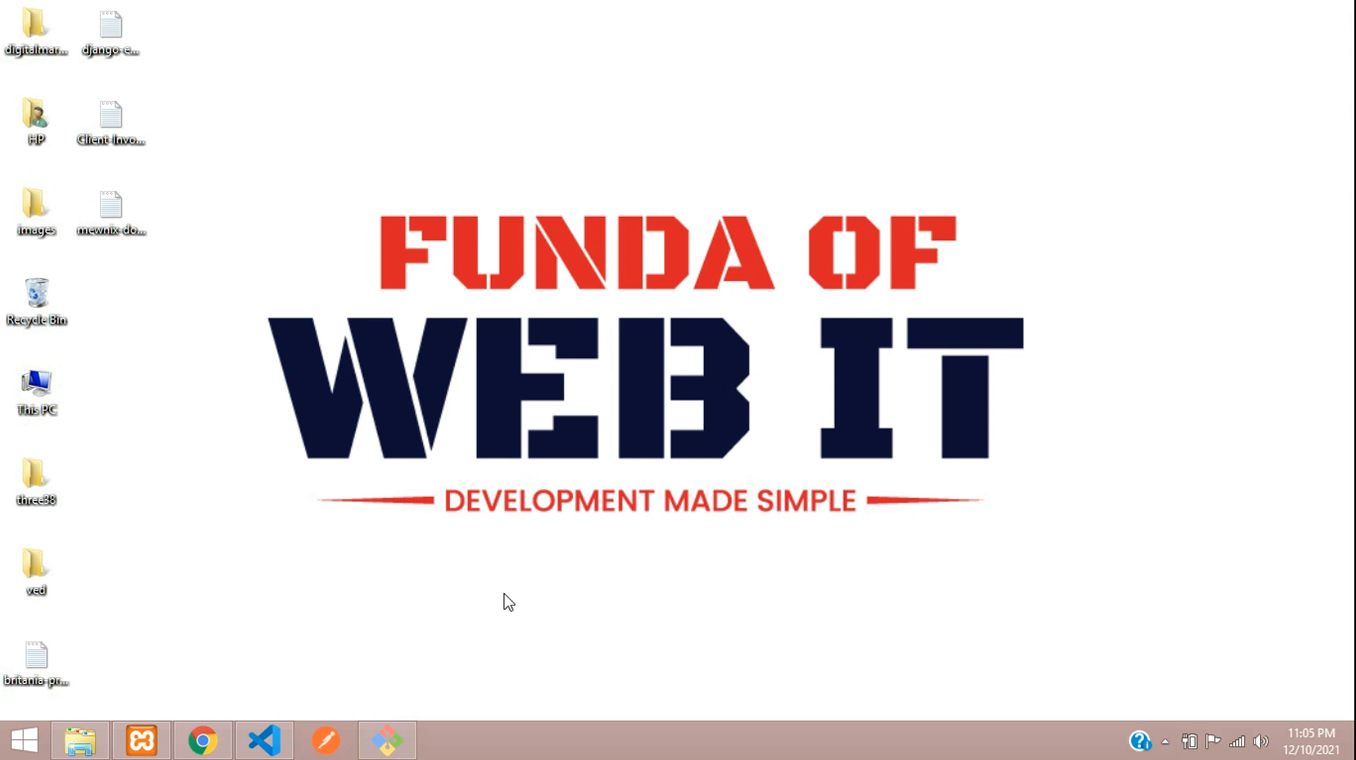
mouse_move(201, 740)
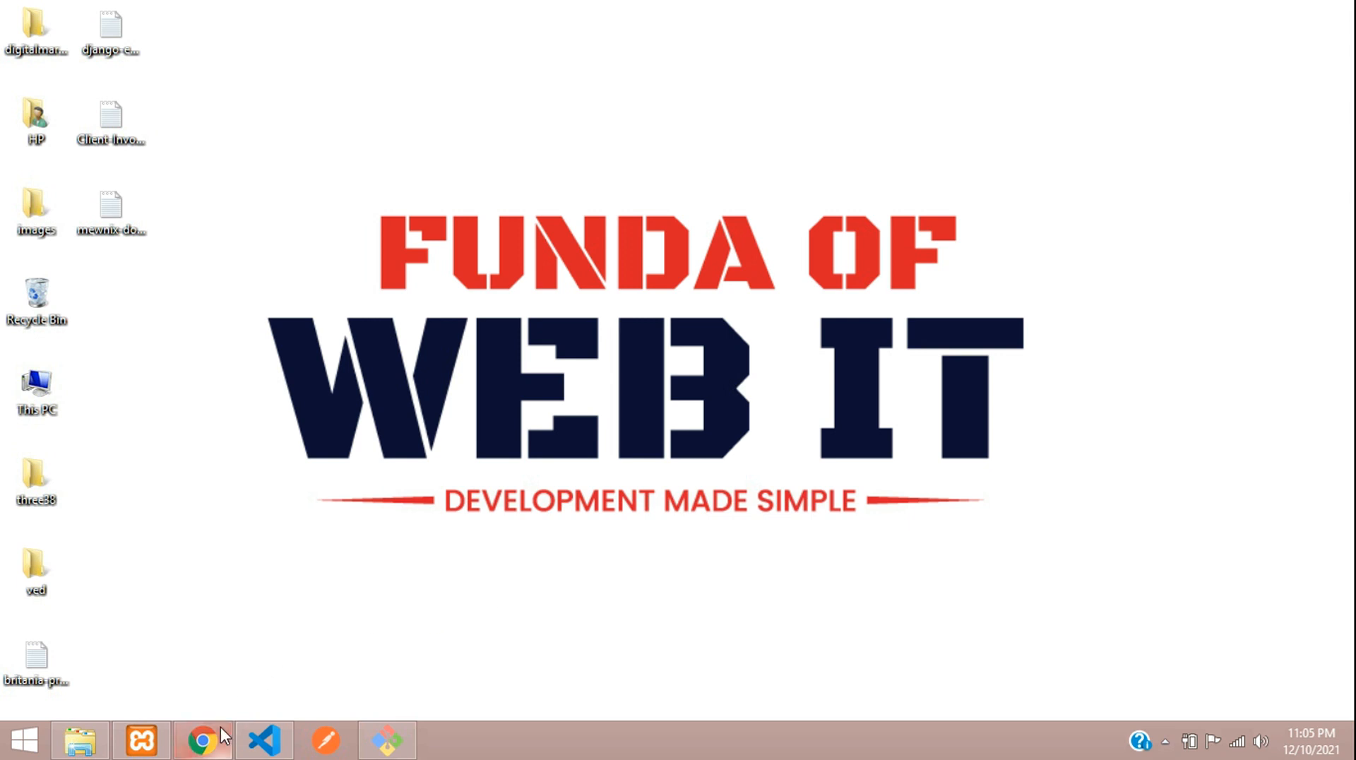
- Preview the React home page at localhost:3000 in Chrome, then switch to the reacthook-website project
left_click(201, 740)
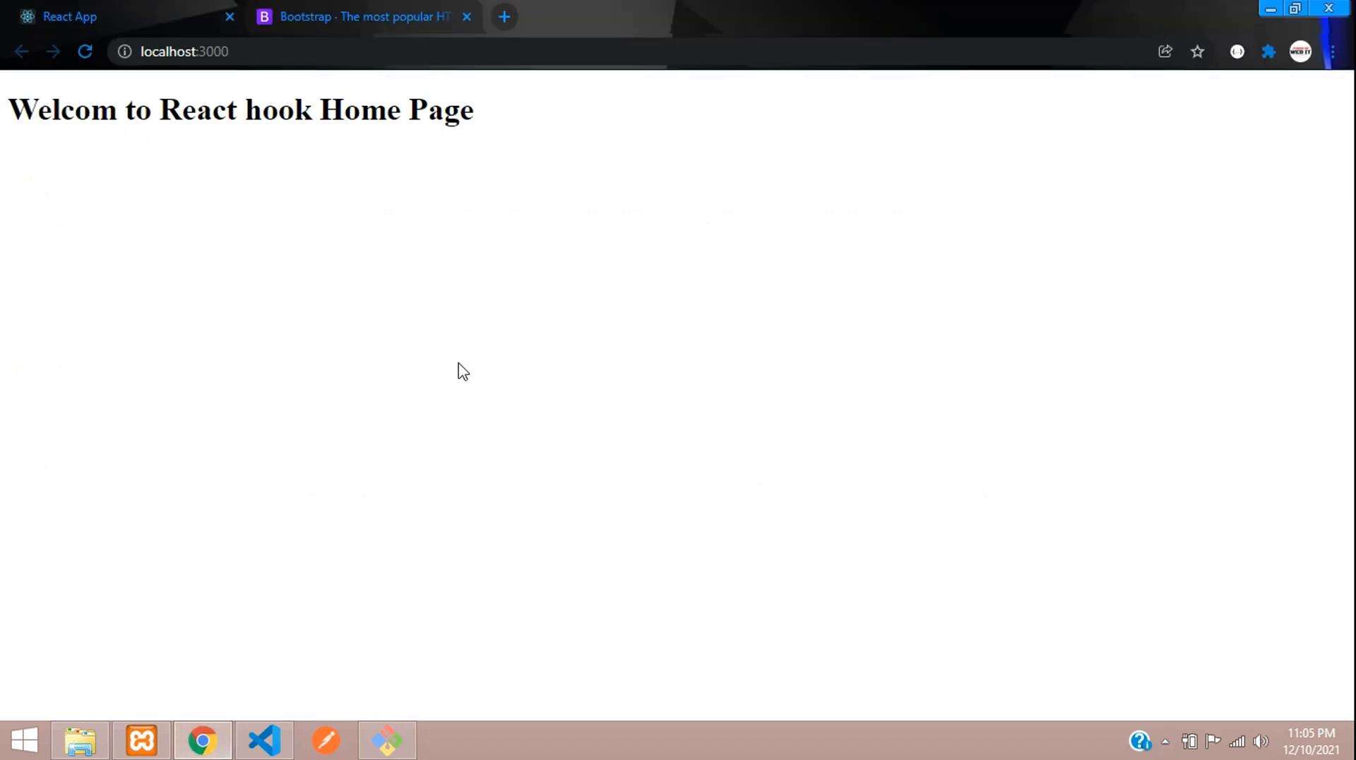
mouse_move(408, 437)
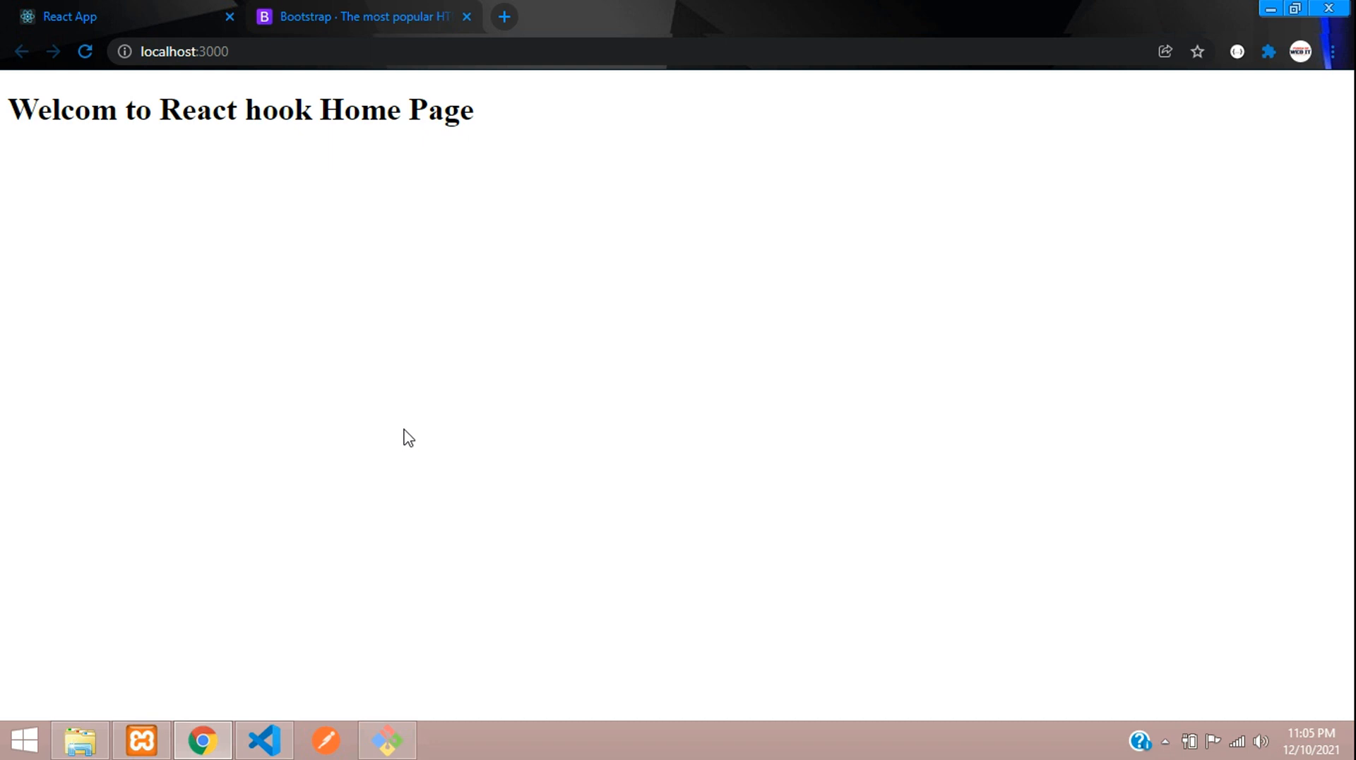
mouse_move(264, 739)
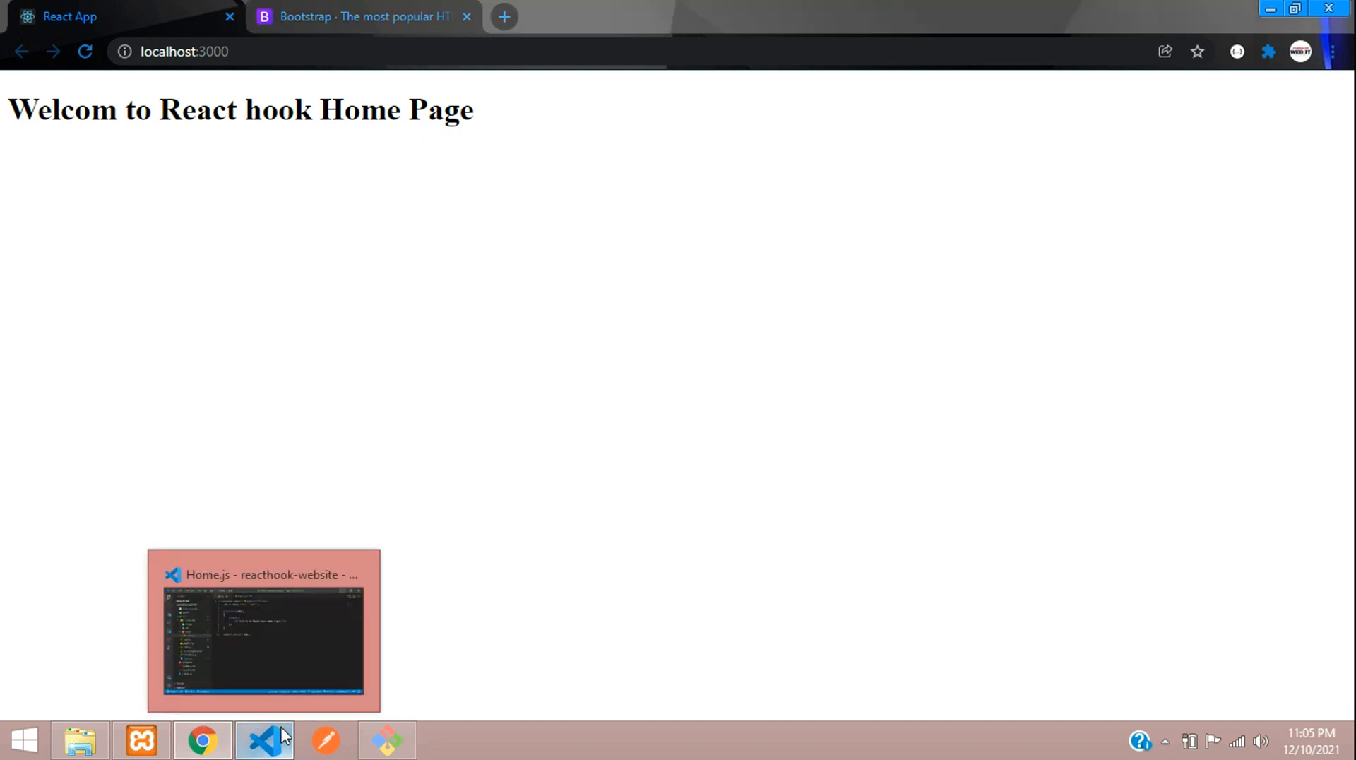
left_click(263, 741)
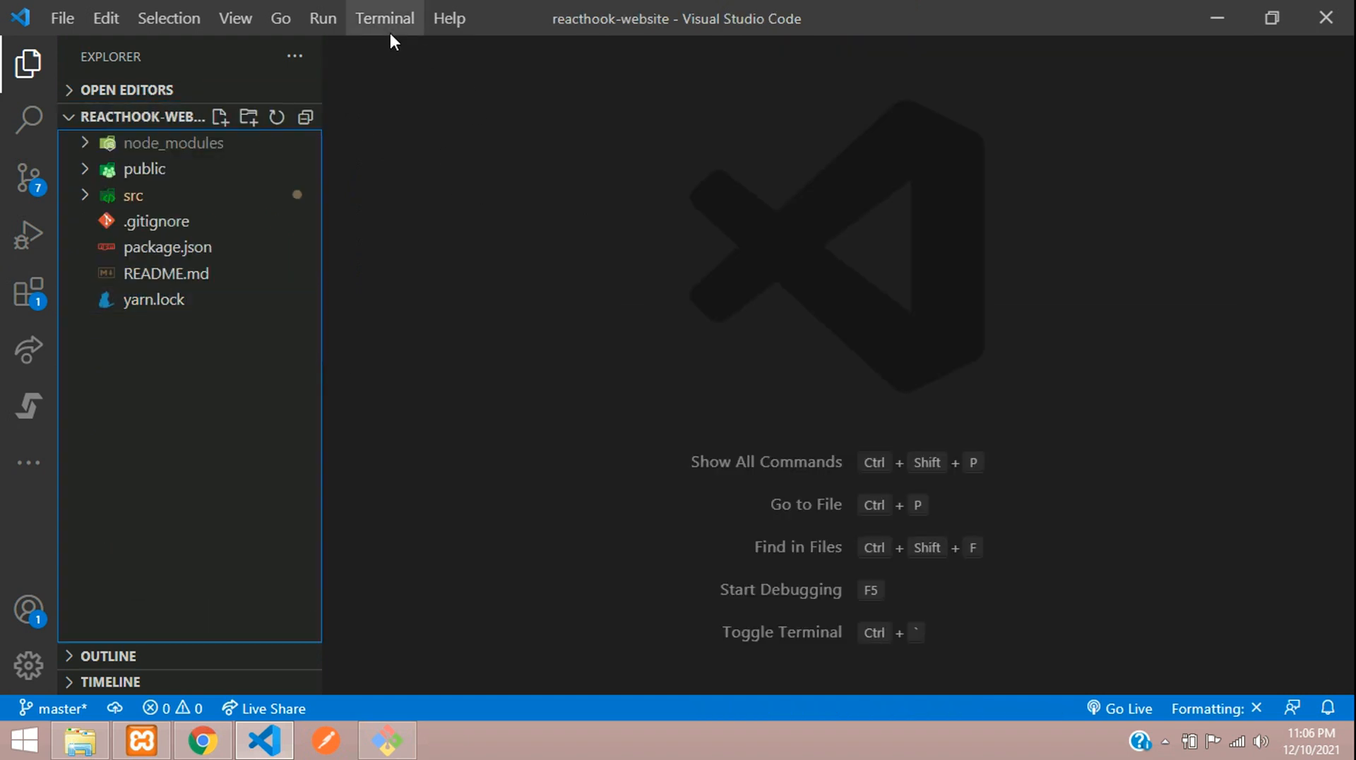
- Open a new terminal and select Bootstrap's npm install command on getbootstrap.com
left_click(384, 17)
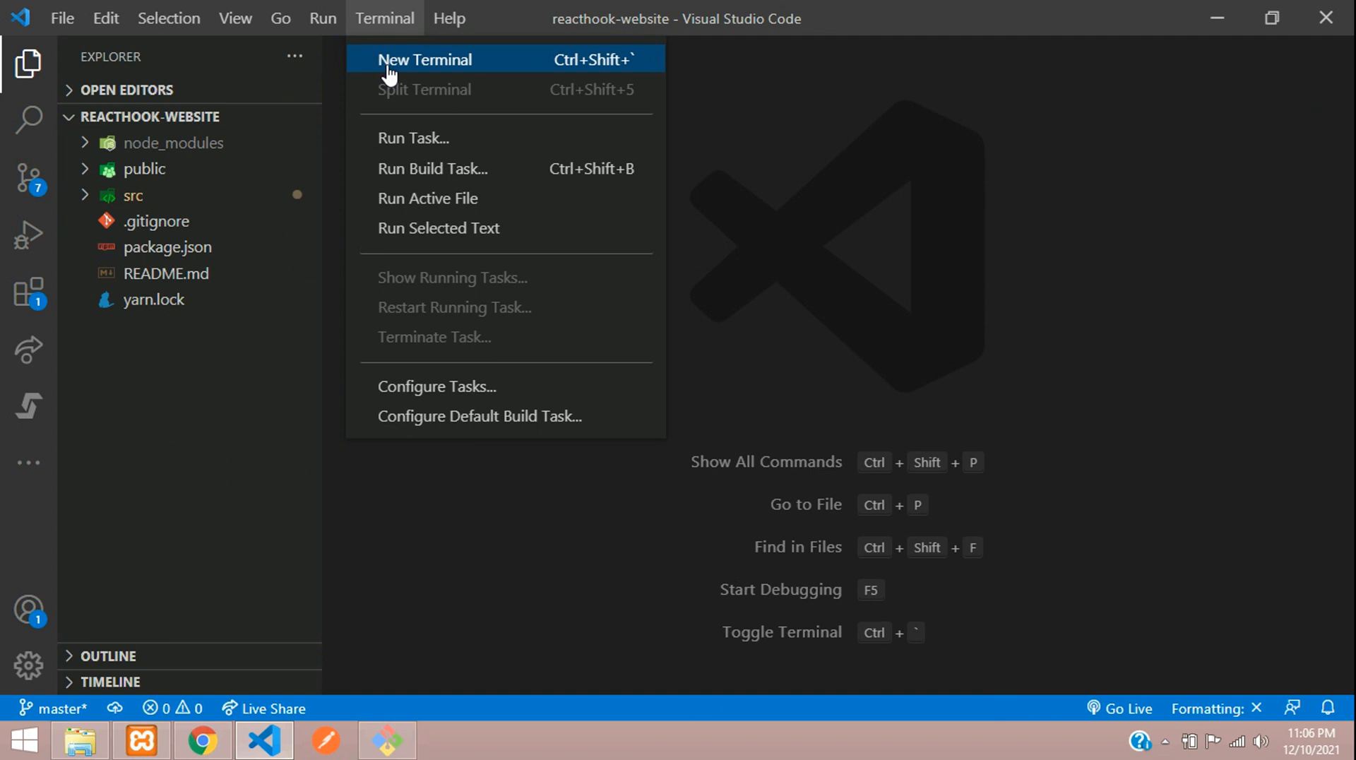
left_click(424, 59)
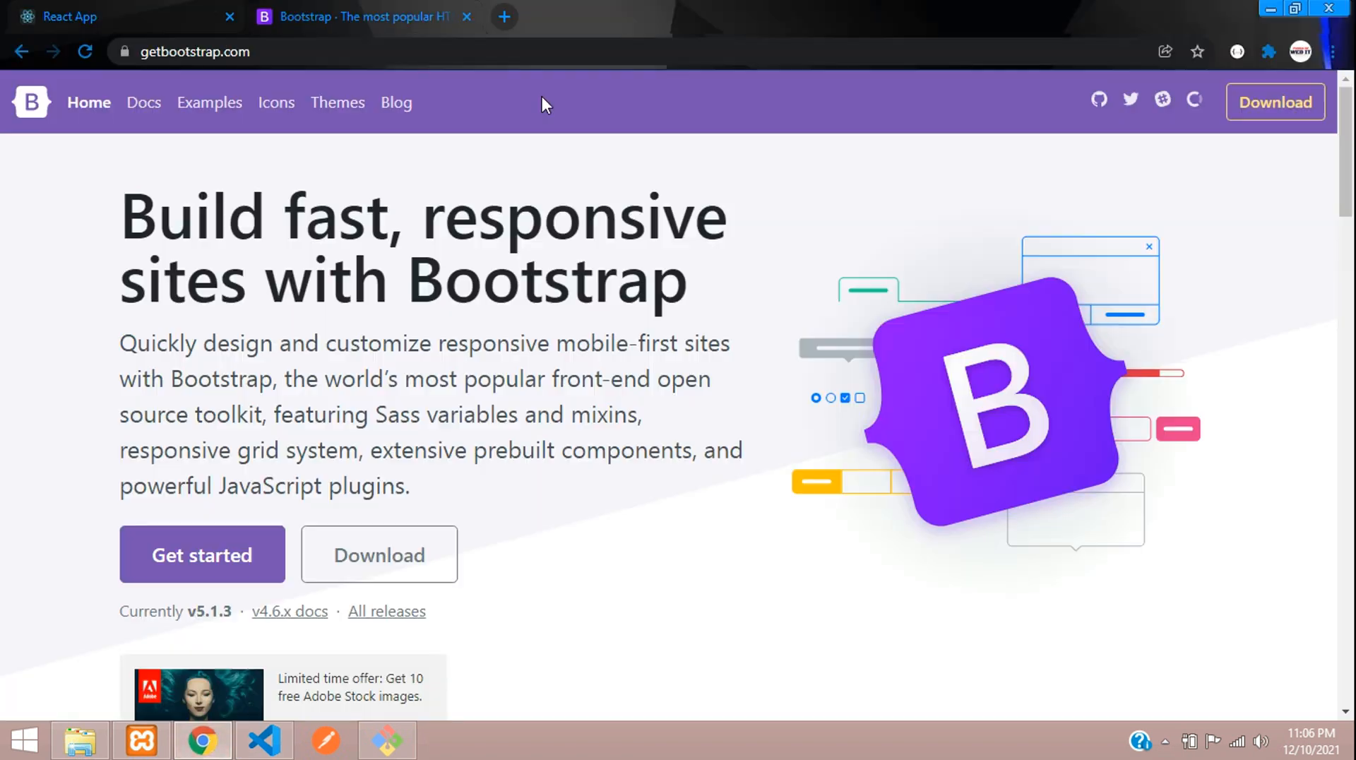
scroll("down", 3)
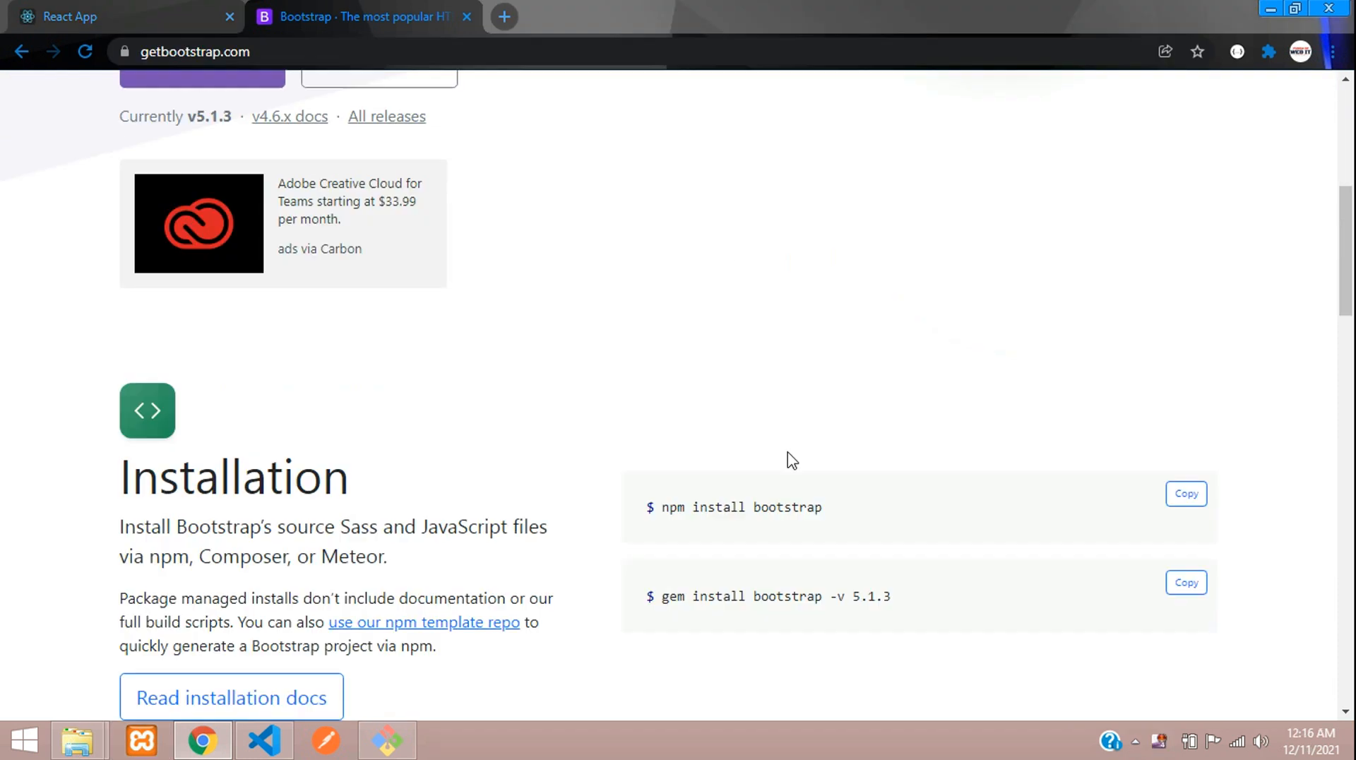
scroll("down", 3)
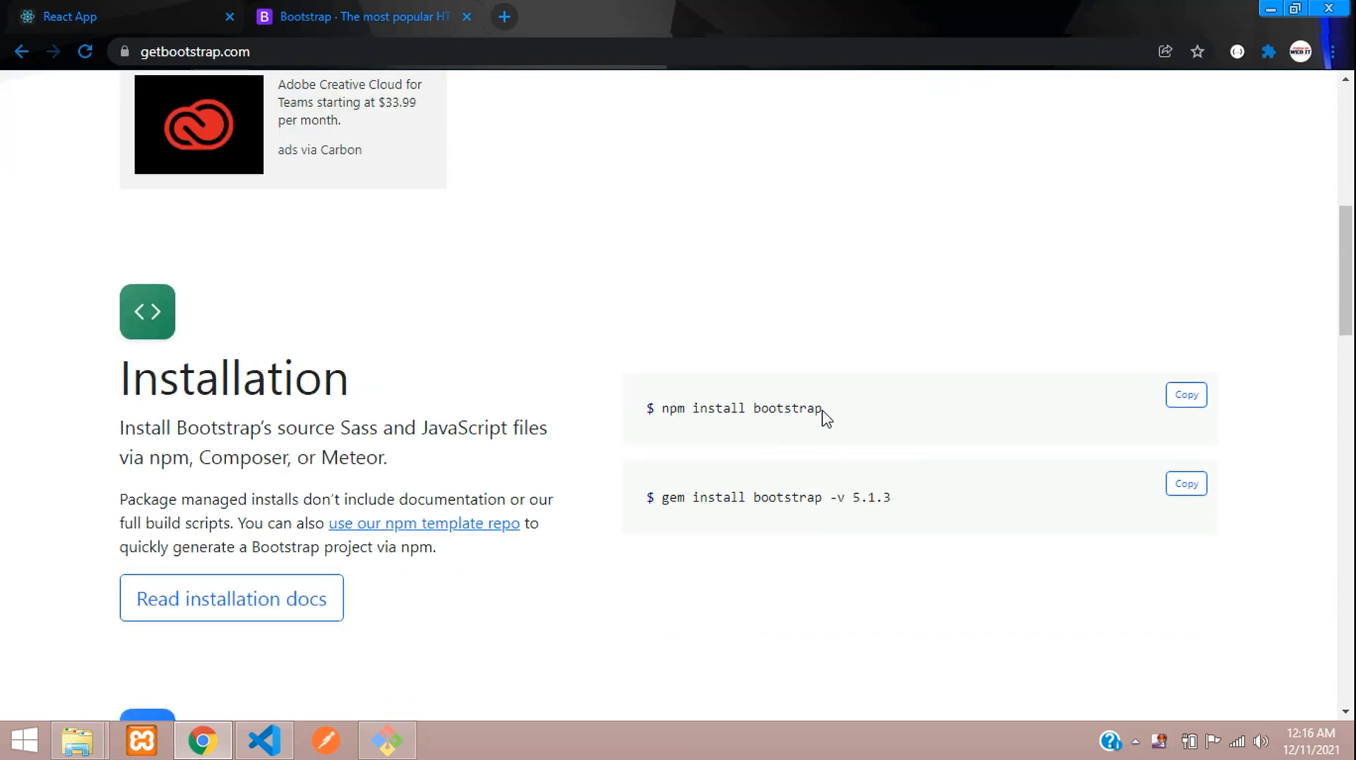
double_click(740, 408)
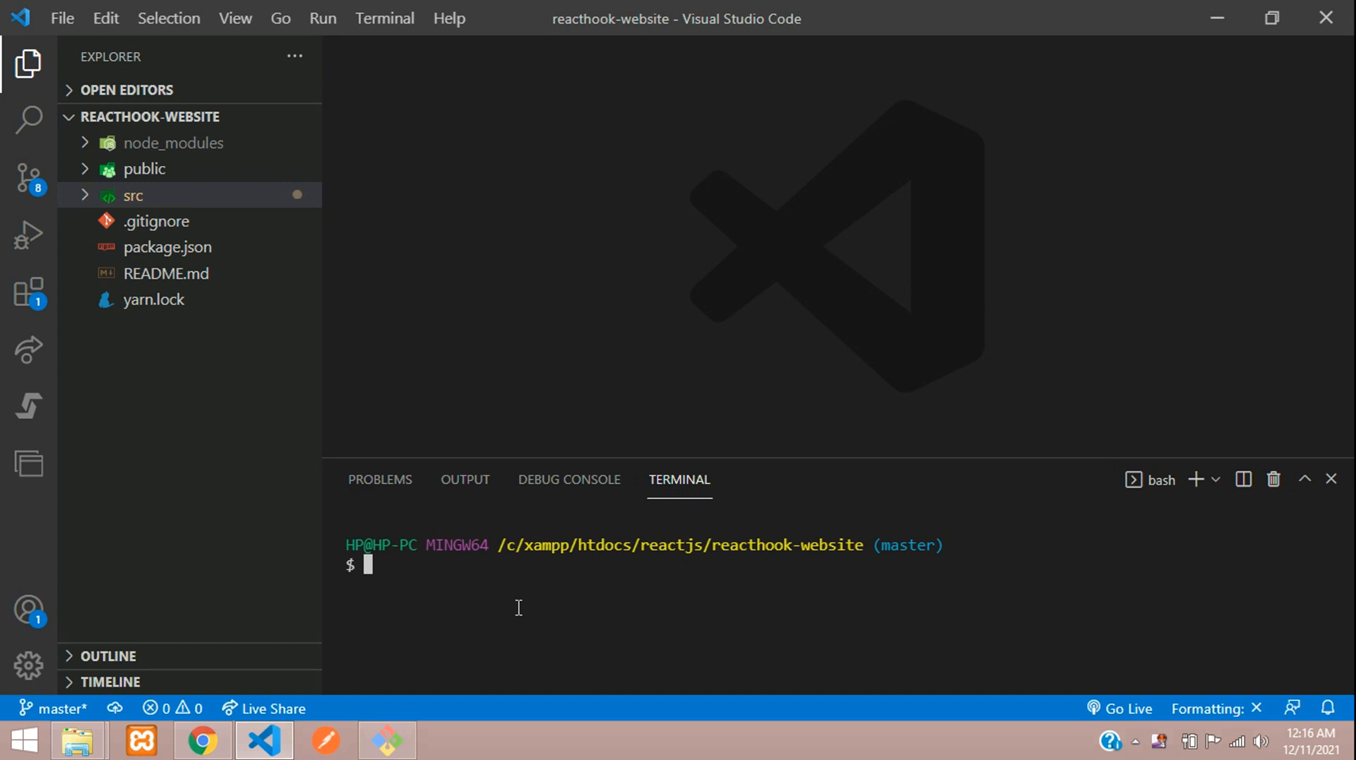
- Run npm install bootstrap in the terminal and maximize the panel to watch it
type("npm install bootstrap")
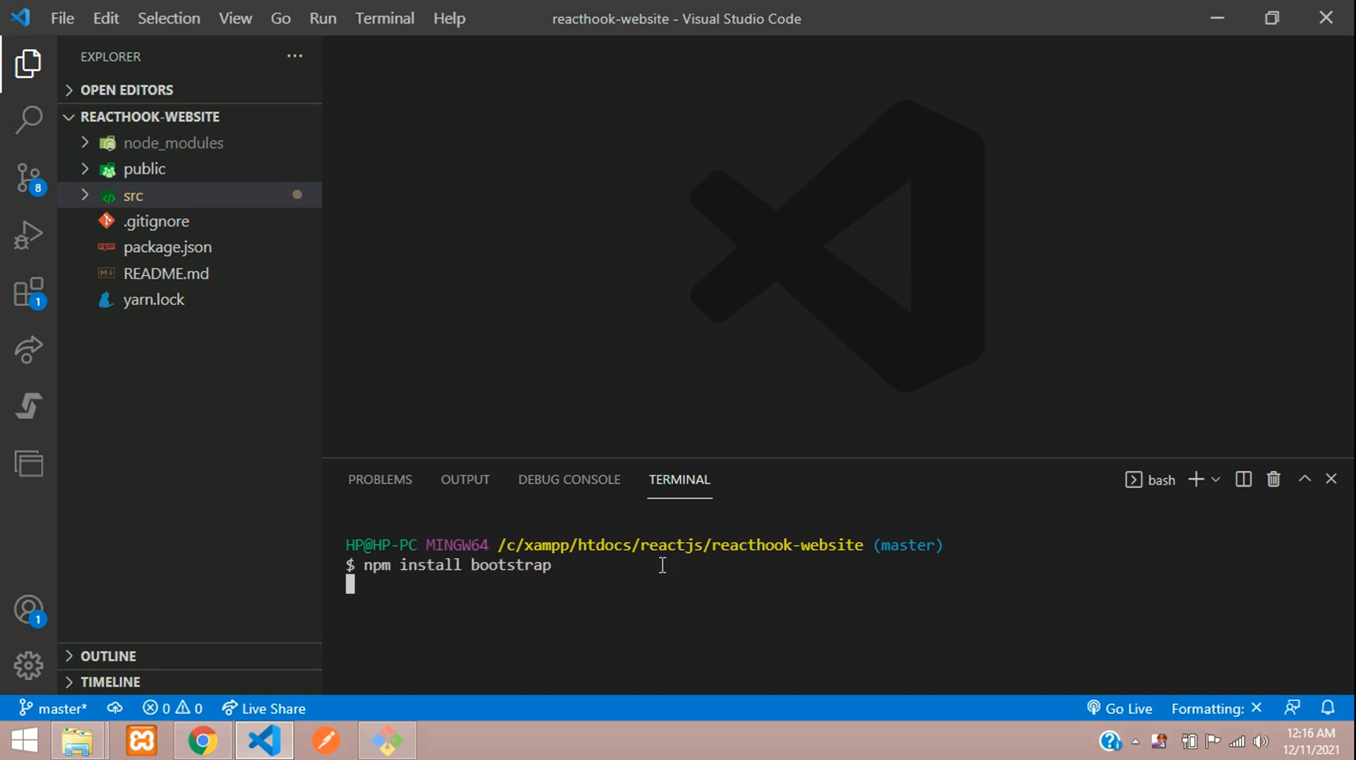
mouse_move(747, 524)
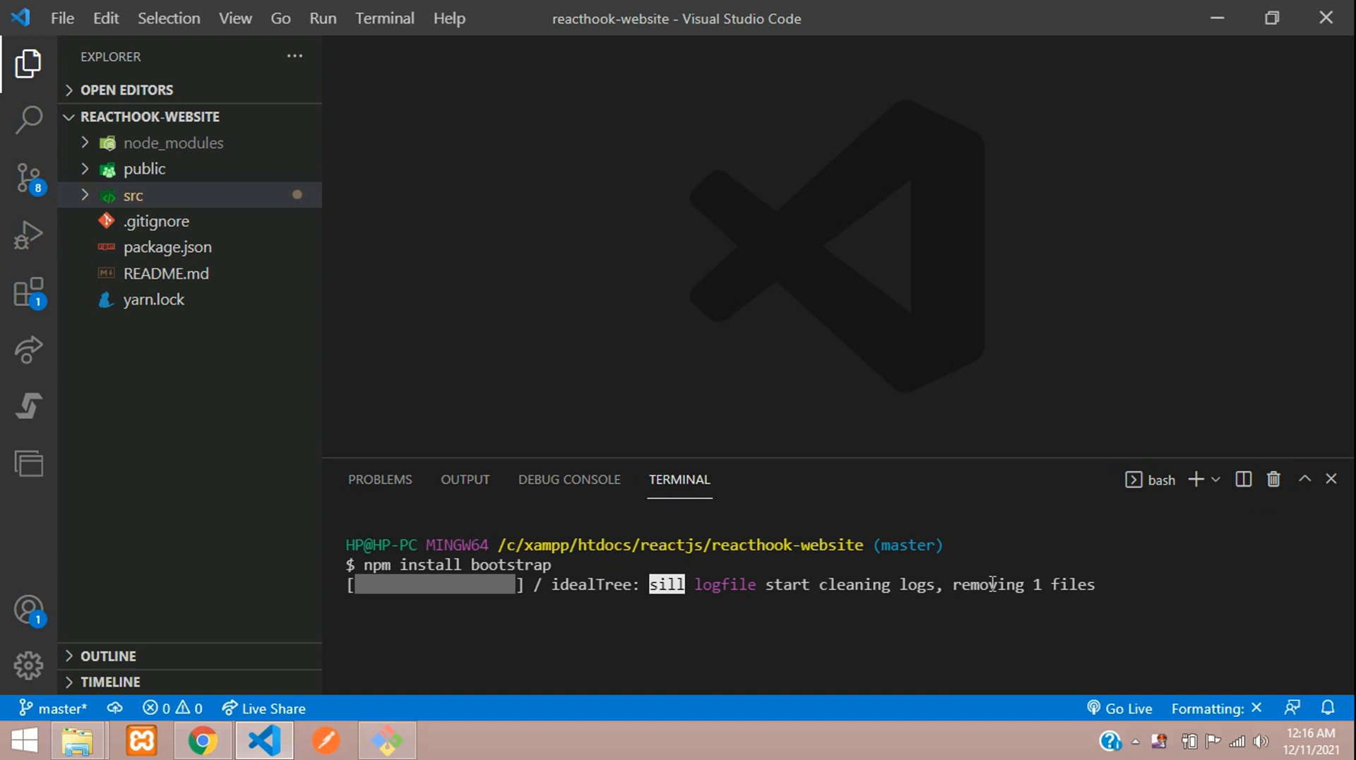
mouse_move(1305, 479)
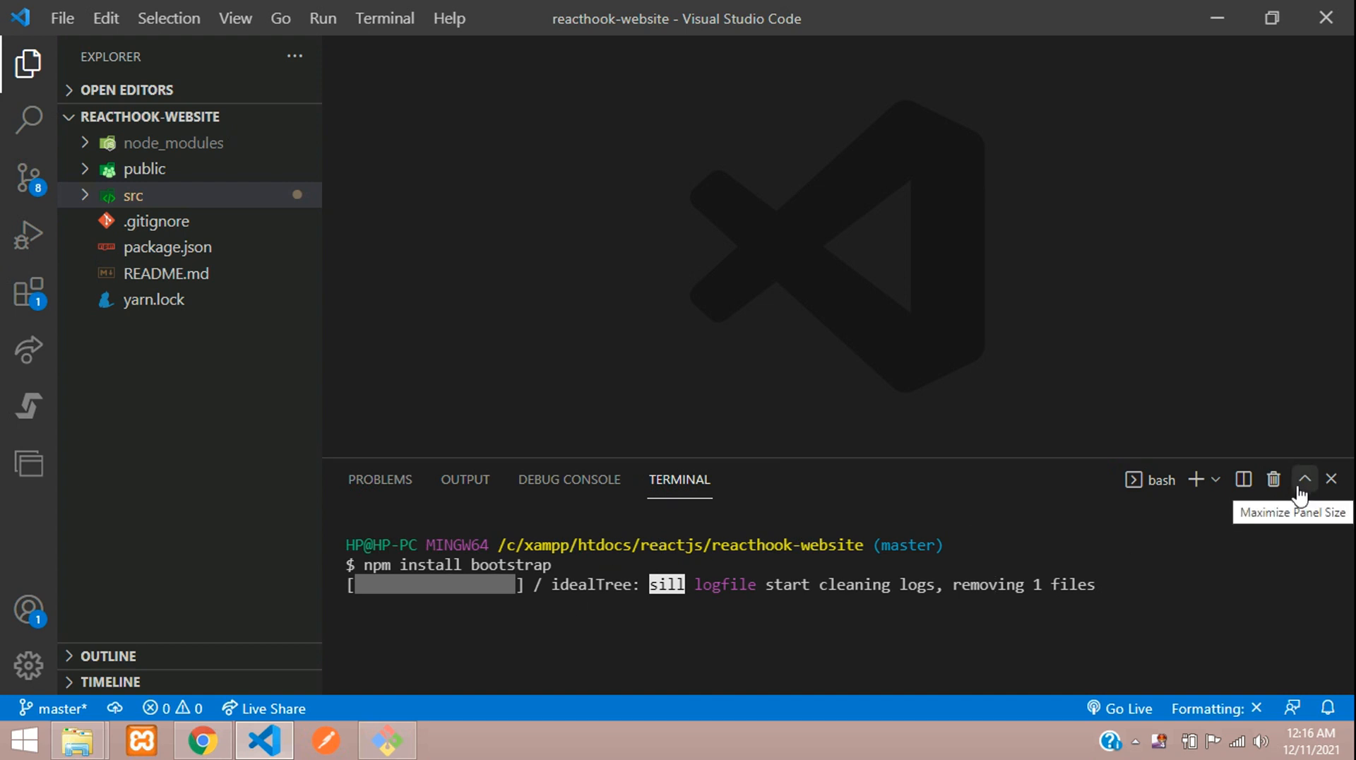
left_click(1305, 479)
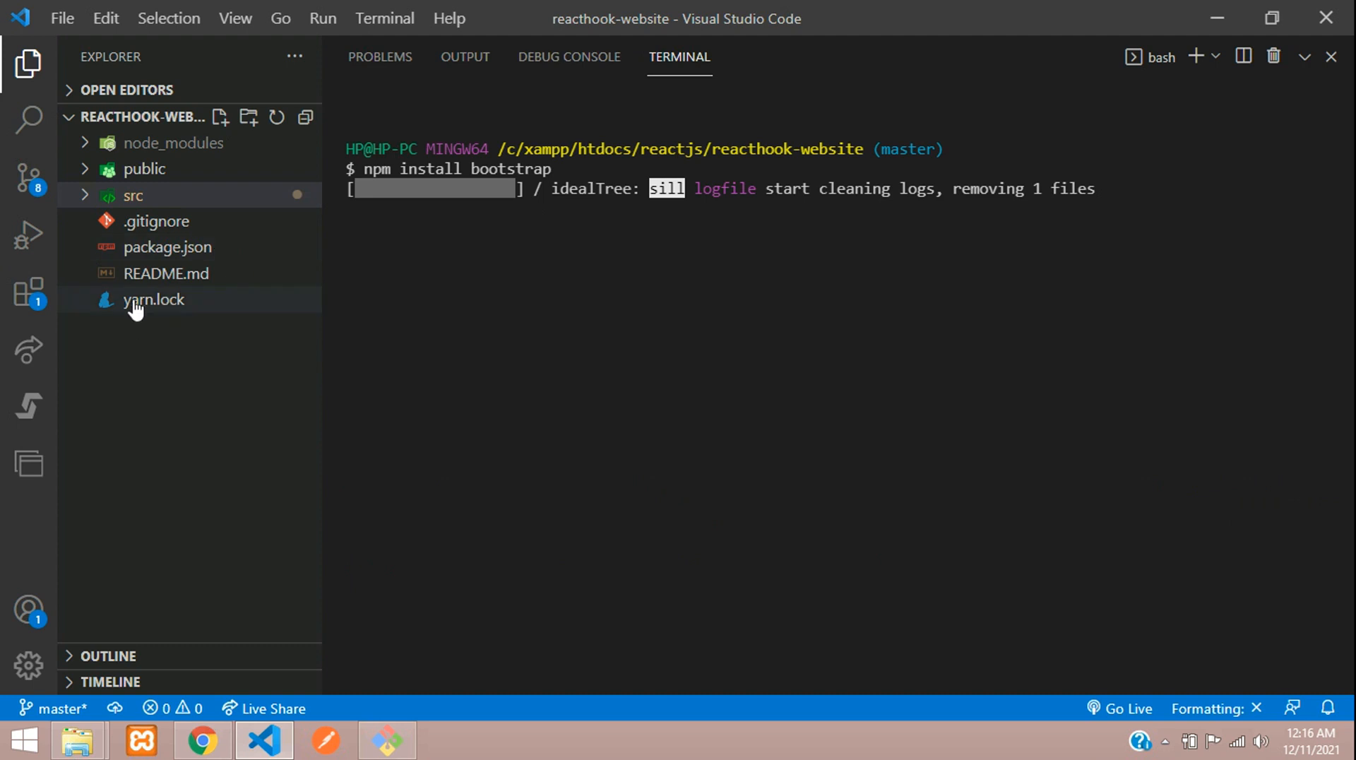
mouse_move(154, 308)
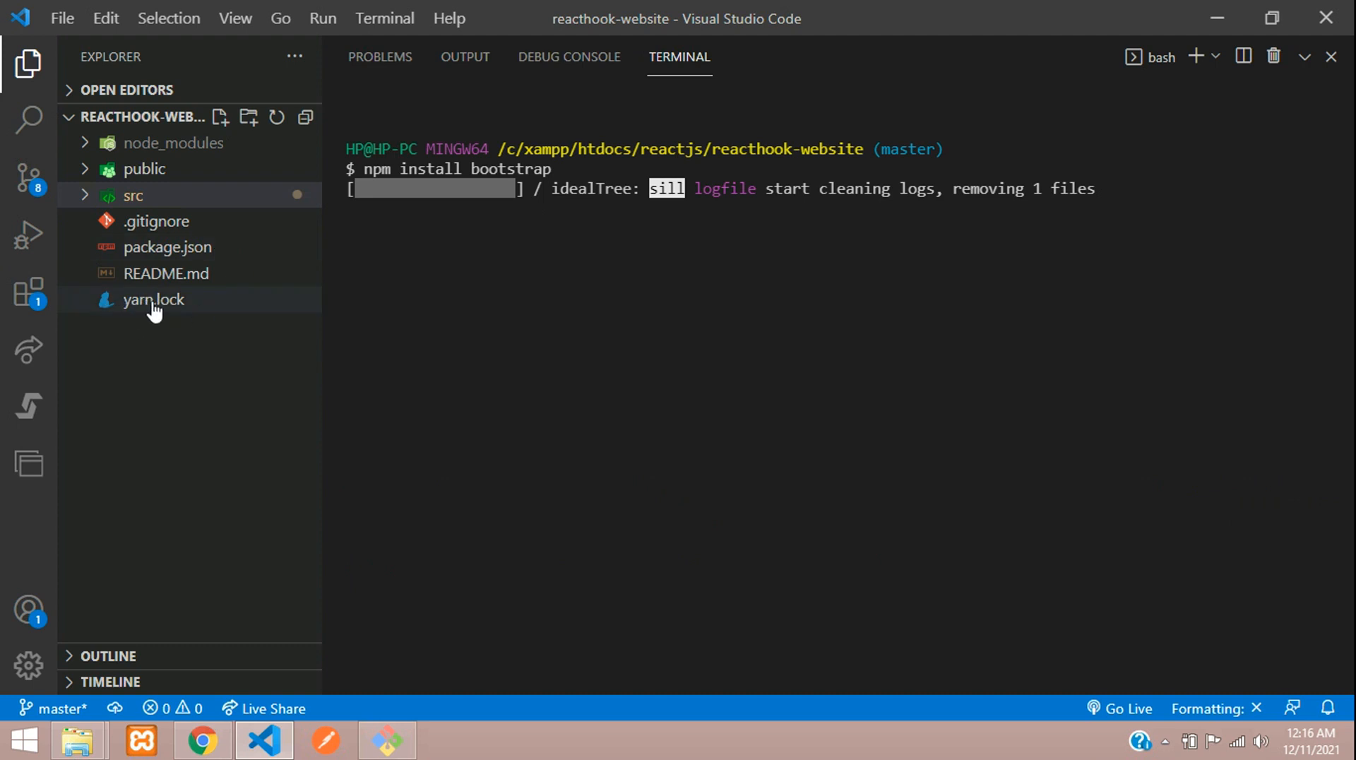
mouse_move(167, 312)
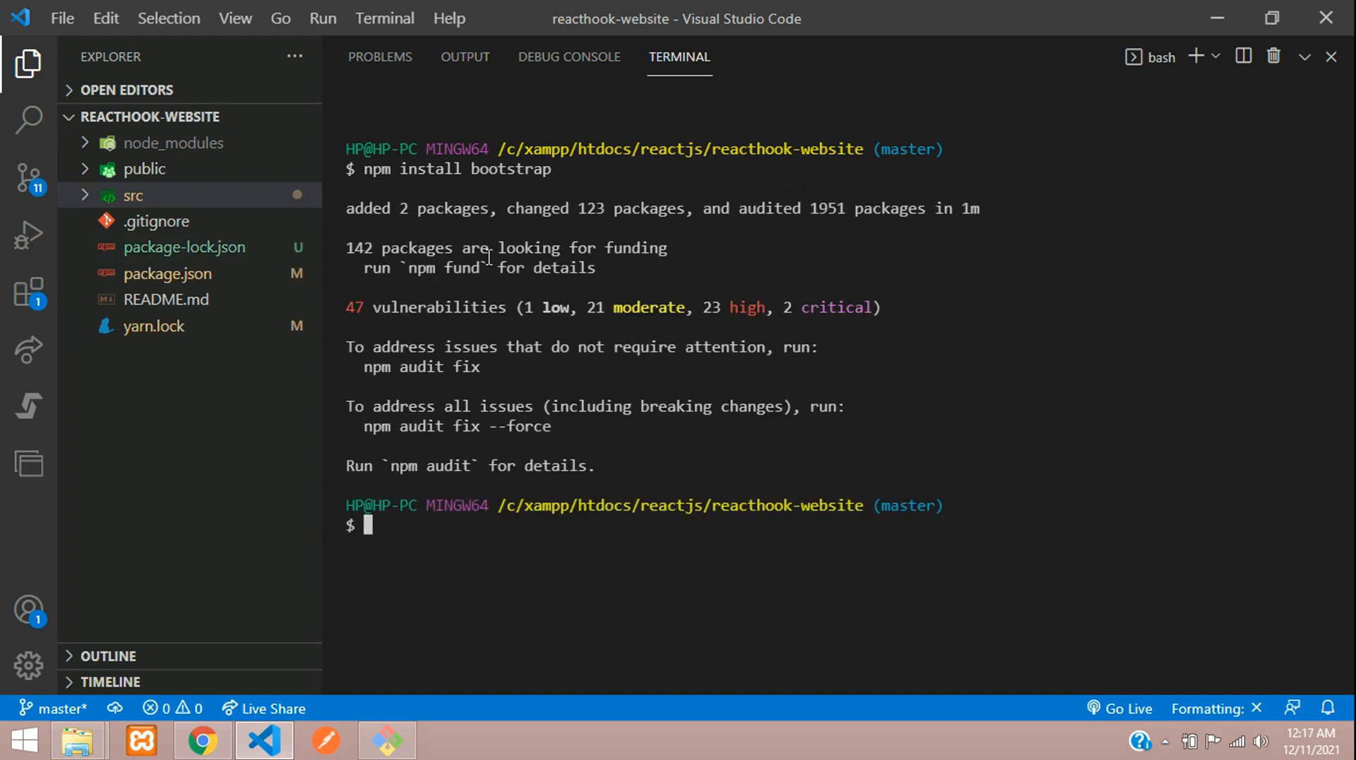
mouse_move(597, 374)
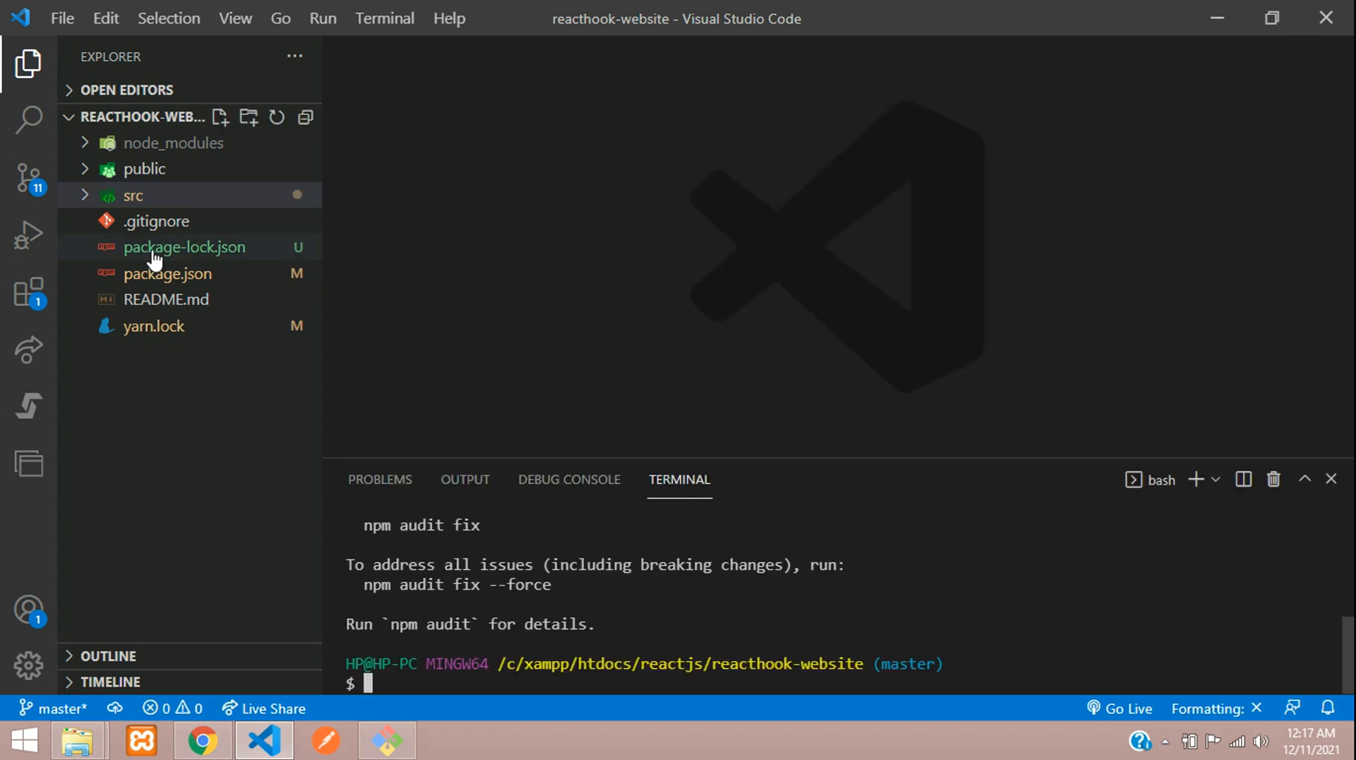
- Check the bootstrap ^5.1.3 entry in package-lock.json and package.json, then expand src
left_click(185, 247)
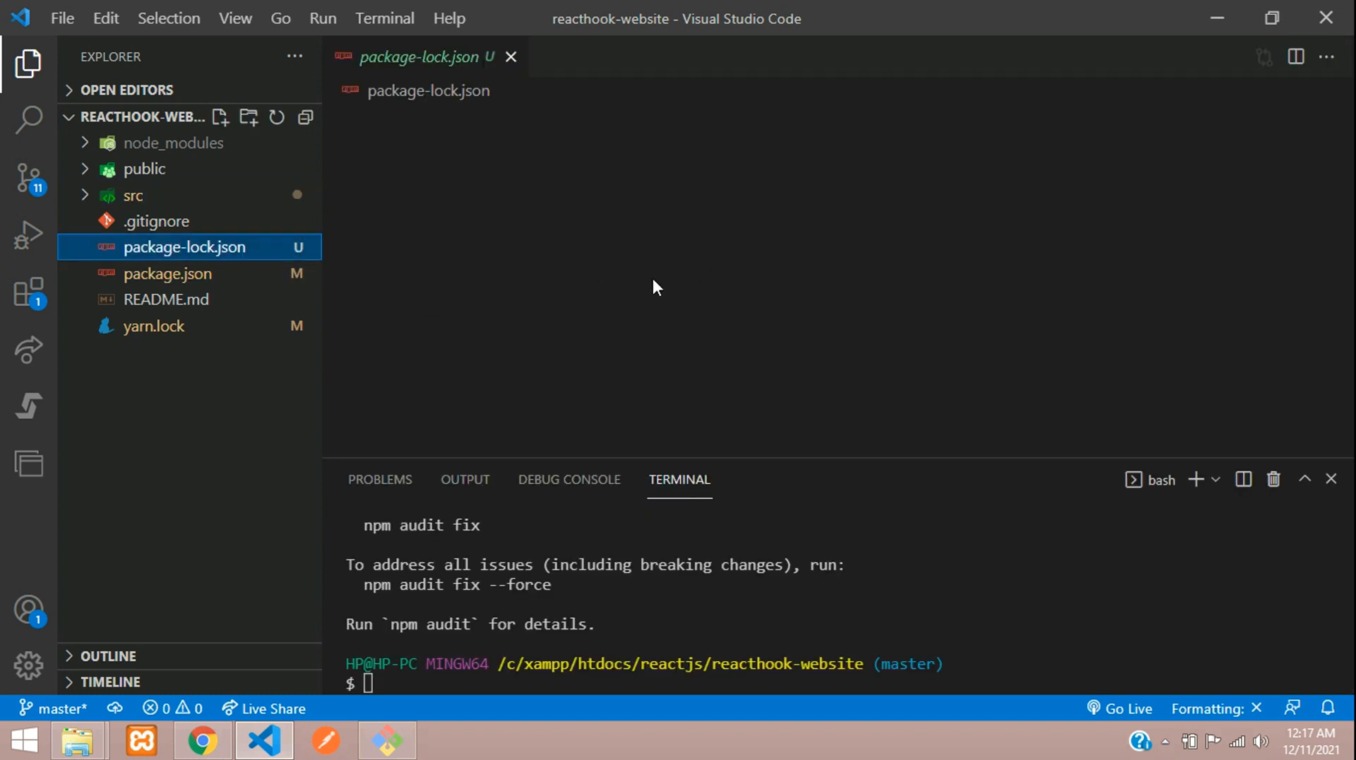
left_click(427, 89)
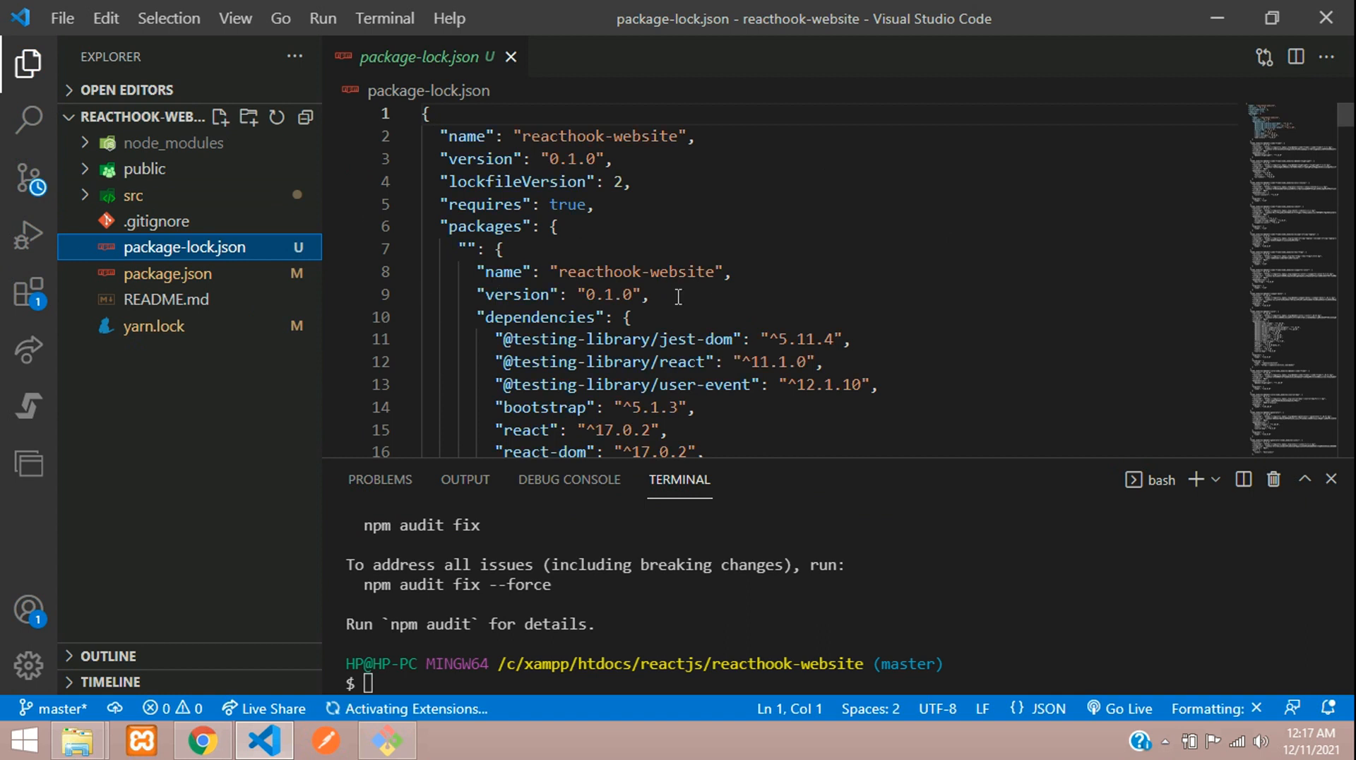
scroll("down", 3)
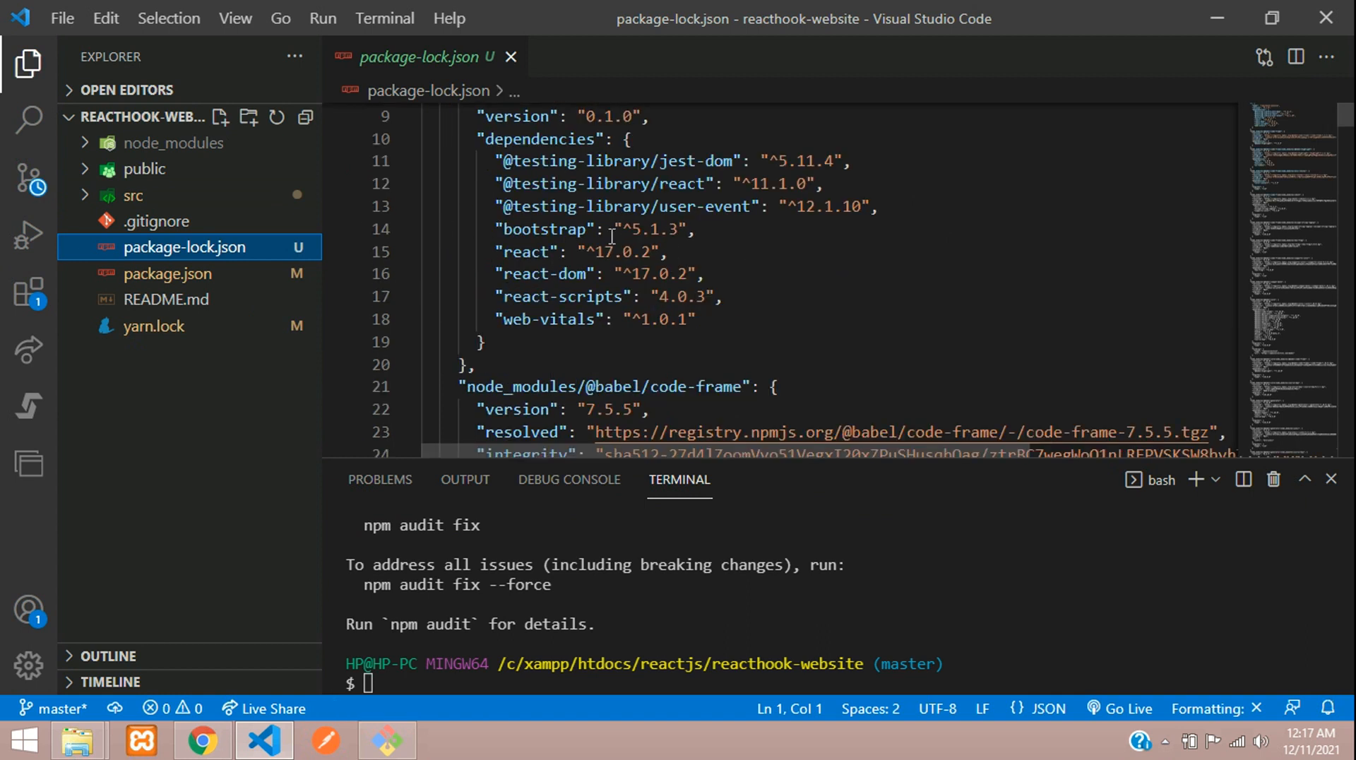
left_click(167, 274)
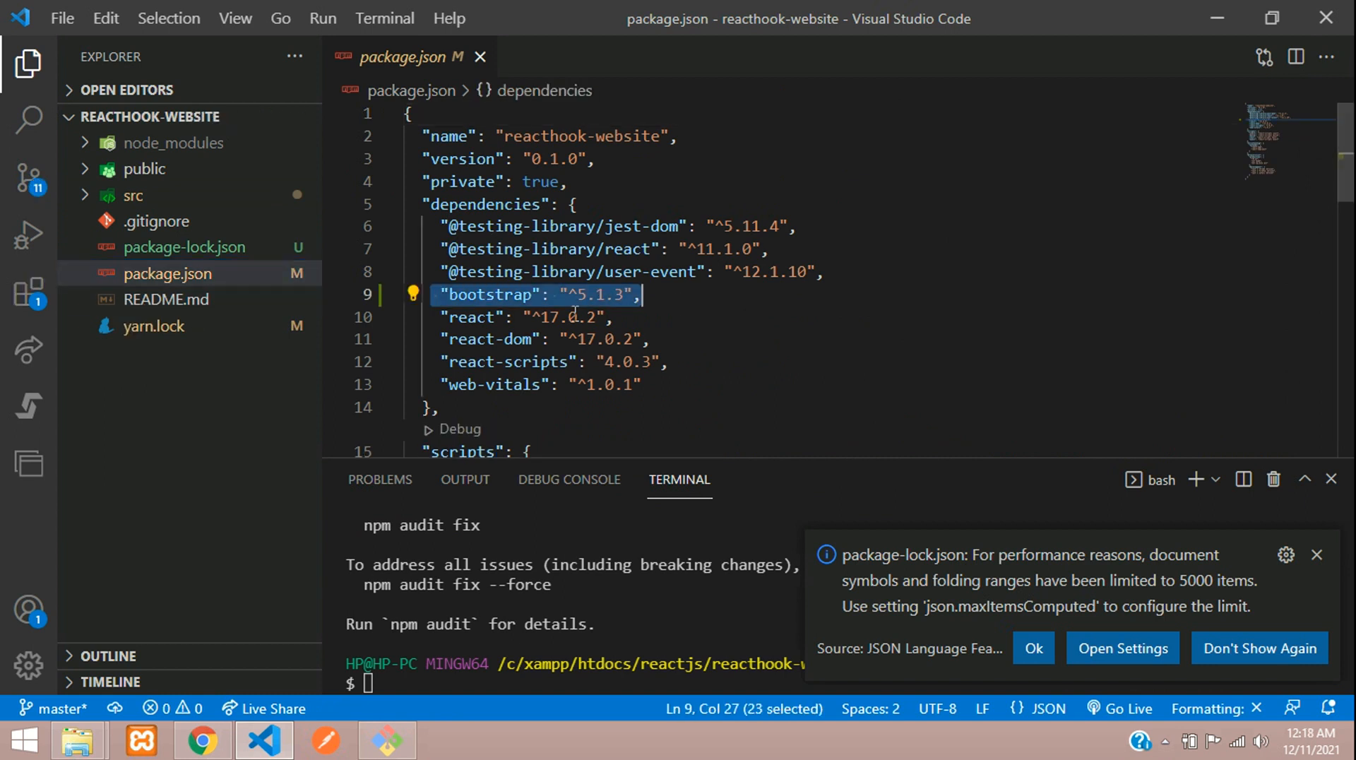
left_click(479, 56)
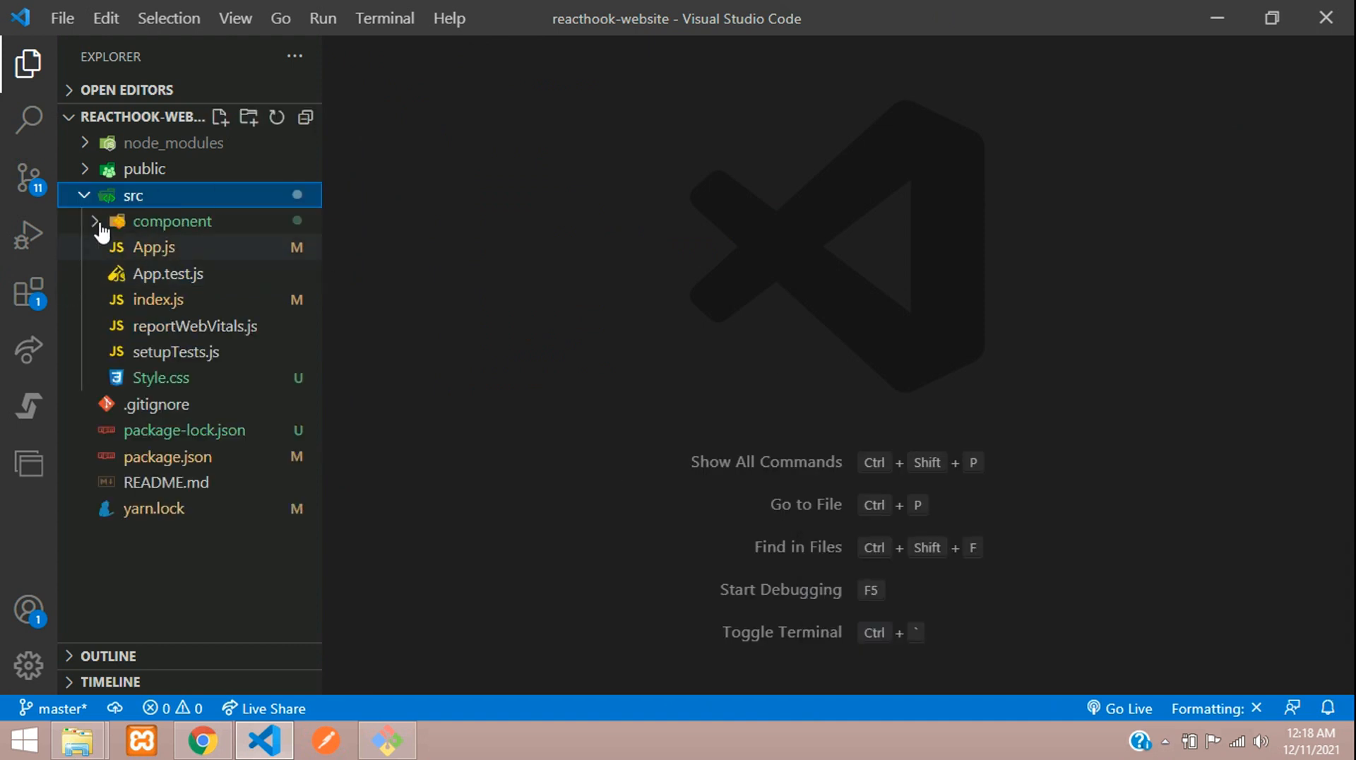
mouse_move(158, 311)
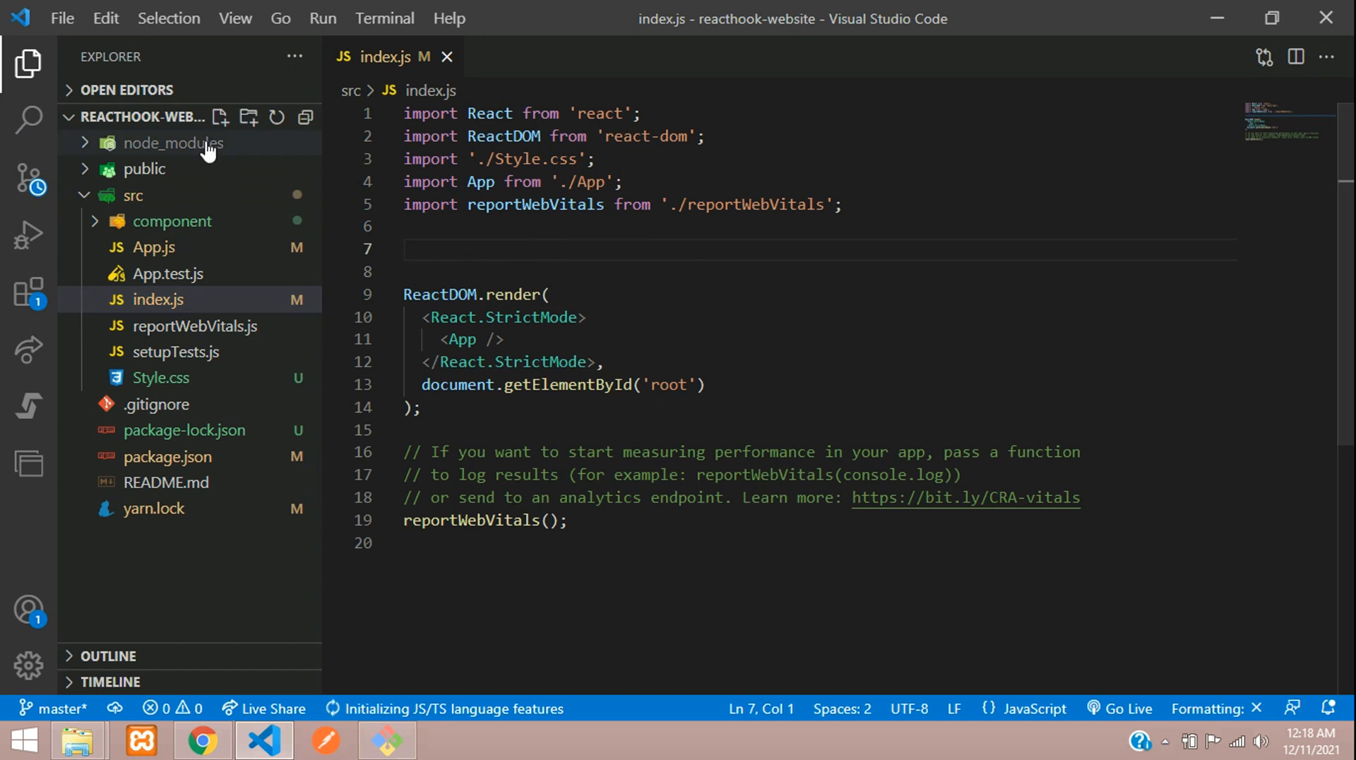
- Expand node_modules > bootstrap > dist and inspect its css folder
left_click(172, 143)
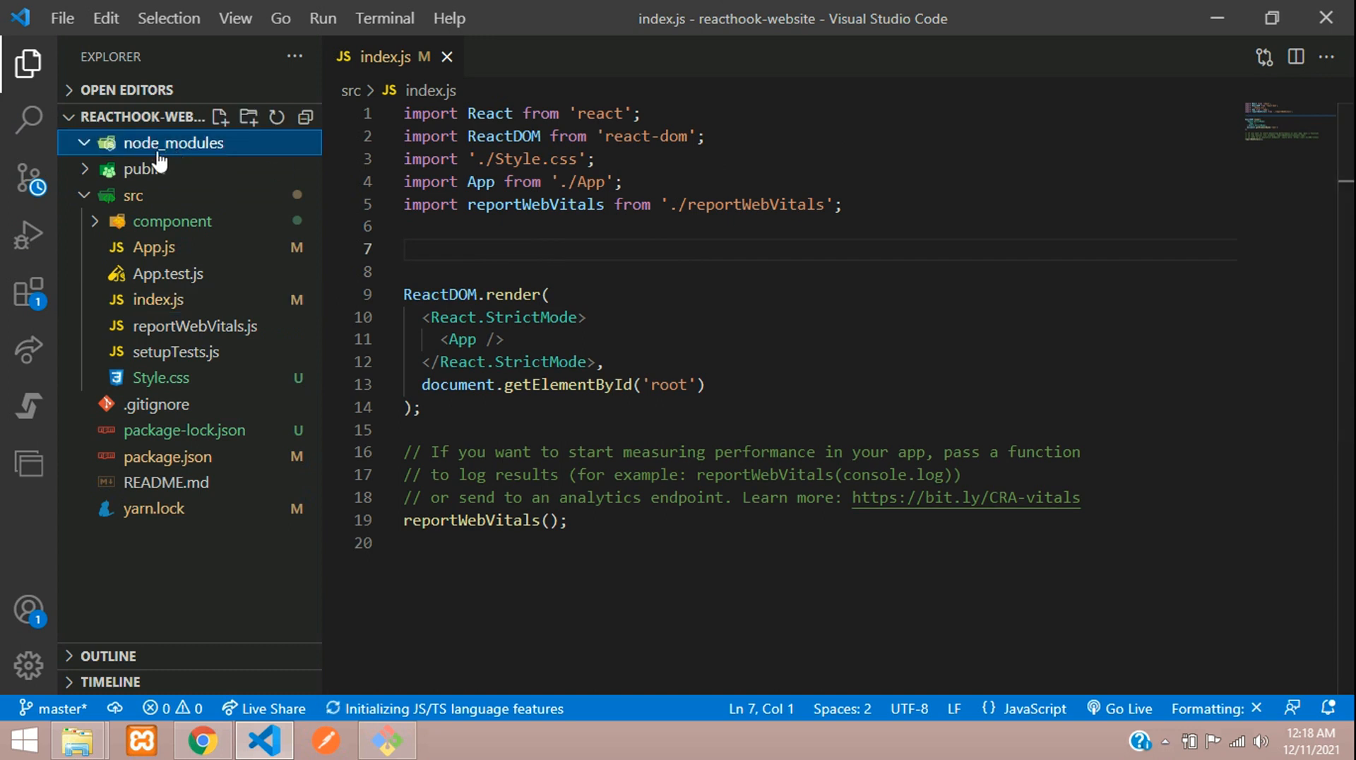
left_click(173, 143)
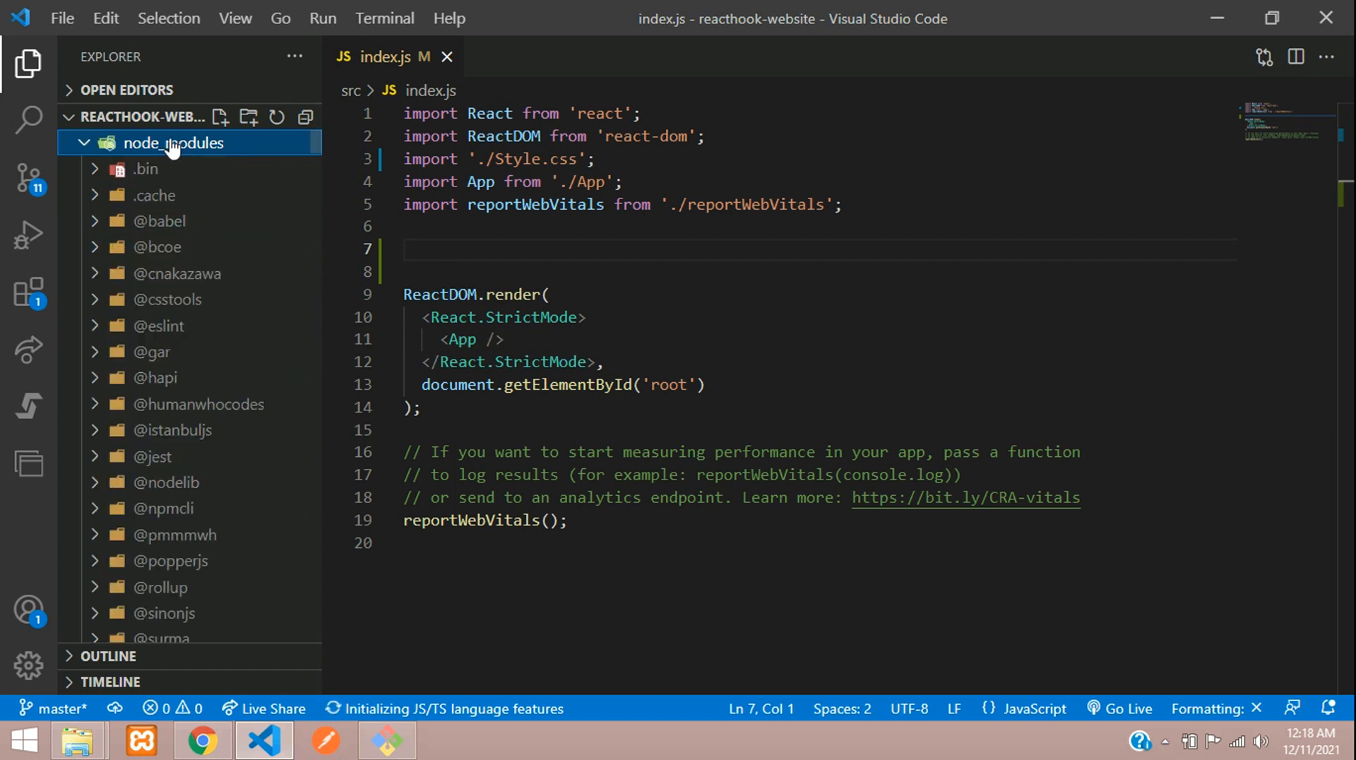
scroll("down", 3)
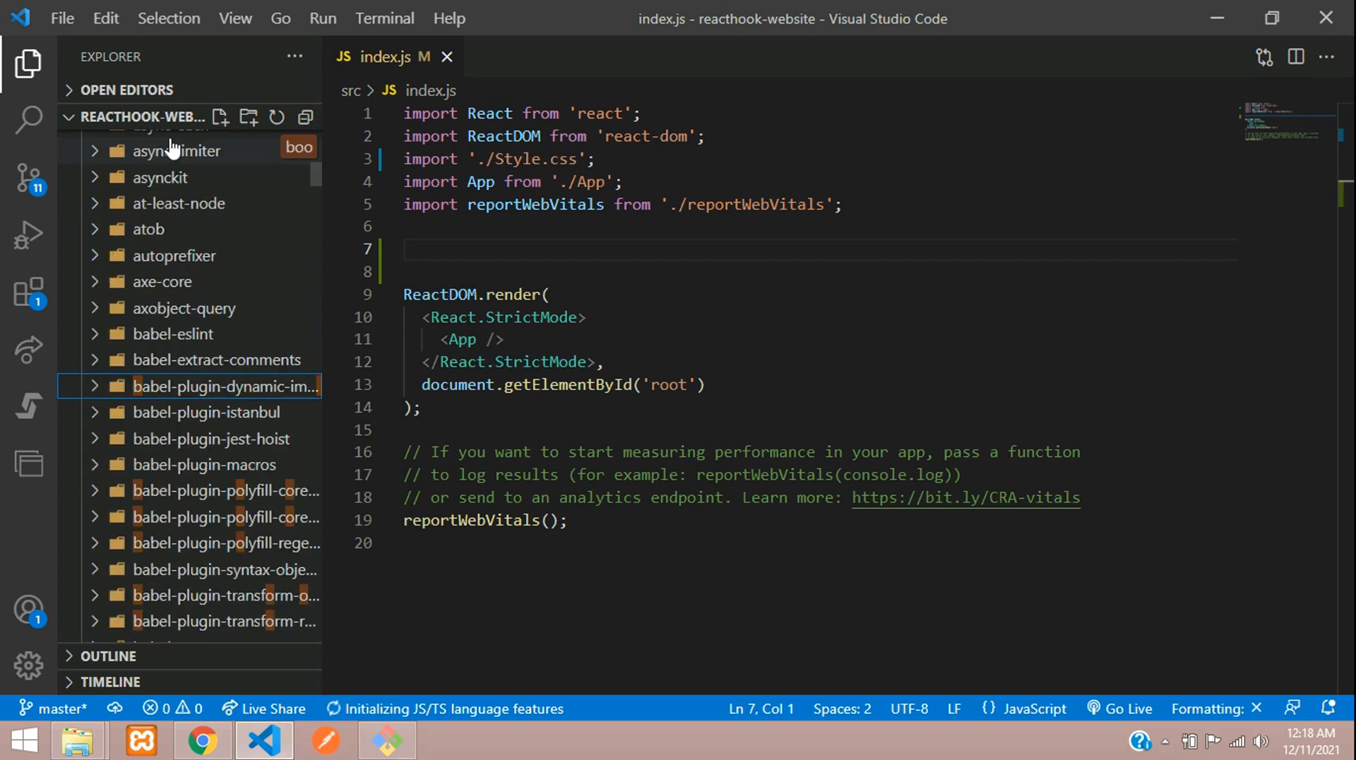
left_click(224, 595)
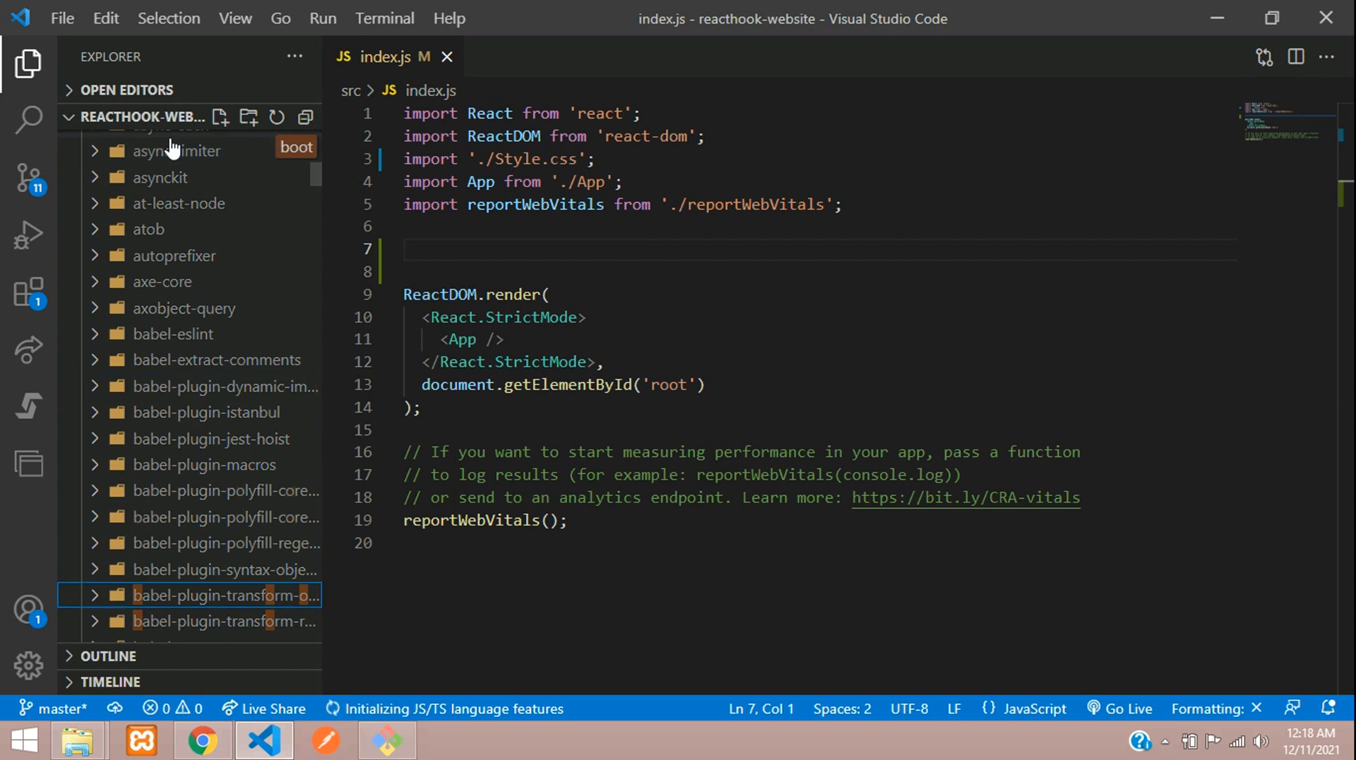
scroll("down", 3)
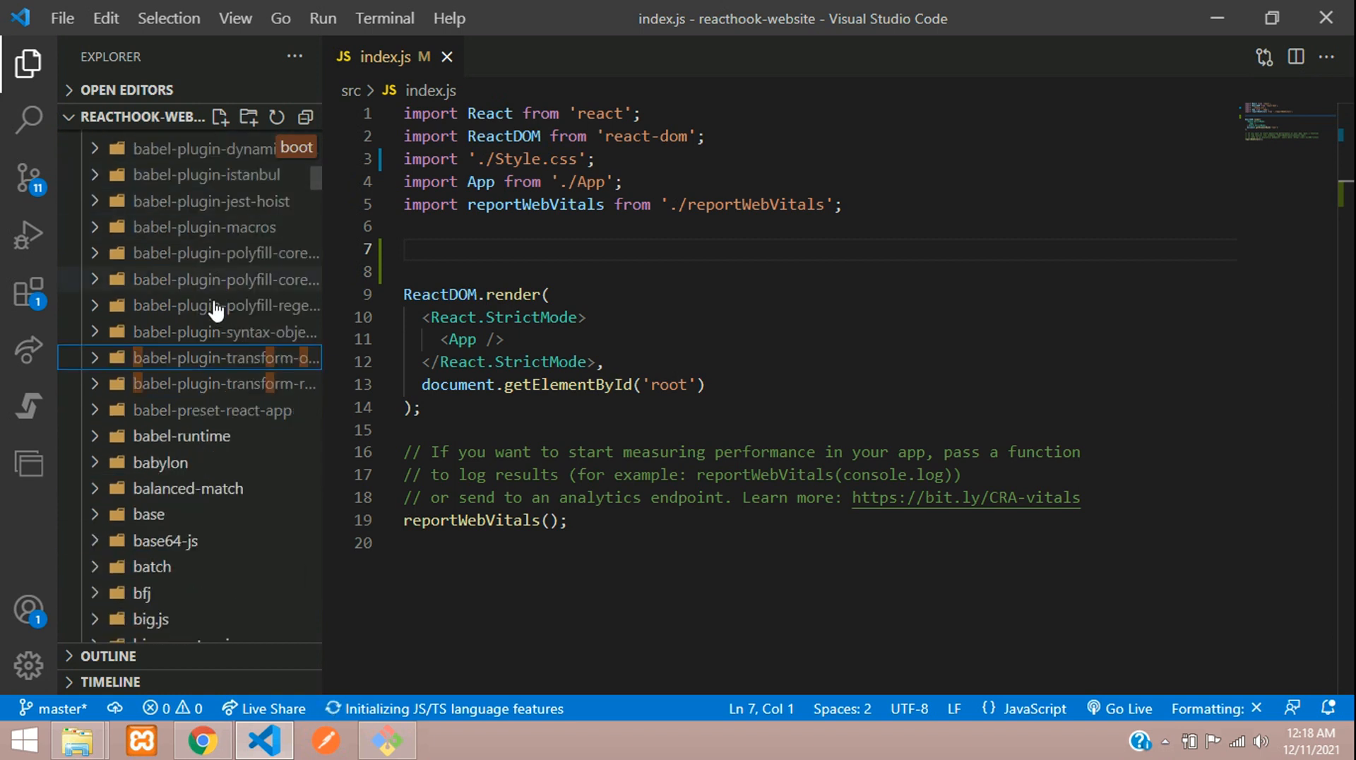
scroll("down", 3)
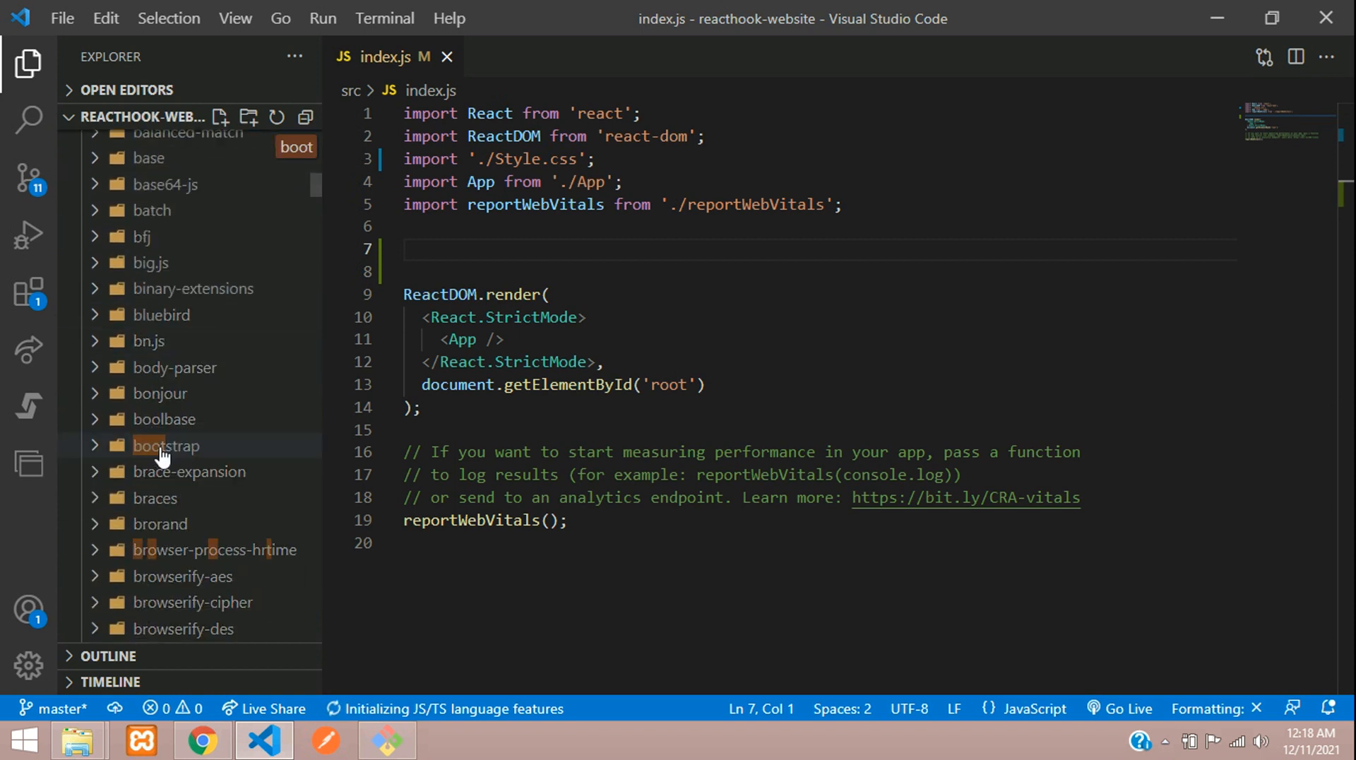
left_click(165, 446)
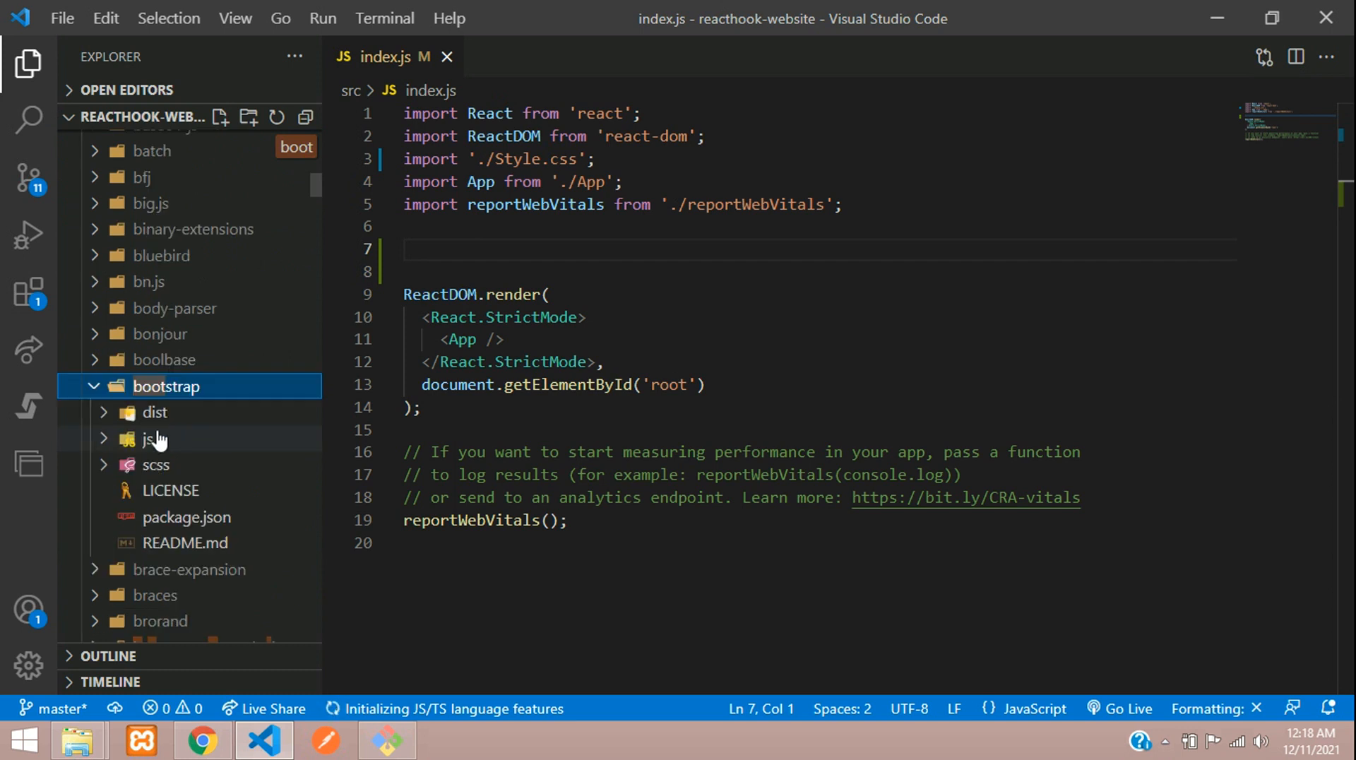
left_click(154, 412)
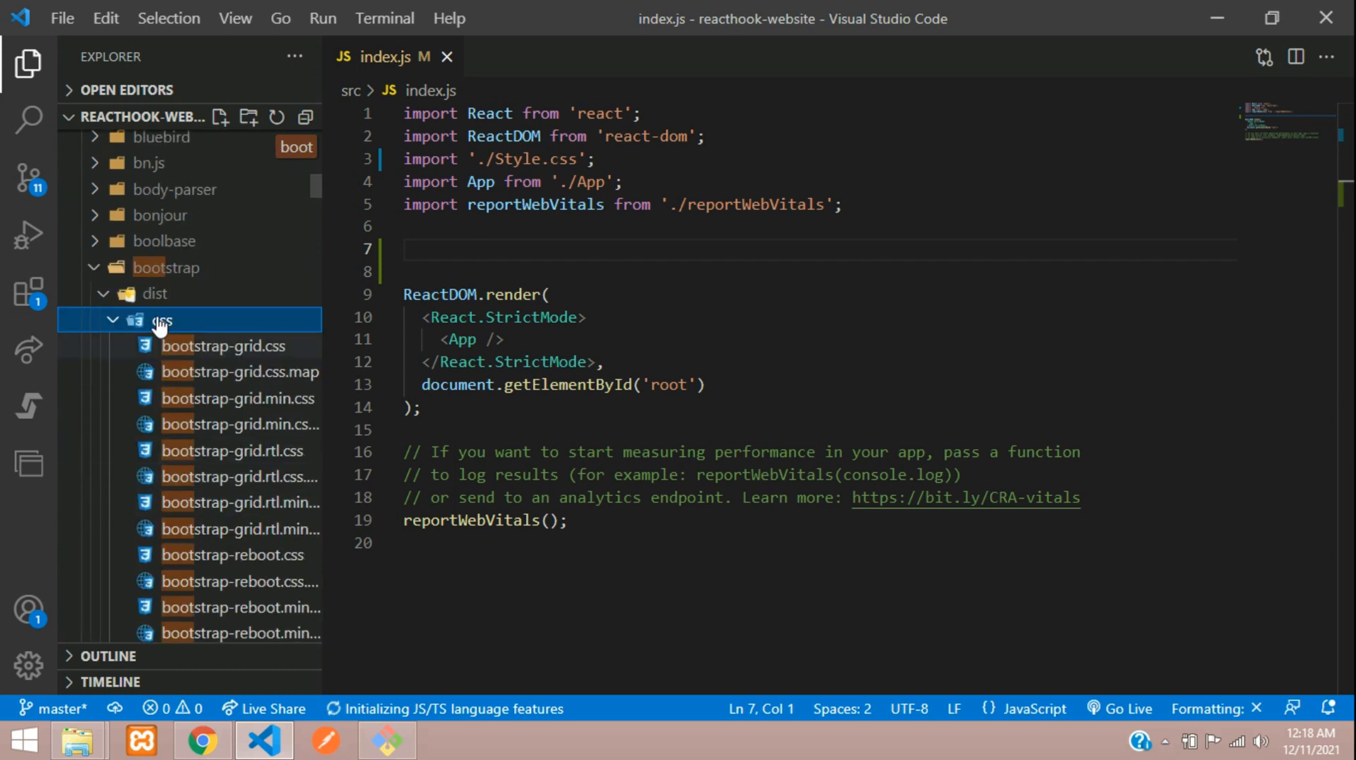
left_click(160, 320)
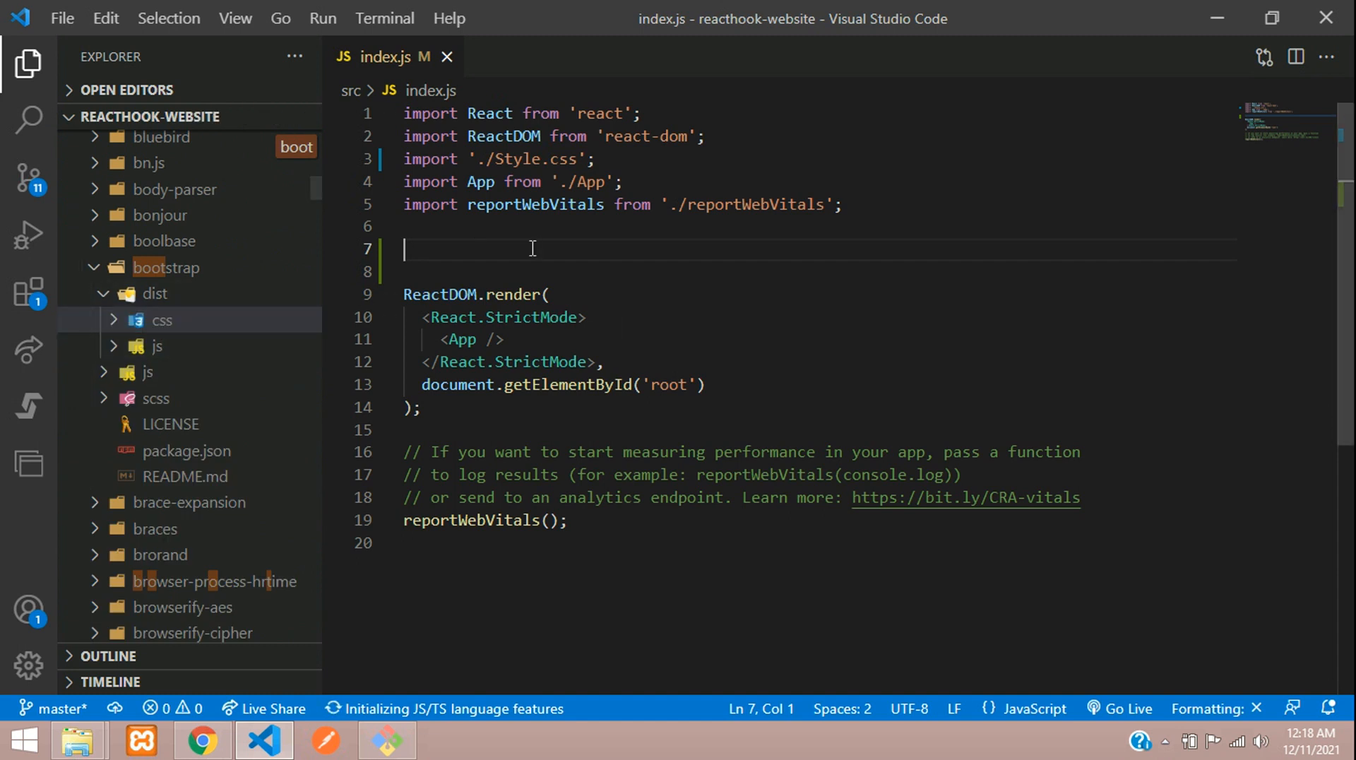
- Add import 'bootstrap/dist/css/bootstrap.min.css' to index.js
type("import")
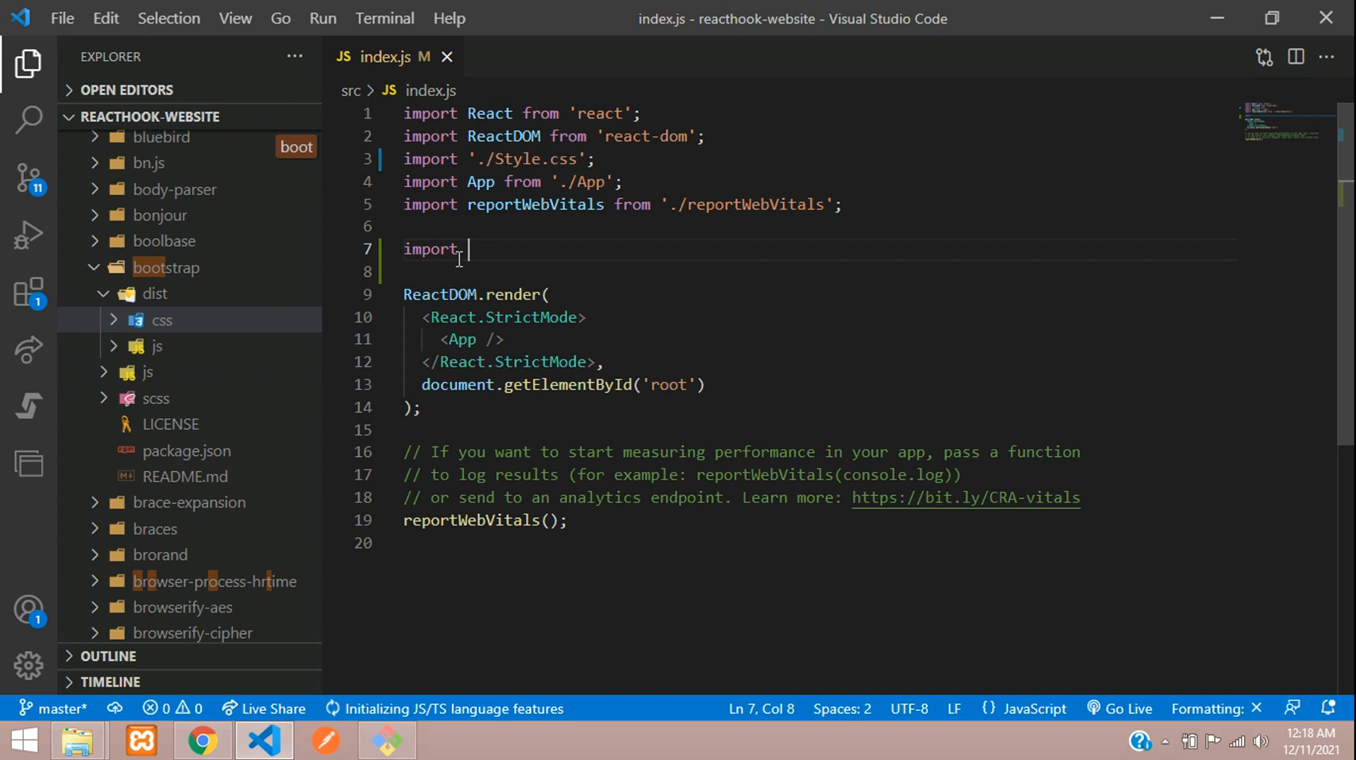
type("'';")
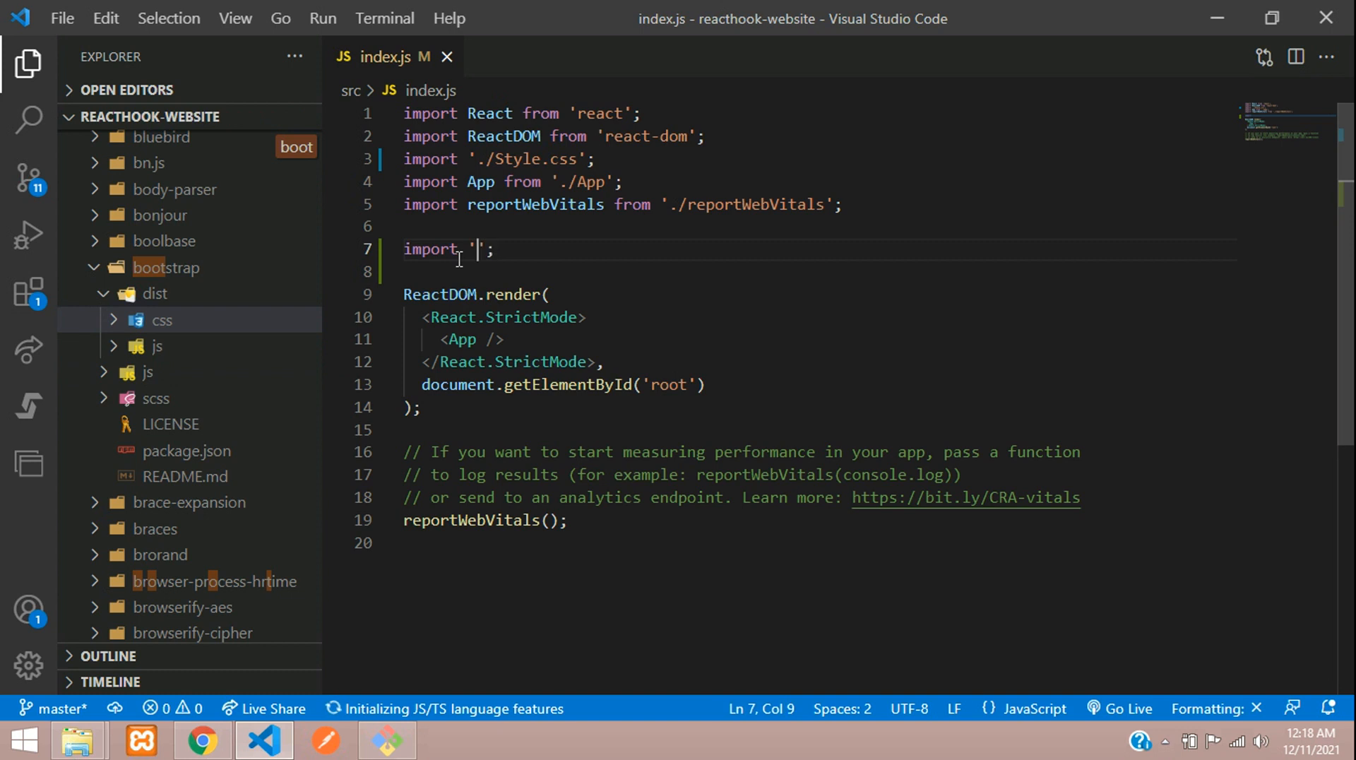
type("boot")
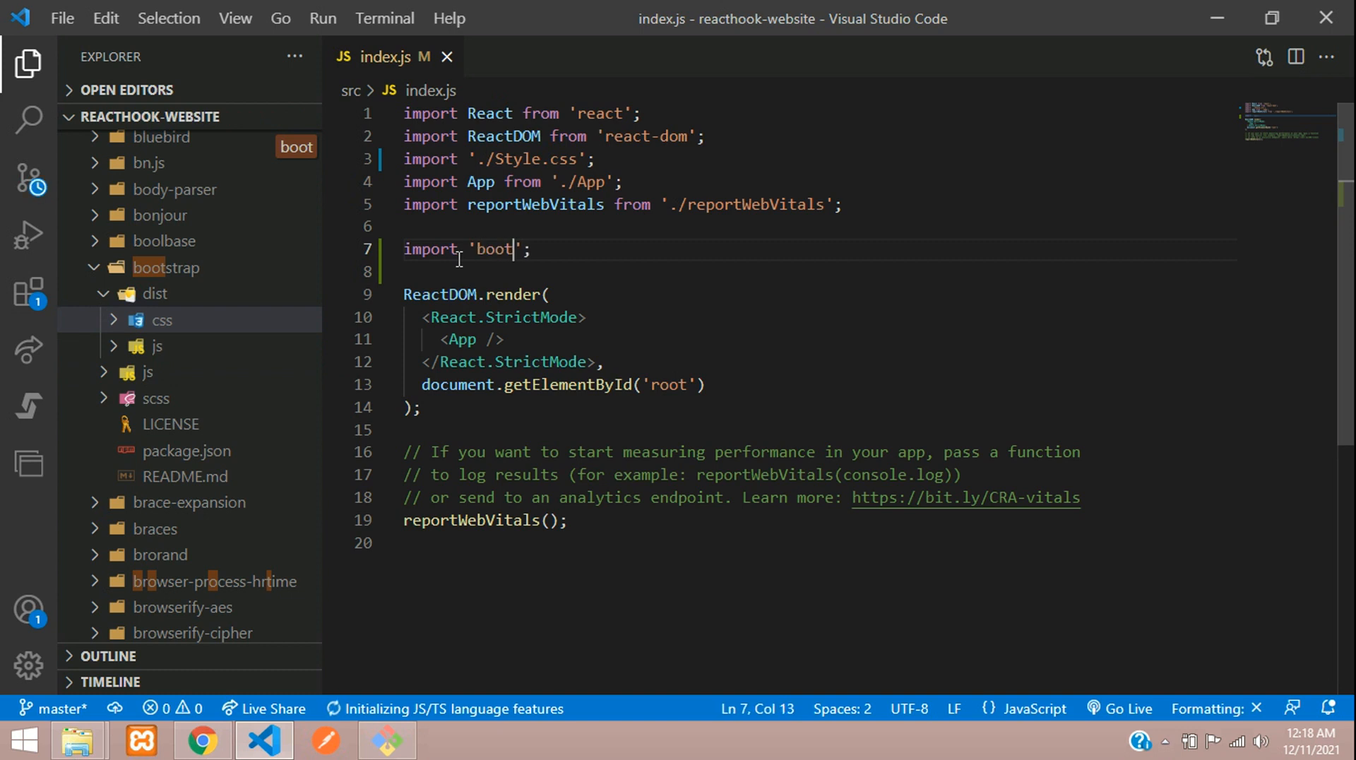
type("strap/")
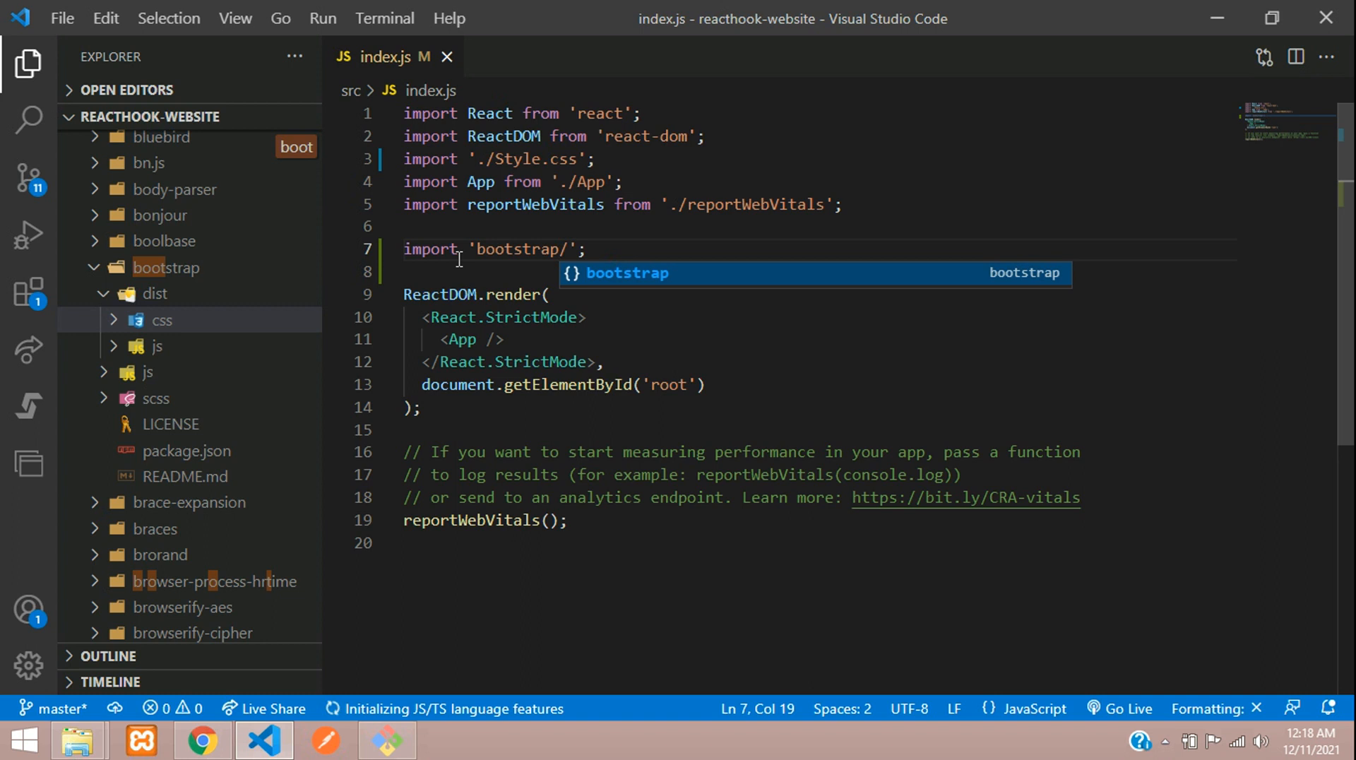
type("dist")
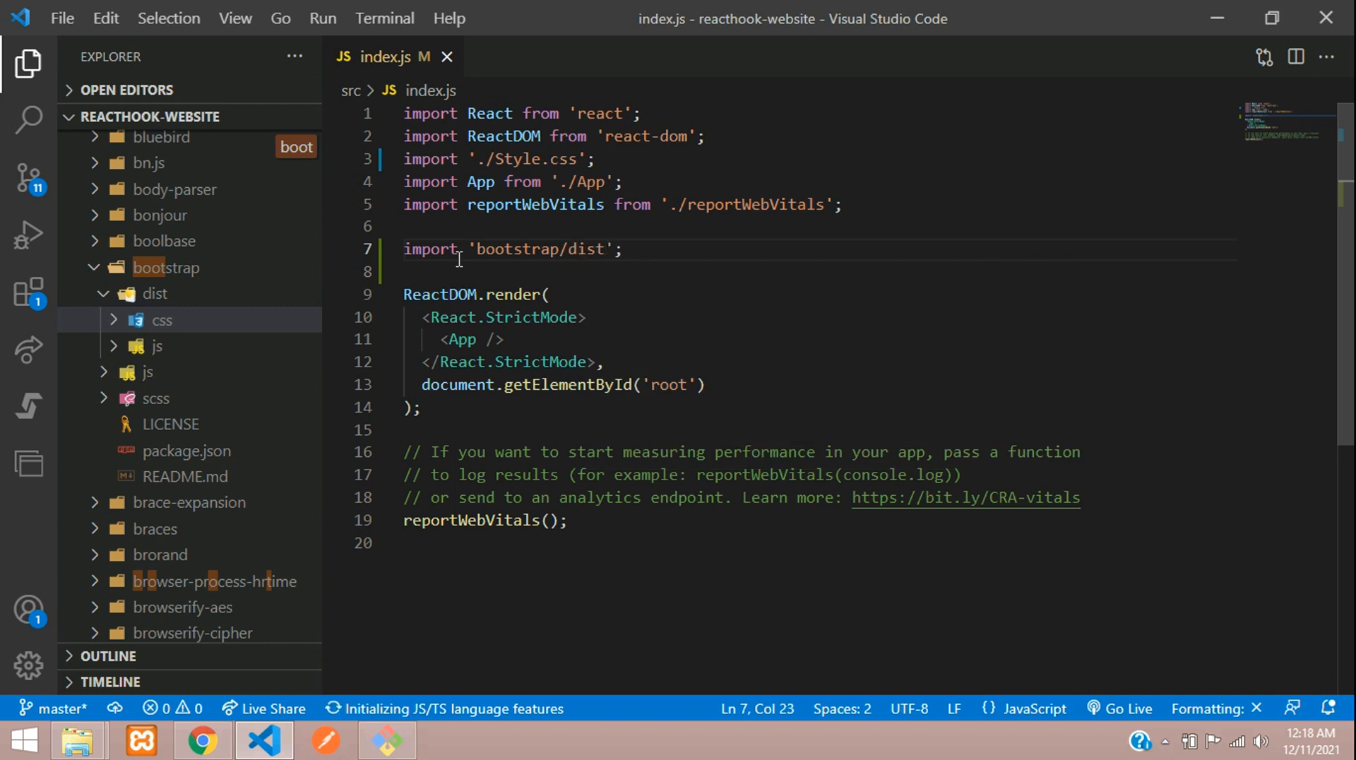
type("/css")
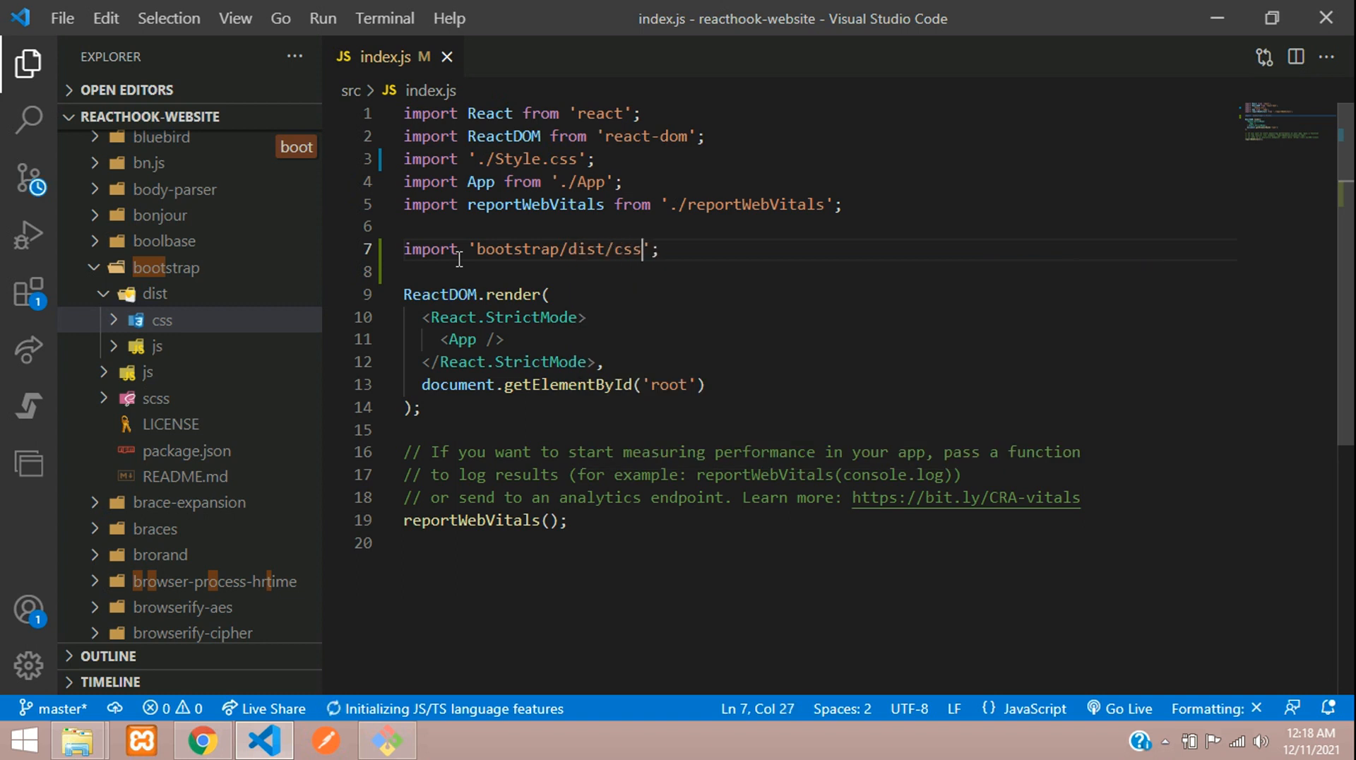
type("/")
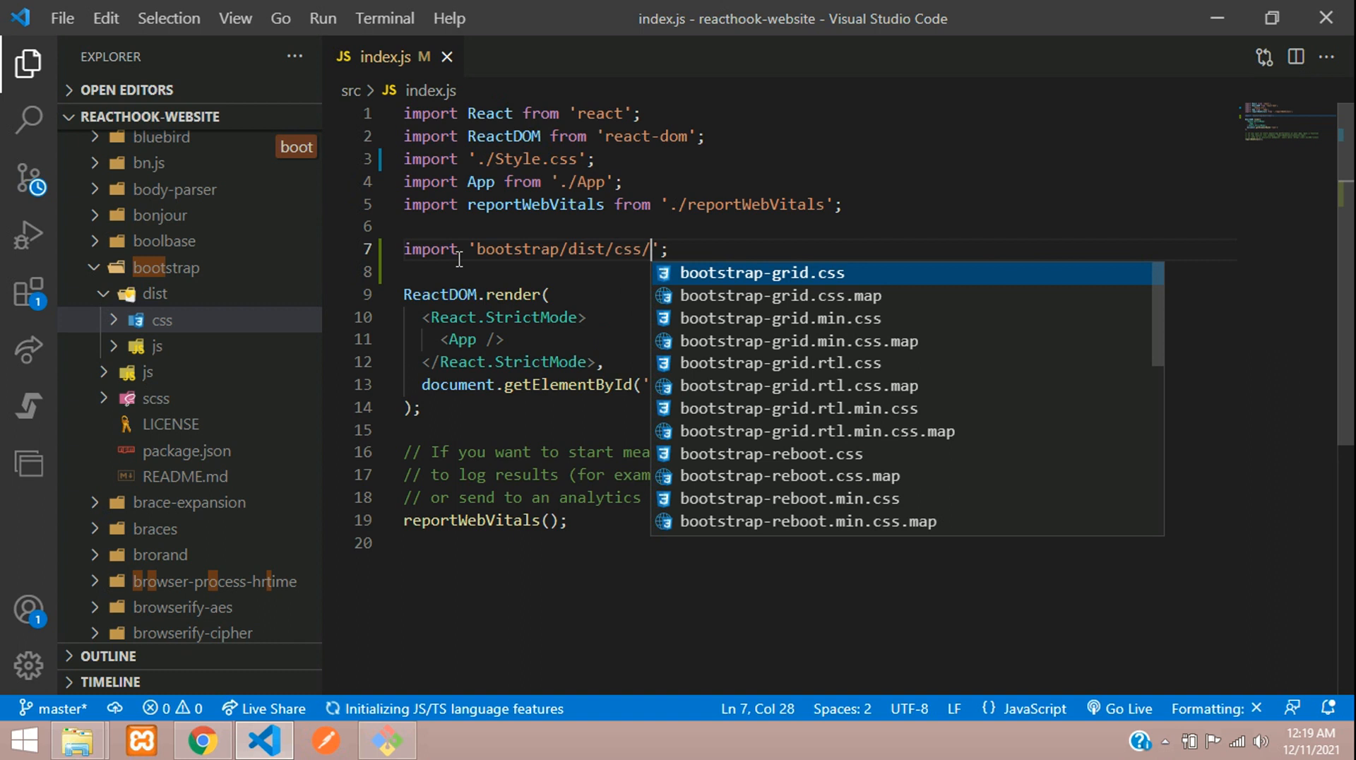
type("bootstrap.")
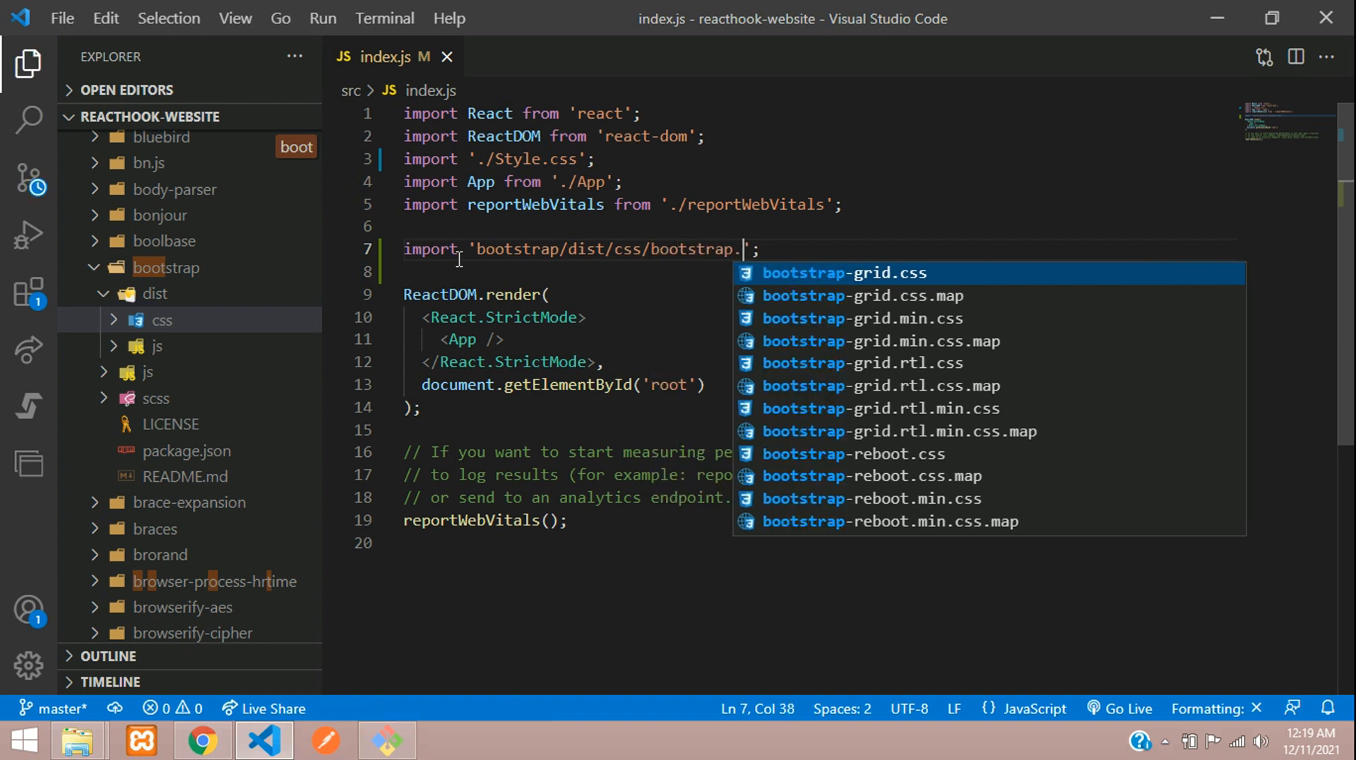
type("min")
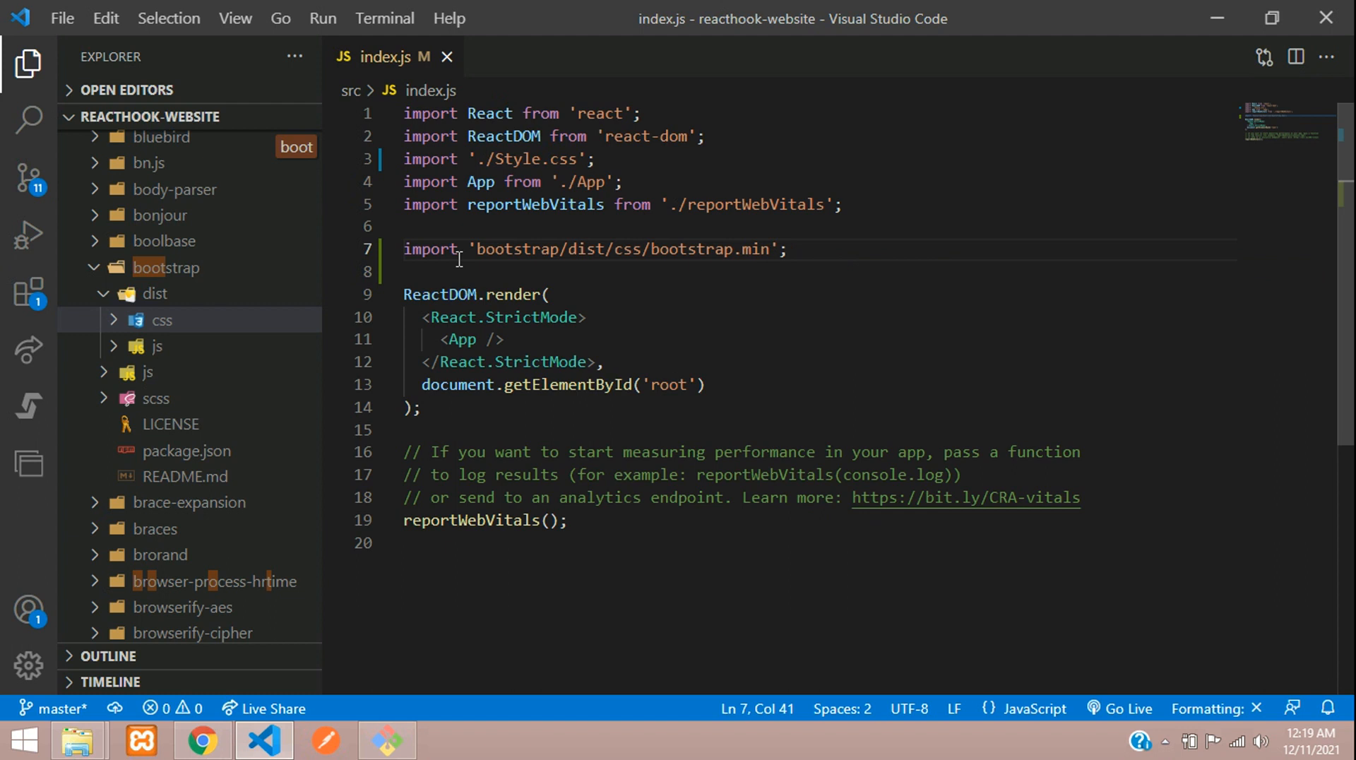
type(".css")
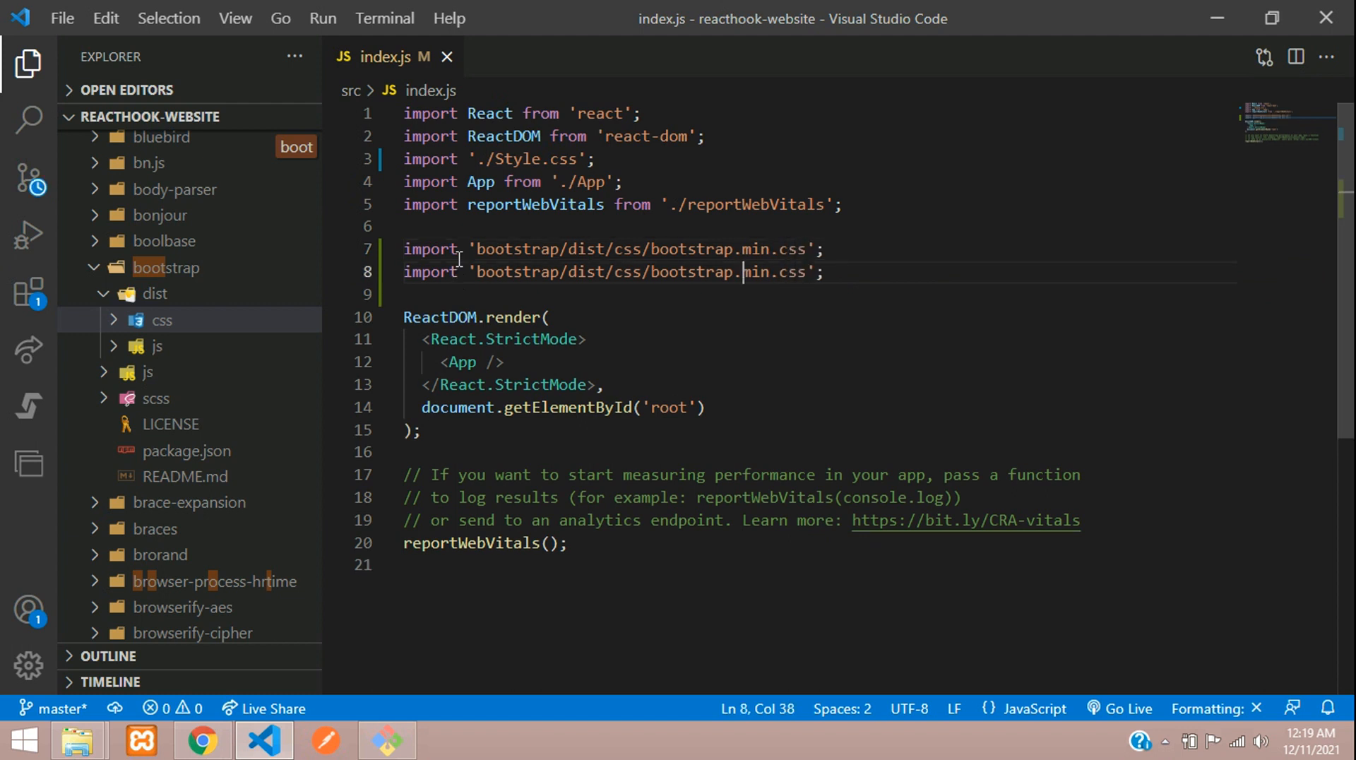
- Change the duplicated import to bootstrap/dist/js/bootstrap.bundle.min.js
double_click(624, 271)
type("j")
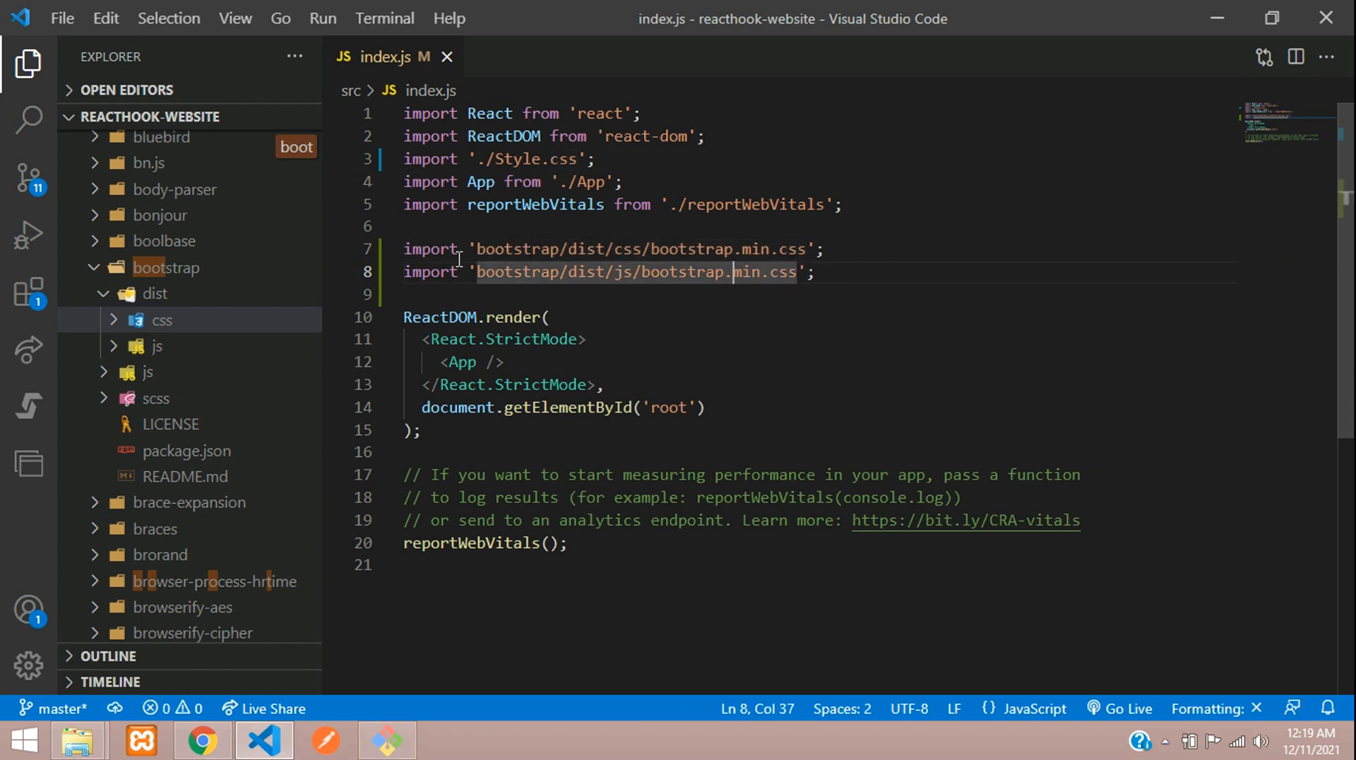
type("bun")
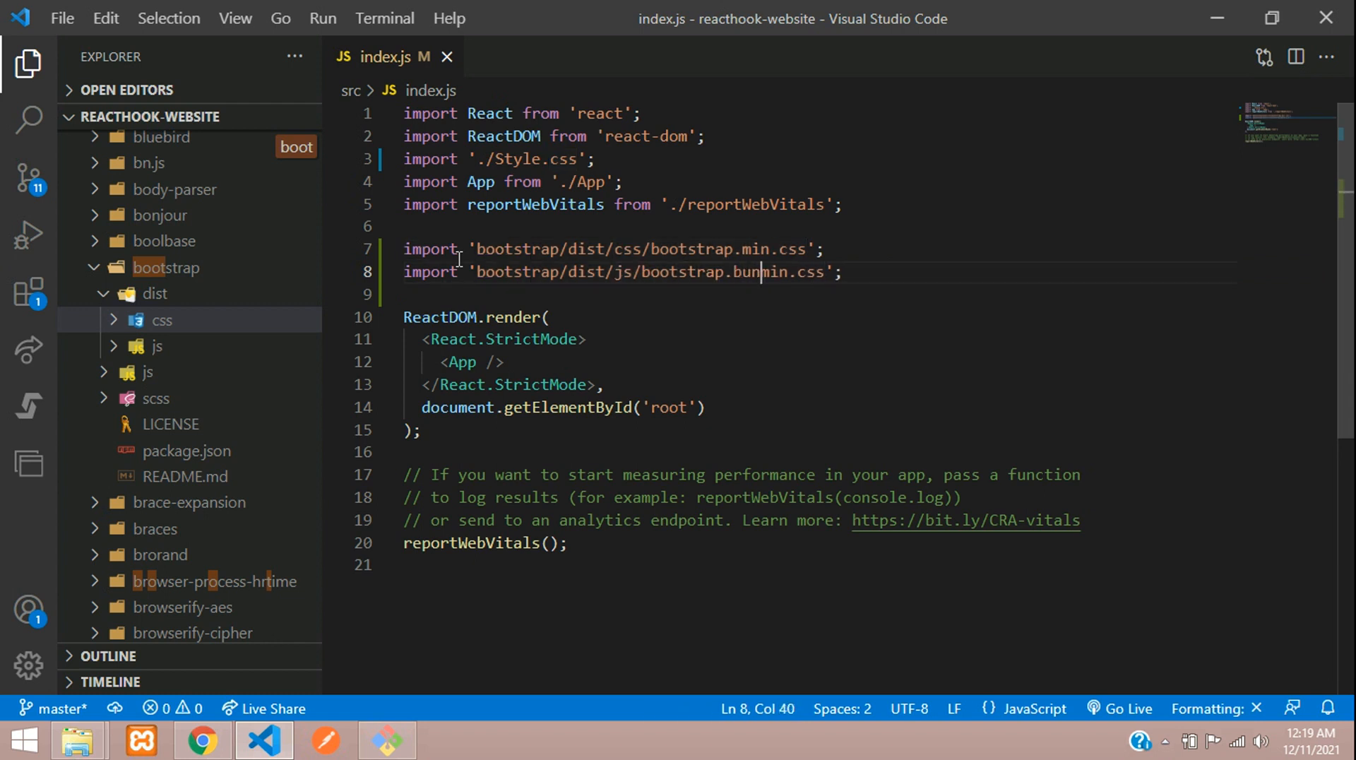
type("dle.")
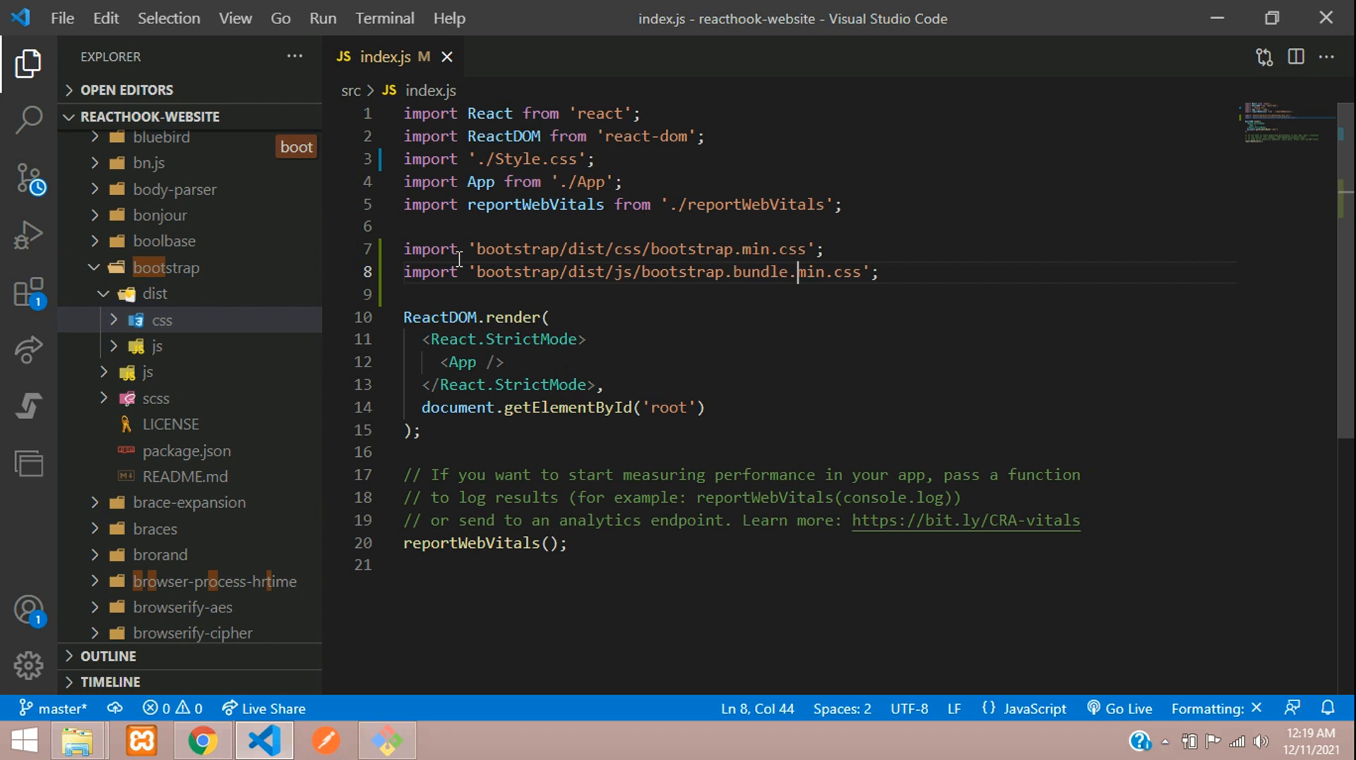
type("js")
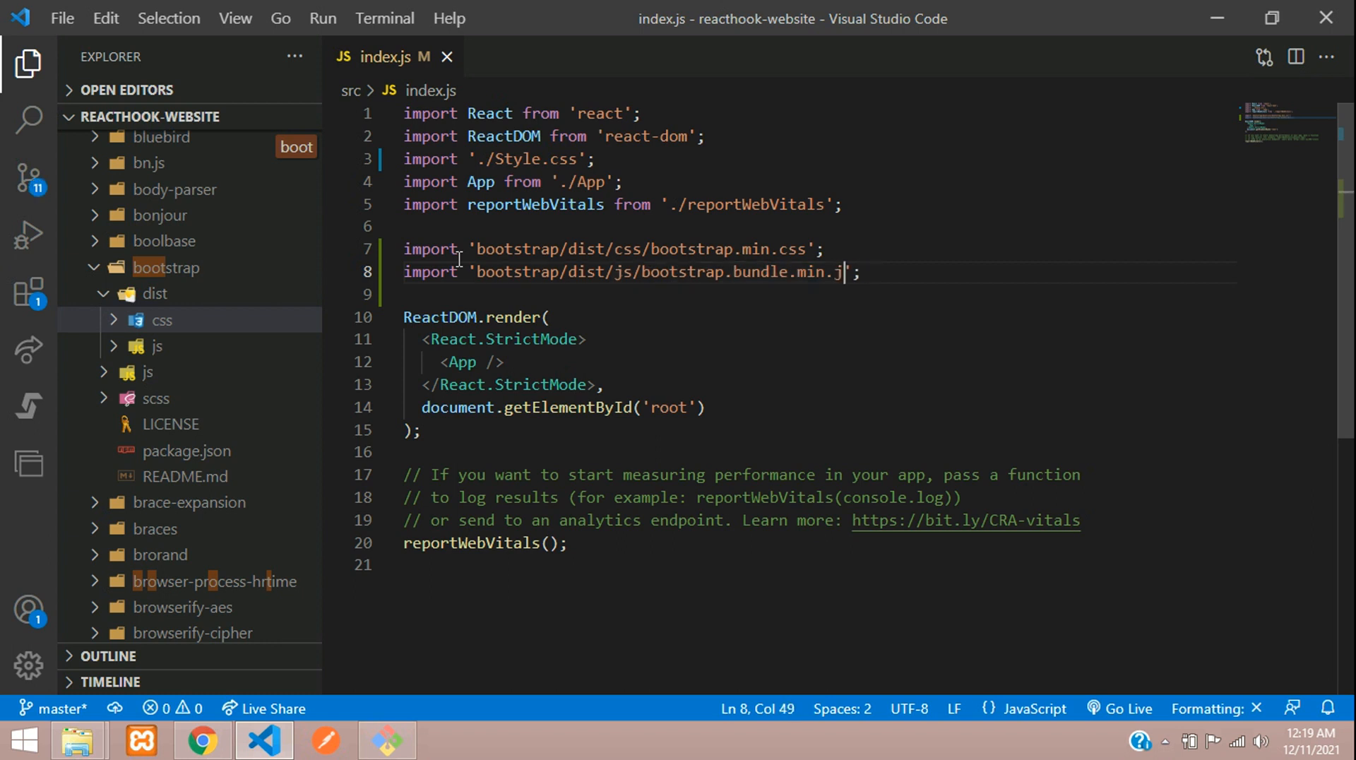
type("s")
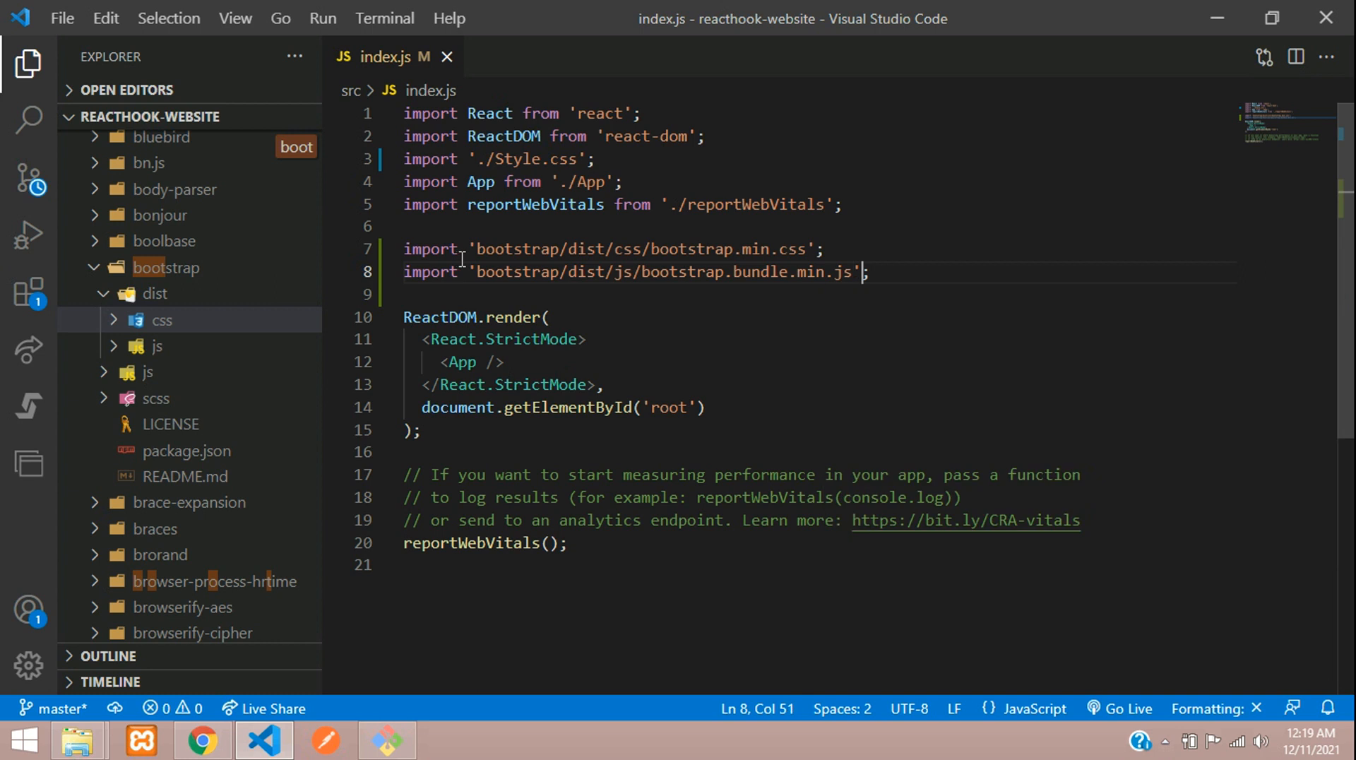
double_click(662, 271)
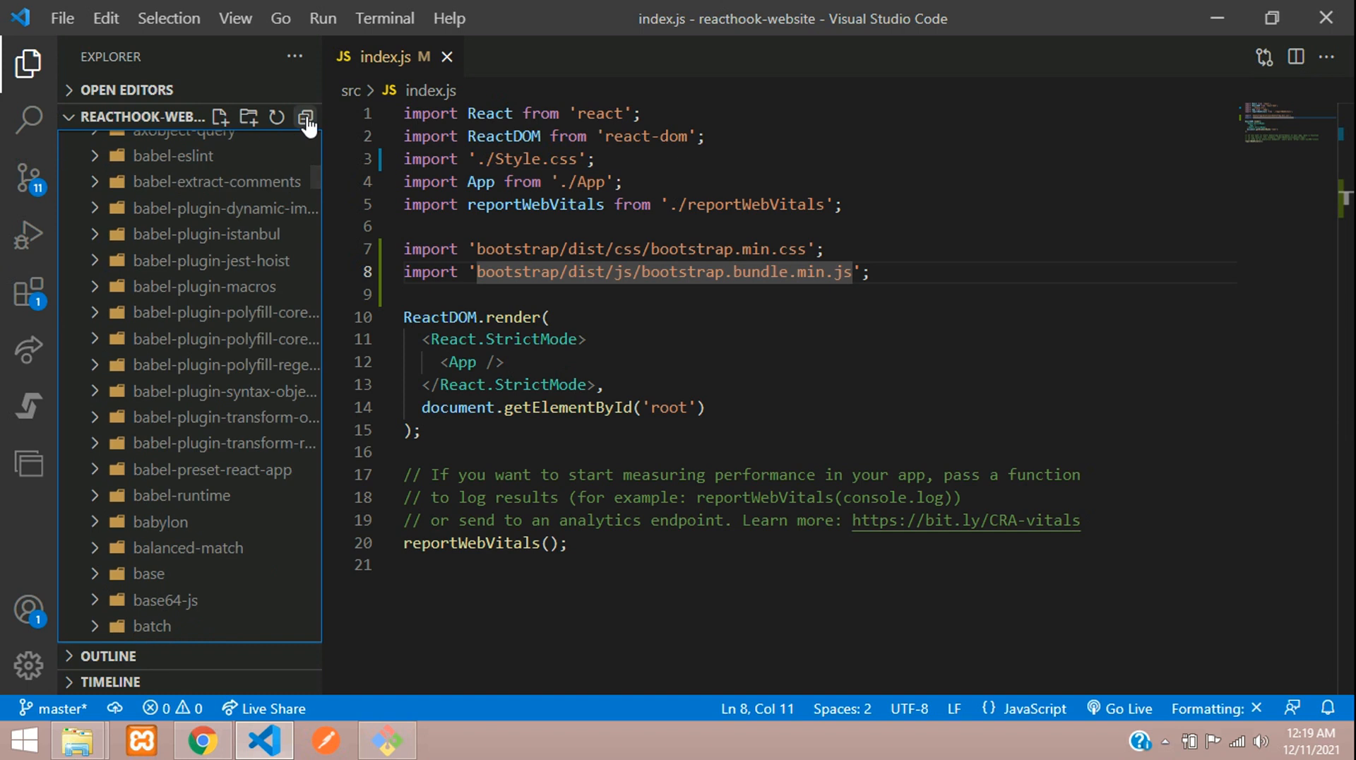
- Collapse the Explorer tree and open Home.js from src/component/pages
left_click(304, 117)
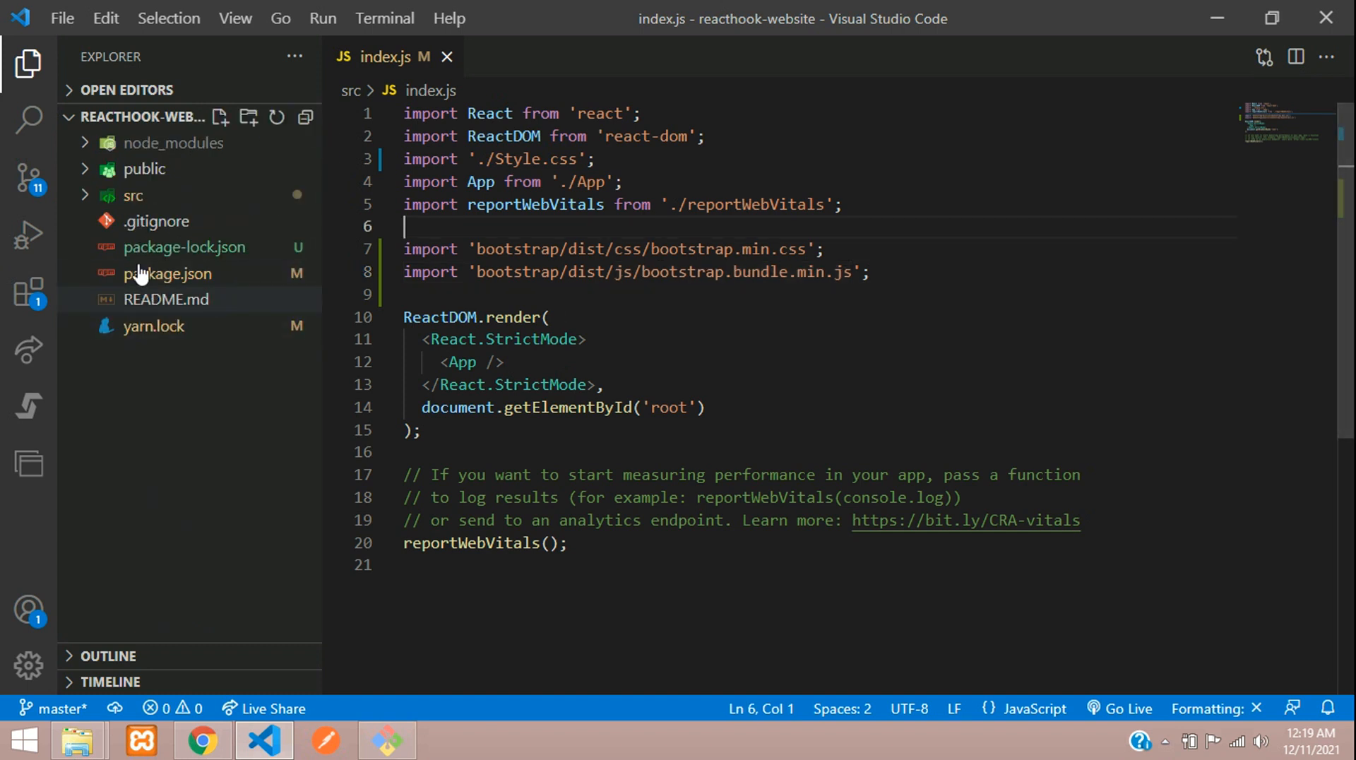
left_click(134, 194)
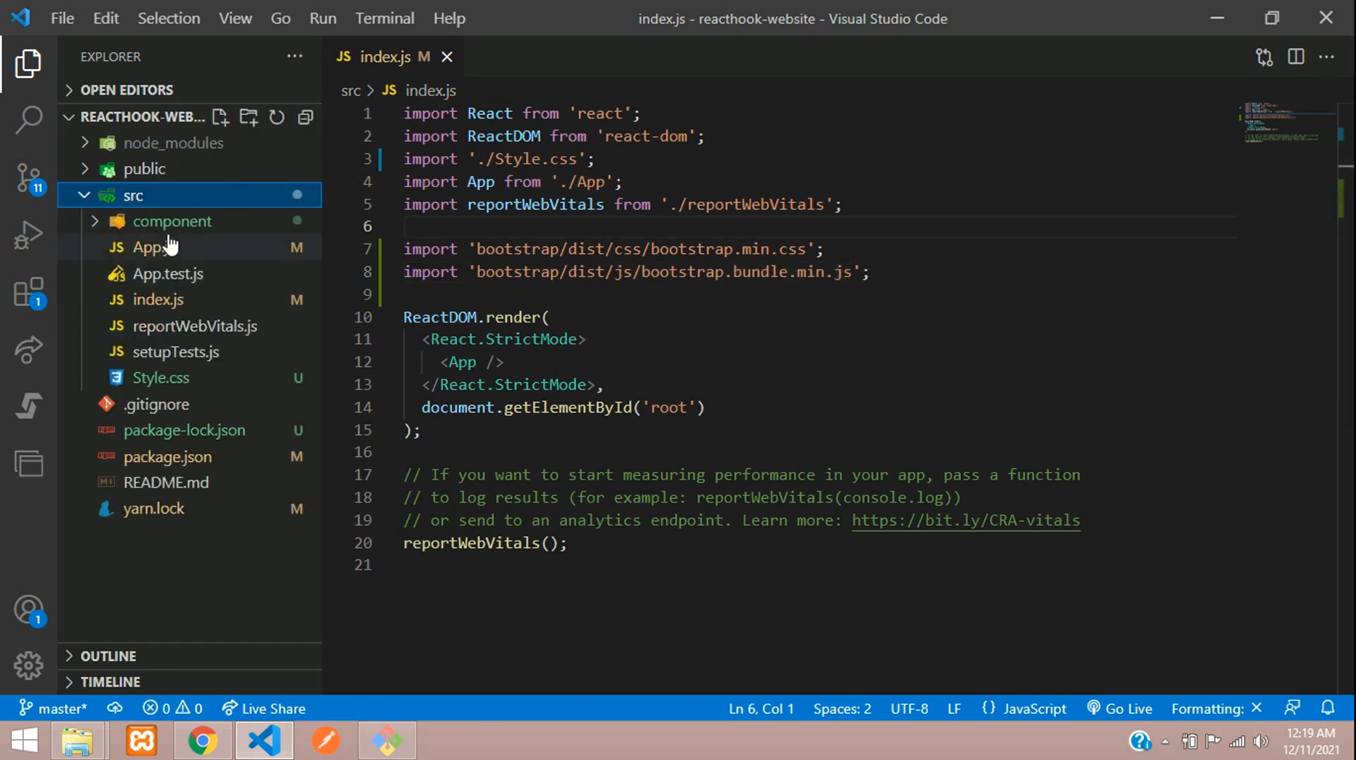
left_click(171, 221)
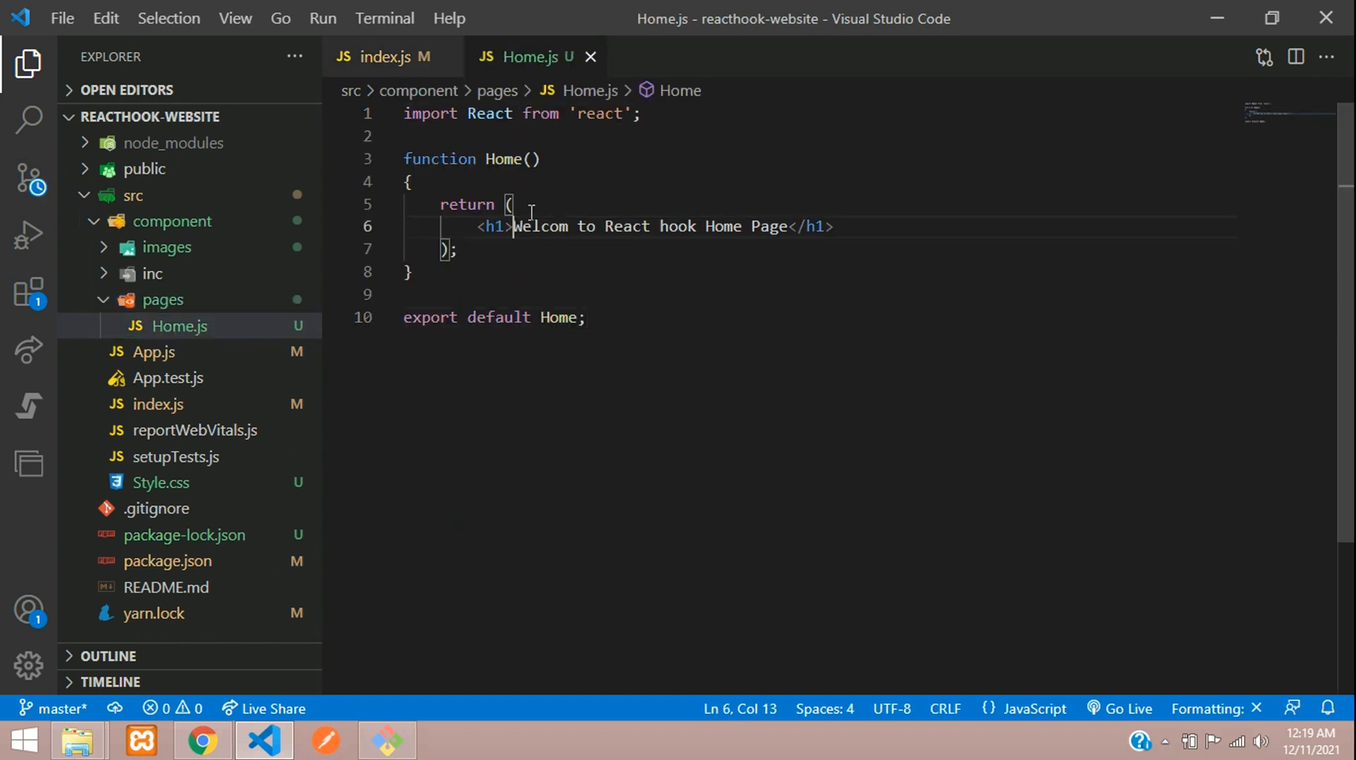
left_click(514, 205)
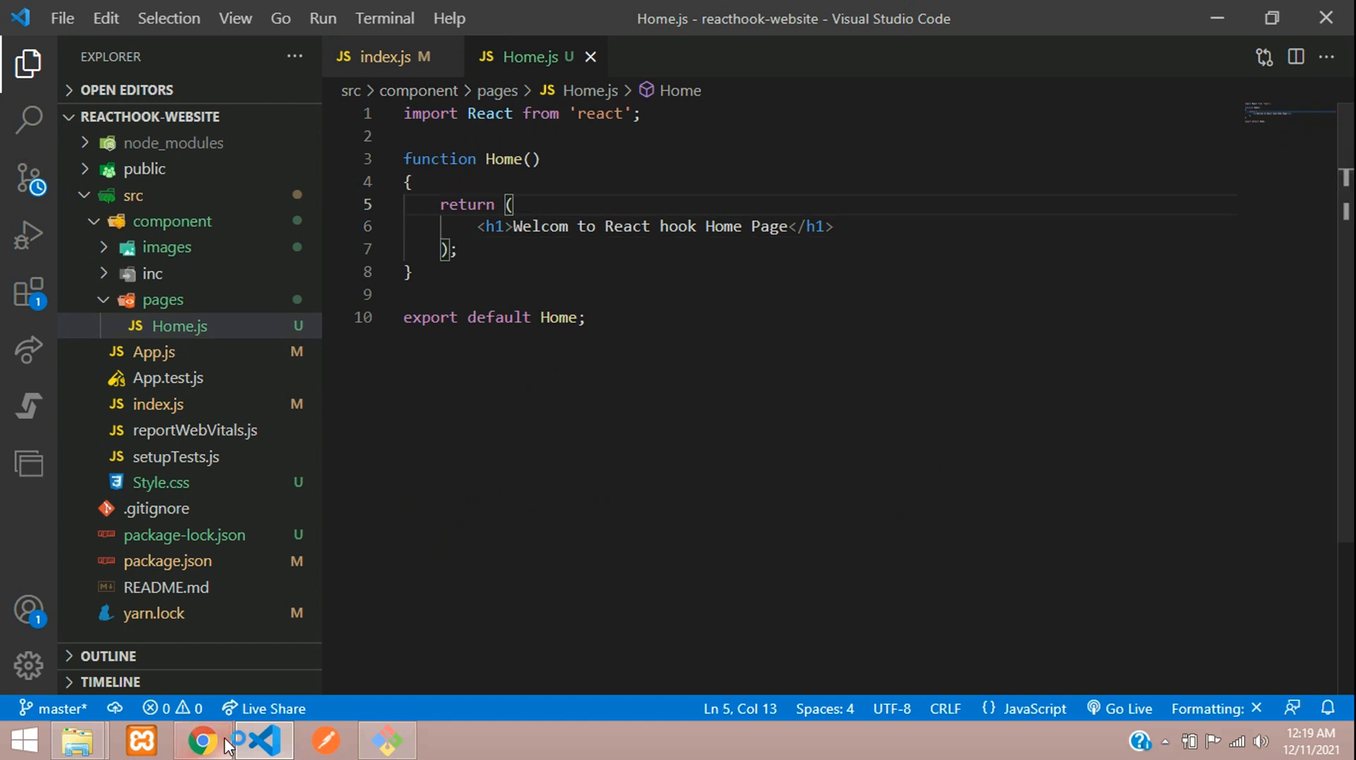
- Reload localhost:3000 in Chrome to show the welcome heading, then return to VS Code
left_click(200, 741)
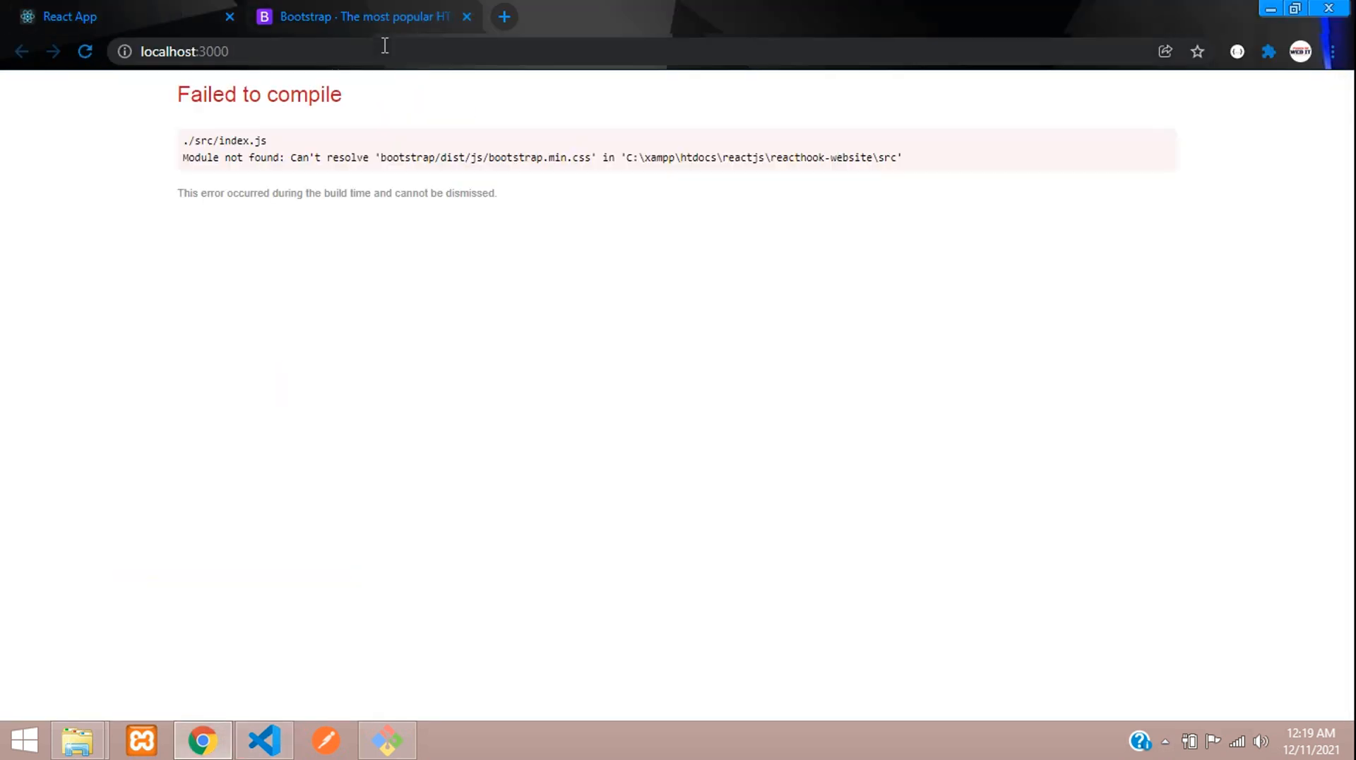
left_click(84, 51)
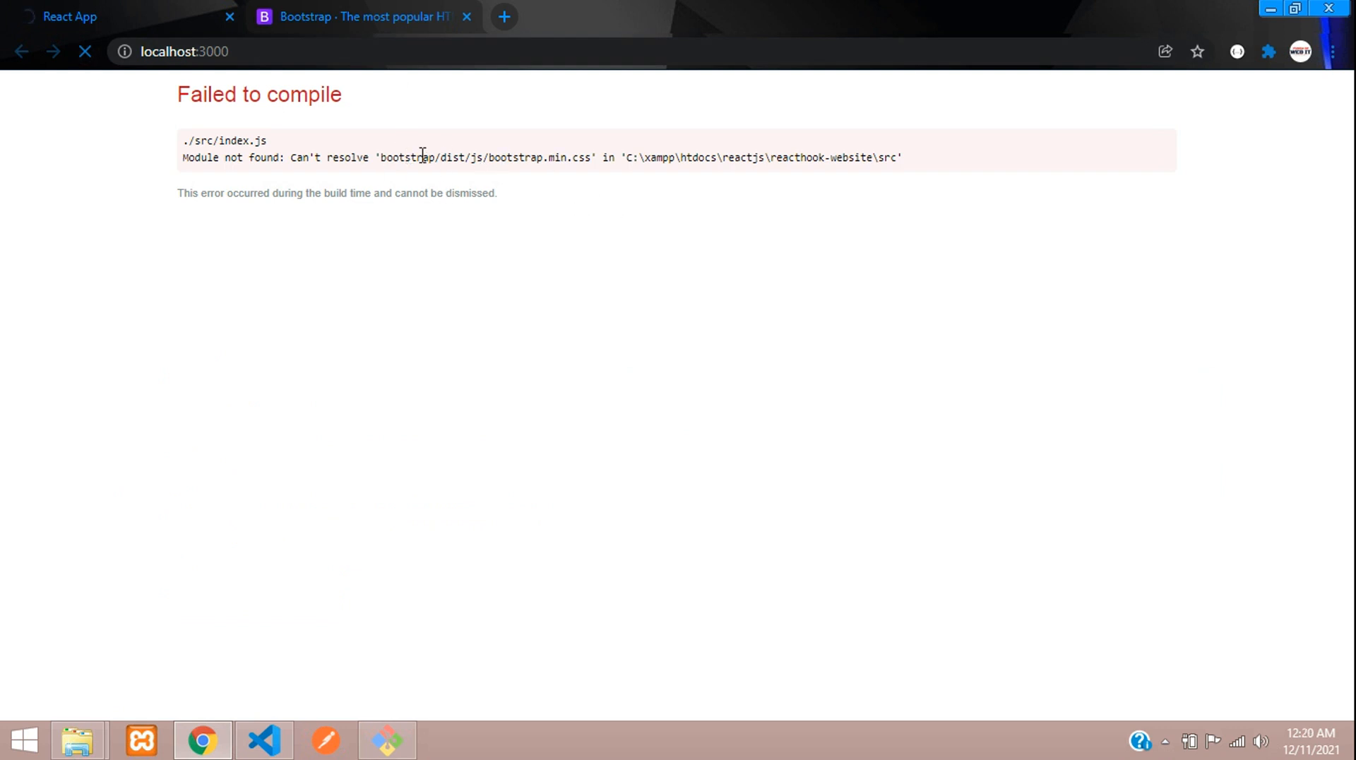
left_click_drag(423, 157, 590, 157)
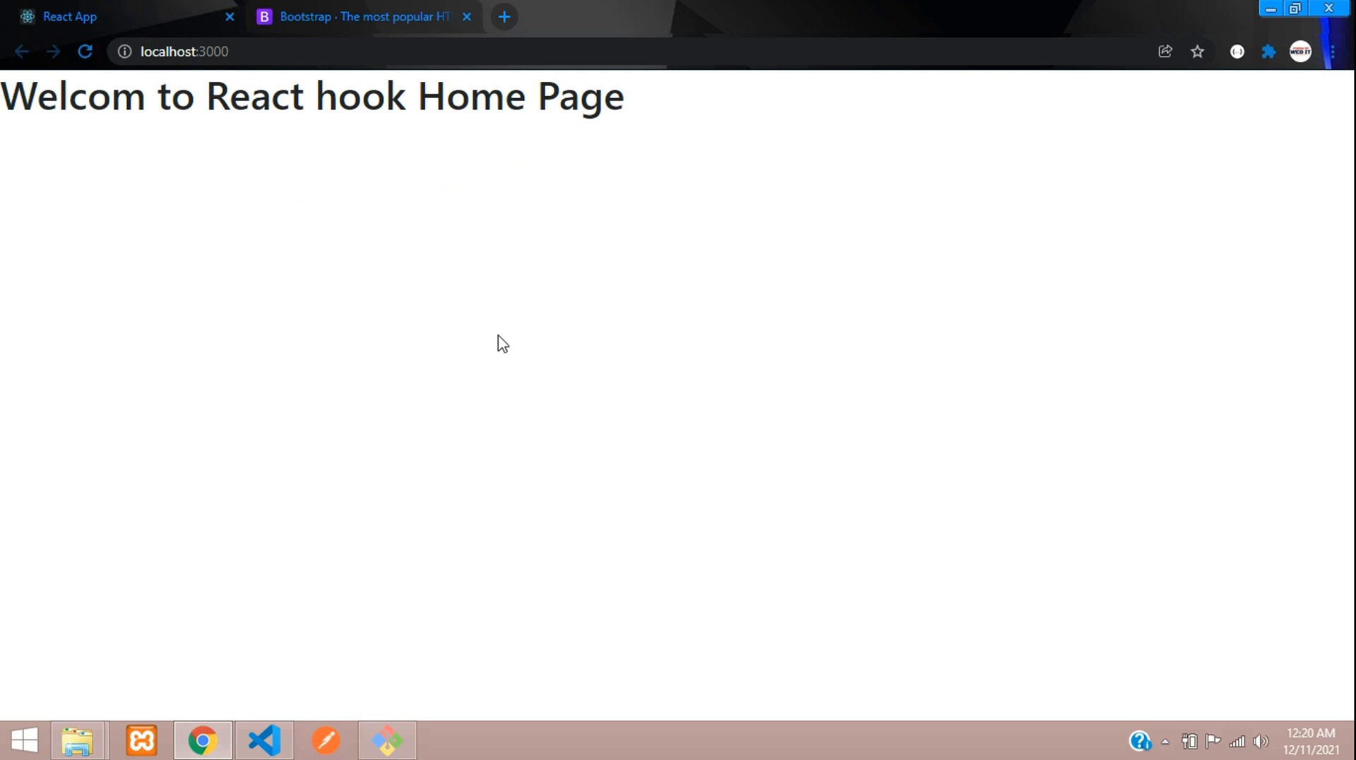
left_click(264, 740)
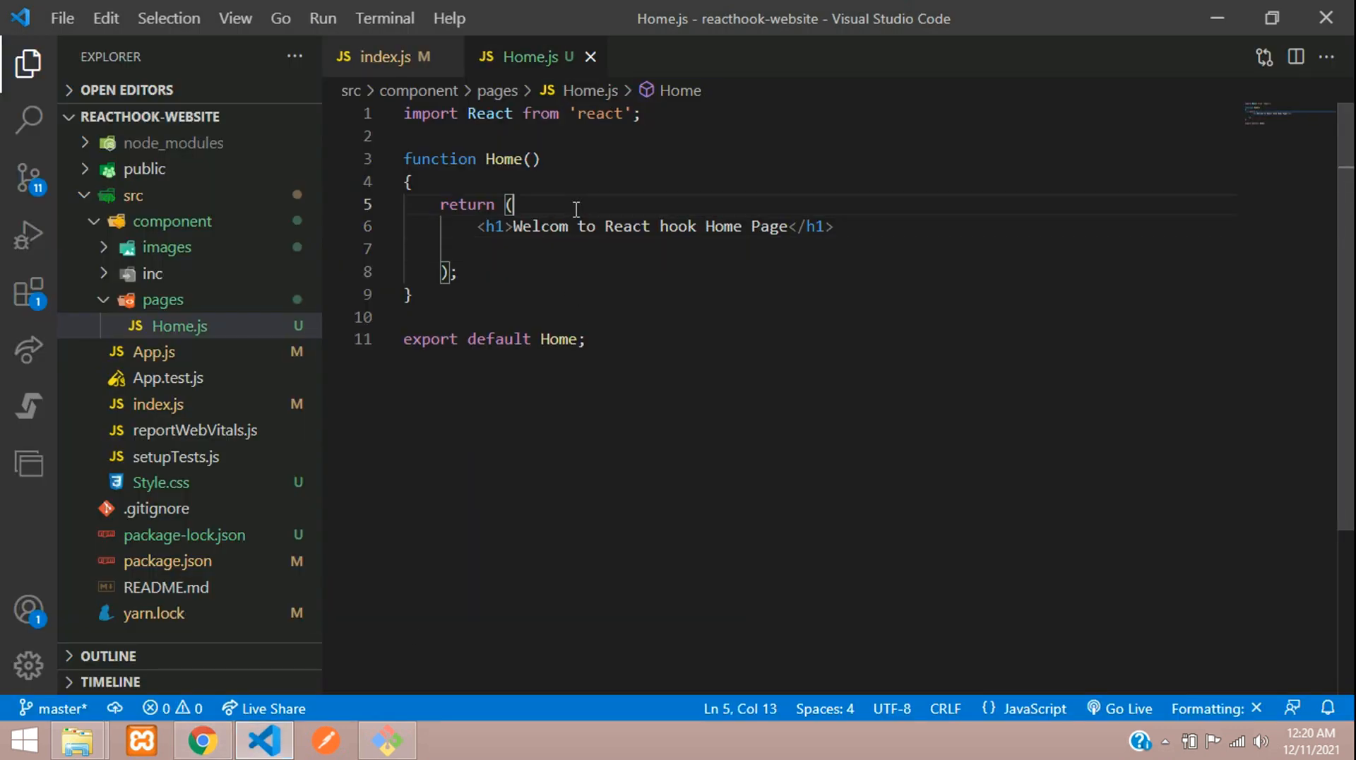
- Add a Hello button with a className attribute under the h1 in Home.js
type("<div>")
type("b")
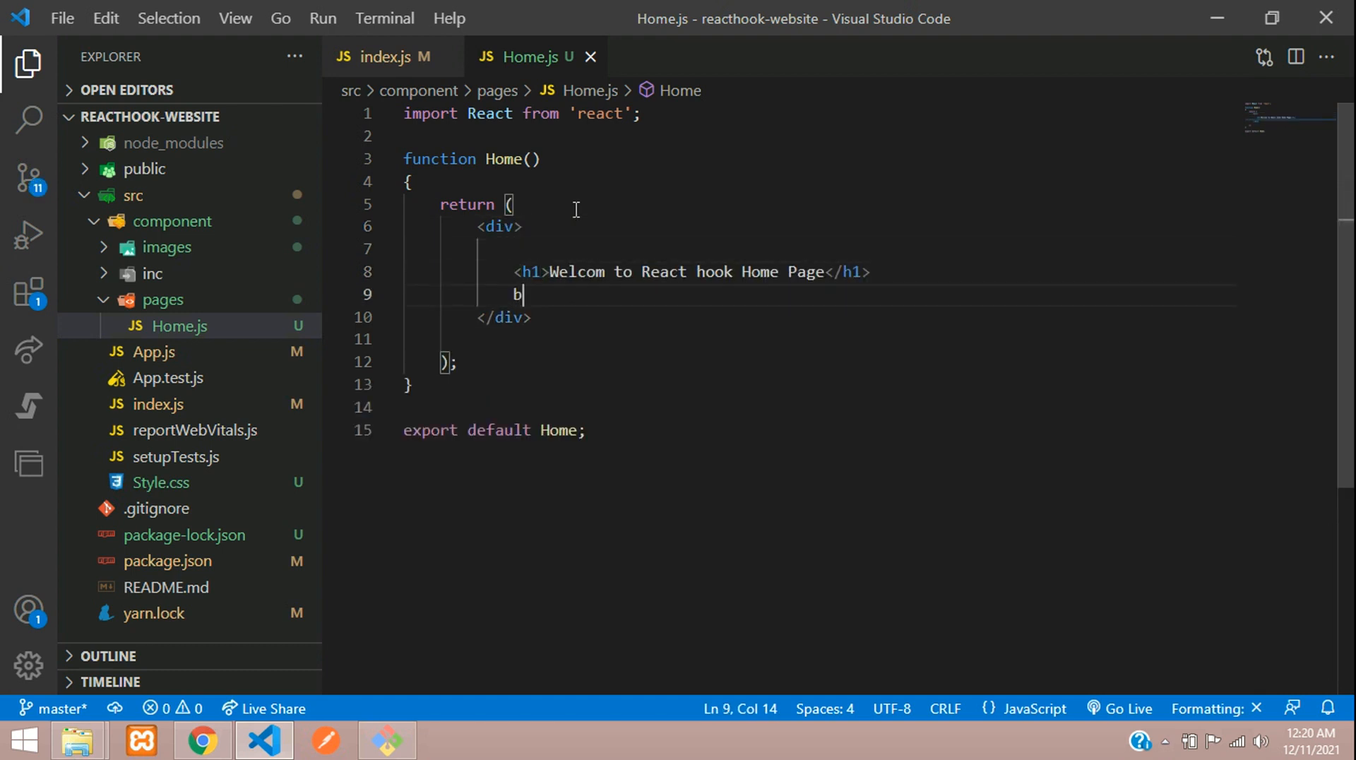
key("Backspace")
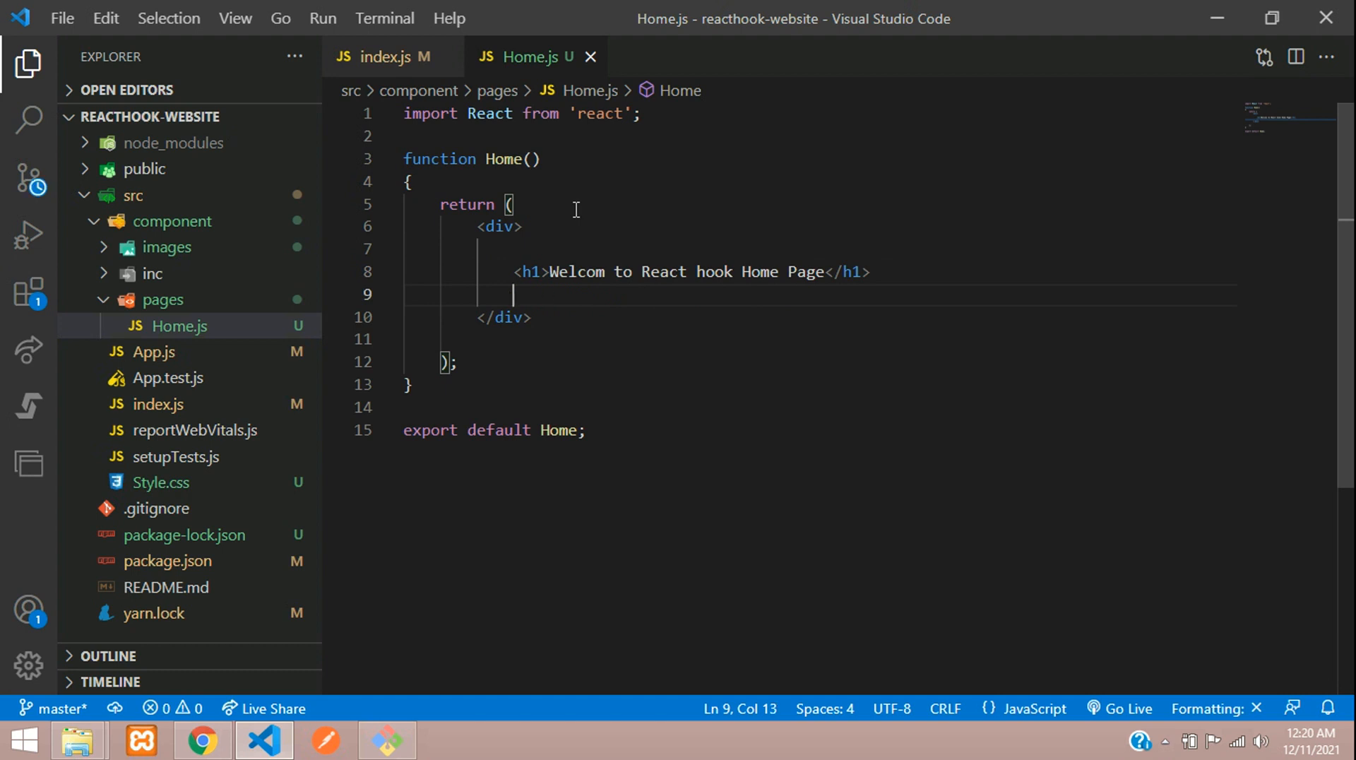
type("<button>")
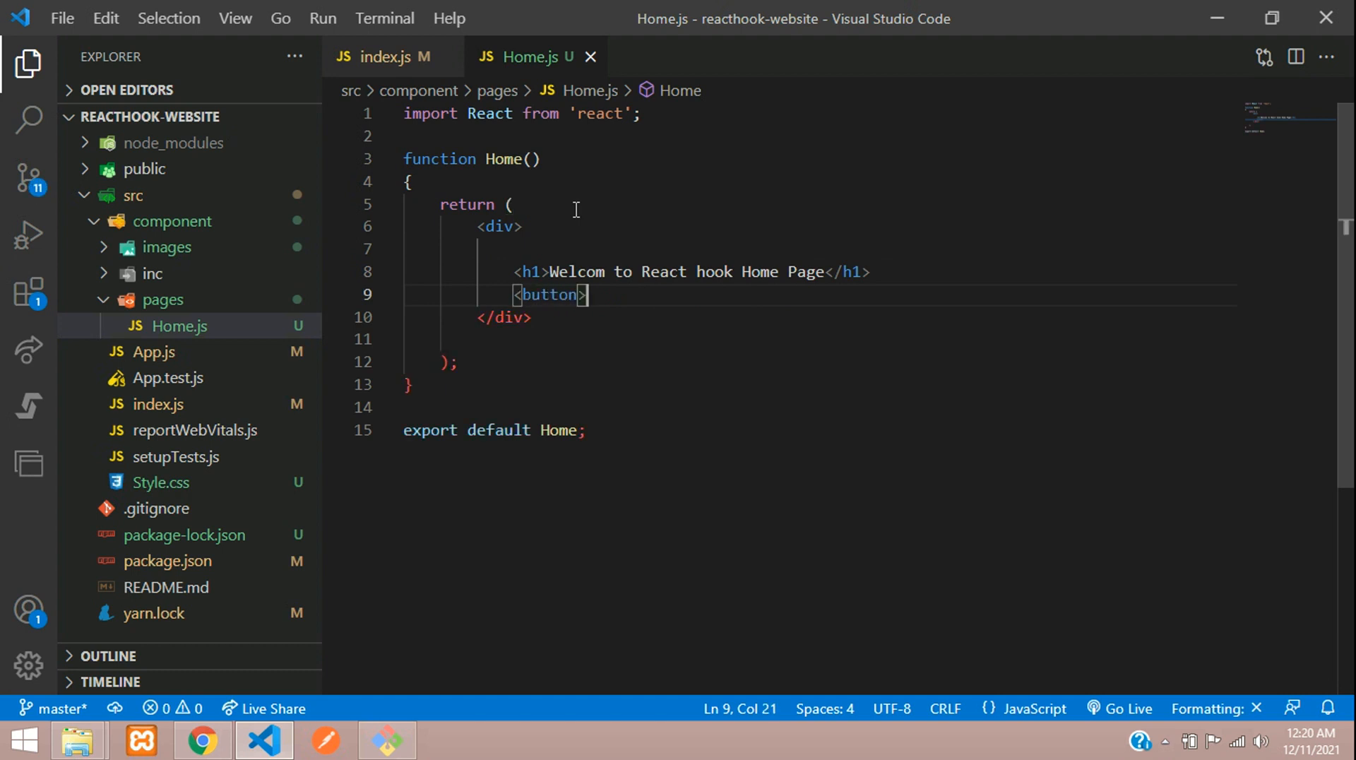
type("H</button>")
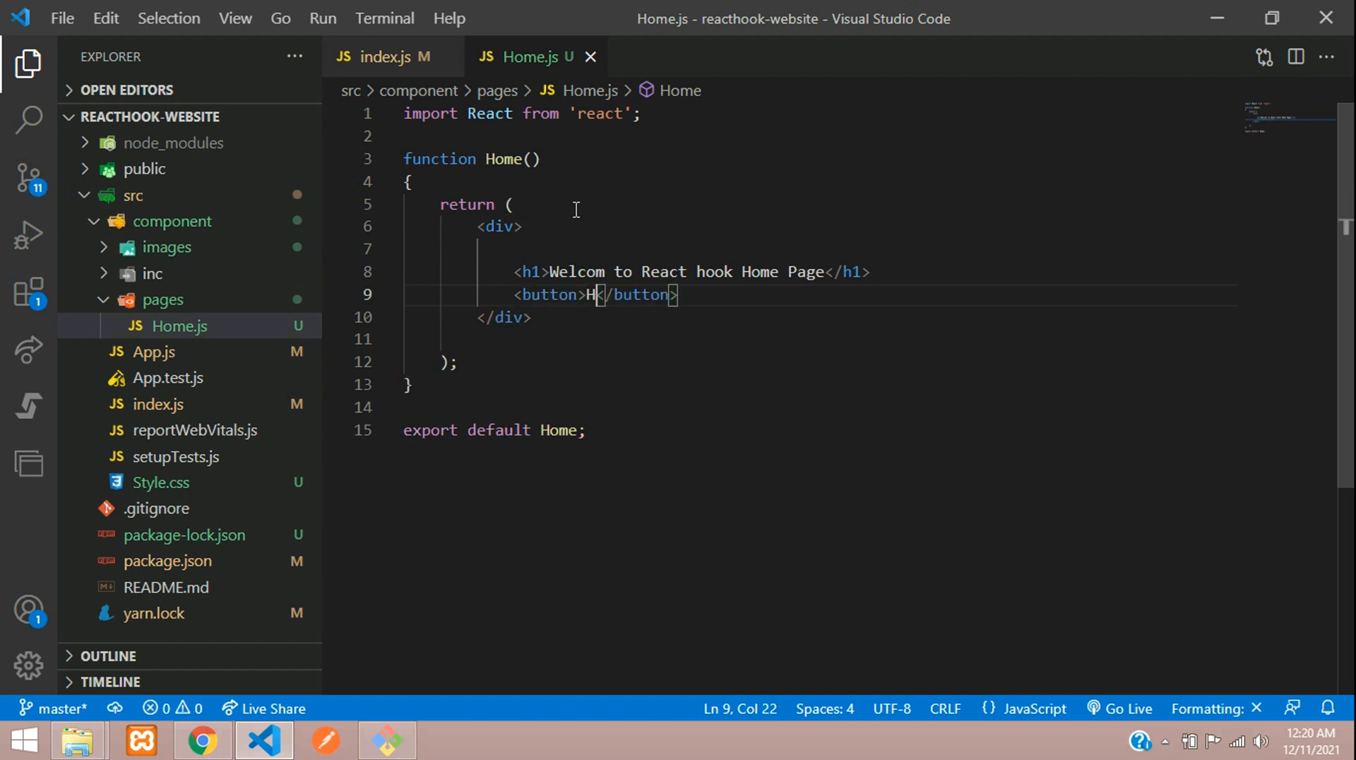
type("ello")
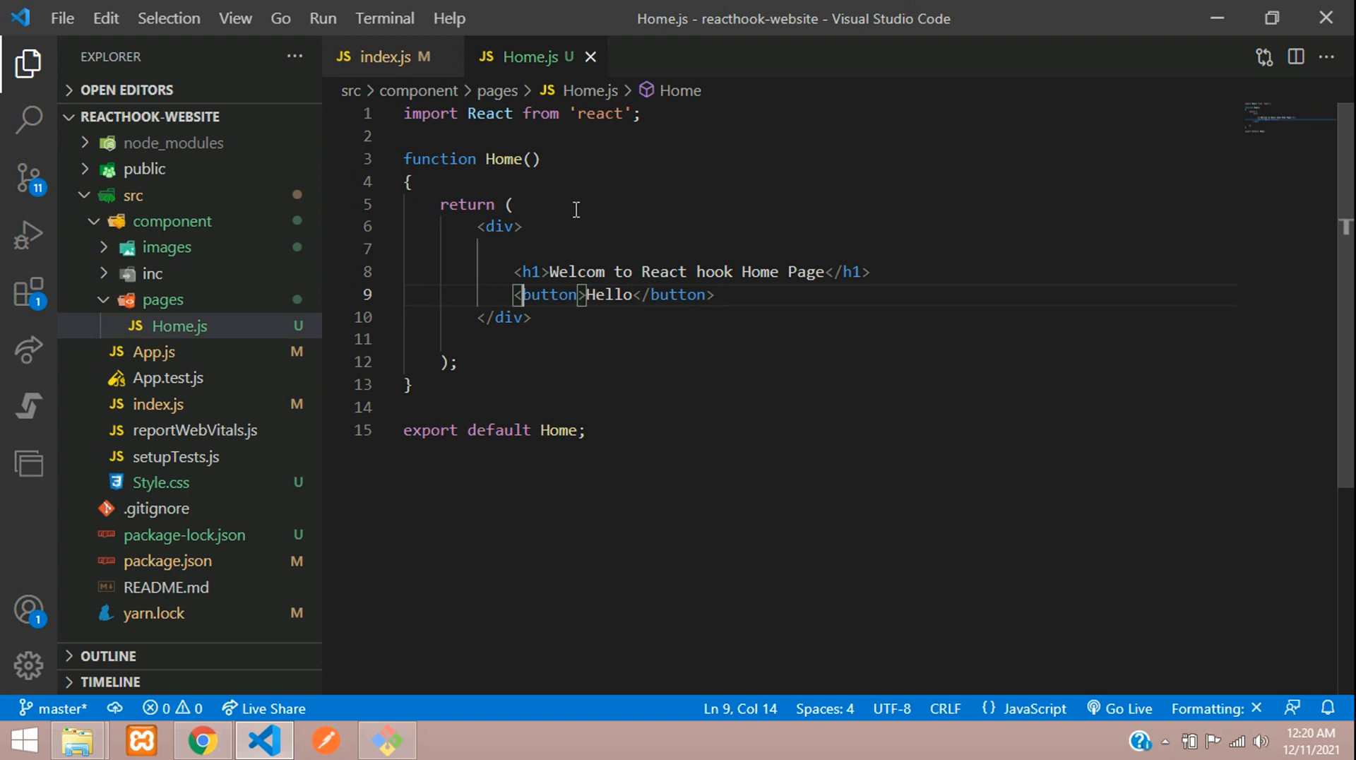
type("class=\"\"")
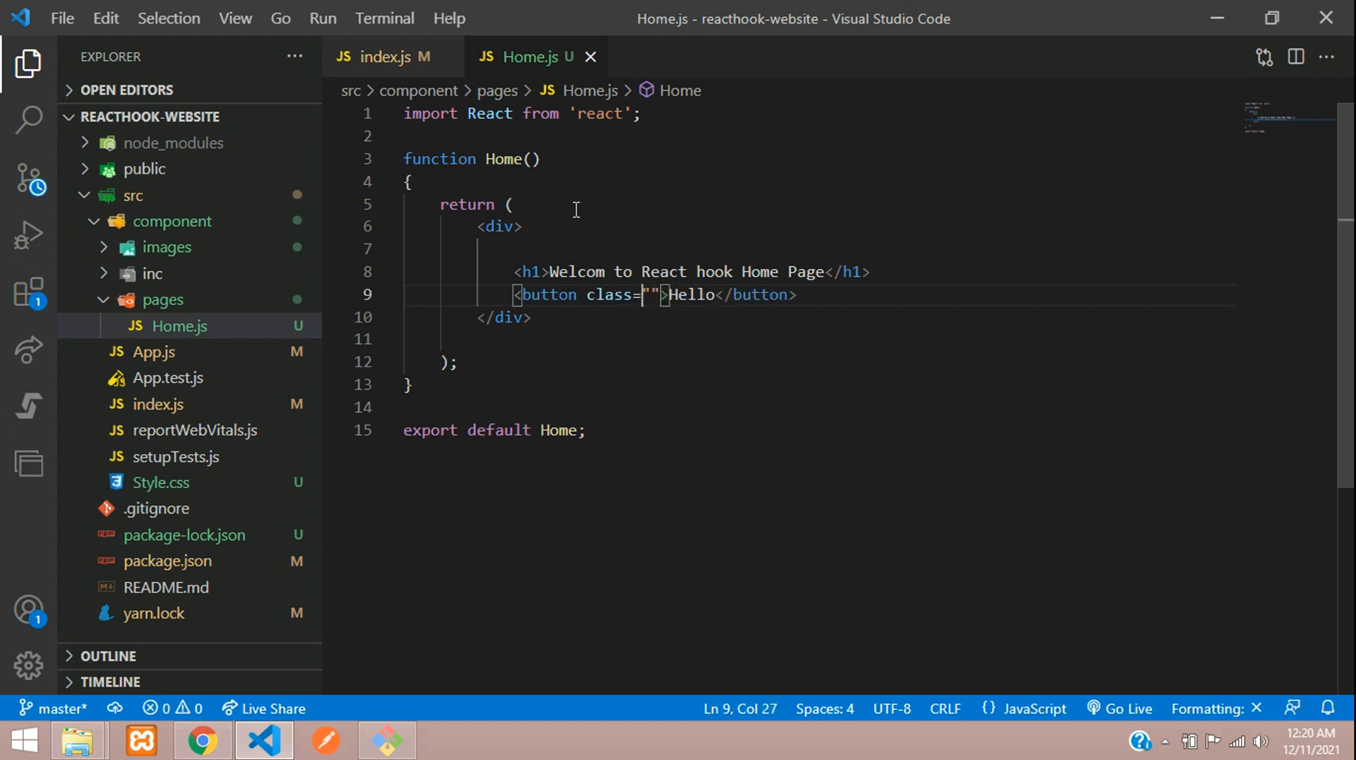
type("Name")
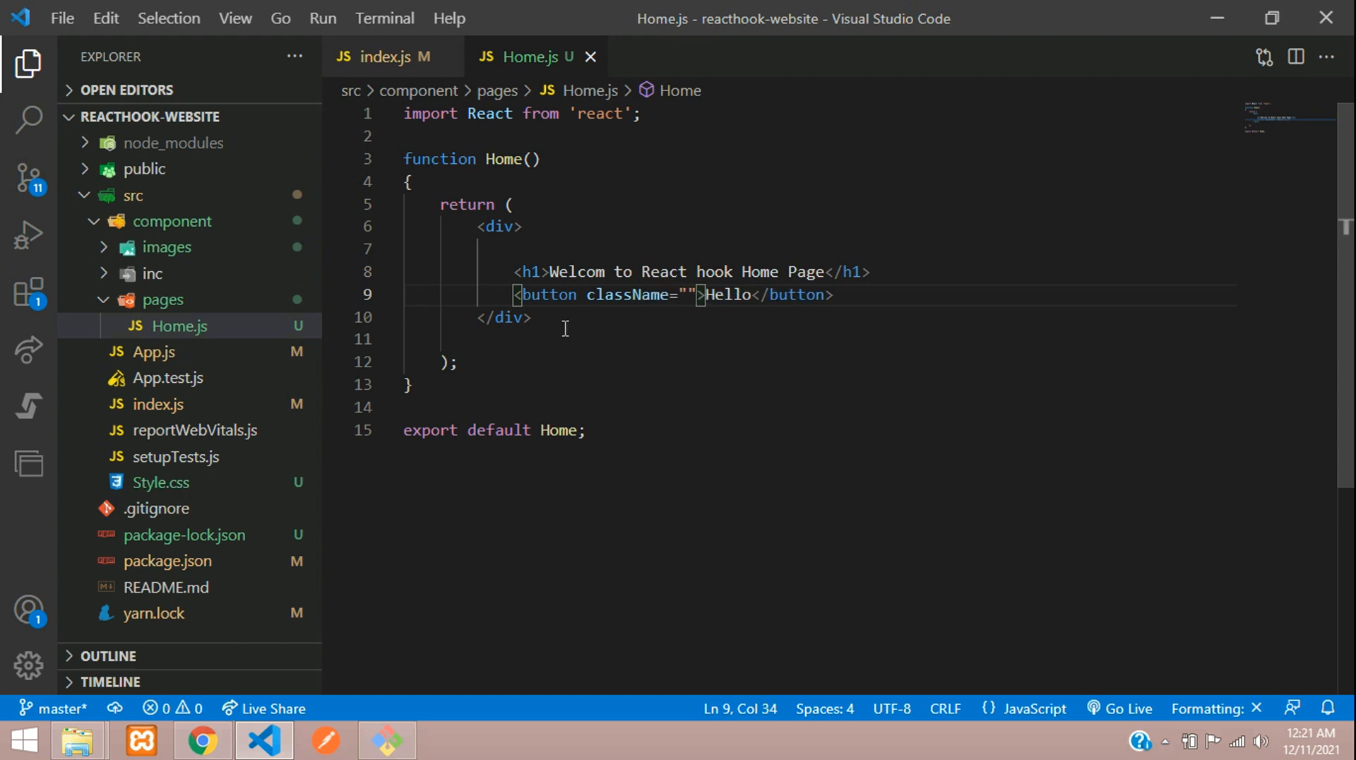
- Preview the plain button in Chrome, then set its className to 'btn btn-primary'
left_click(201, 740)
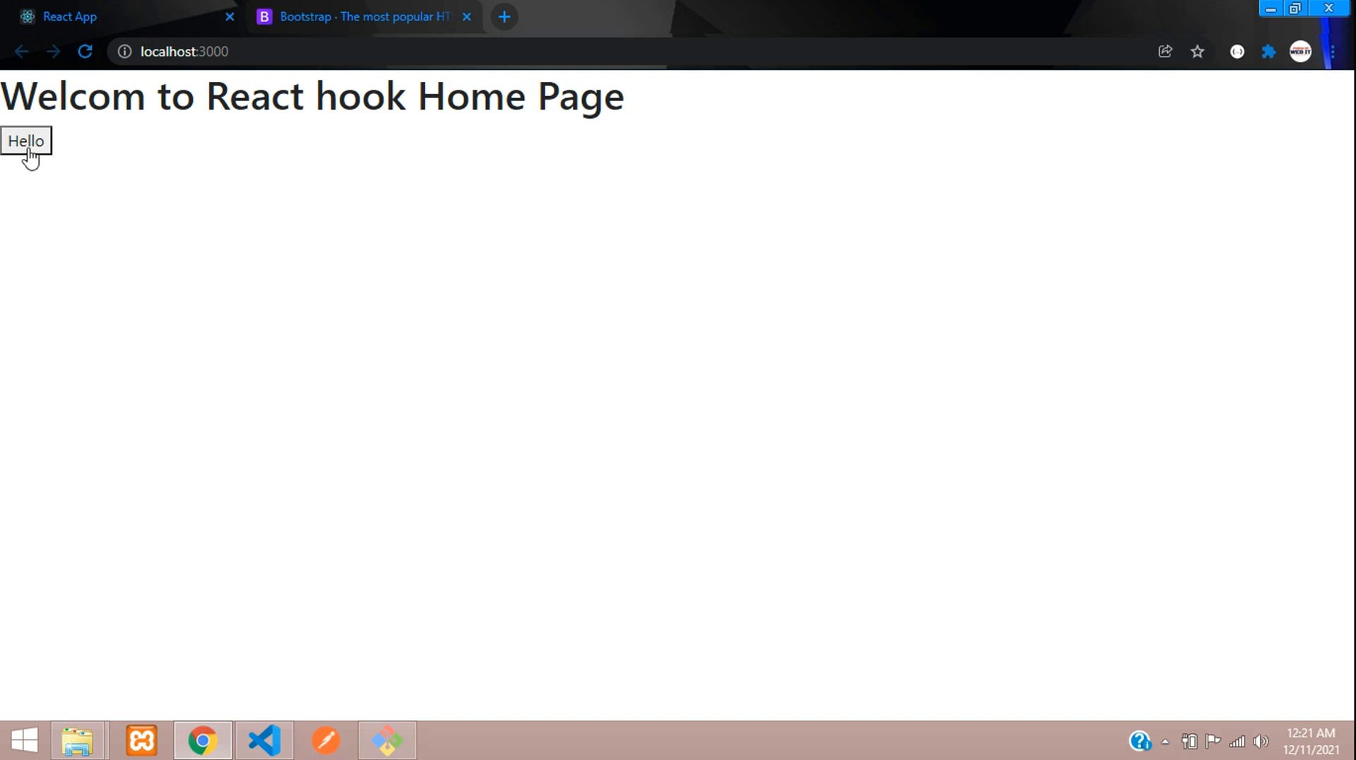
mouse_move(265, 741)
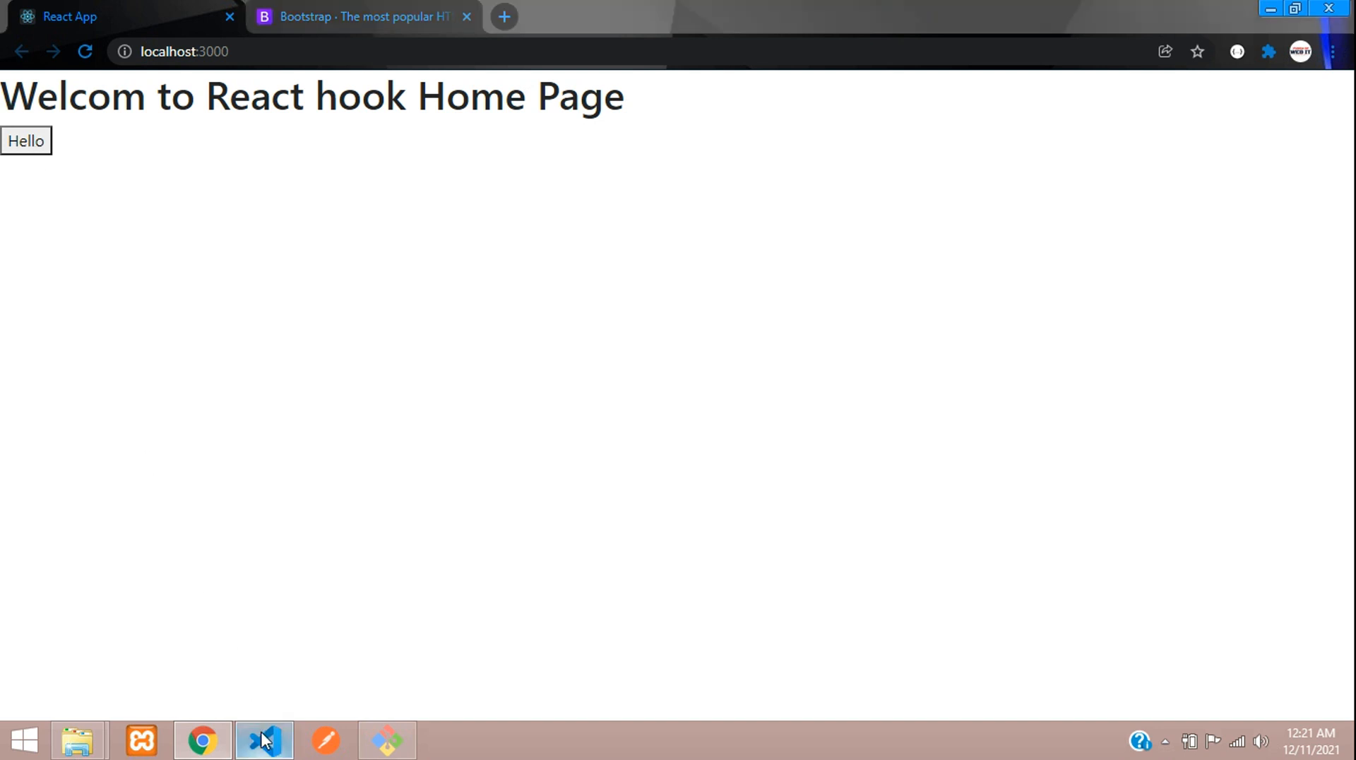
left_click(264, 740)
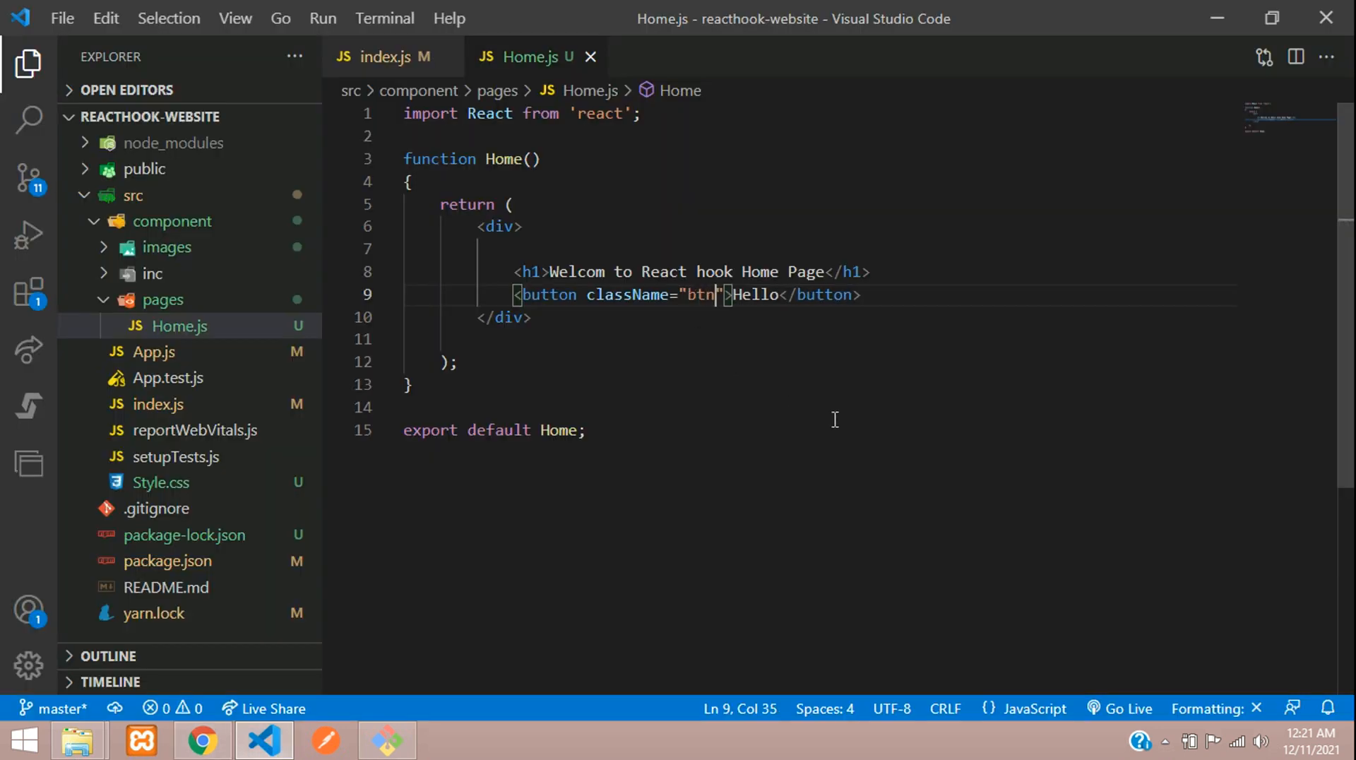
type("btn-pri")
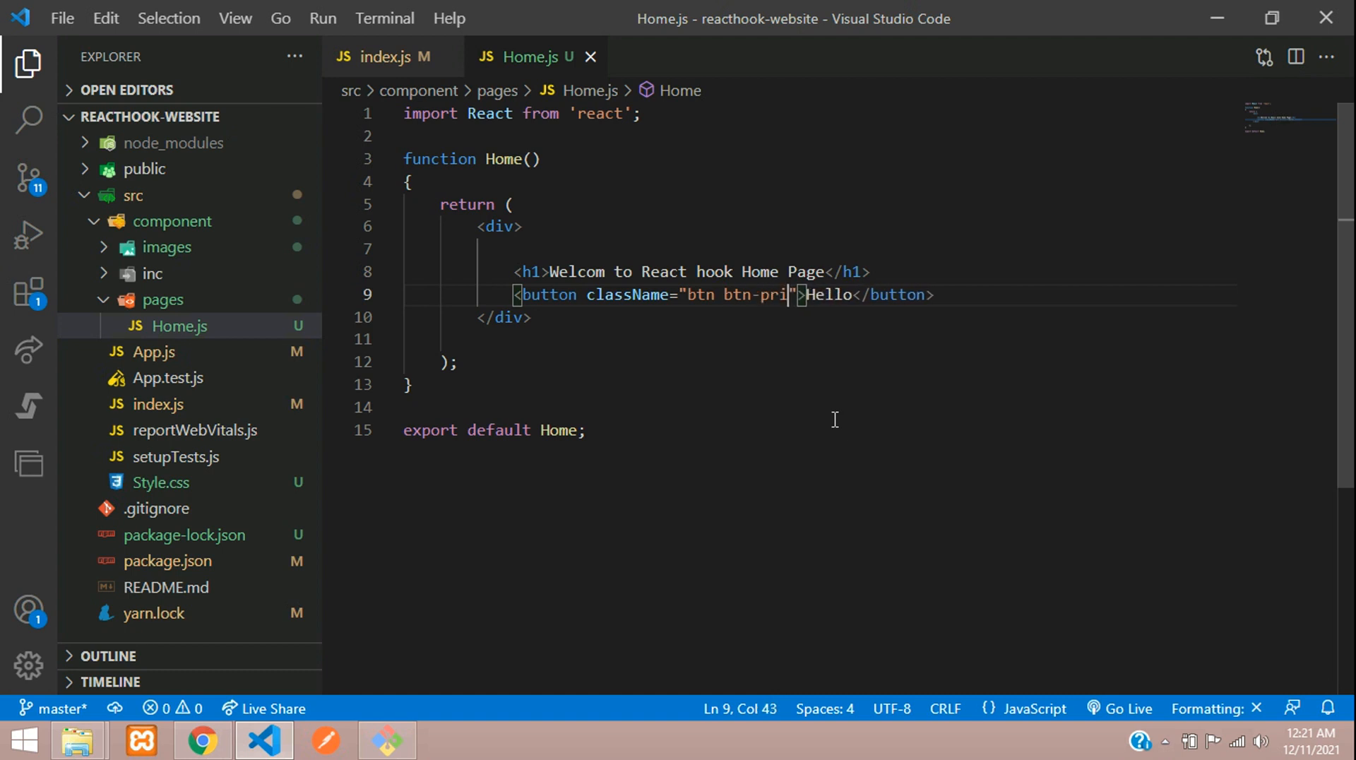
type("mary")
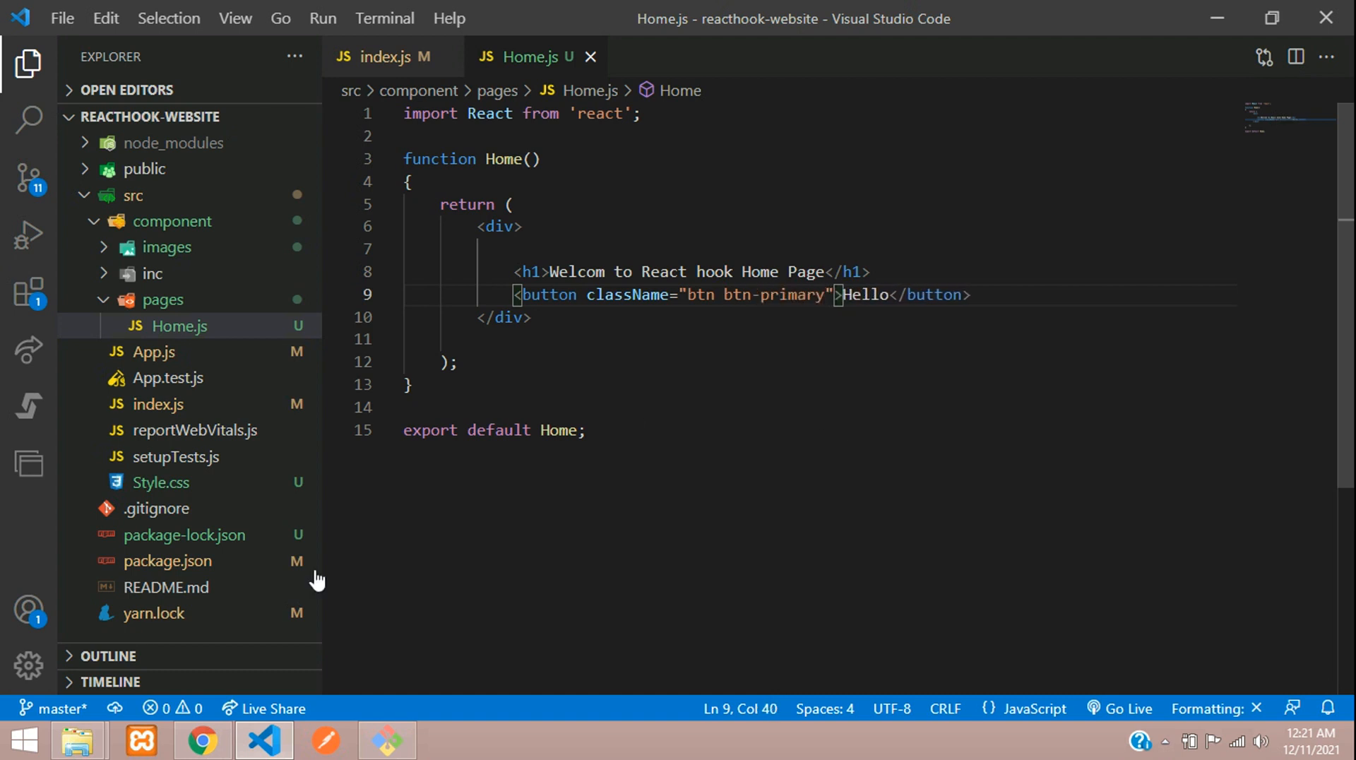
- View the blue Hello primary button at localhost:3000, then return to Home.js
left_click(201, 740)
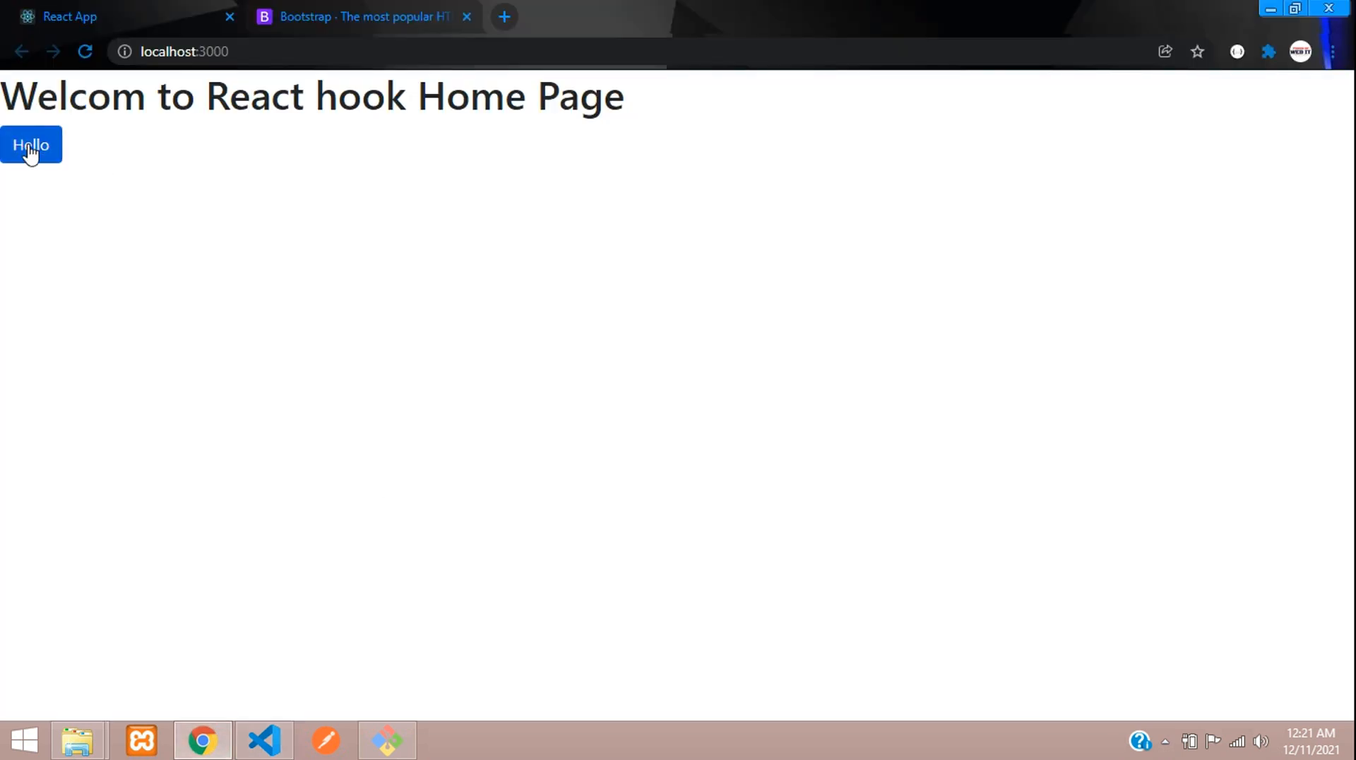
mouse_move(135, 181)
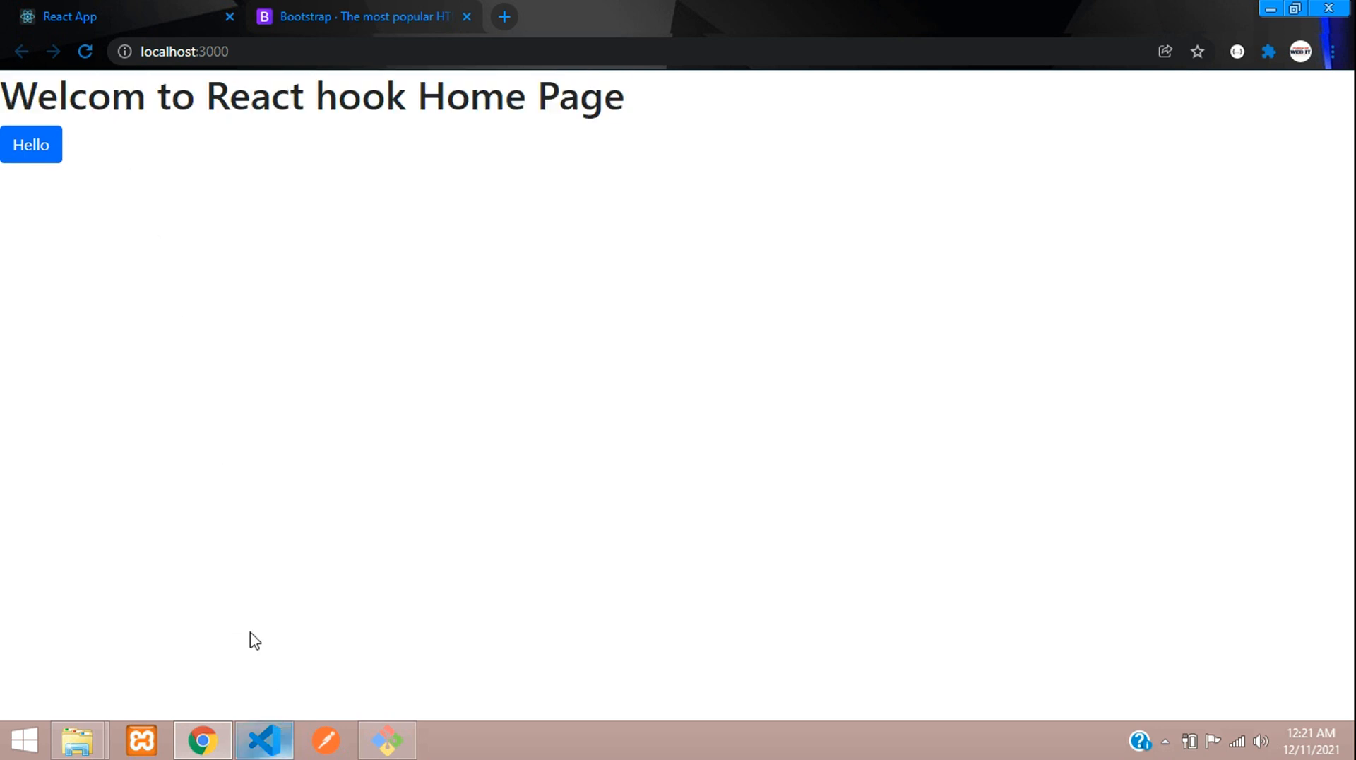
left_click(264, 740)
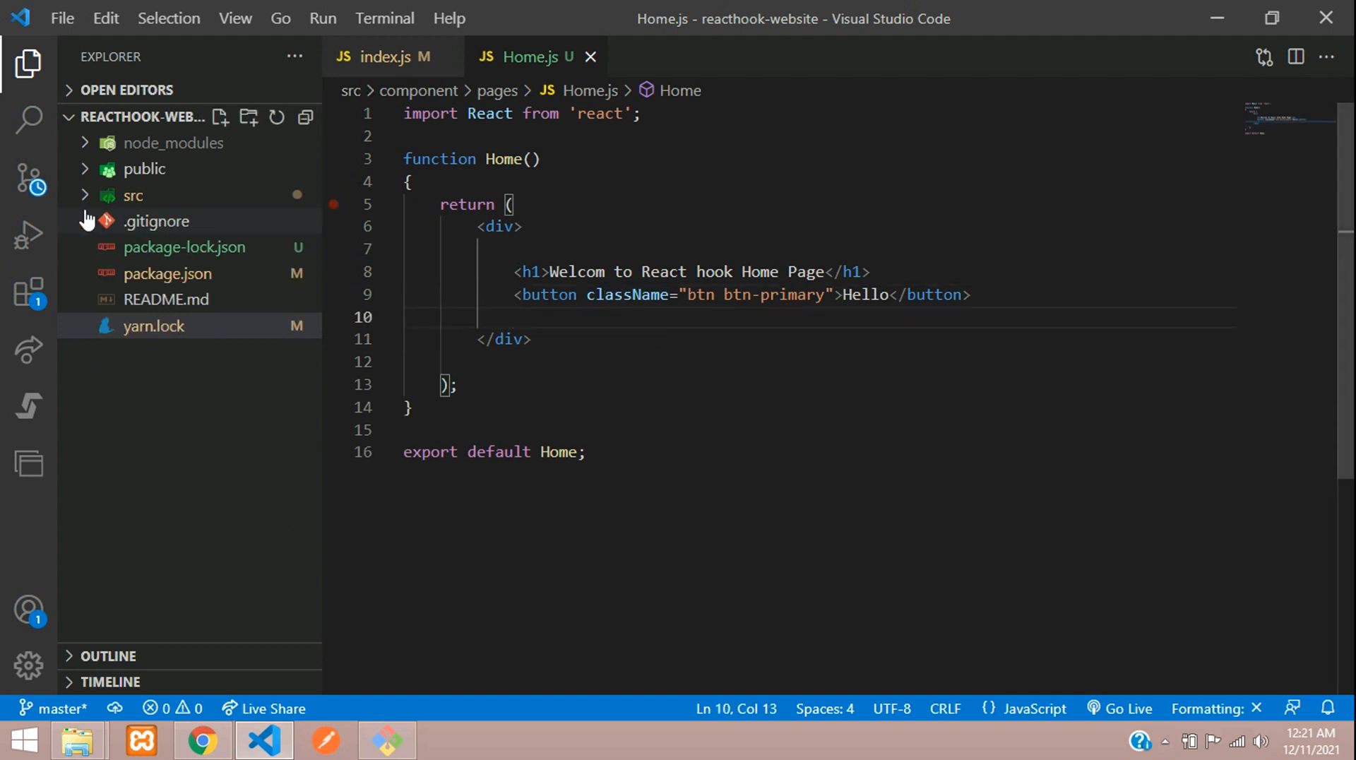
- Expand src and component, then add a new Navbar.js file to the inc folder
left_click(133, 196)
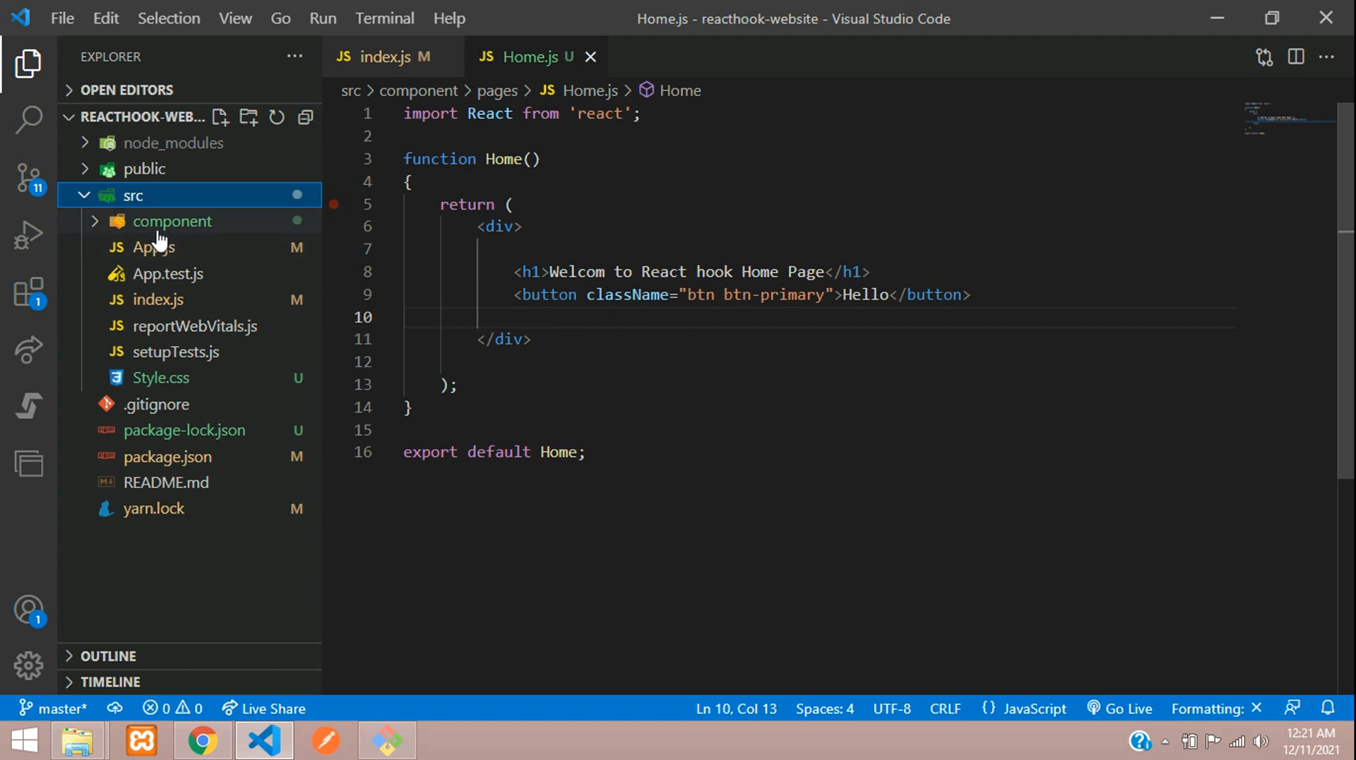
left_click(172, 222)
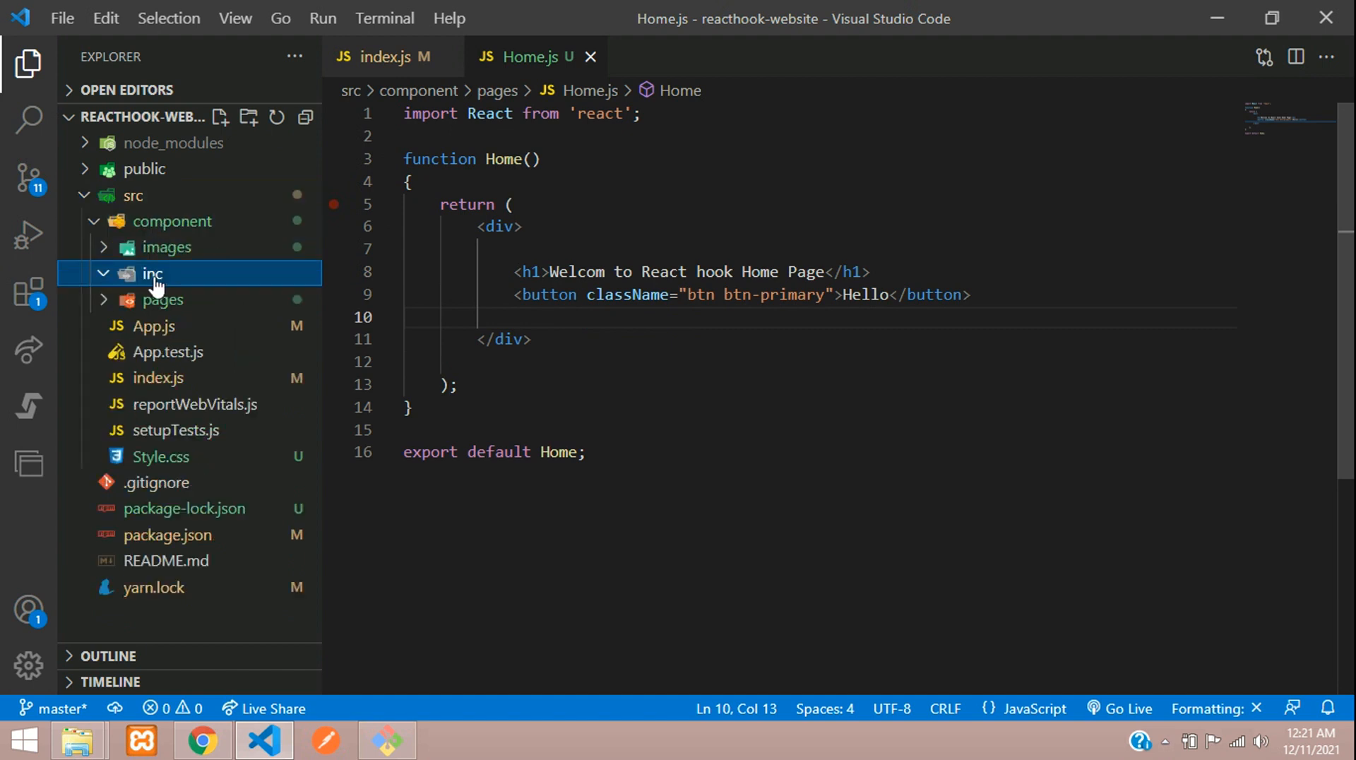
right_click(151, 273)
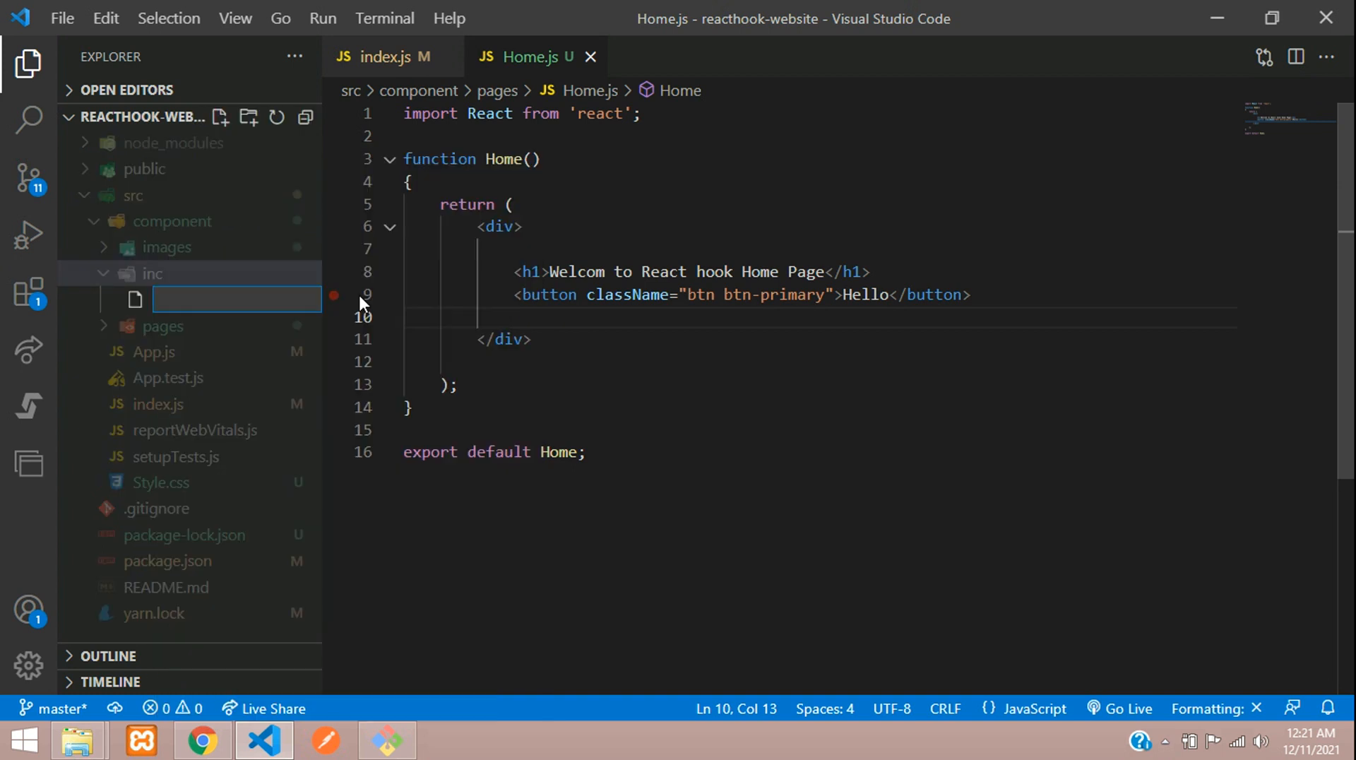
type("Navbar.js")
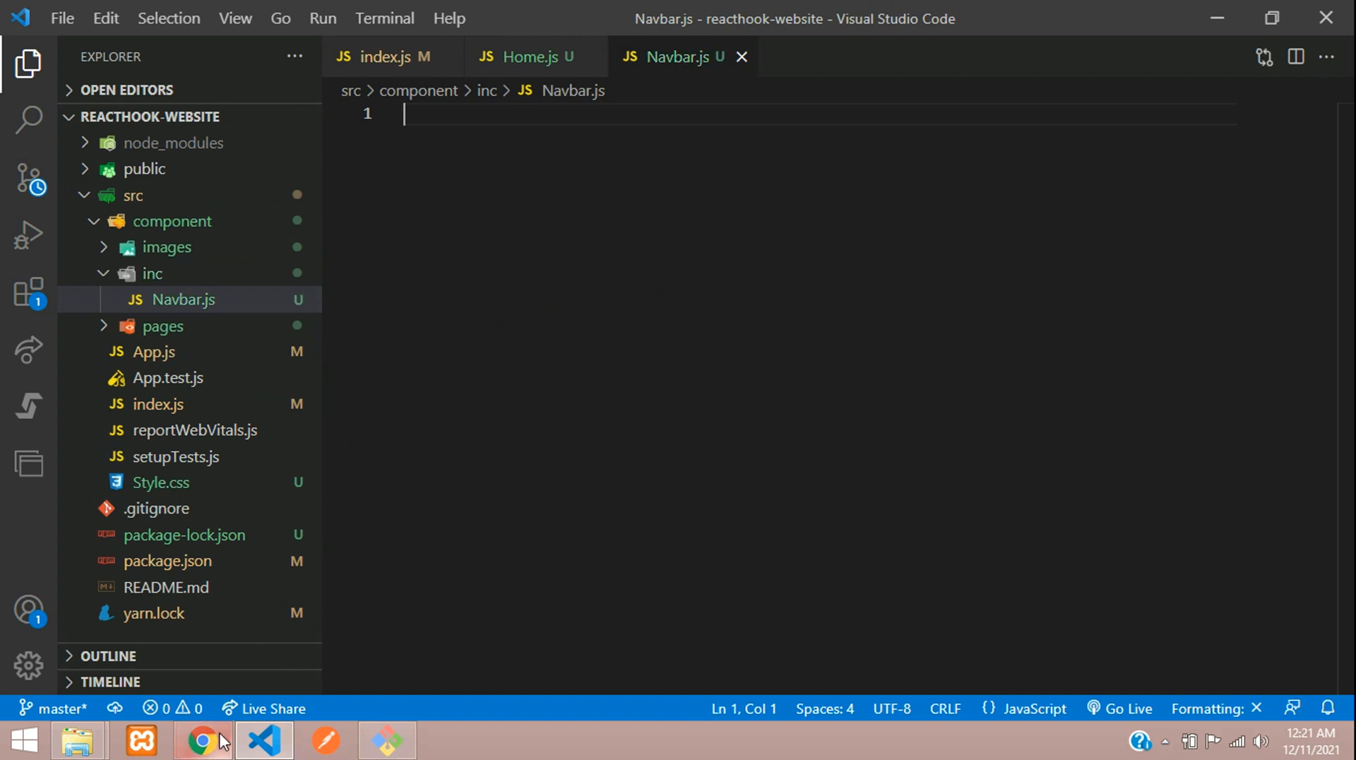
- Search the Bootstrap docs for 'navbar' and scroll to the Navbar example markup
left_click(200, 741)
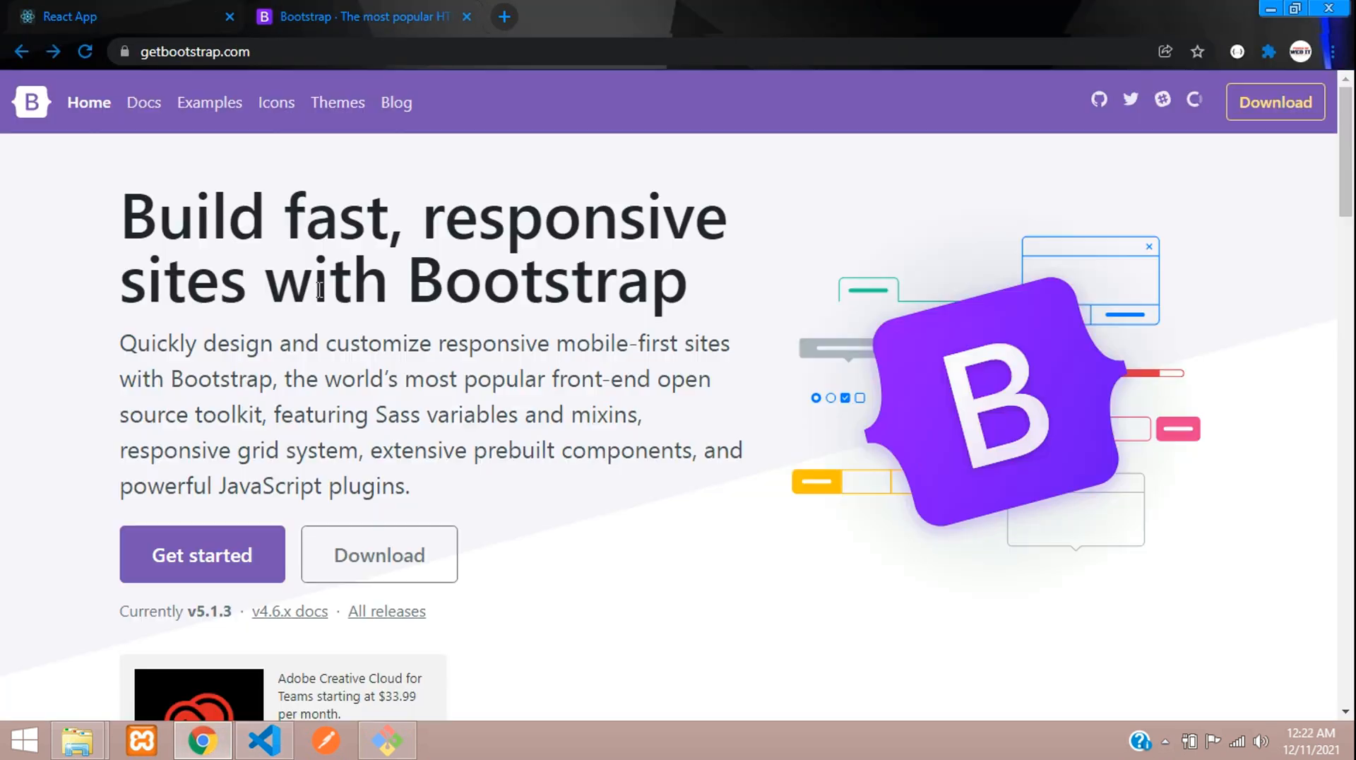
left_click(142, 101)
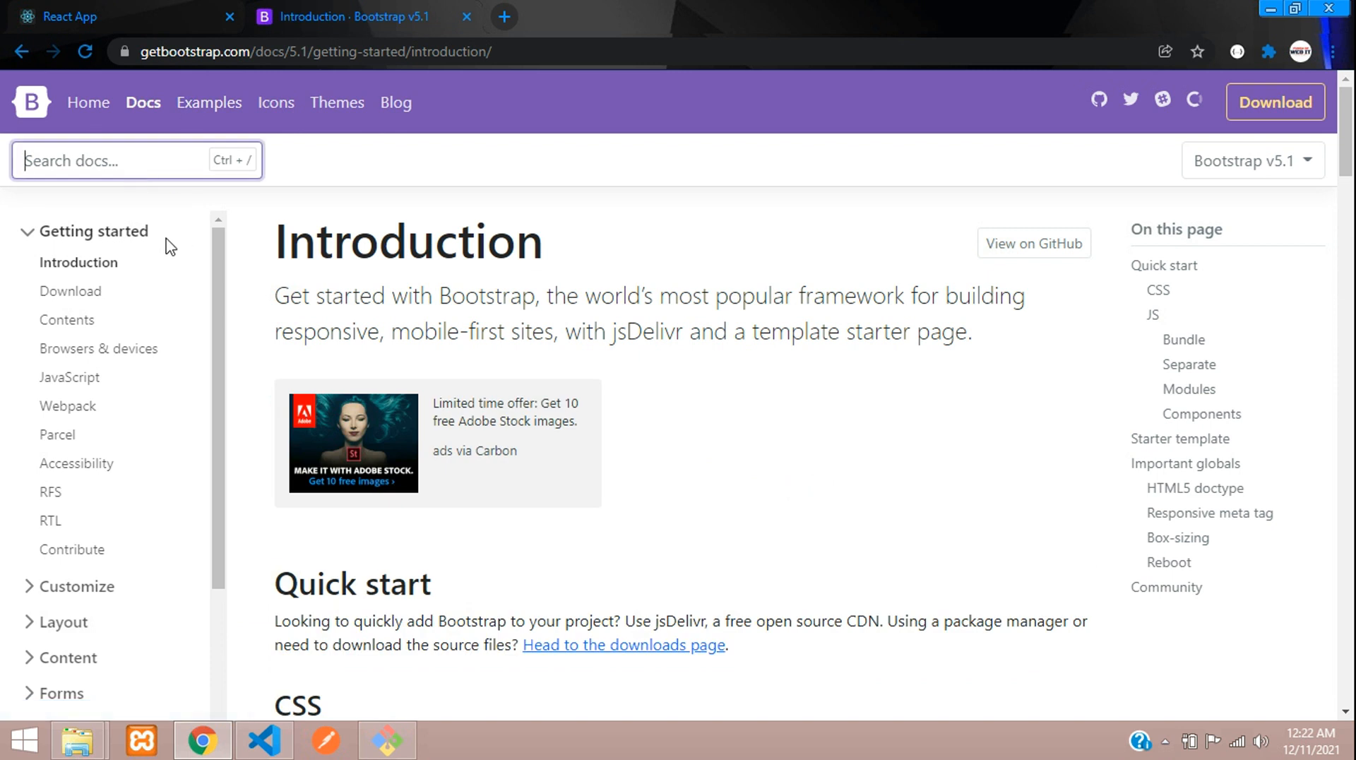
type("navbar")
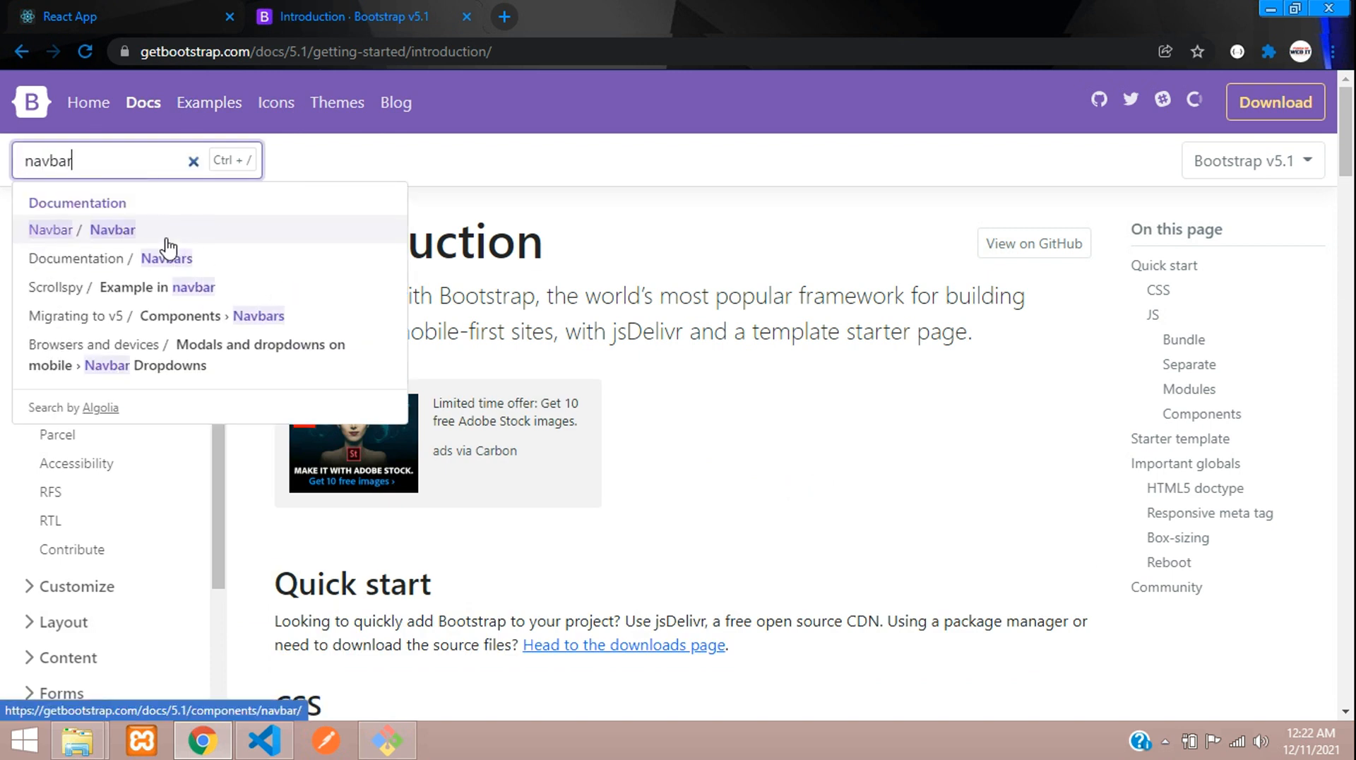
left_click(111, 229)
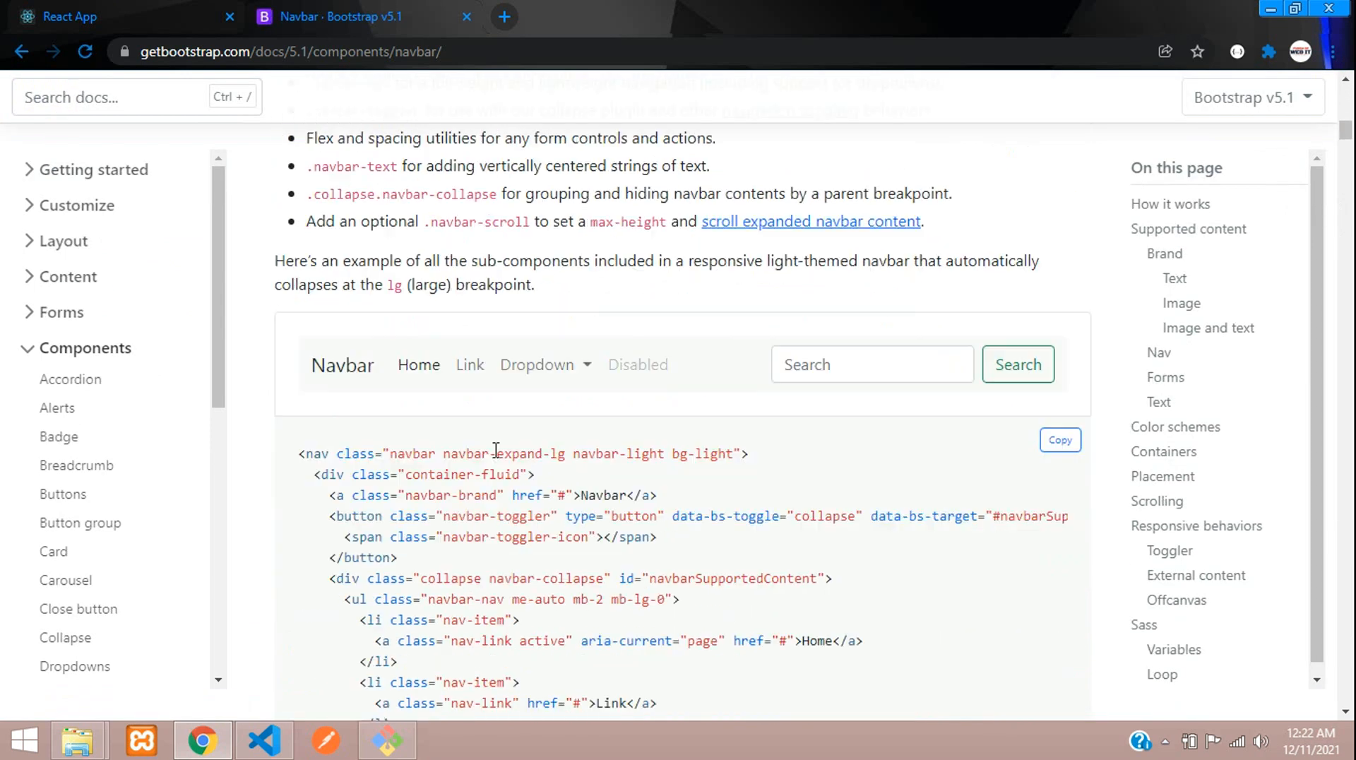
scroll("down", 3)
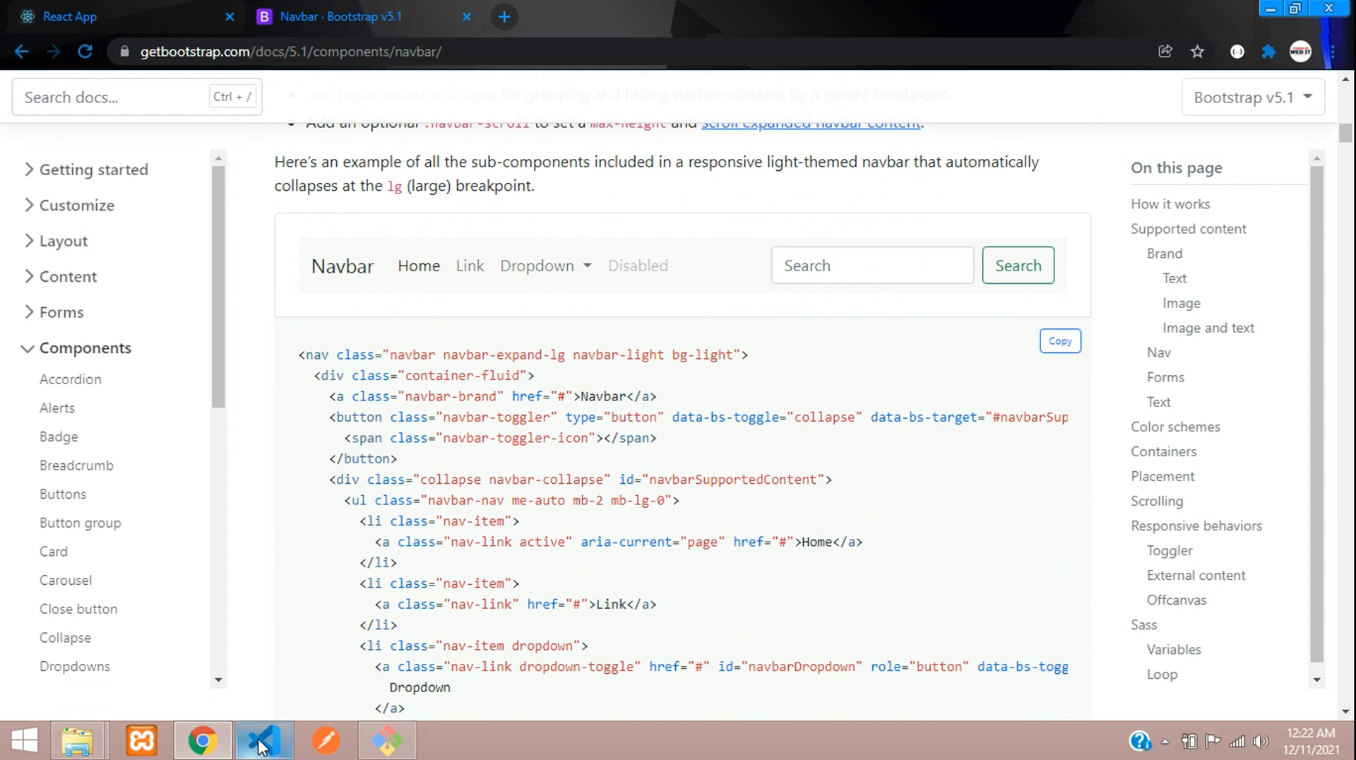
- Write the import React from 'react' line at the top of Navbar.js
left_click(264, 741)
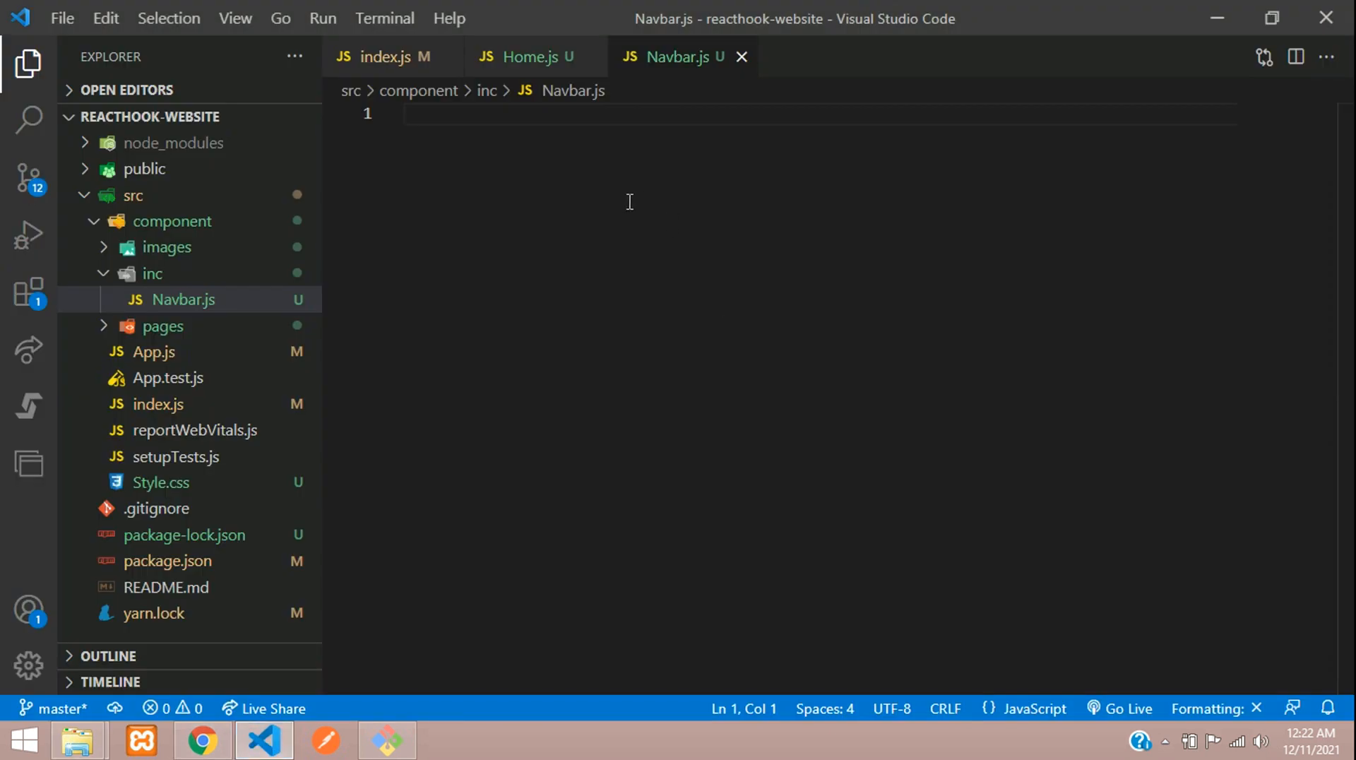
type("i")
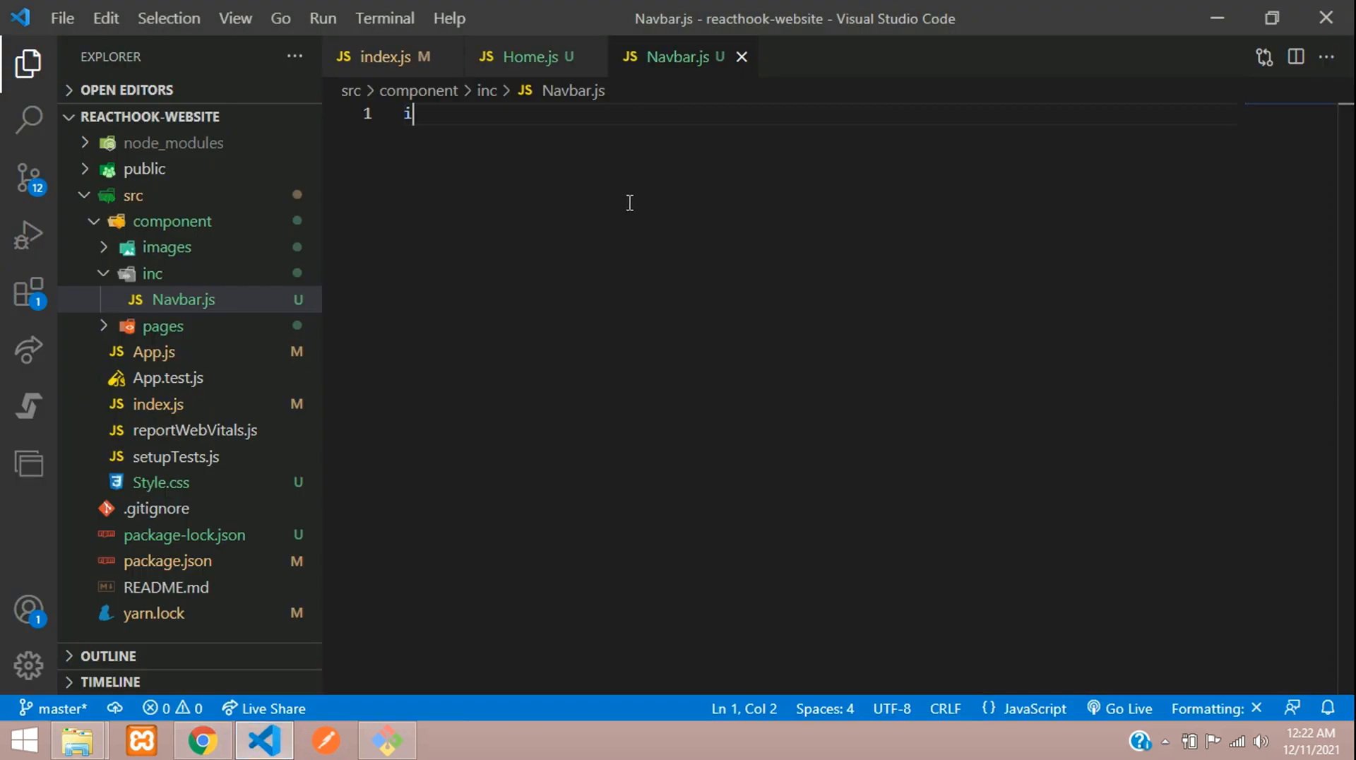
type("mport")
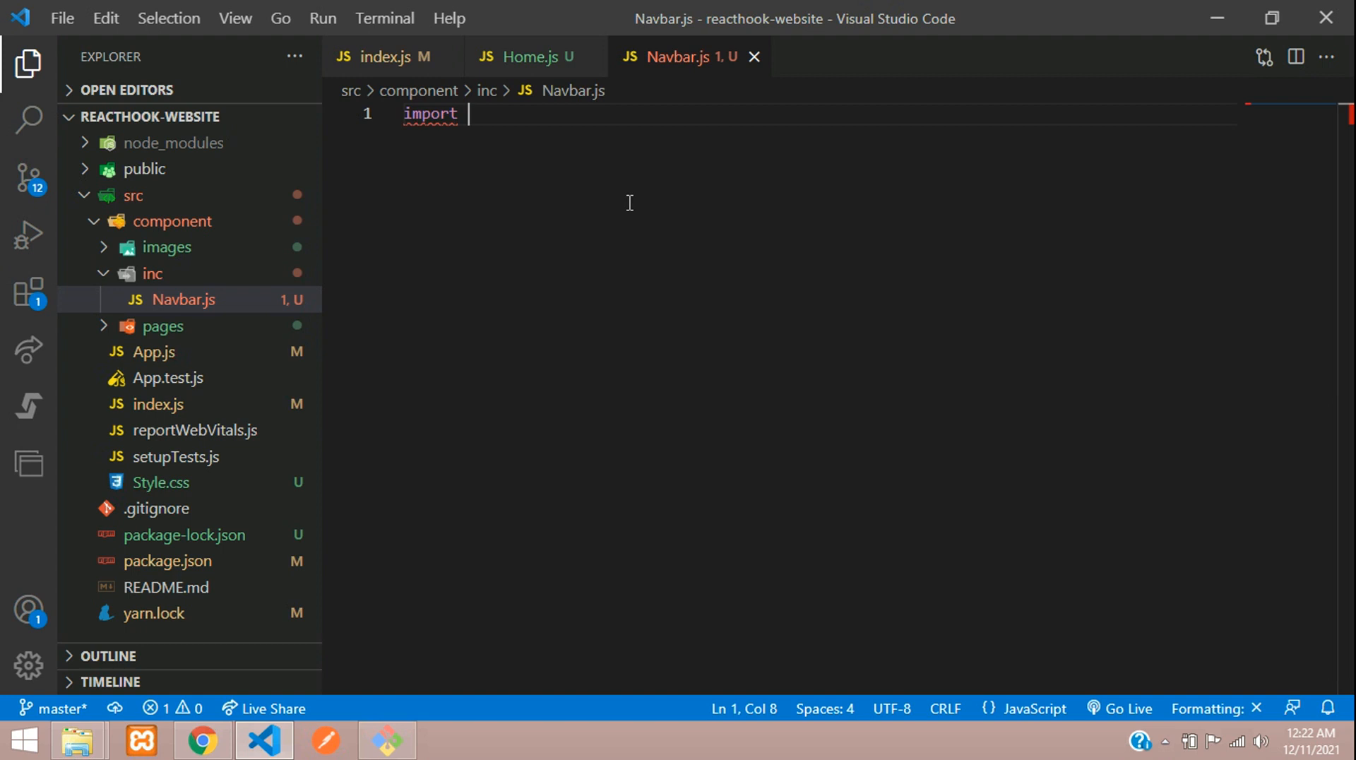
type("React fr")
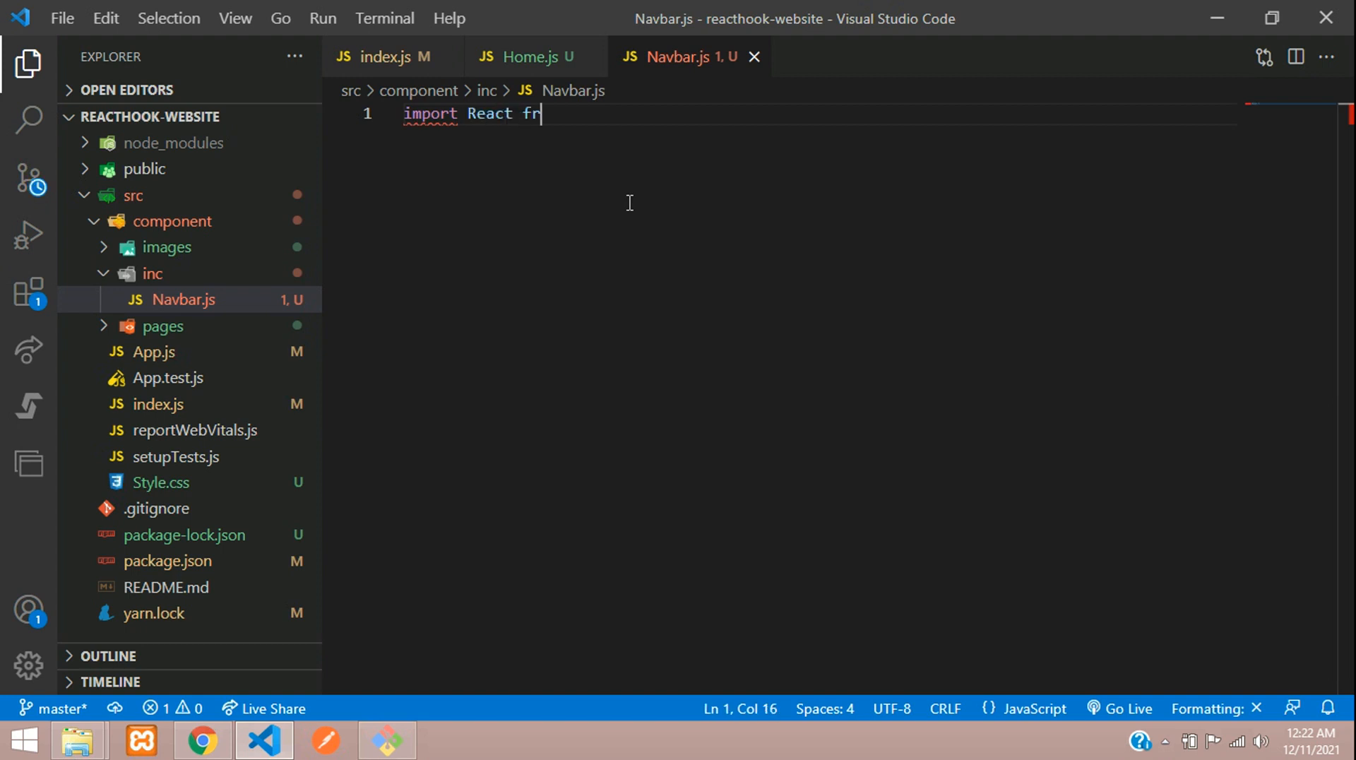
type("om '';")
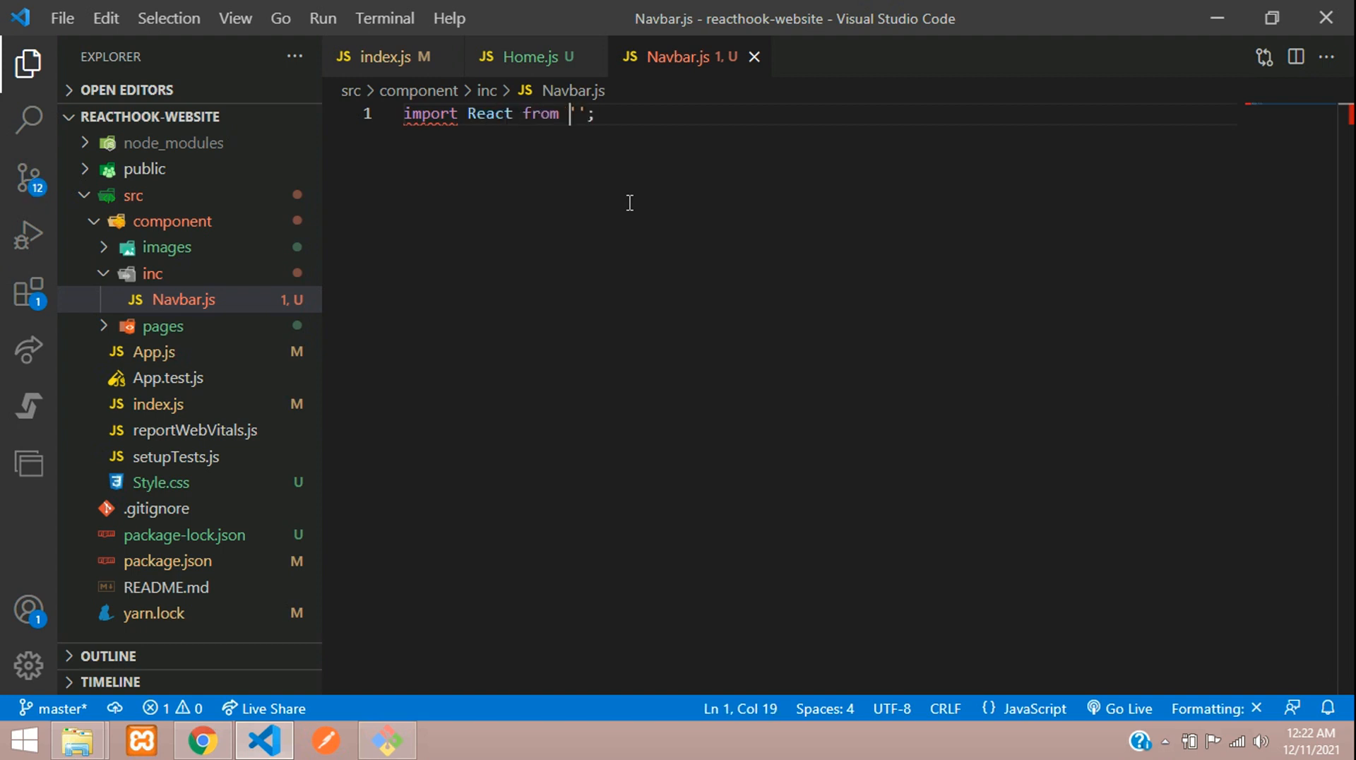
type("react")
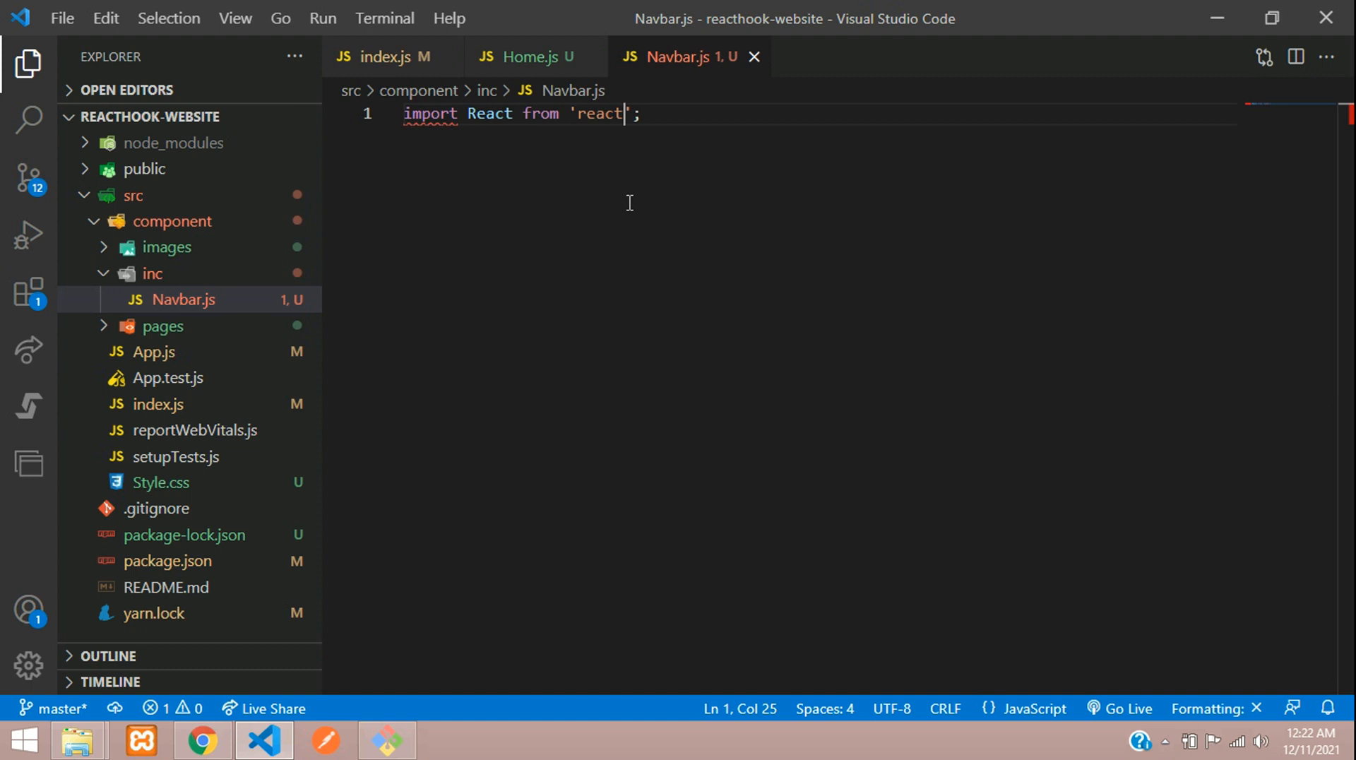
key("enter")
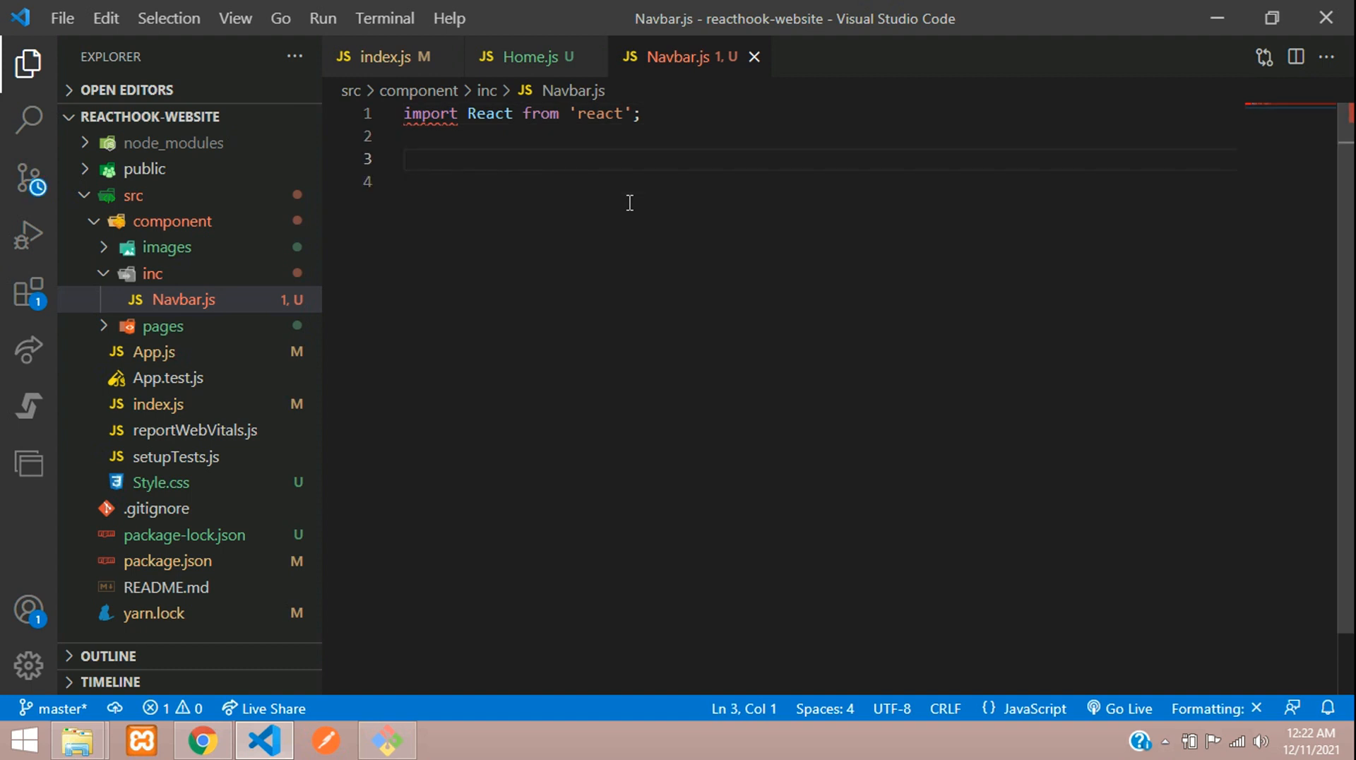
- Add a Navbar() function containing return (); and export default Navbar
type("function")
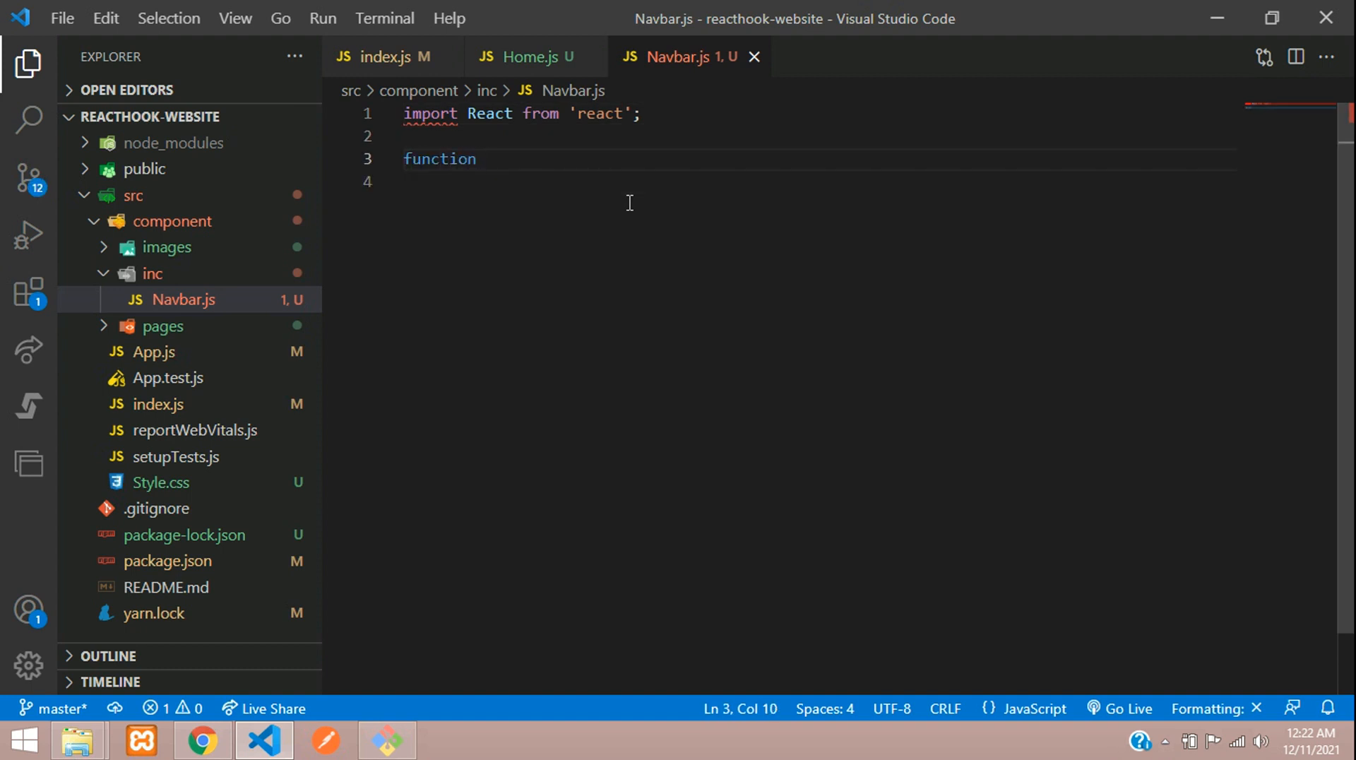
type("Navbar()")
left_click(818, 182)
type("{")
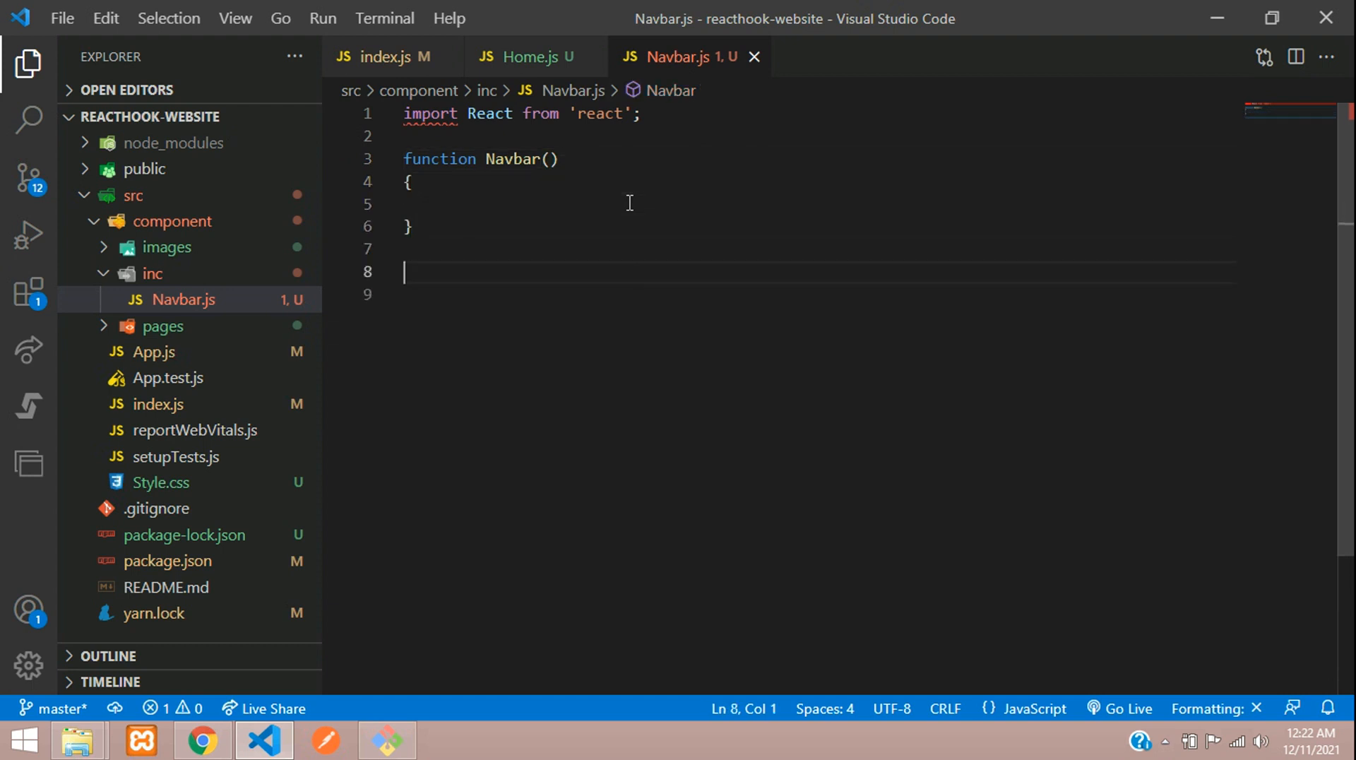
type("export default")
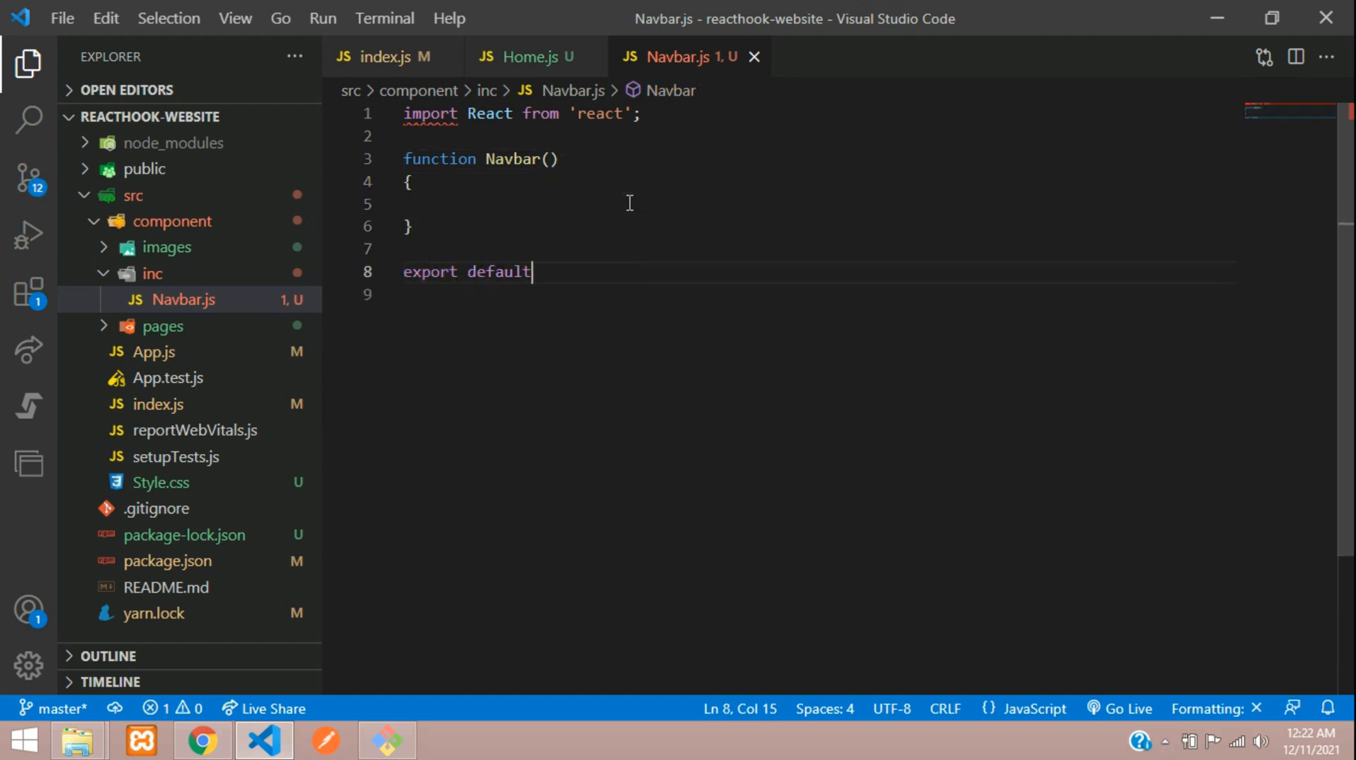
type("Navbar")
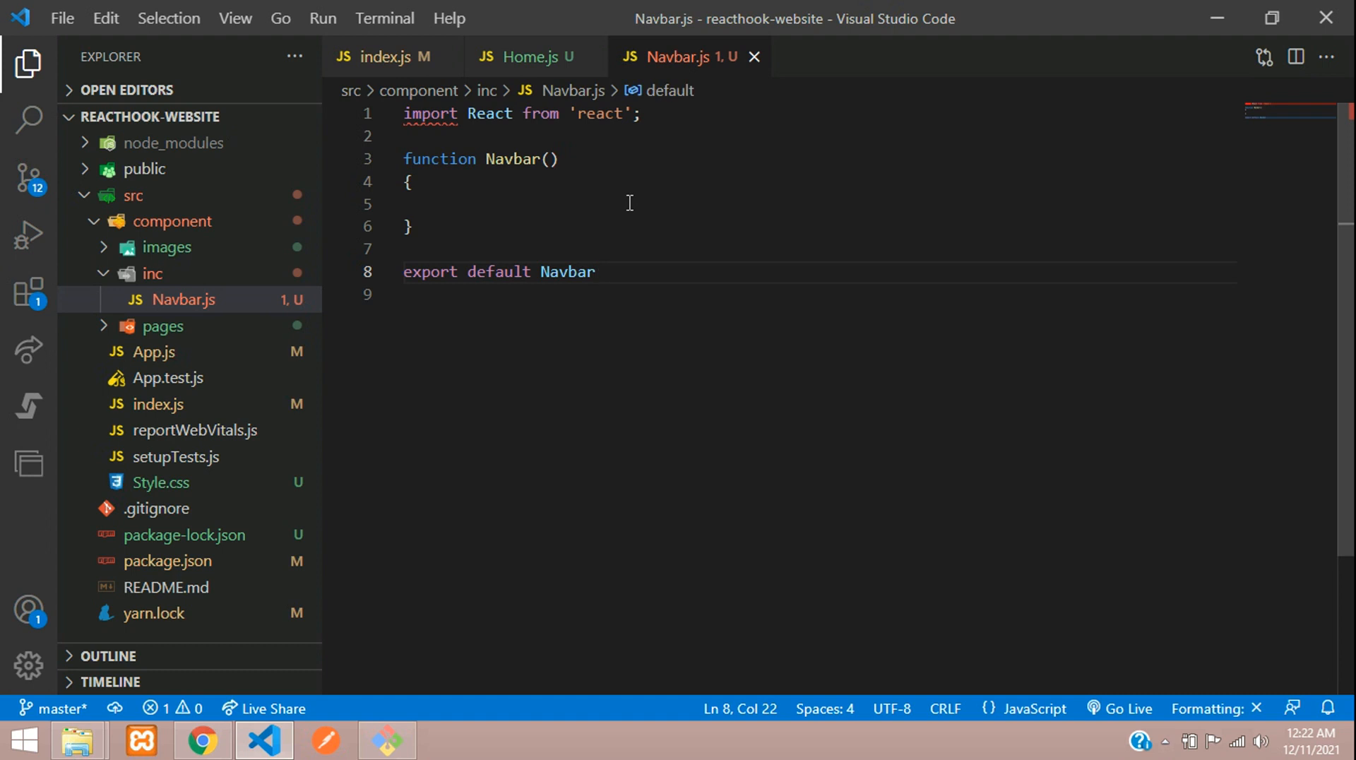
double_click(512, 158)
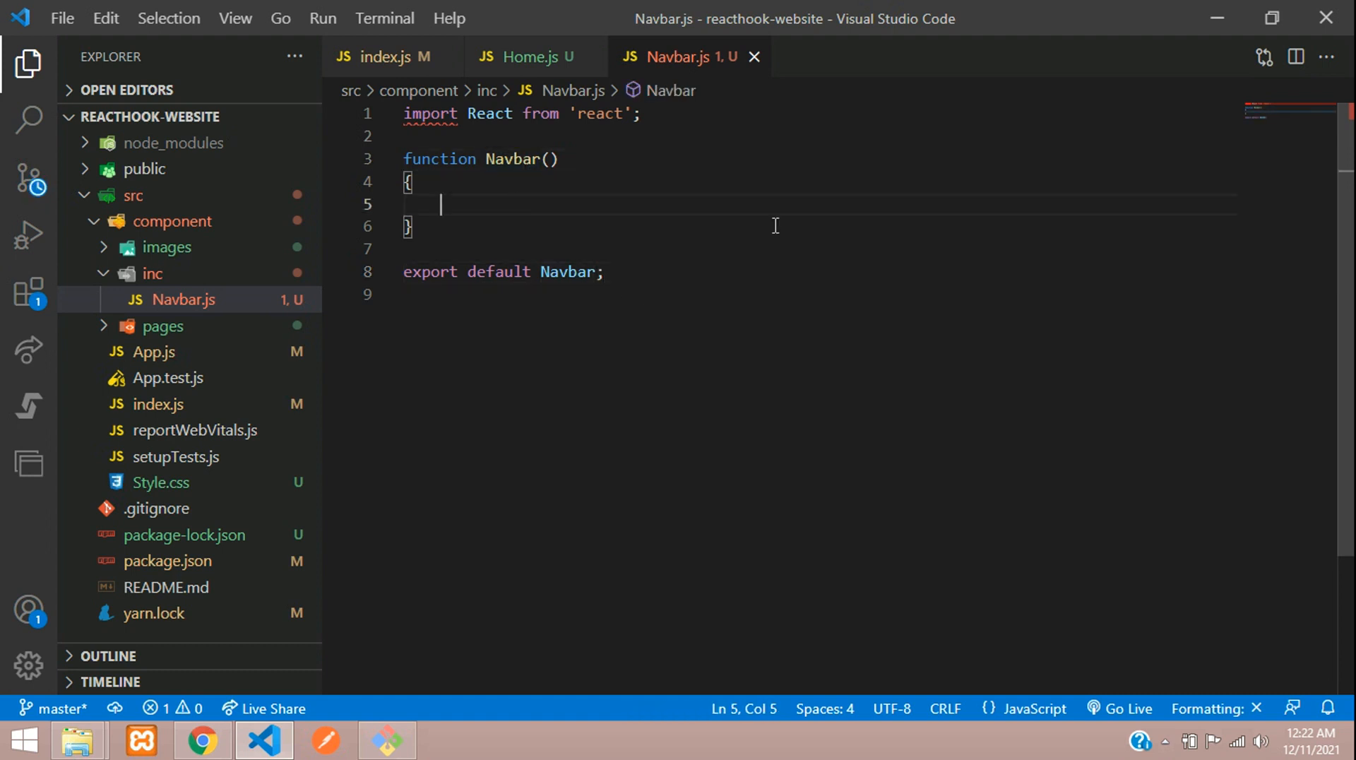
type("return ();")
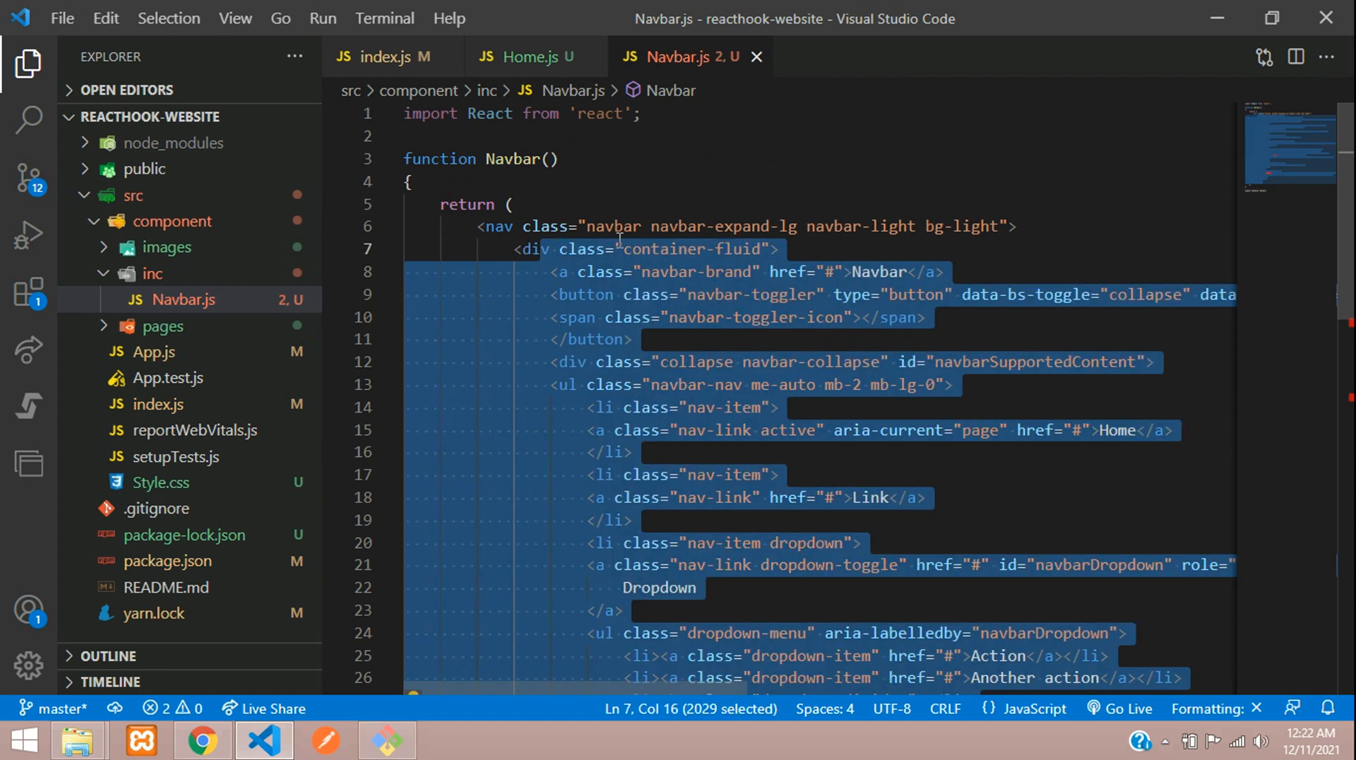
- Self-close the input tag and delete the search form and Disabled nav item
left_click(775, 250)
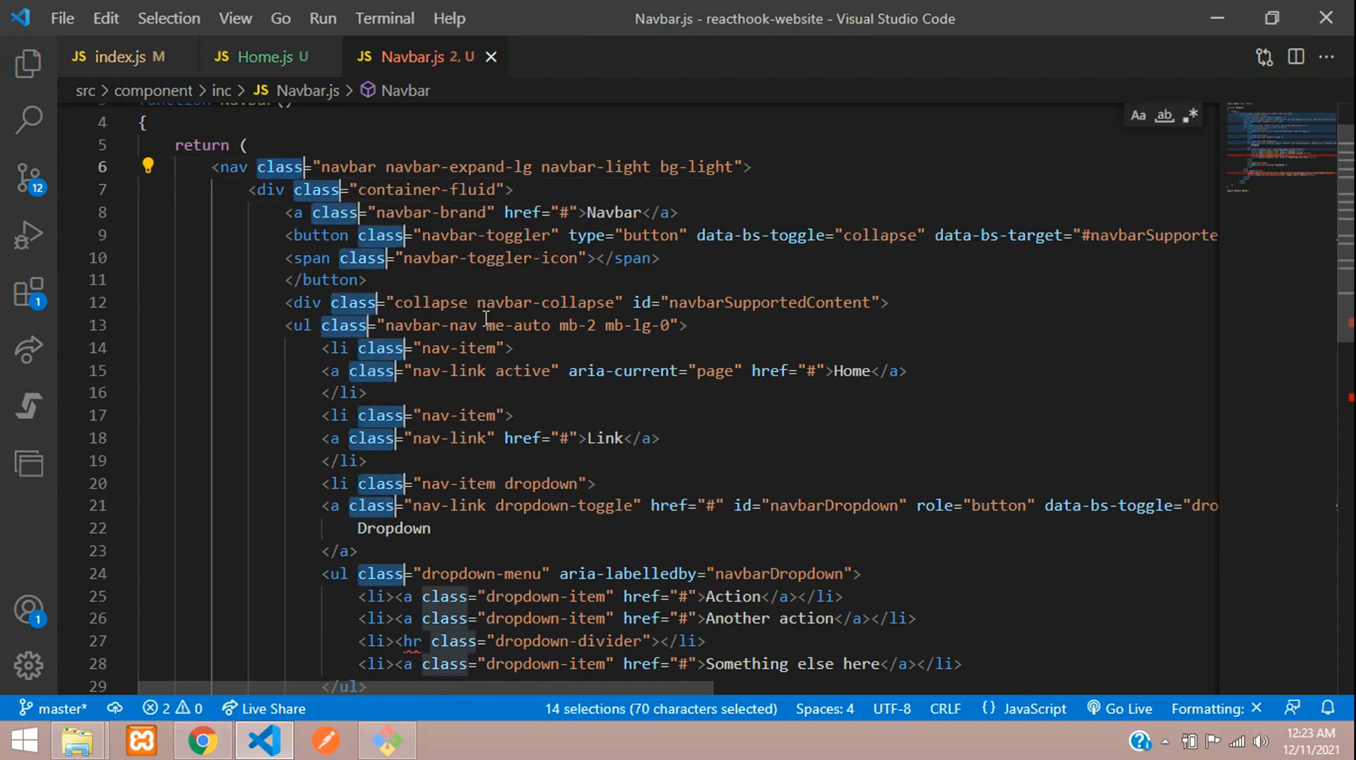
scroll("down", 3)
type("Name")
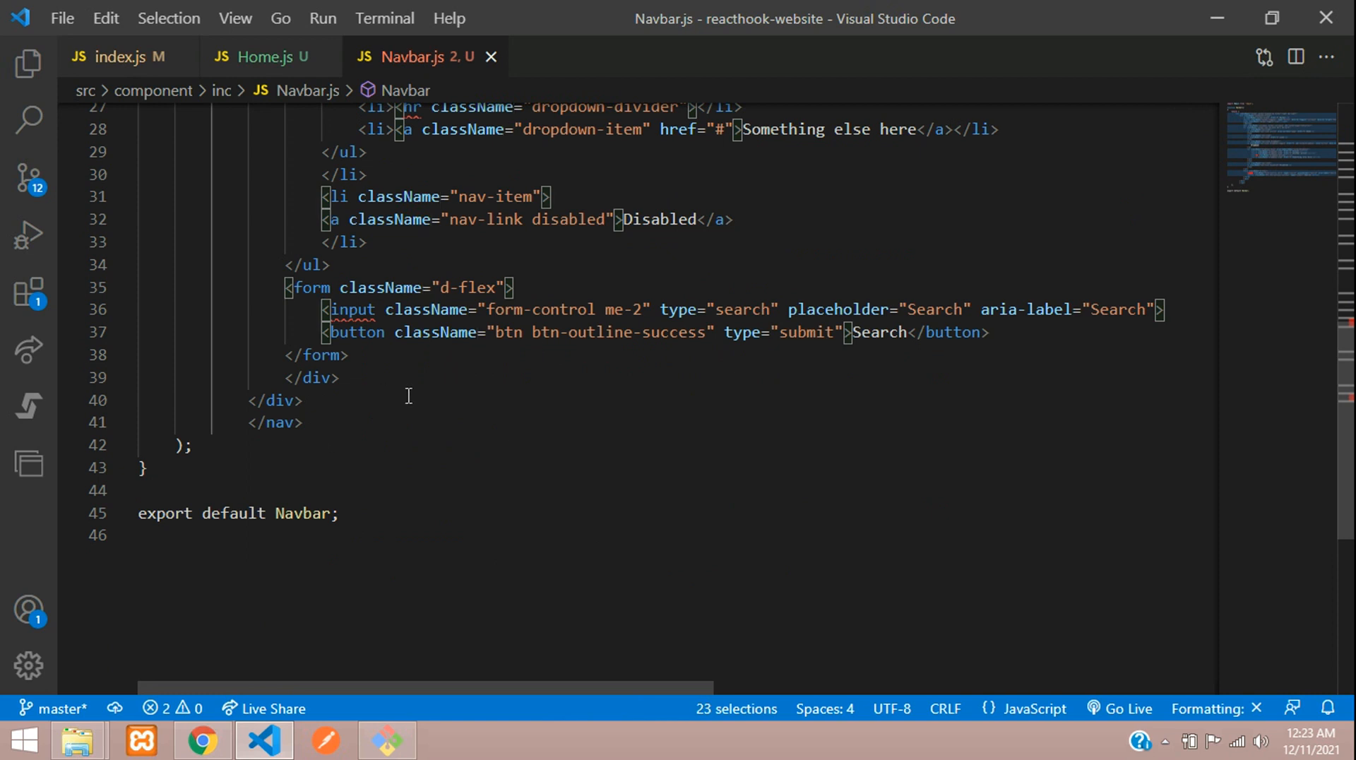
double_click(351, 309)
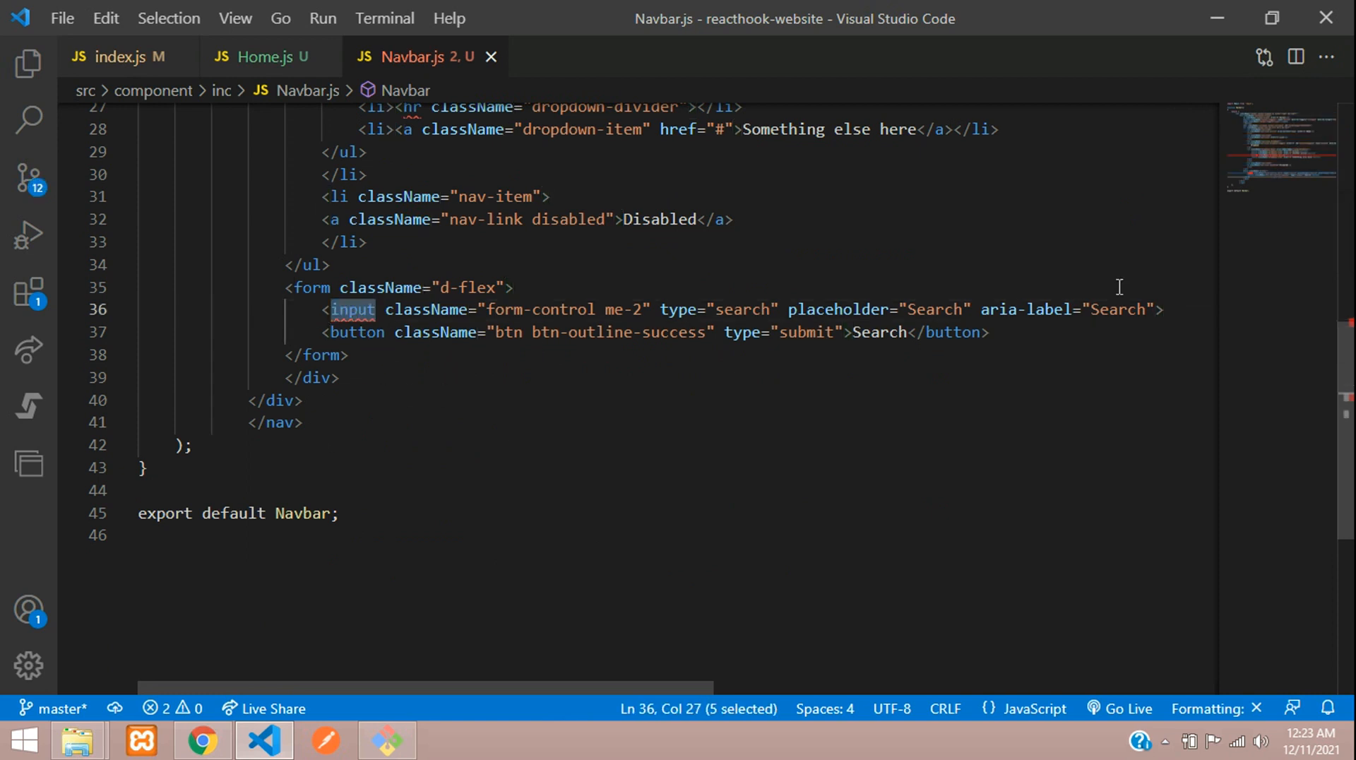
type("/")
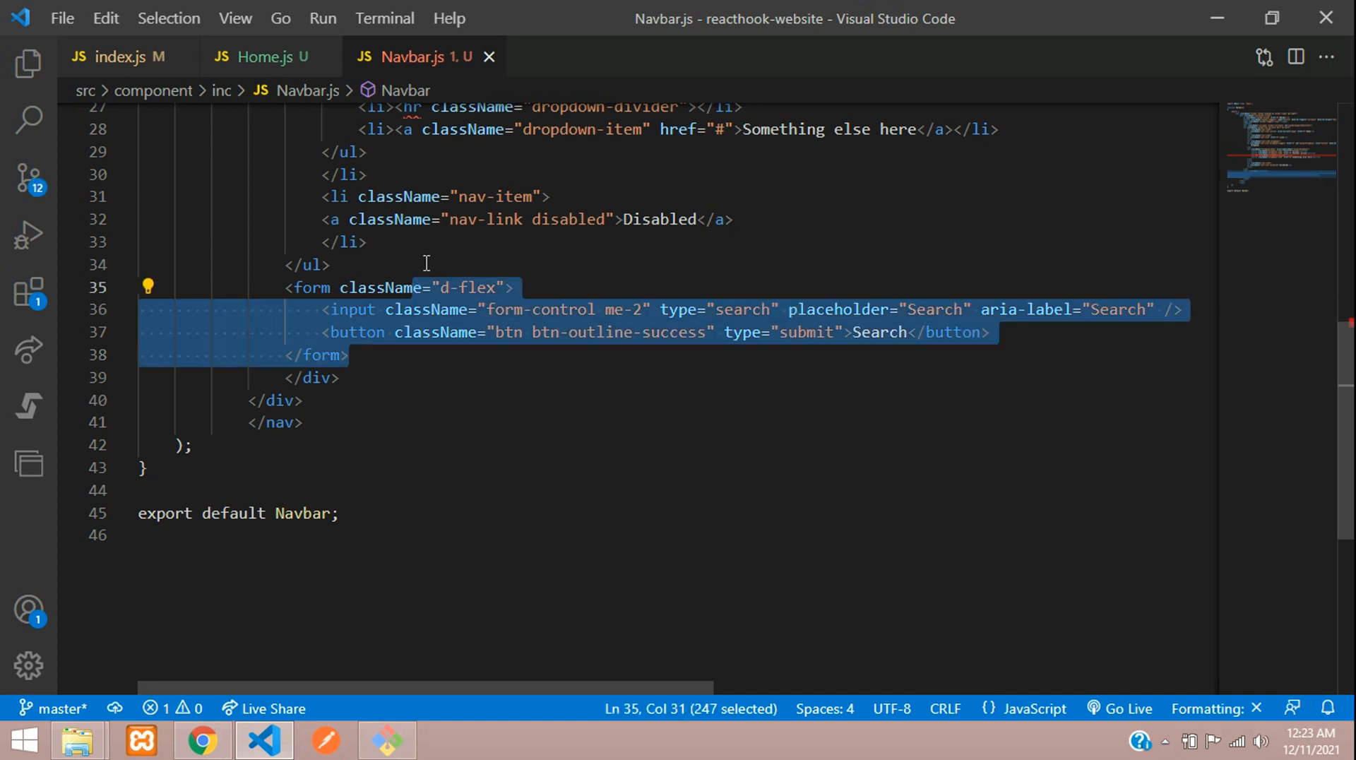
key("Delete")
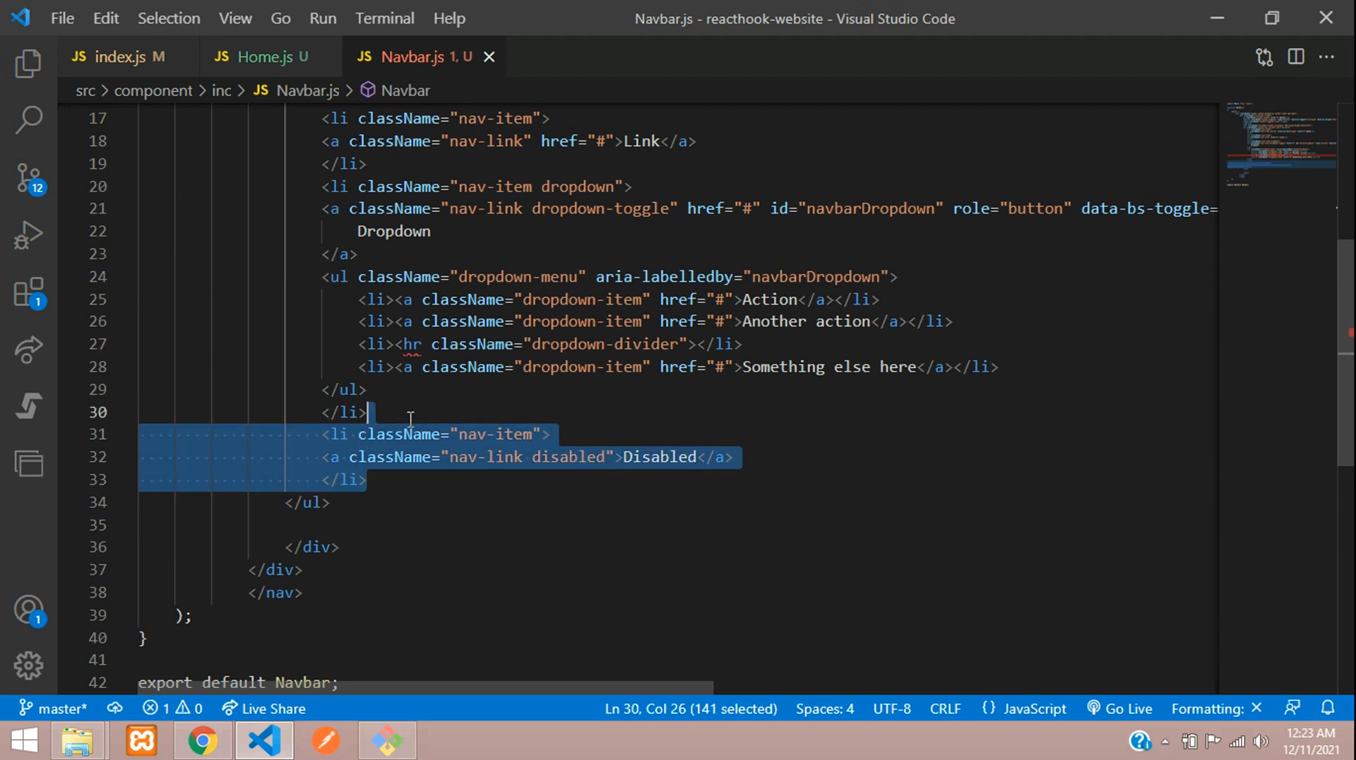
key("Delete")
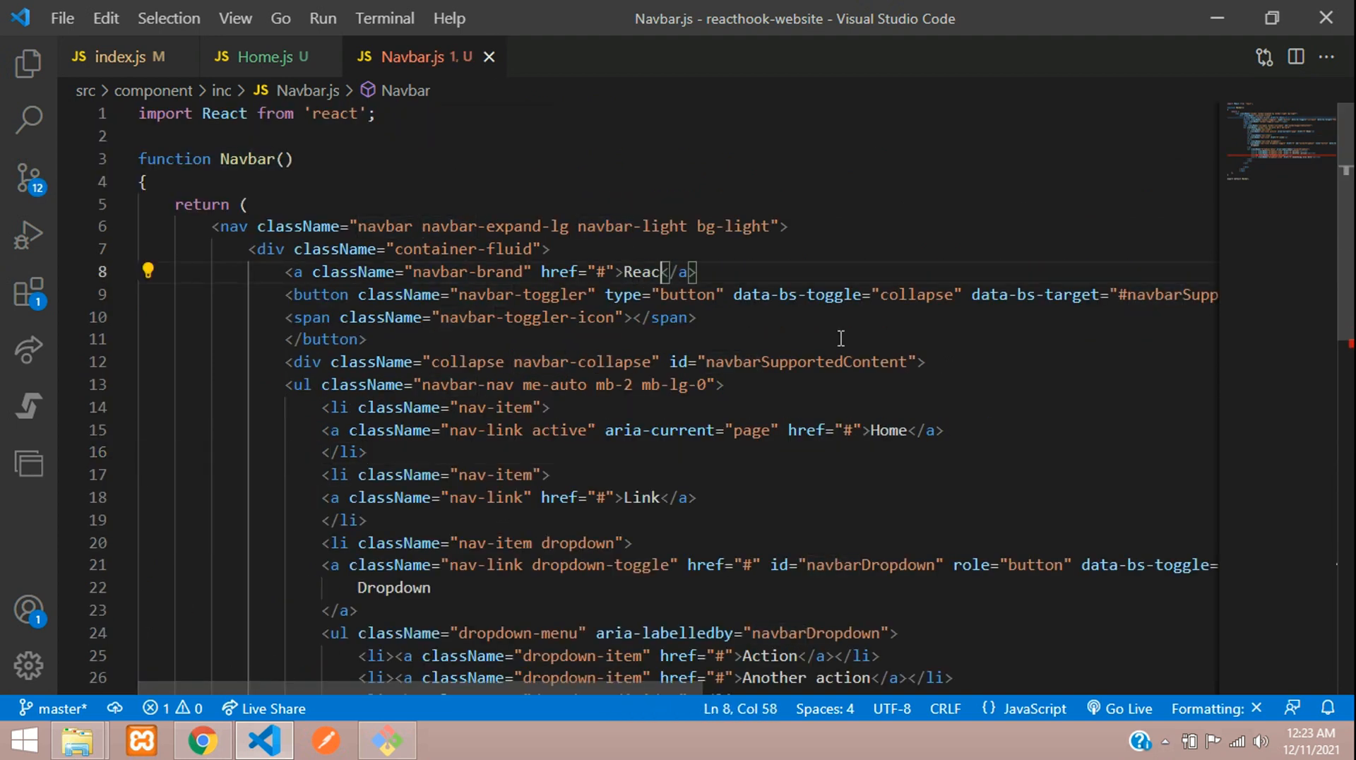
- Change the brand text to 'React Hooks Website' and reindent the navbar list items
type("Hooks Web")
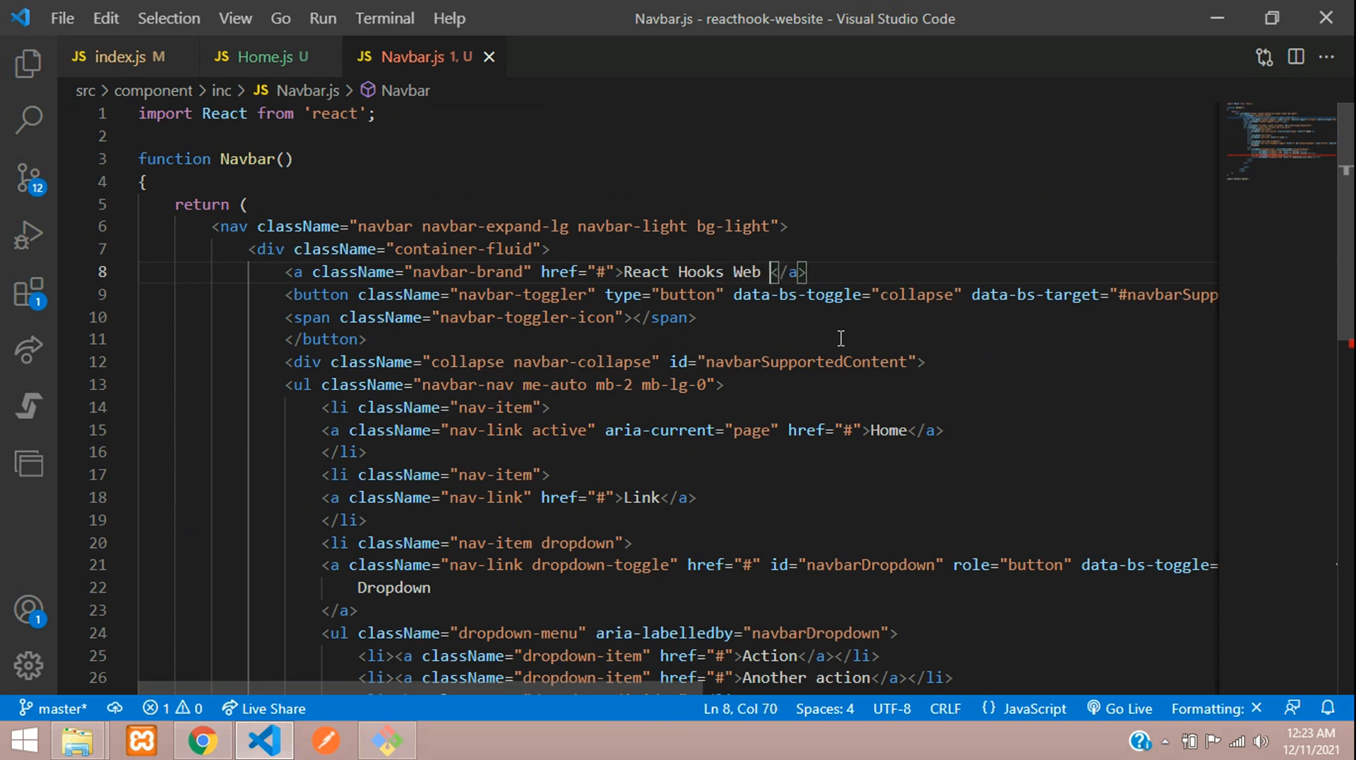
type("site")
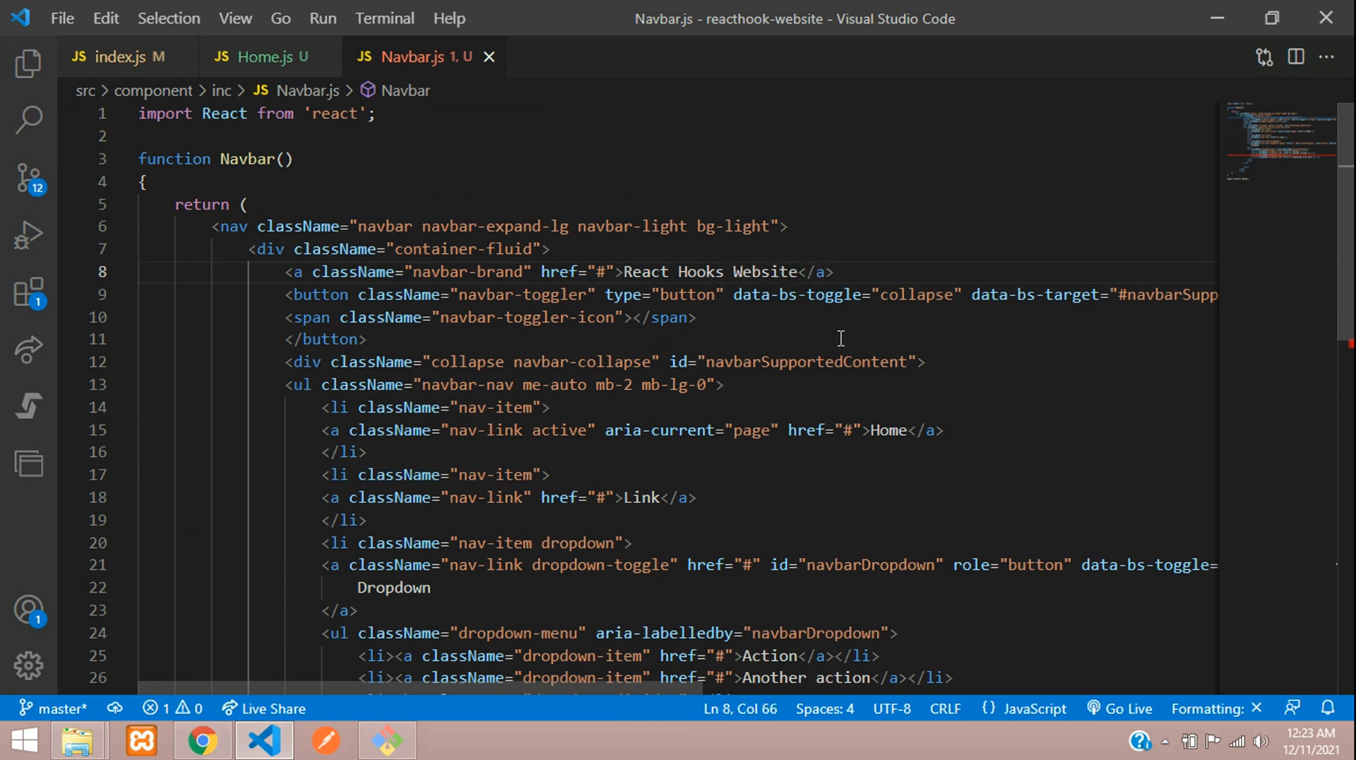
key("Enter")
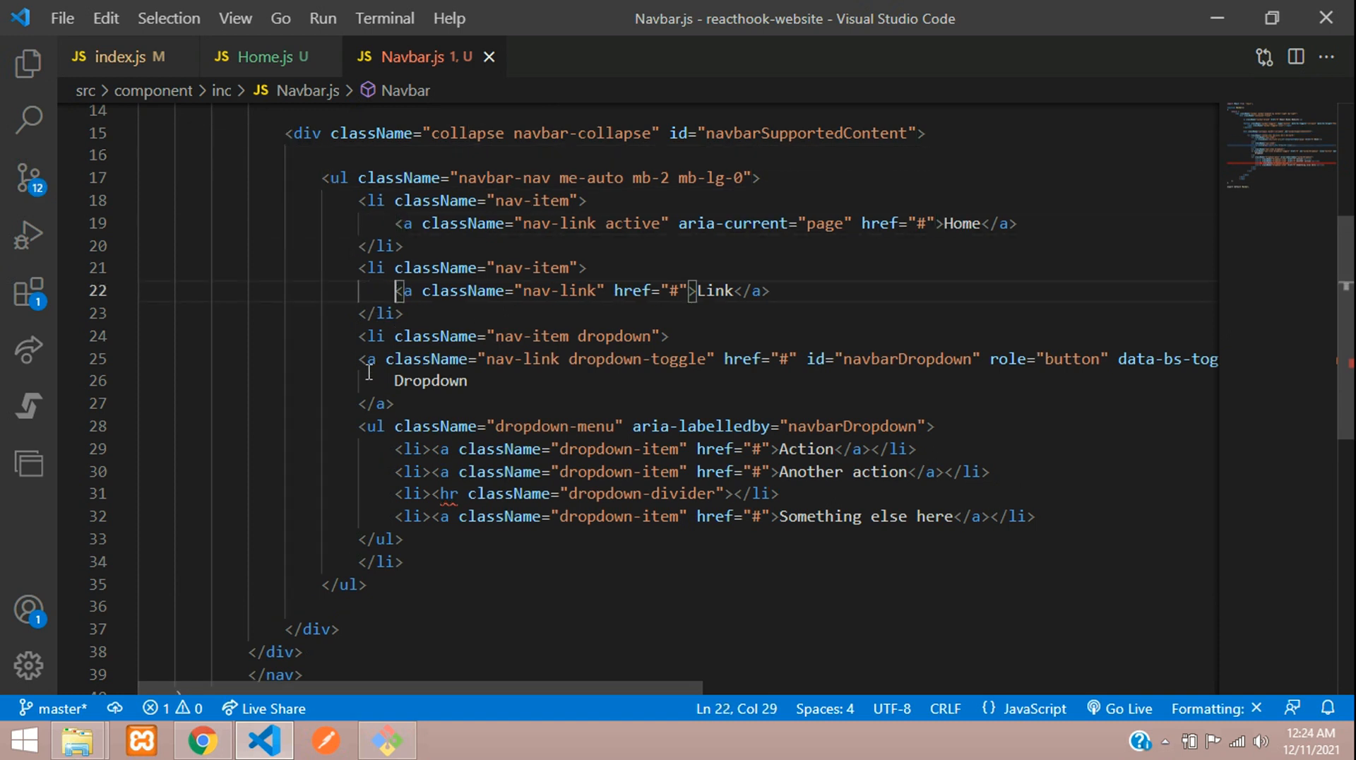
left_click_drag(393, 359, 441, 539)
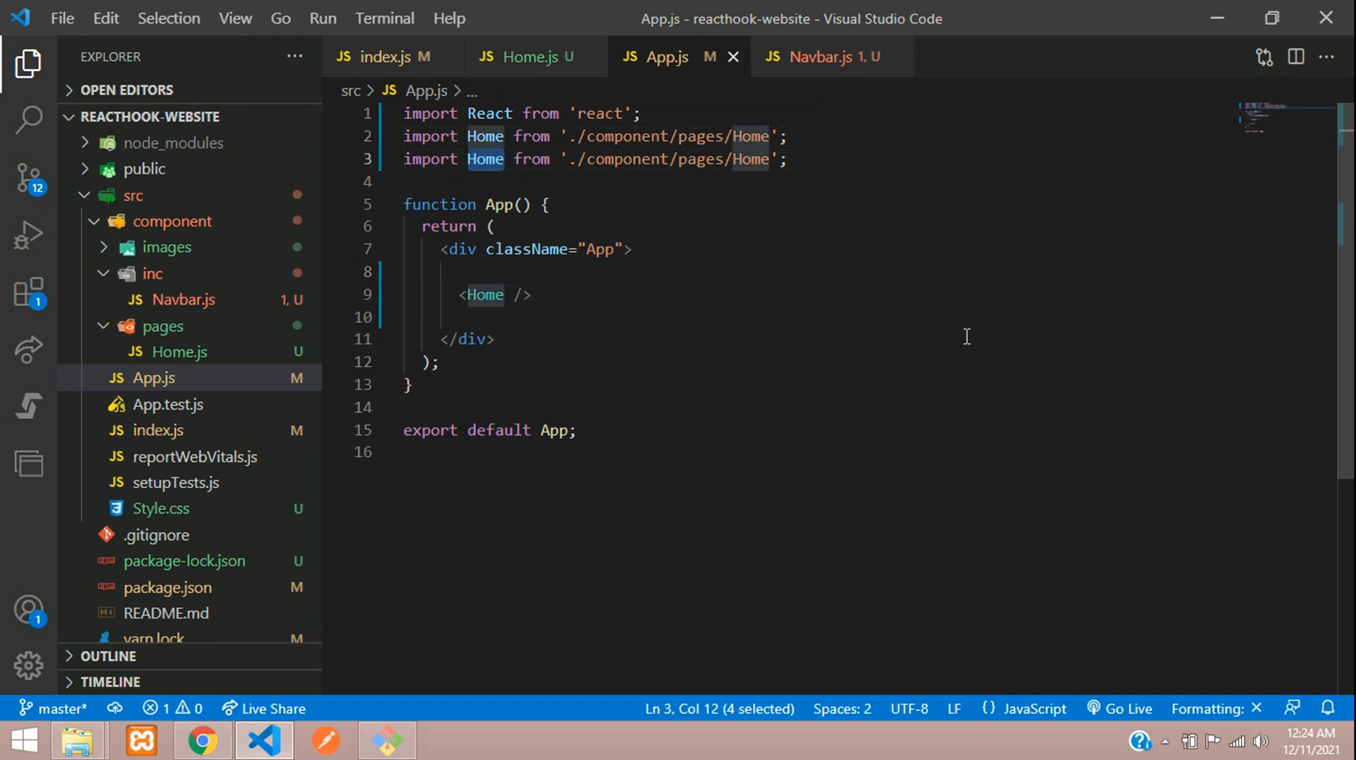
- Import Navbar from './component/inc/Navbar' in App.js and place <Navbar /> above <Home />
type("Navbar")
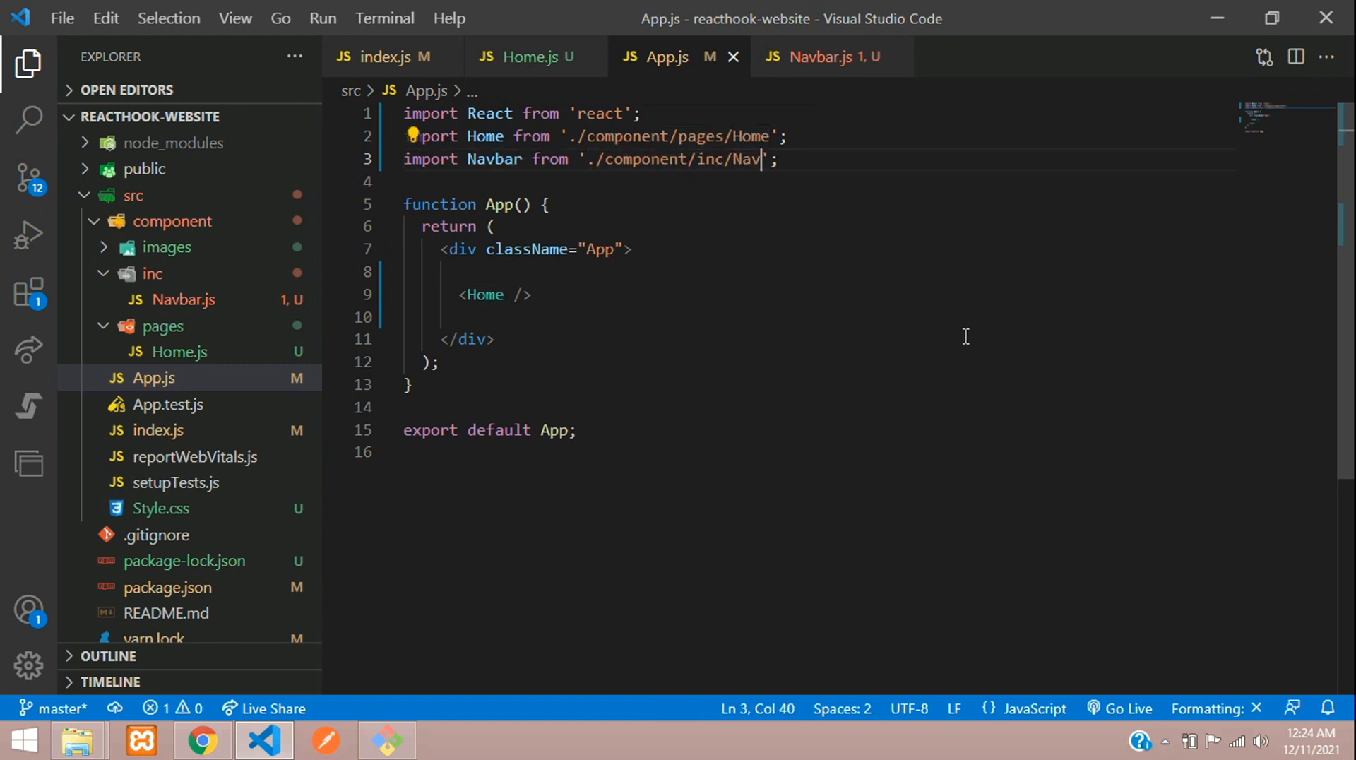
type("bar")
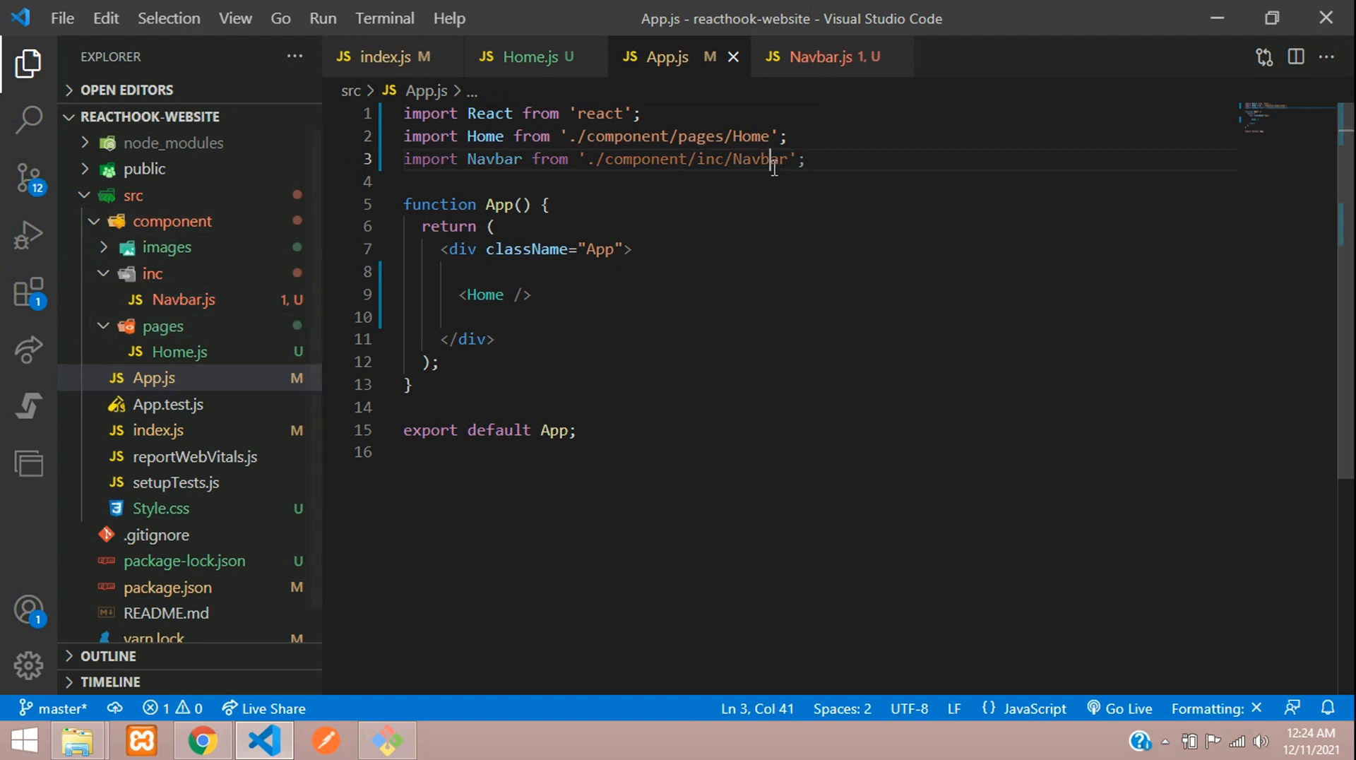
double_click(494, 159)
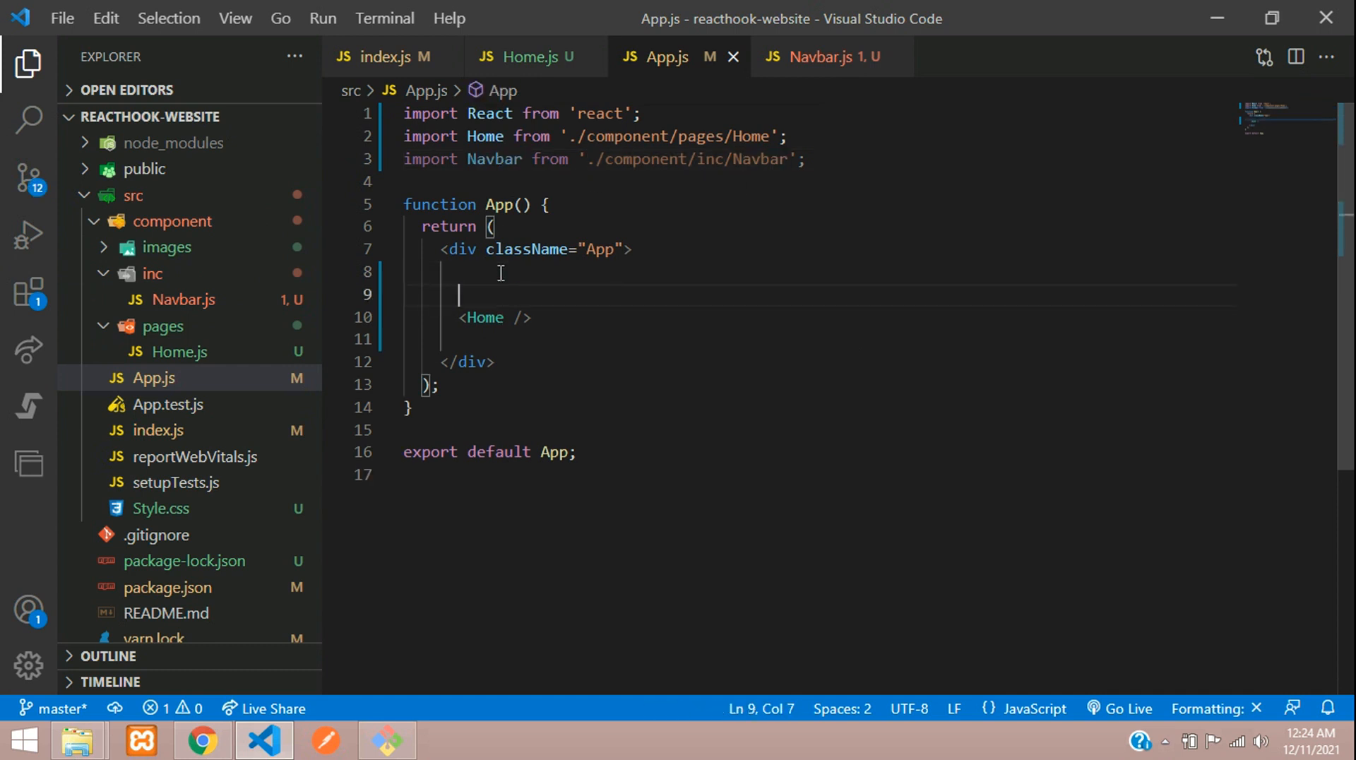
type("<Navbar")
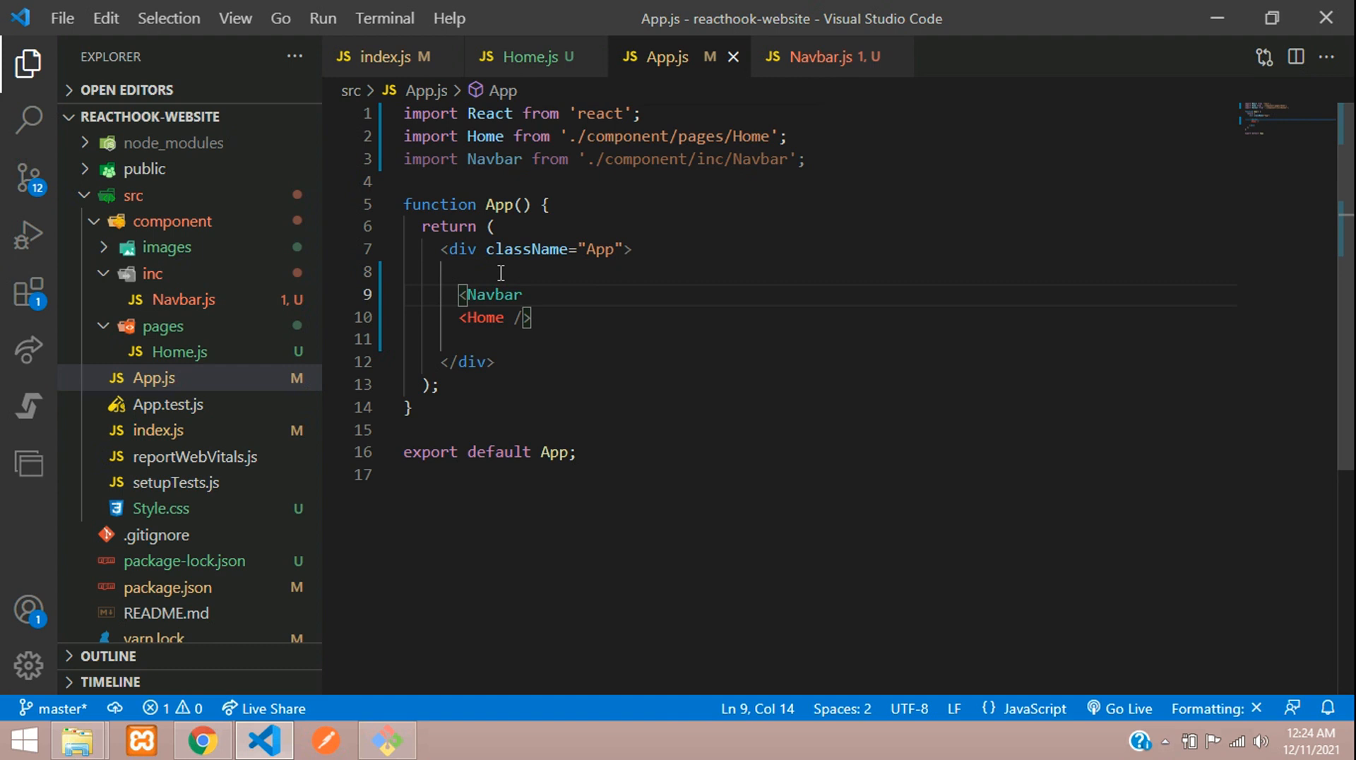
type("/>")
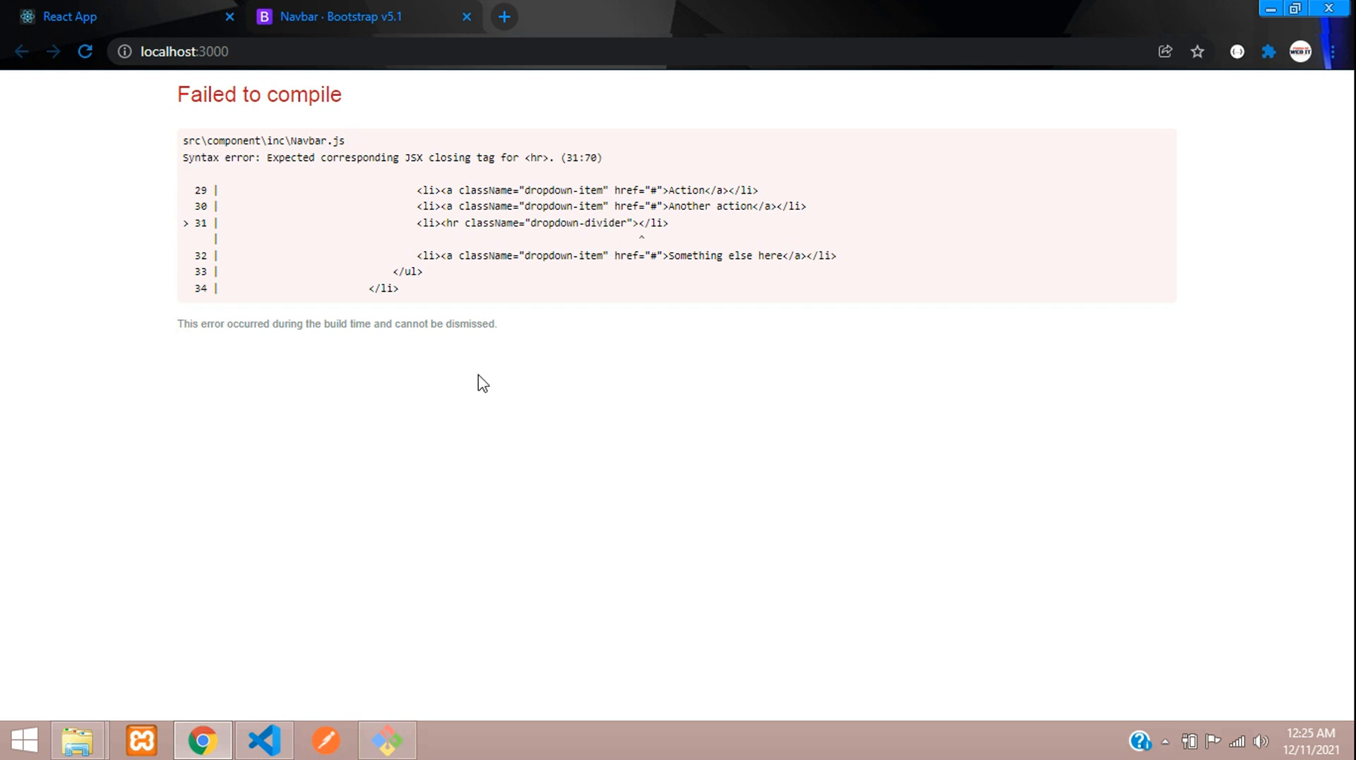
- Delete the offending <hr> divider line in Navbar.js and dismiss the compile error overlay
left_click(263, 739)
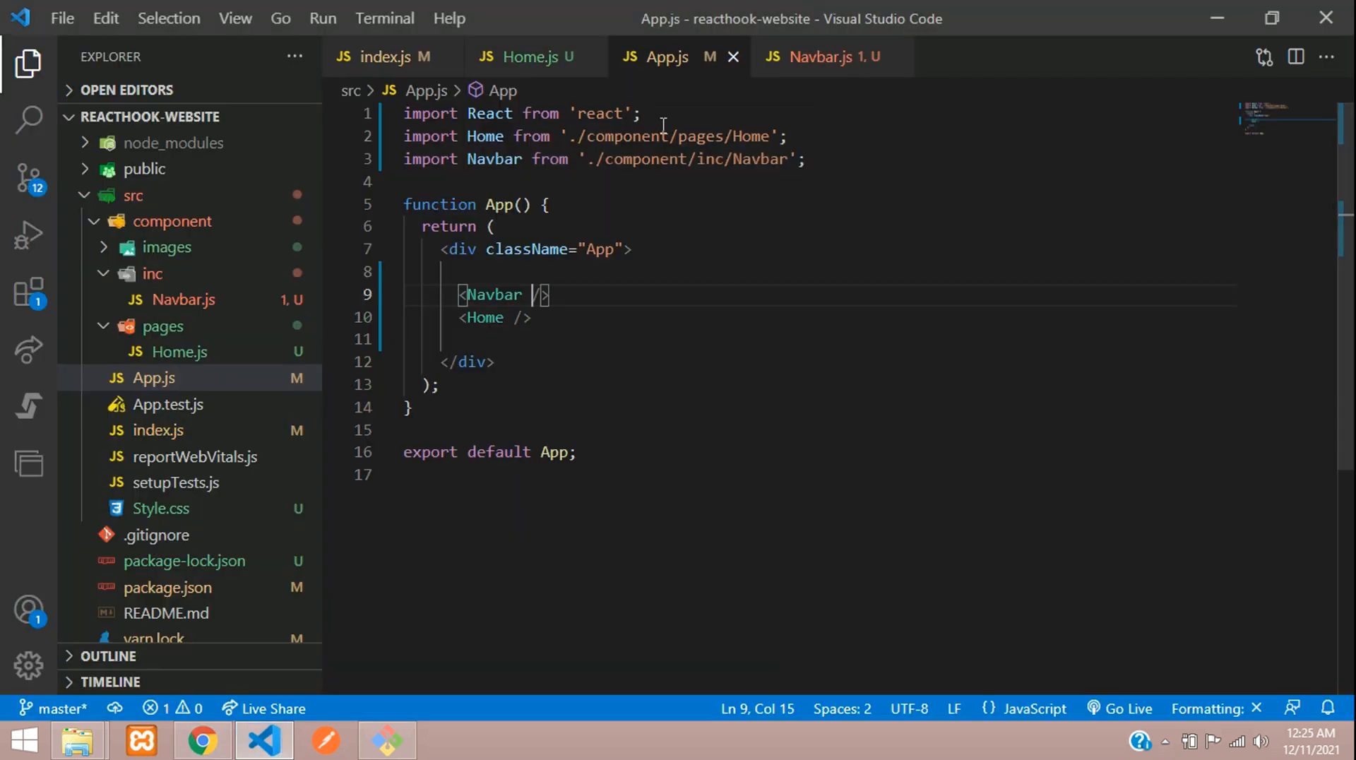
left_click(821, 57)
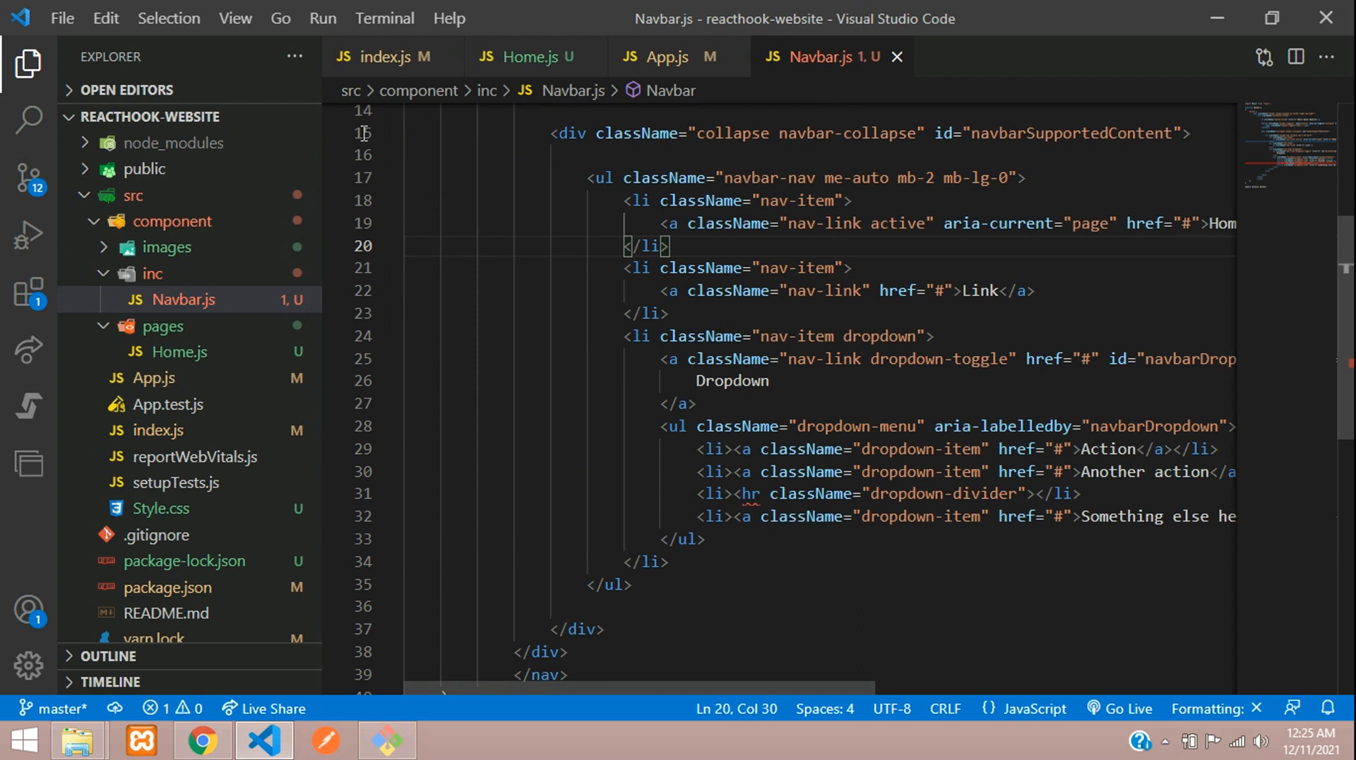
left_click(28, 62)
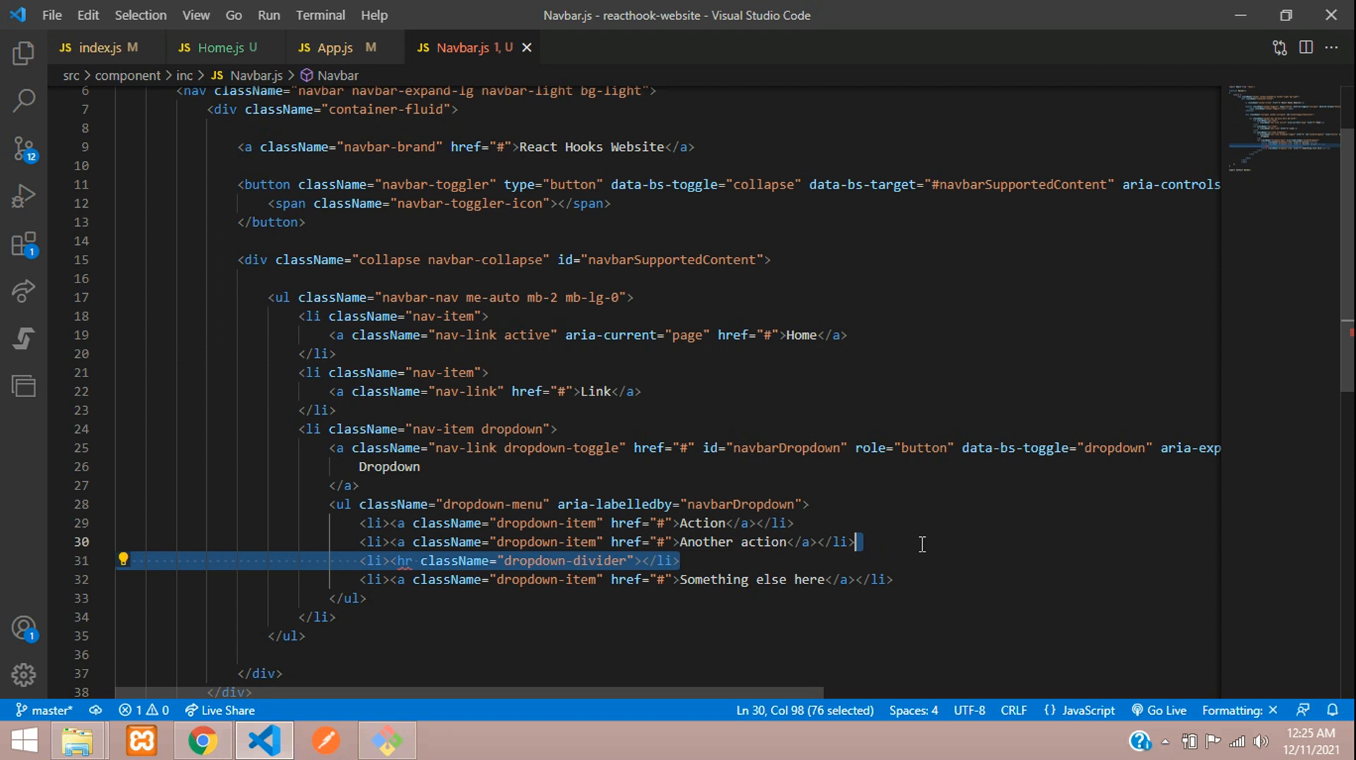
key("Delete")
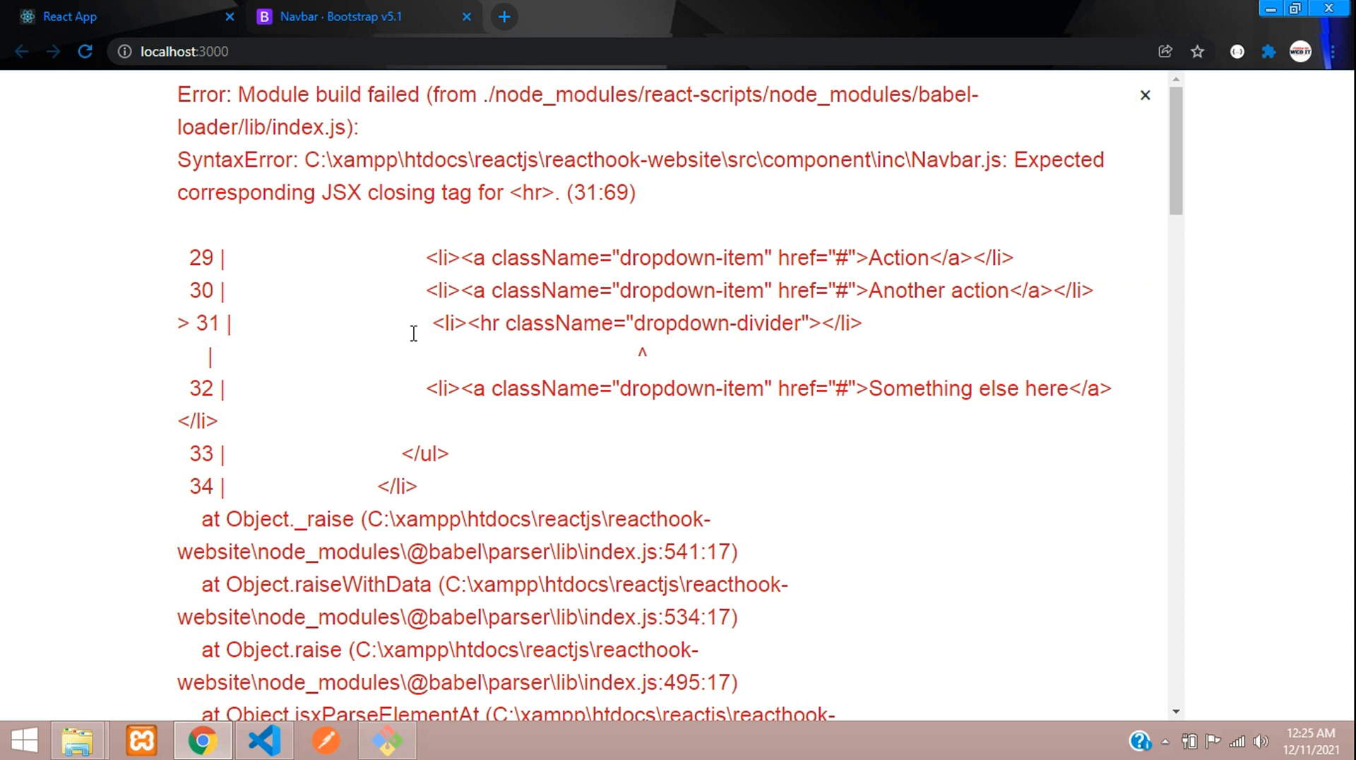
left_click(85, 51)
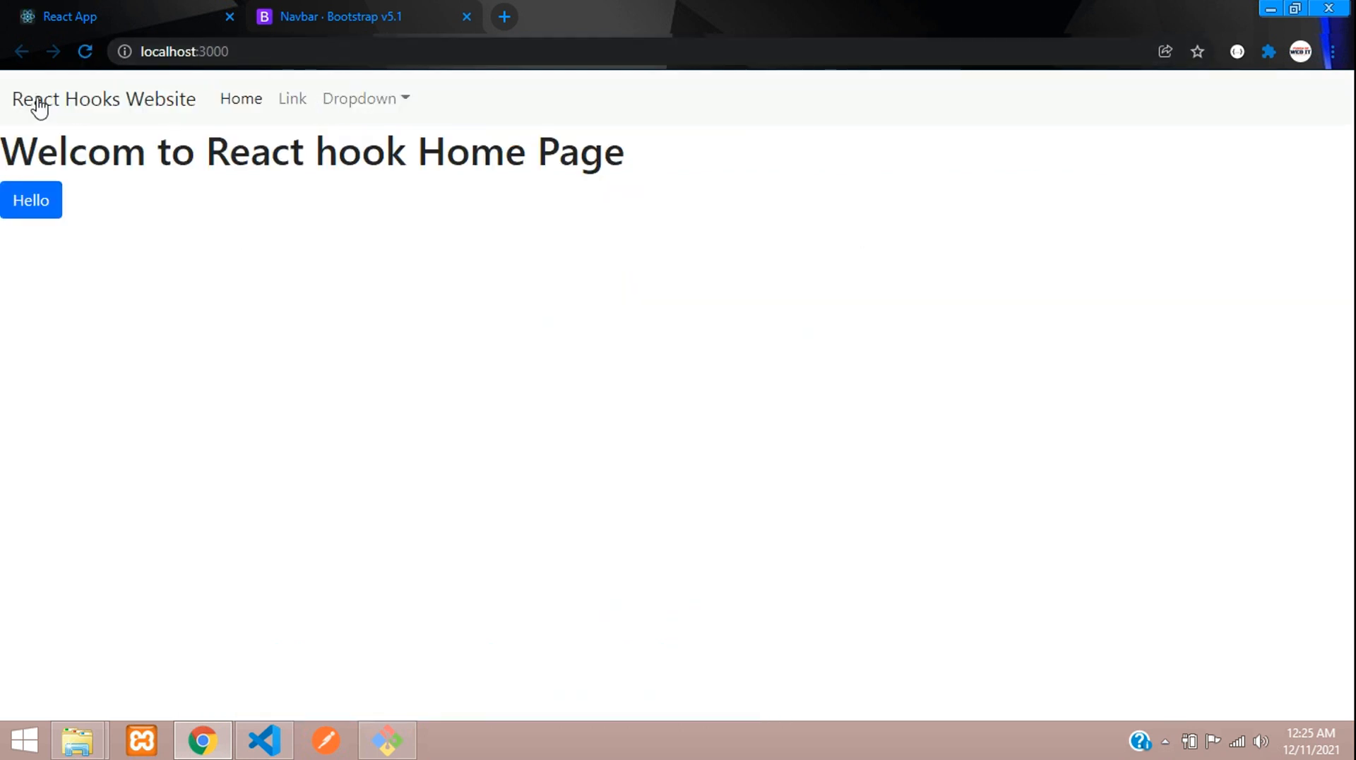
mouse_move(264, 740)
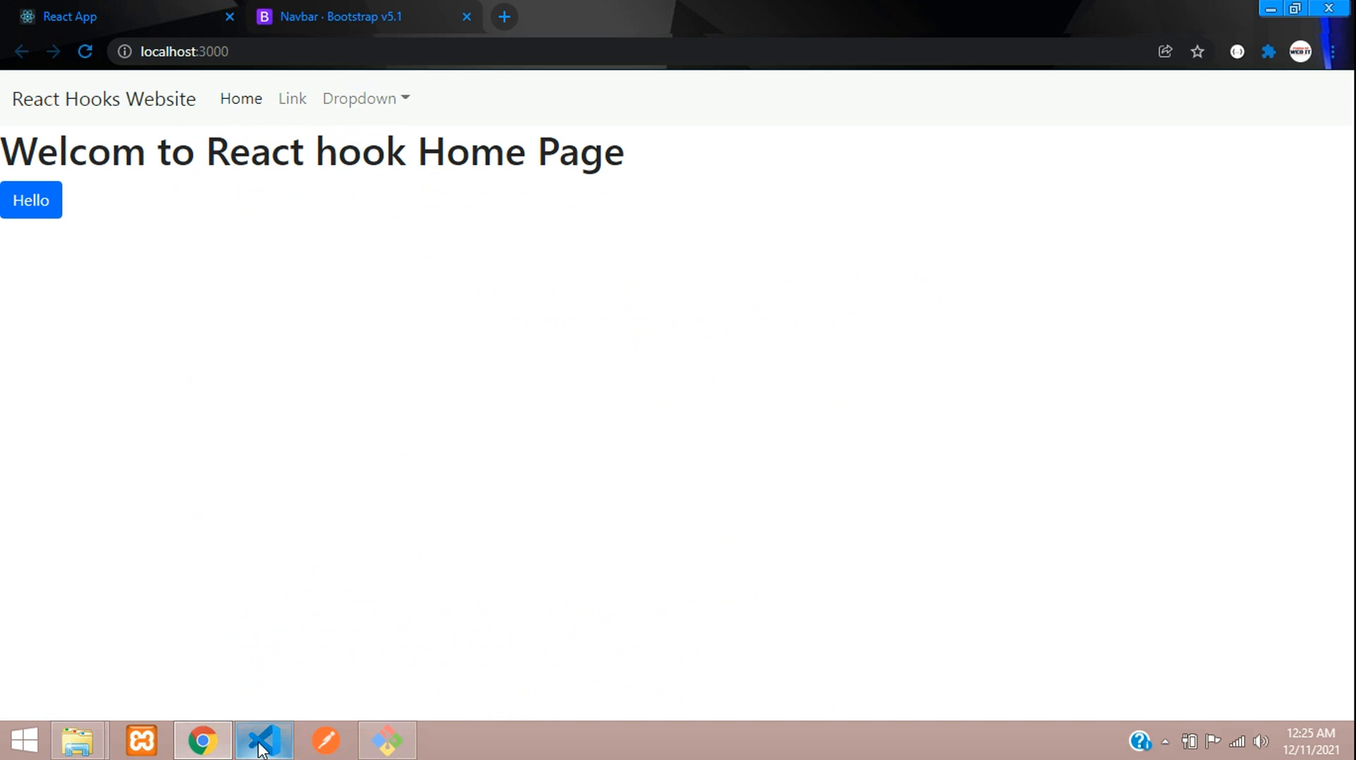
- Restyle the navbar in Navbar.js with bg-white shadow and ms-auto classes
left_click(263, 741)
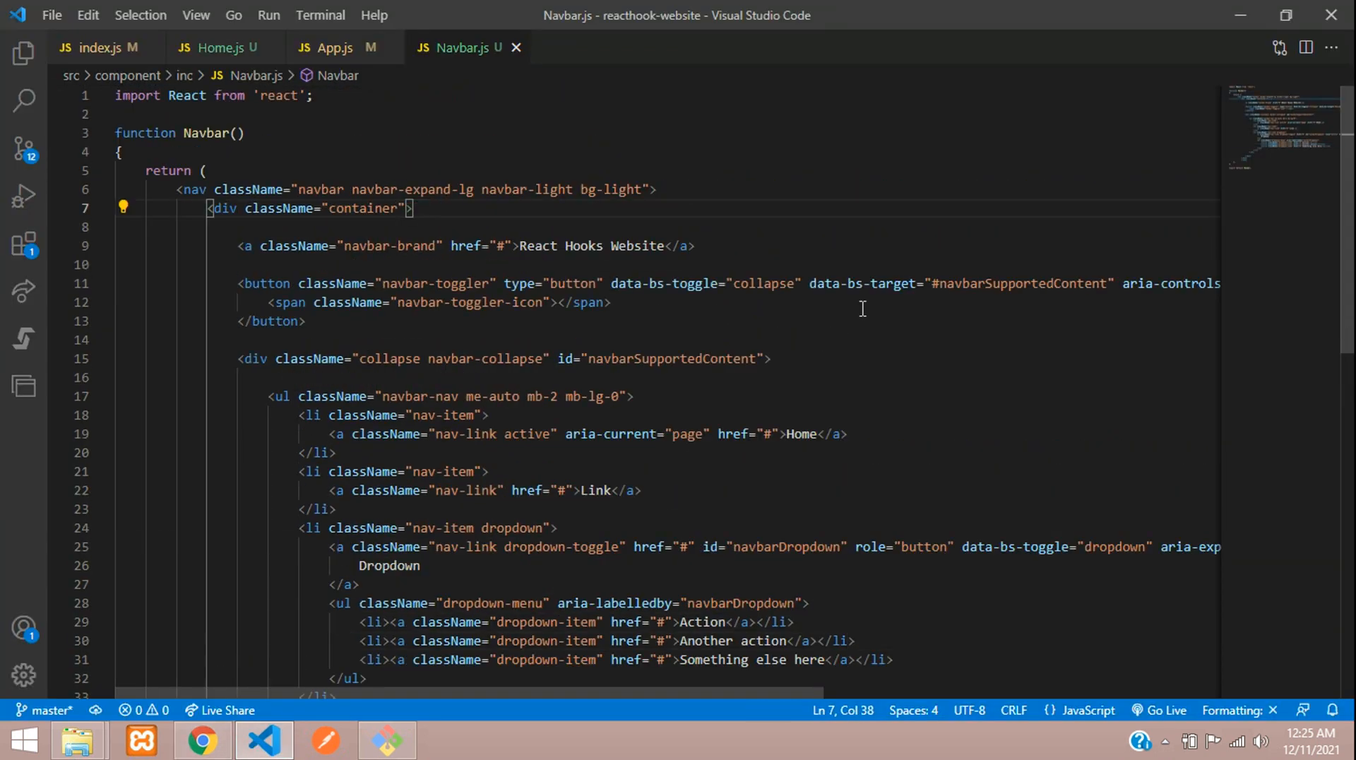
left_click(200, 740)
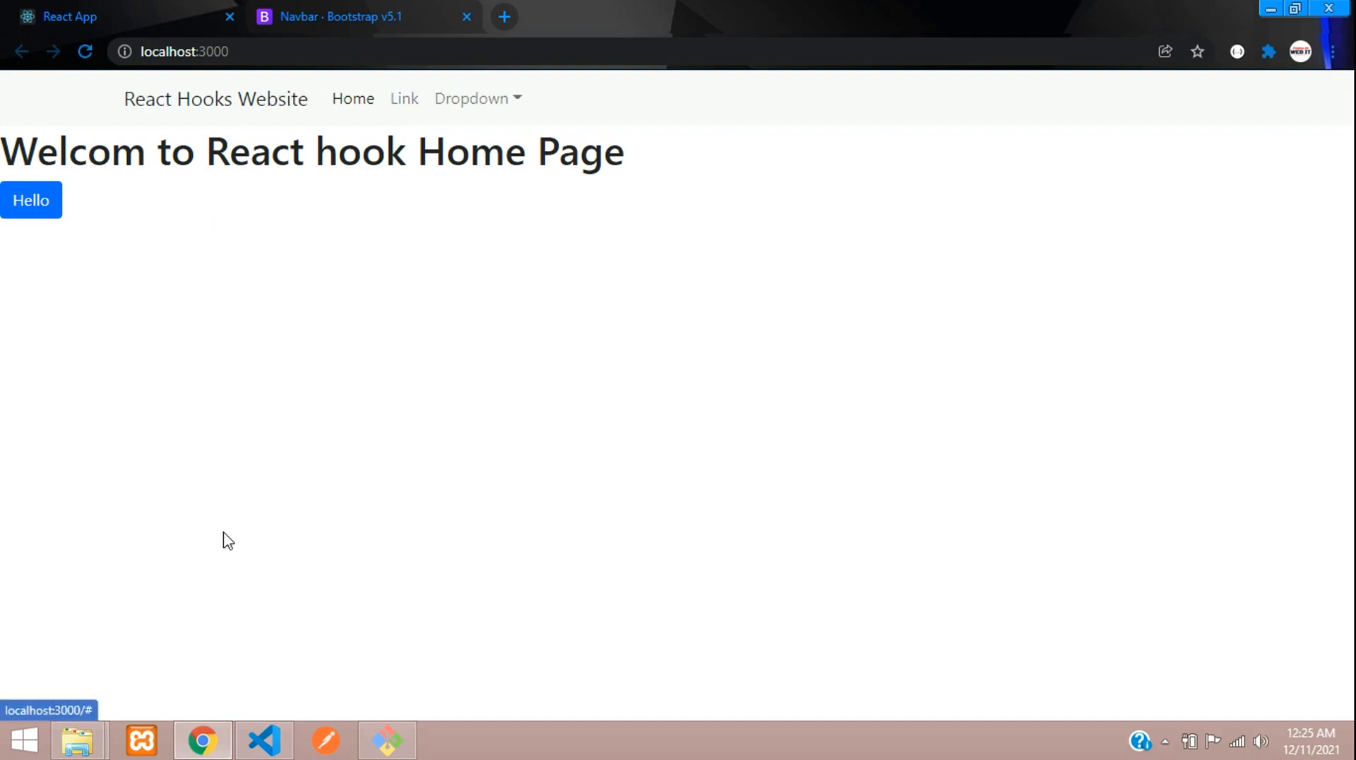
left_click(263, 740)
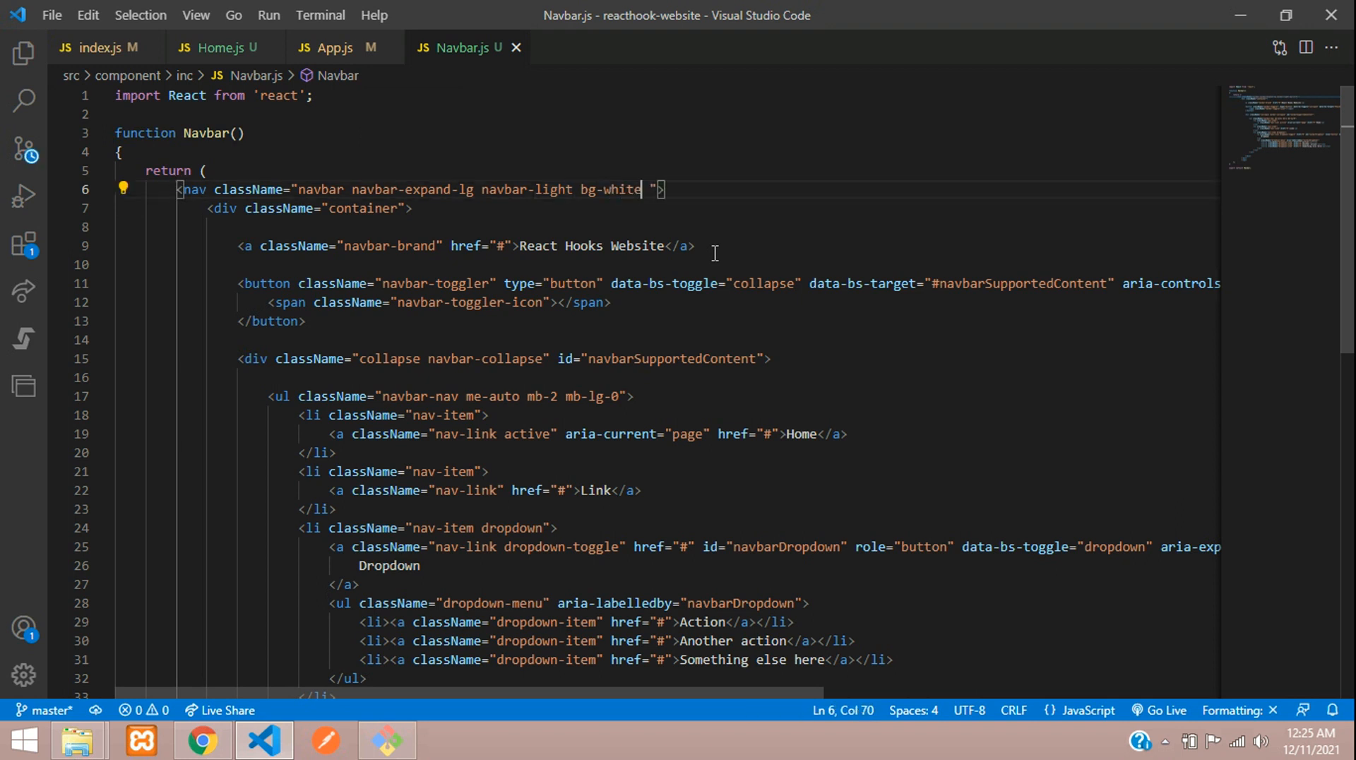
type("shadow")
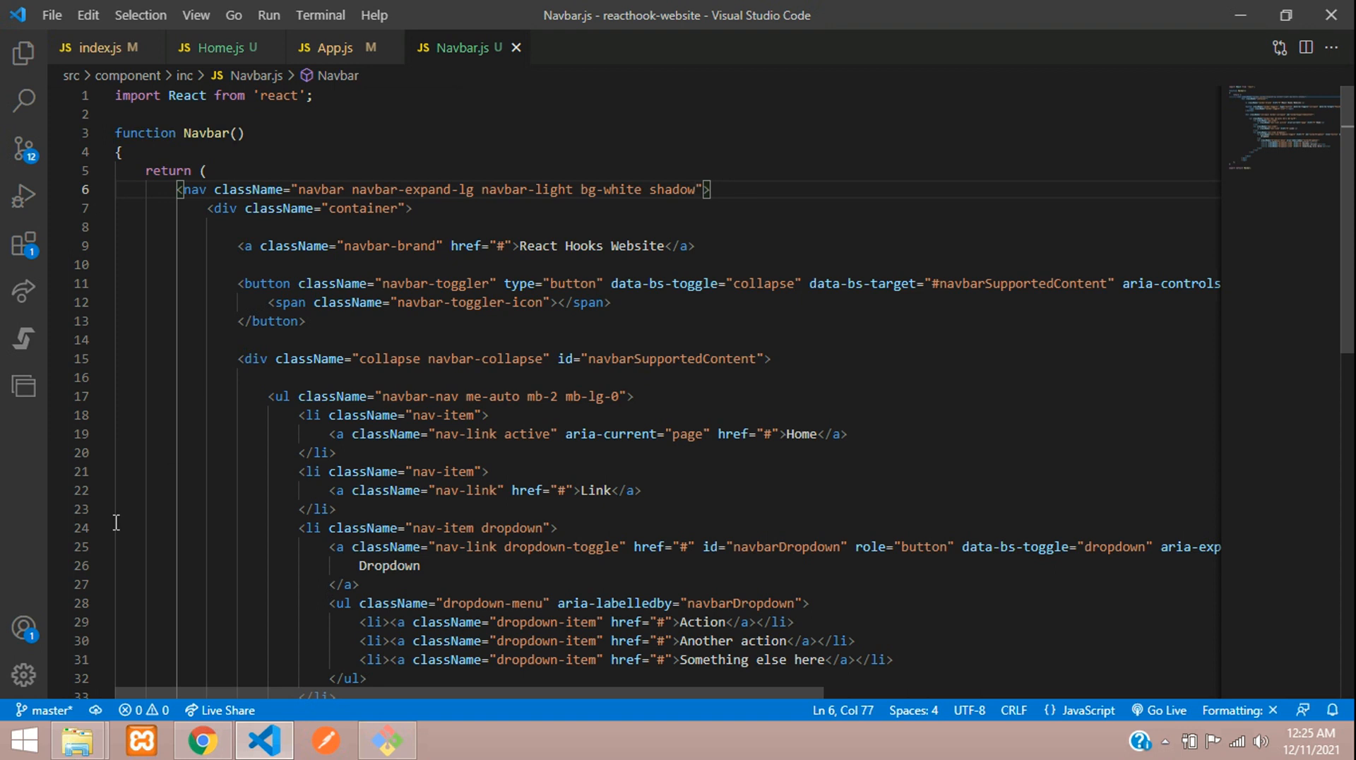
mouse_move(449, 424)
type("s")
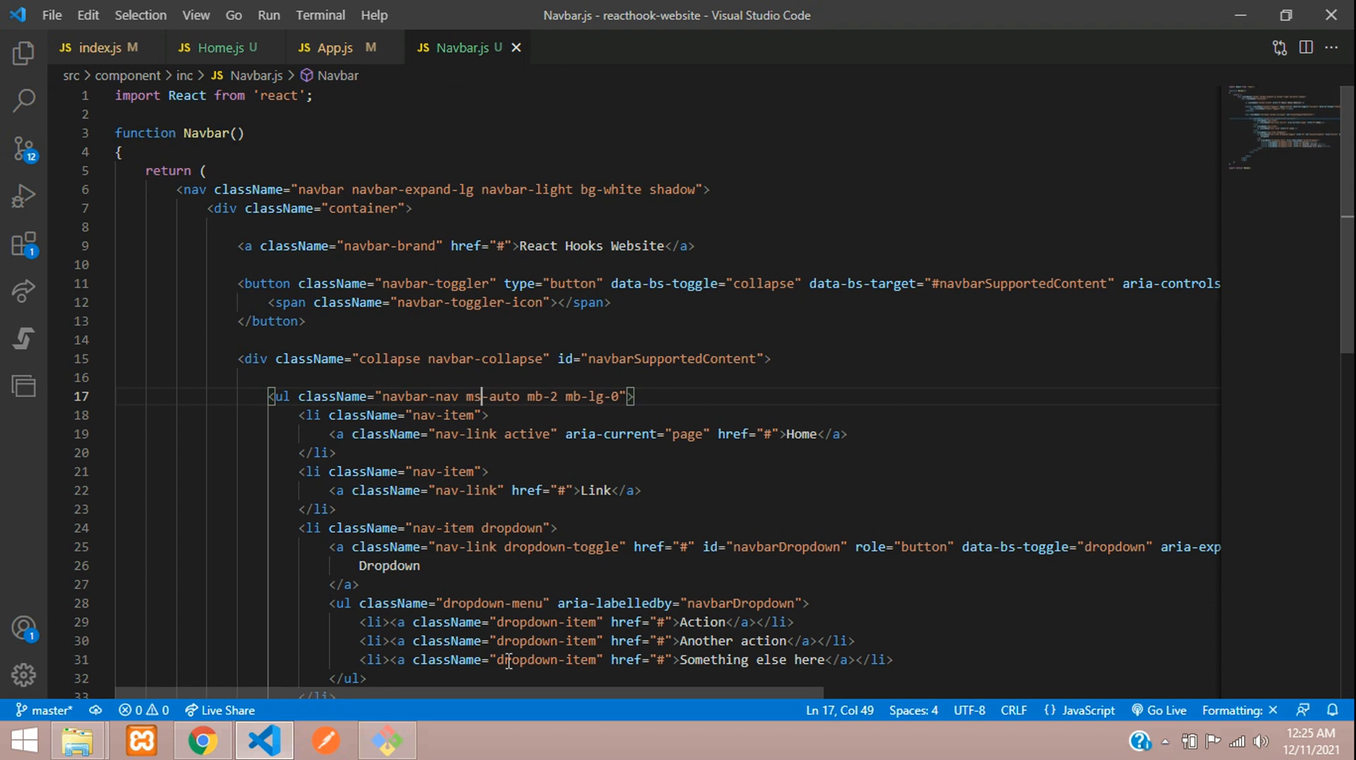
- Check the restyled navbar and heading in Chrome, then reopen Home.js
left_click(201, 741)
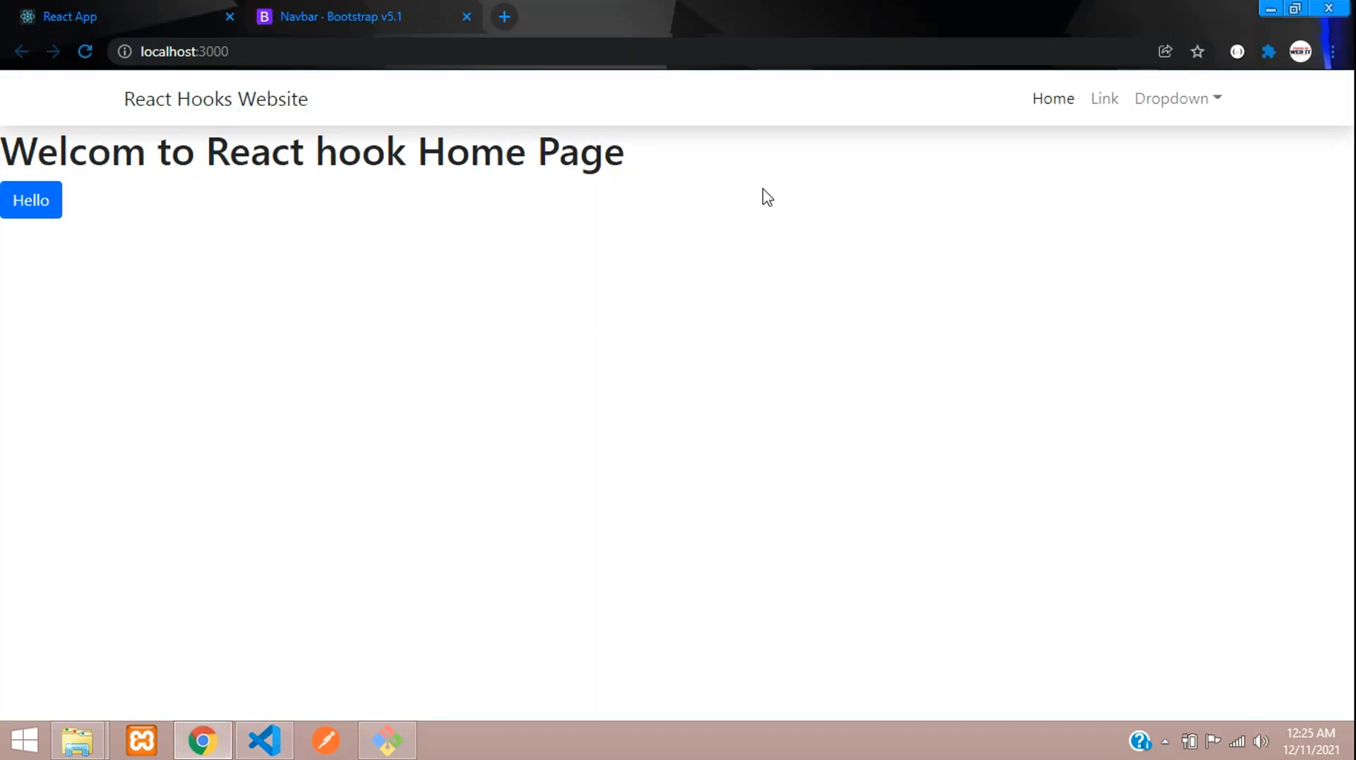
mouse_move(1176, 98)
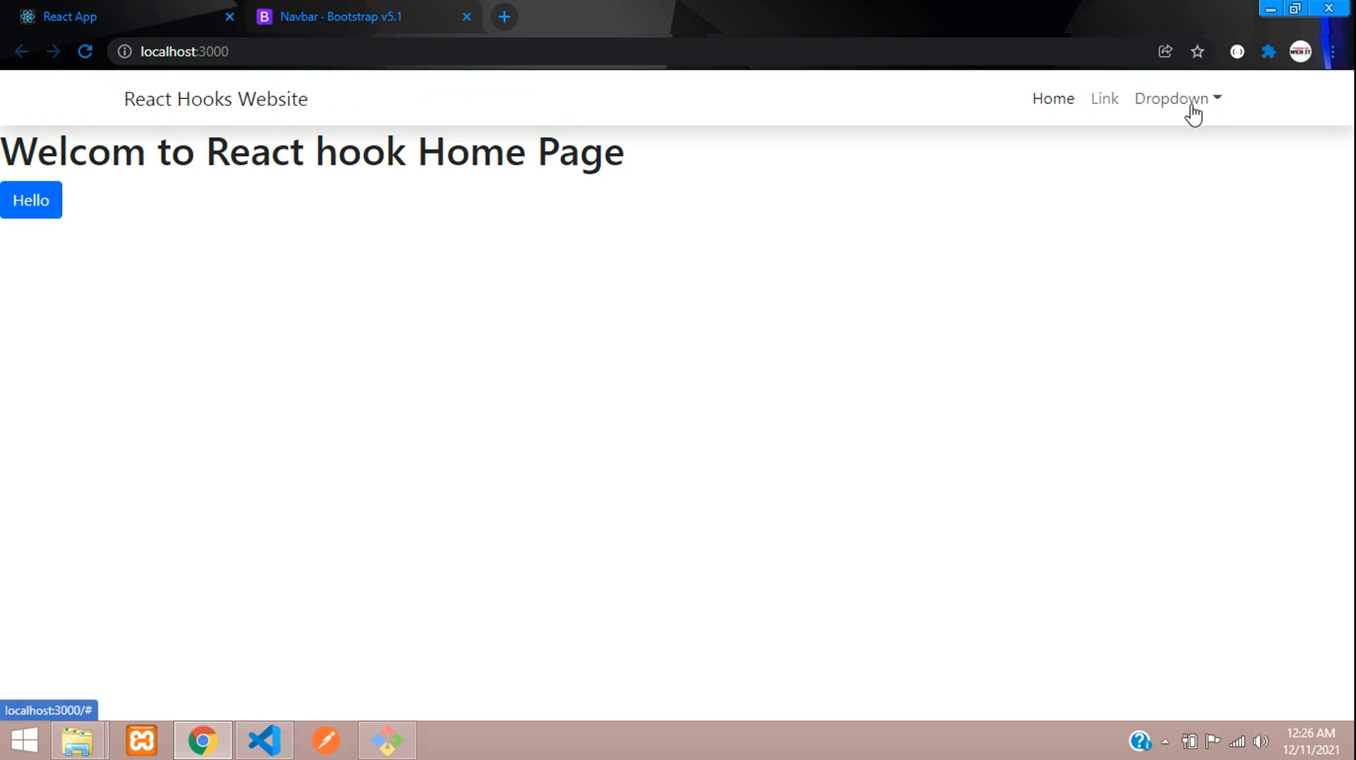
mouse_move(828, 155)
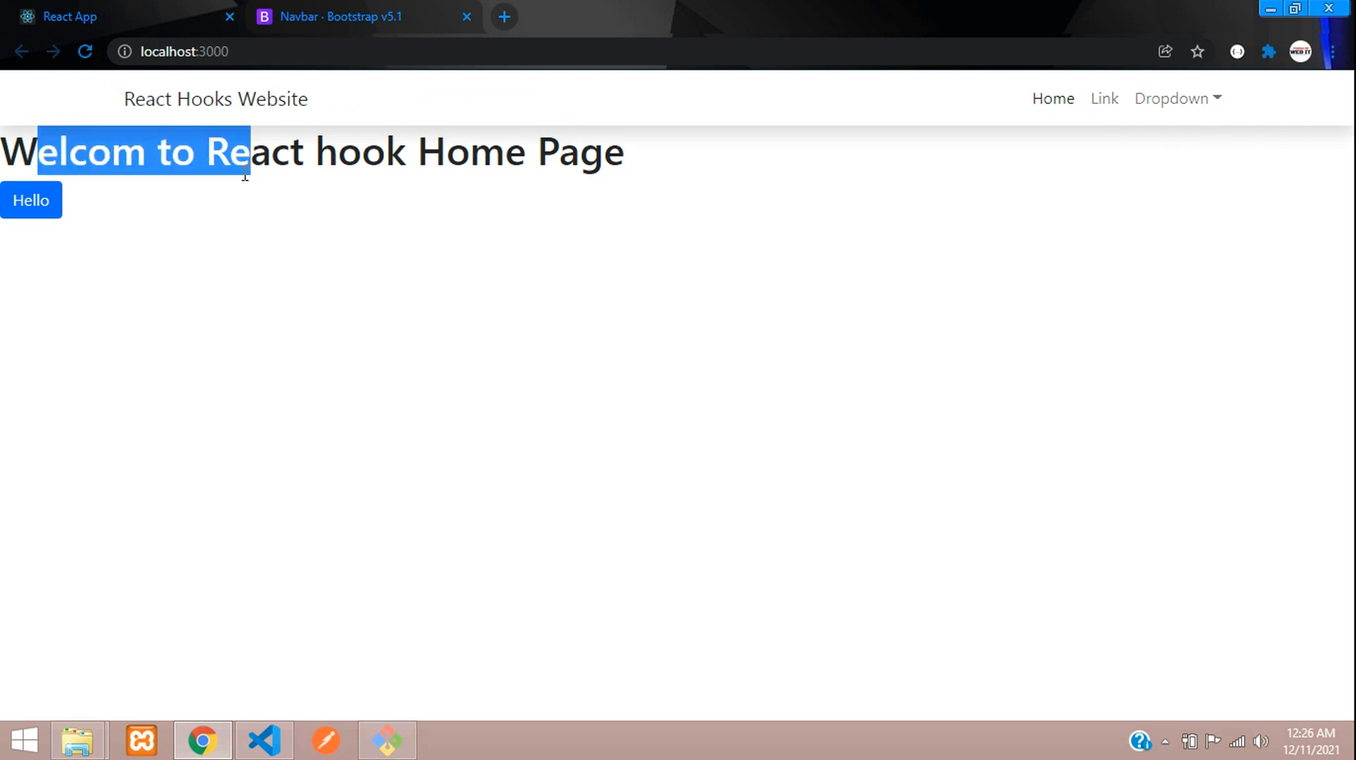
left_click(486, 228)
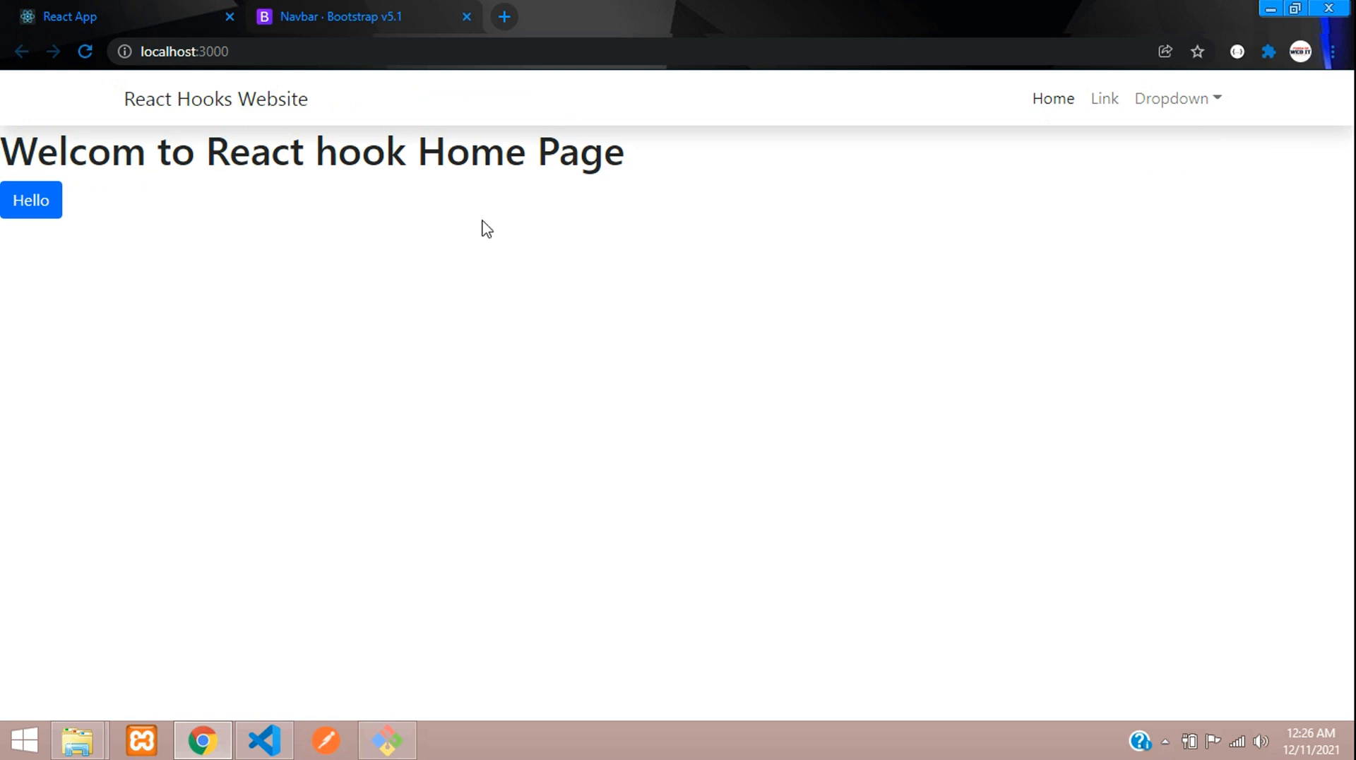
left_click(262, 739)
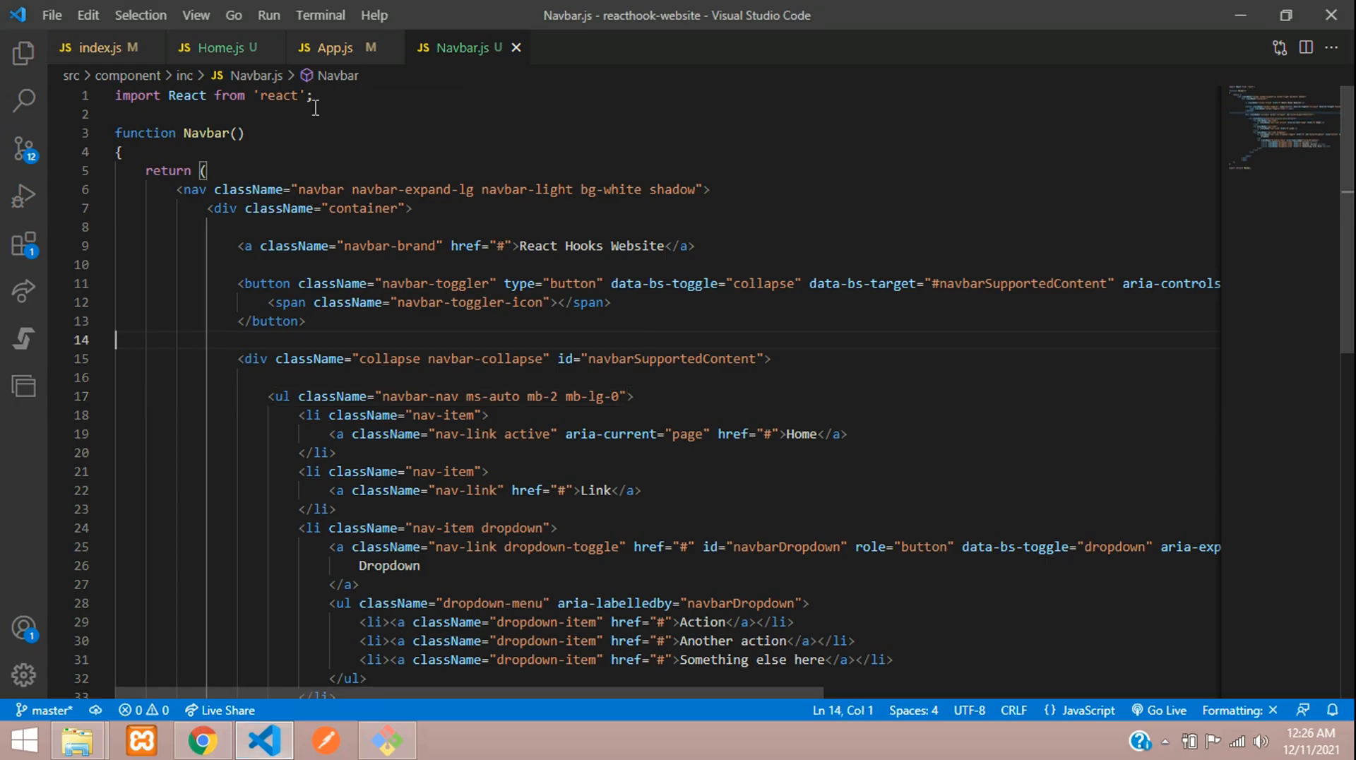
left_click(221, 48)
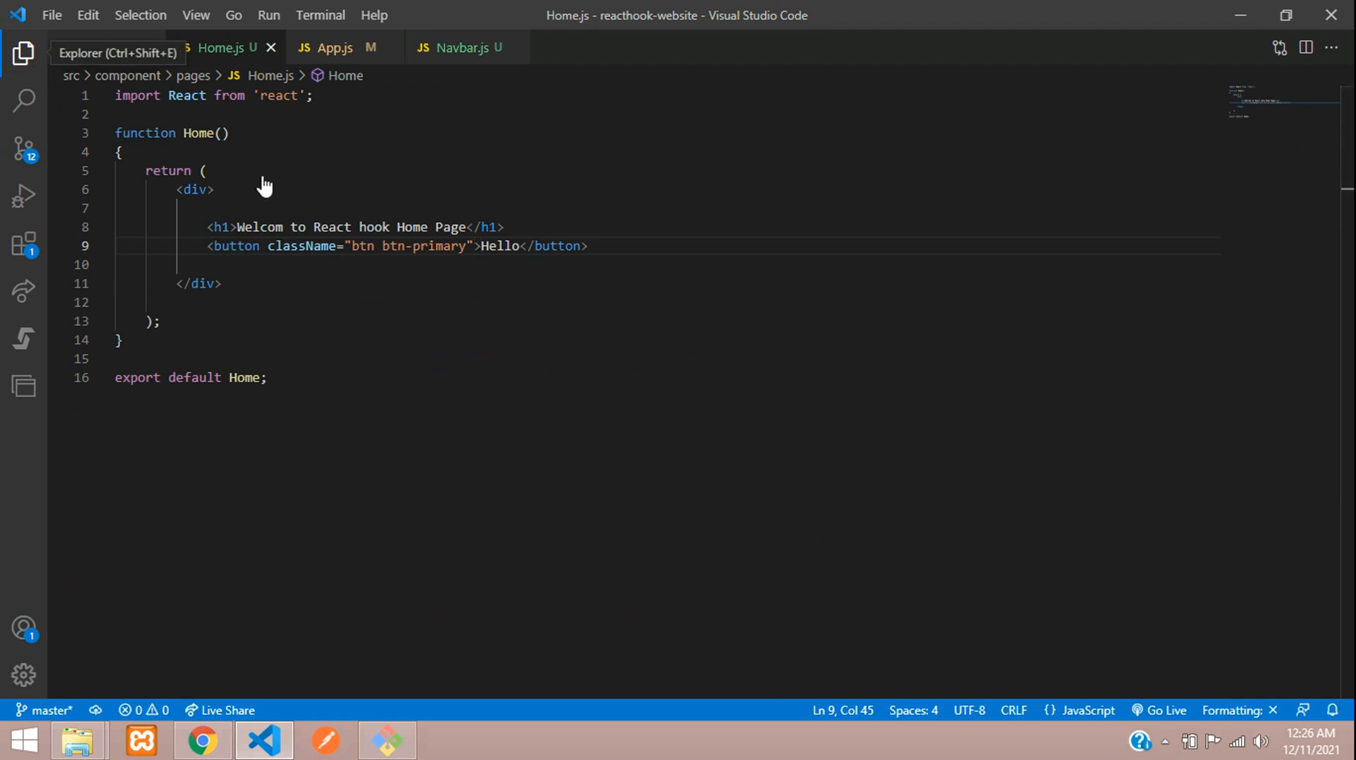
- Add an inc folder under pages and create an empty Slider.js inside it
left_click(23, 53)
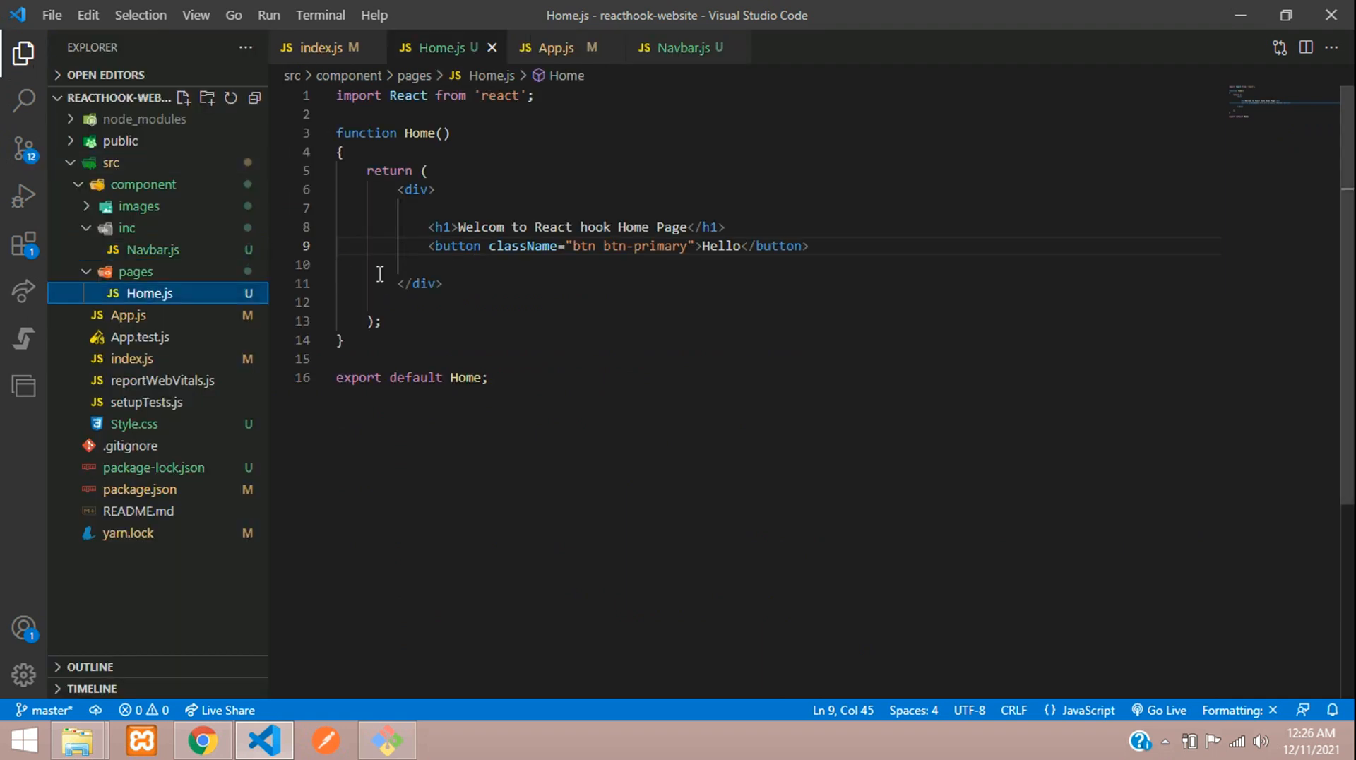
key("Enter")
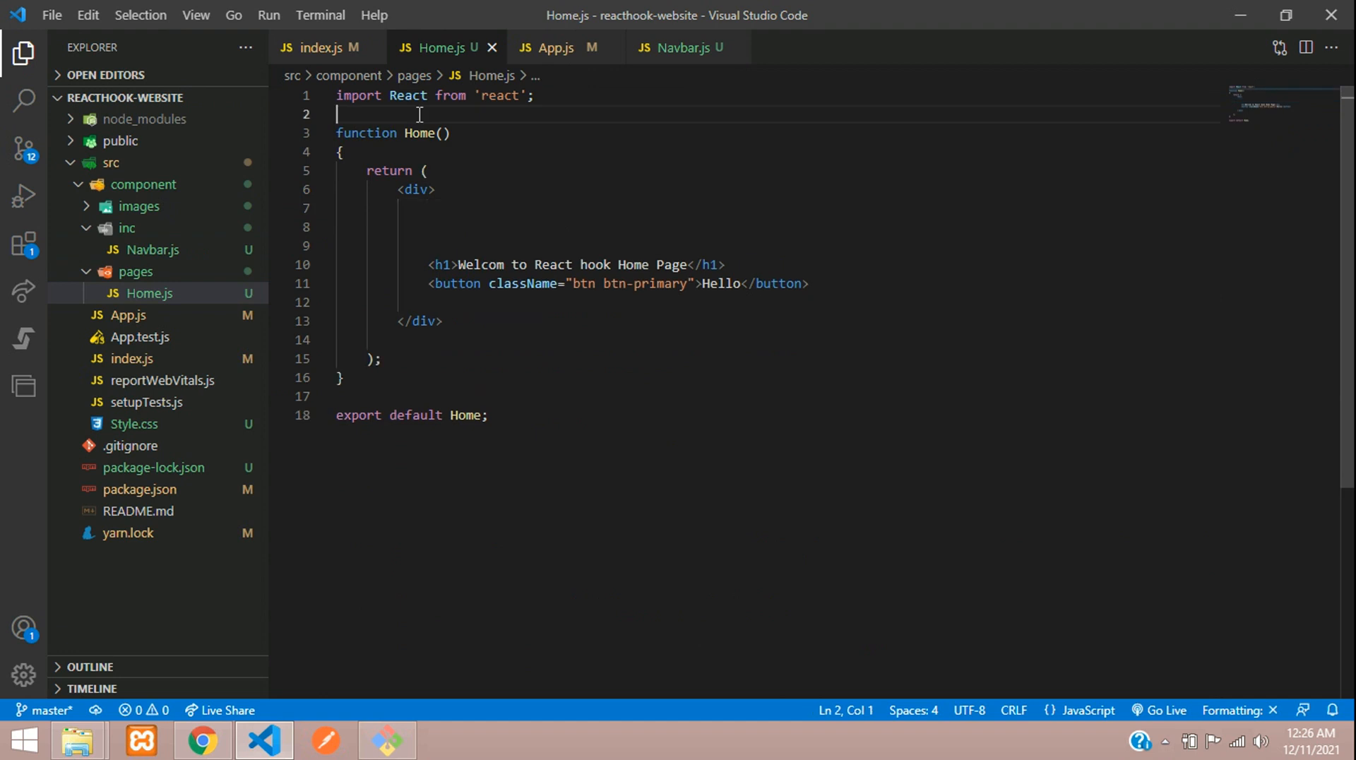
right_click(135, 271)
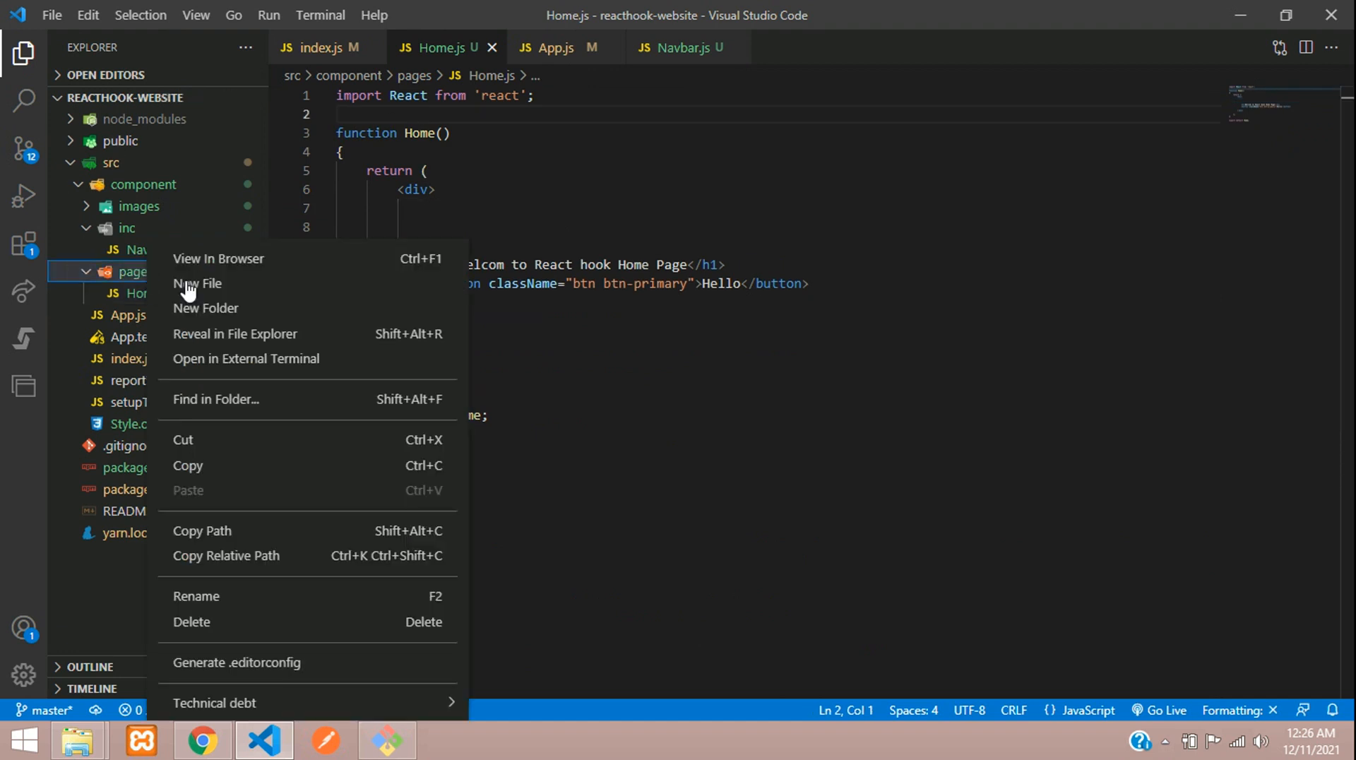
left_click(197, 284)
type("inc")
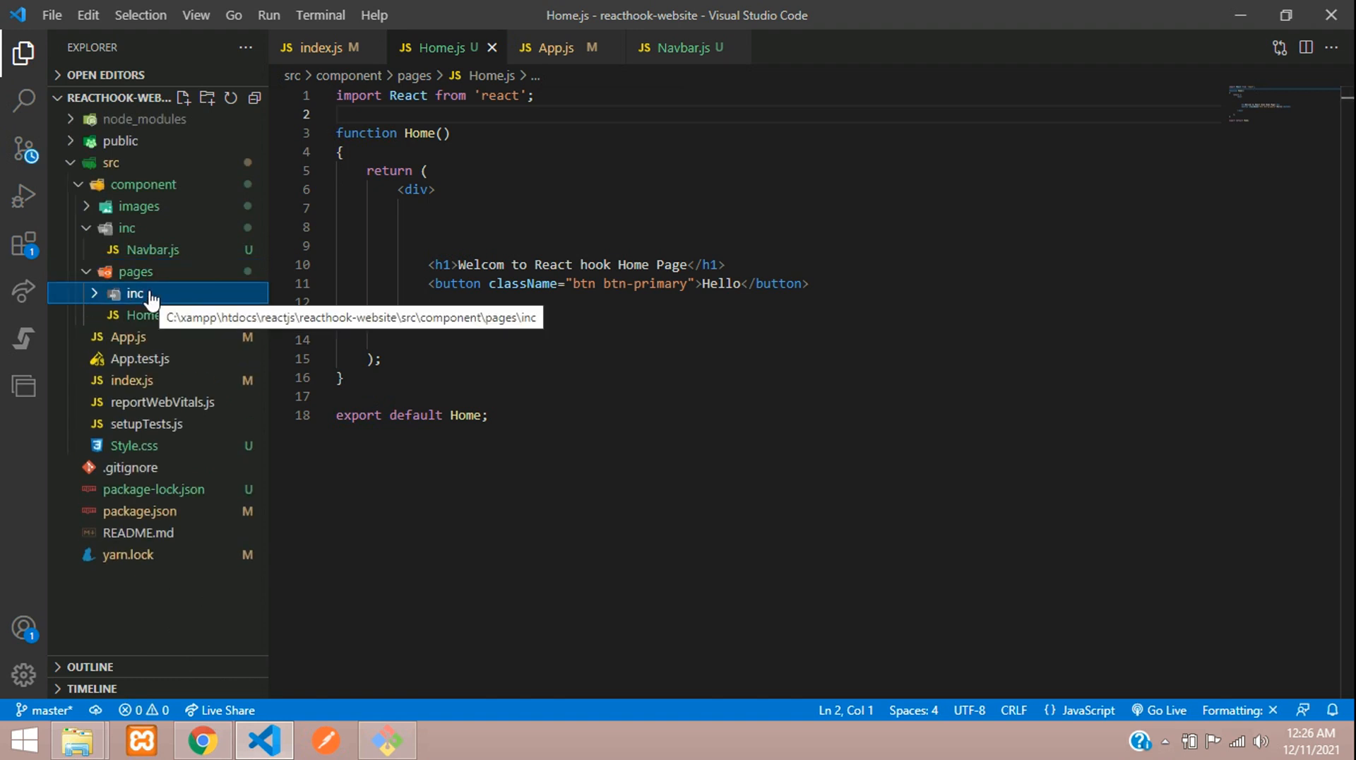
left_click(135, 293)
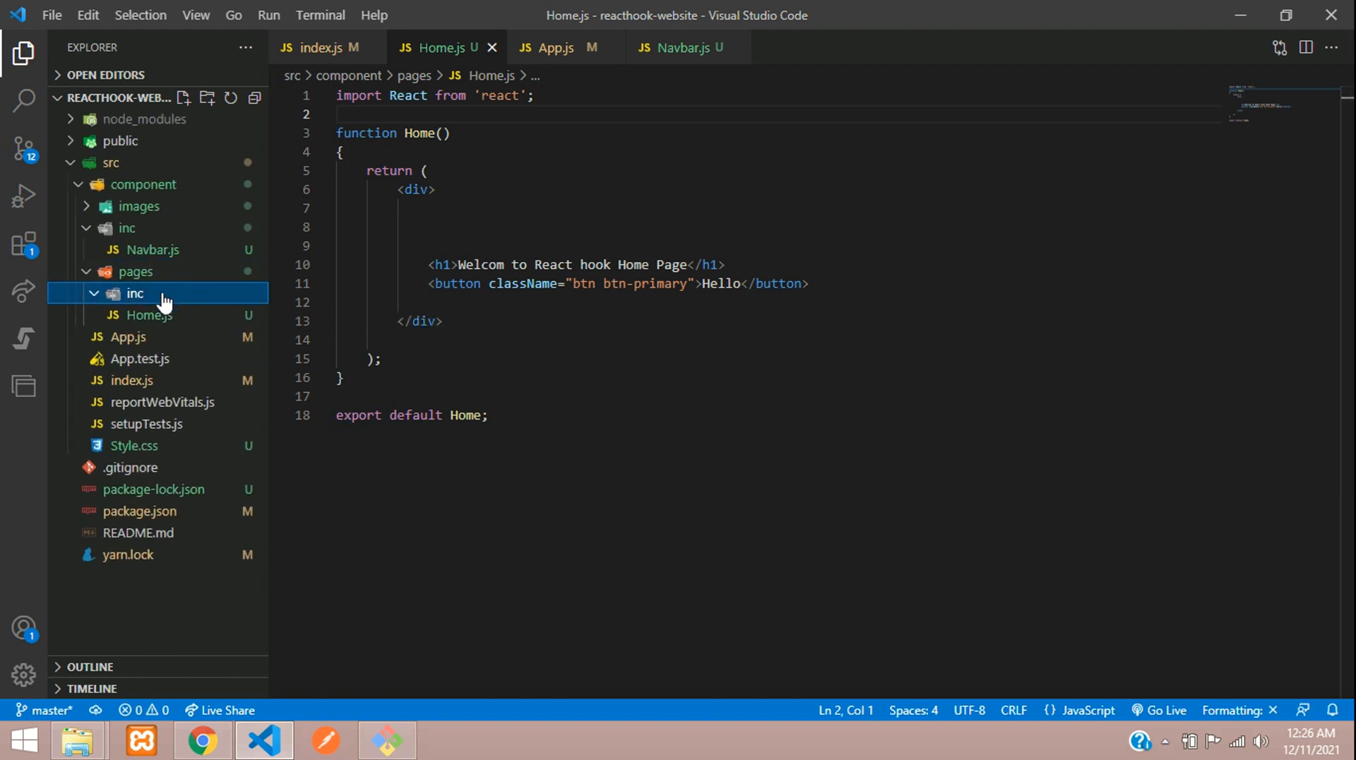
type("s")
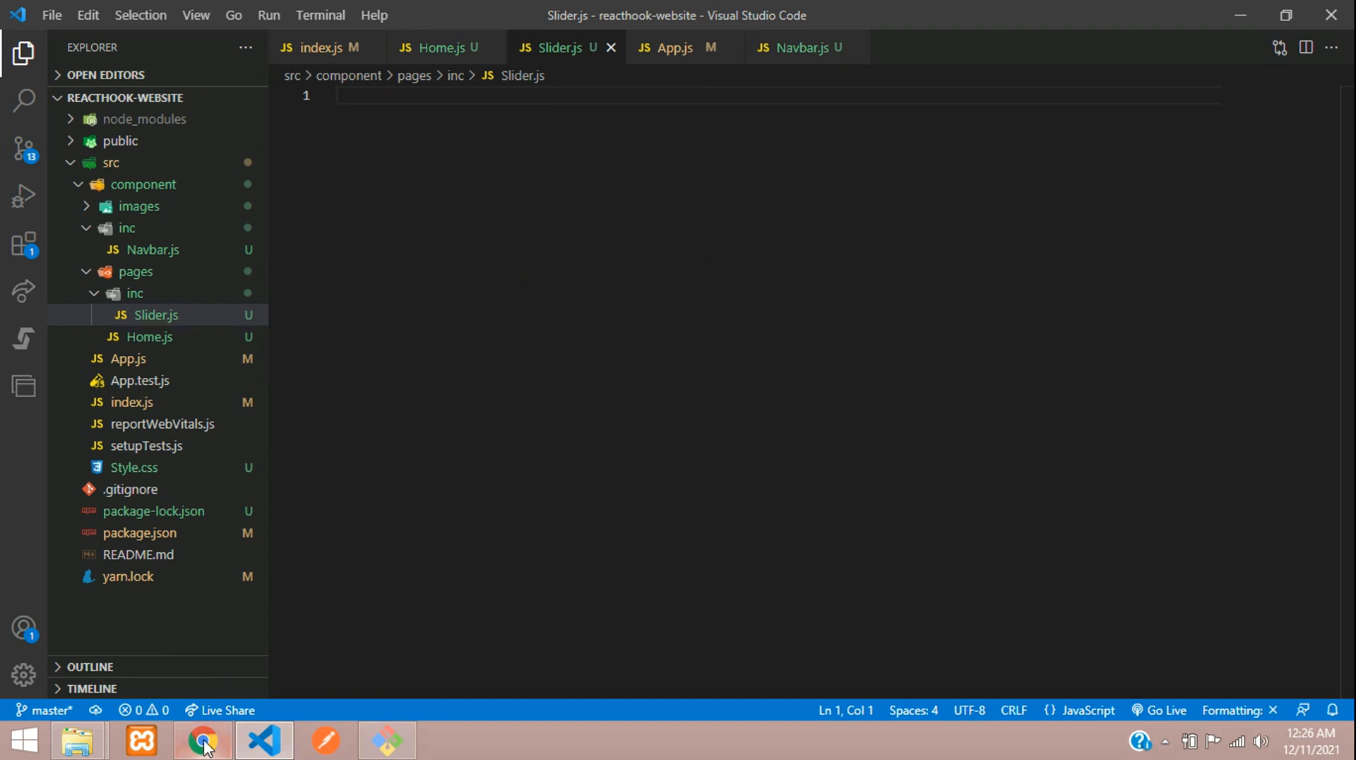
- Search the Bootstrap docs for 'carousel' and scroll to the carousel-with-controls example
left_click(203, 741)
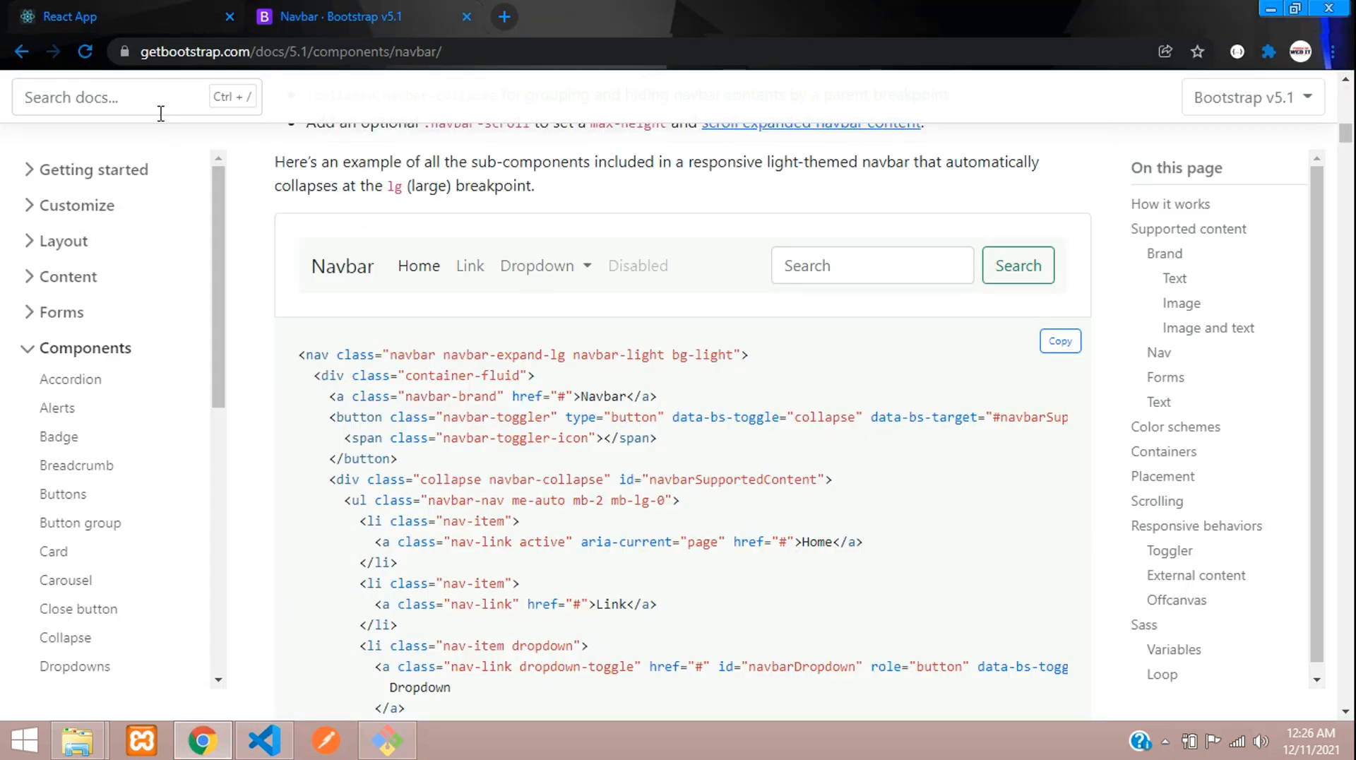
type("card")
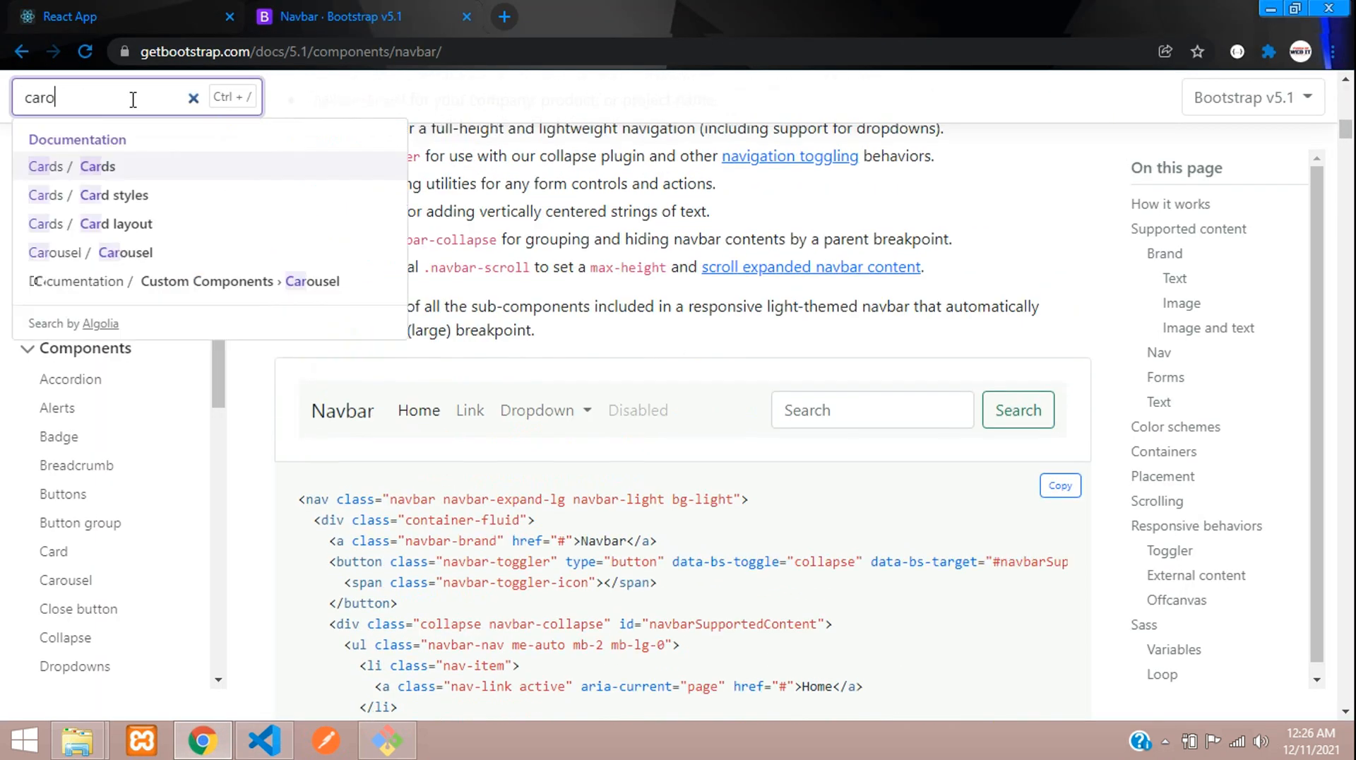
type("carosu")
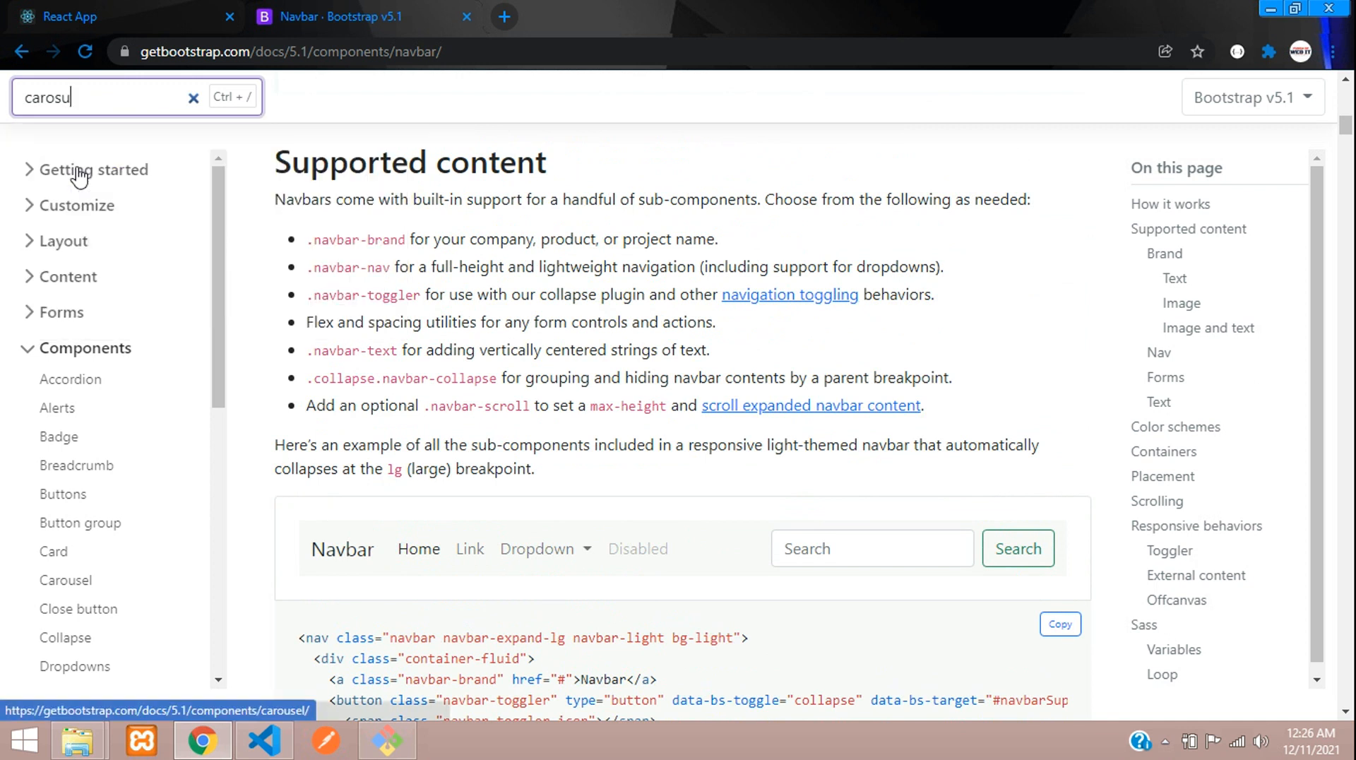
left_click(65, 580)
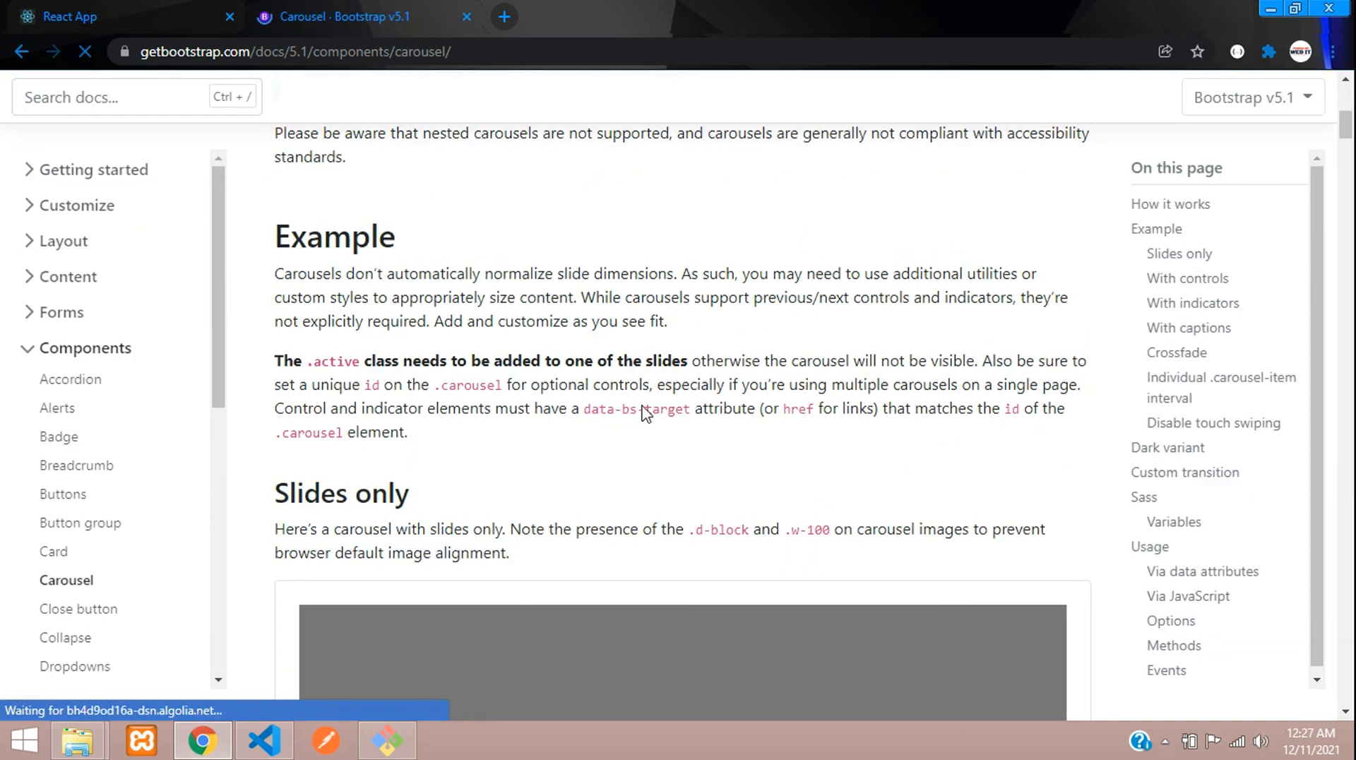
scroll("down", 3)
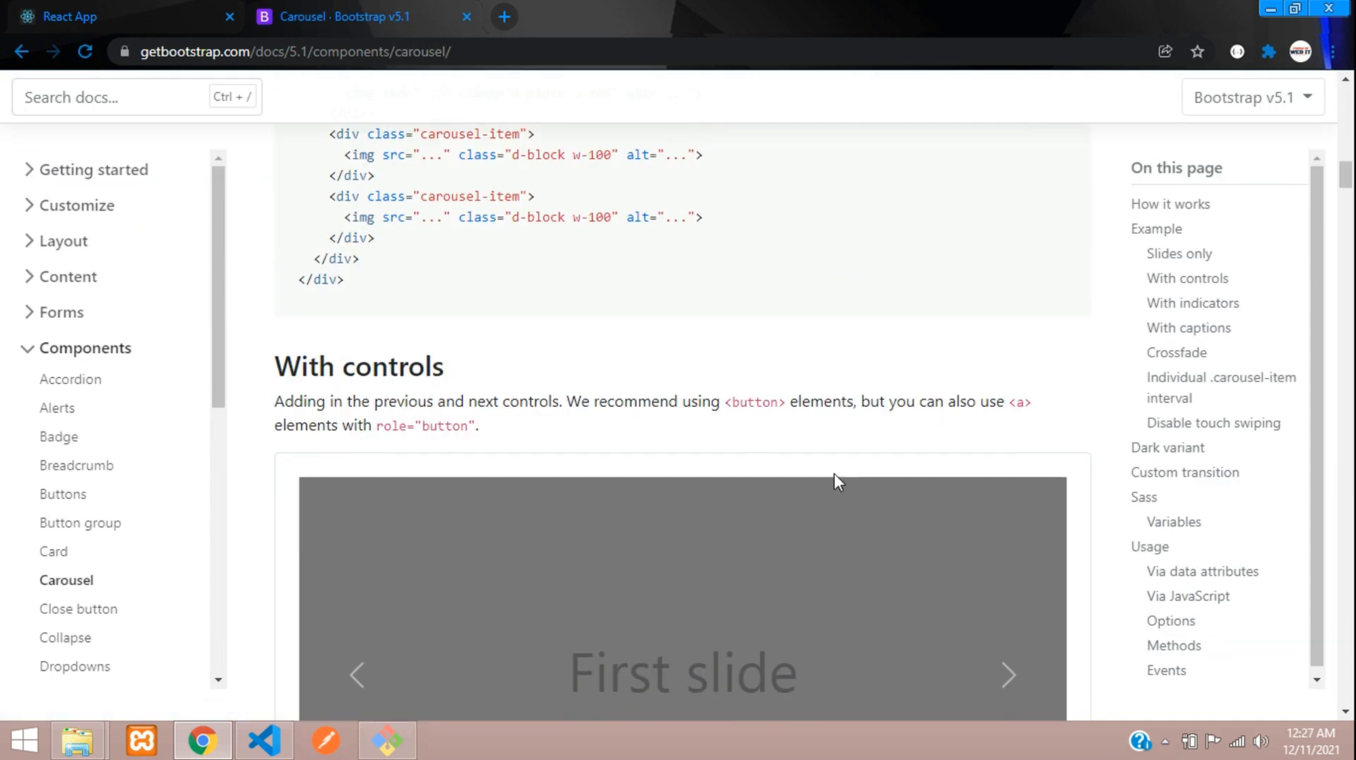
scroll("down", 3)
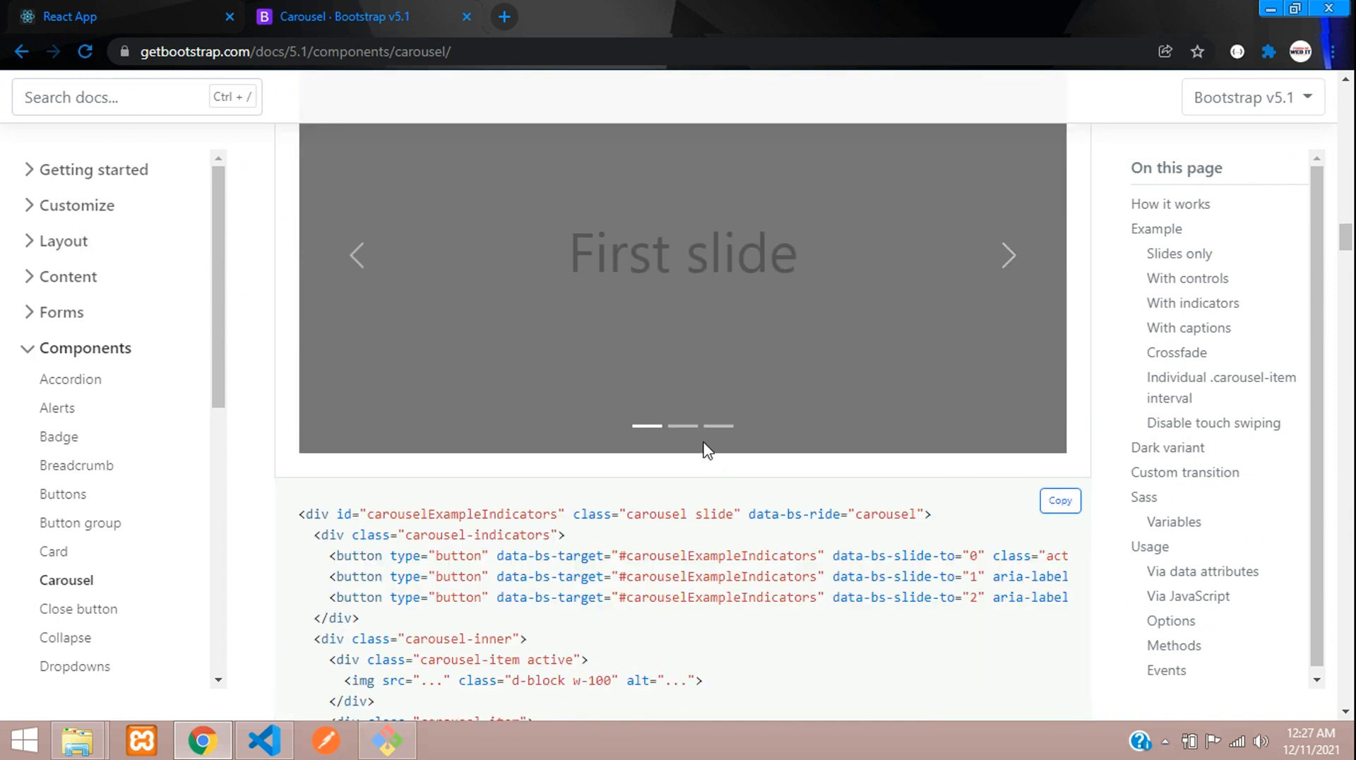
left_click(719, 425)
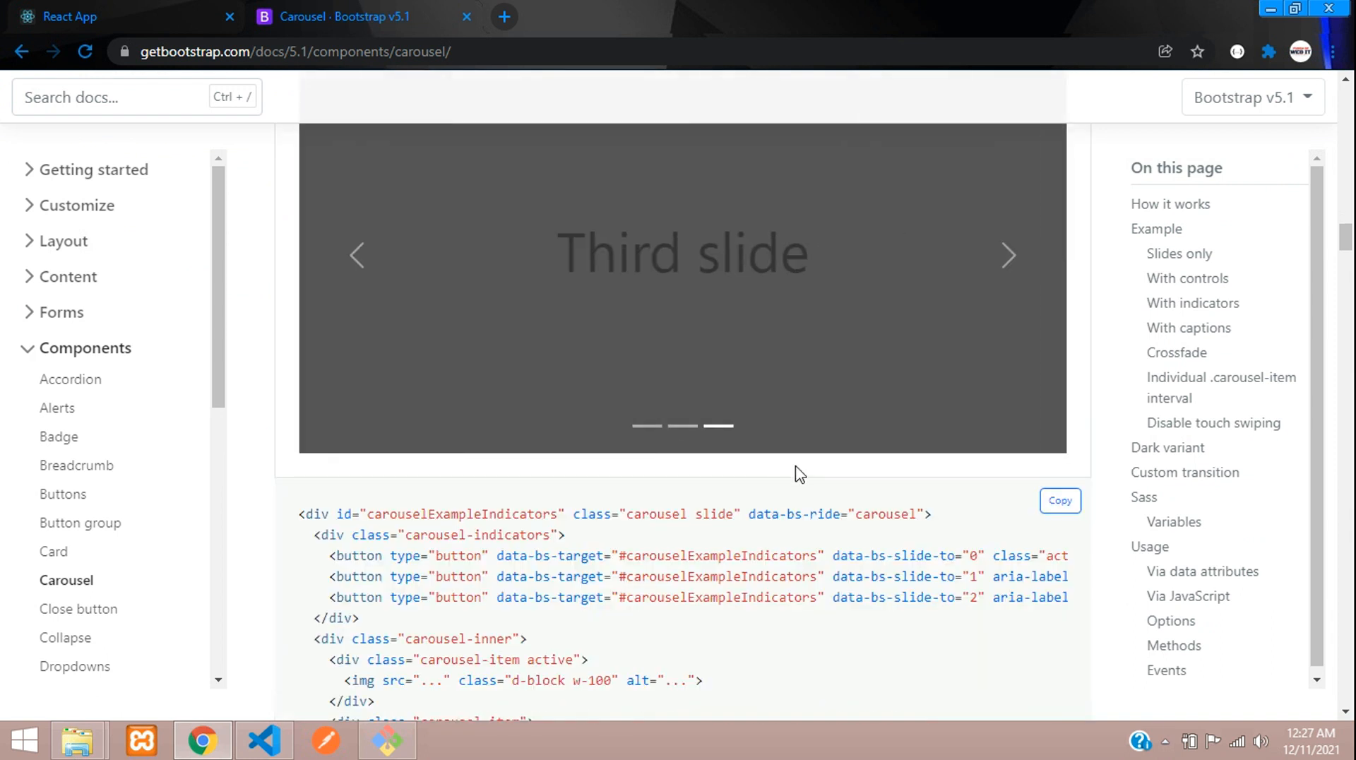
scroll("down", 3)
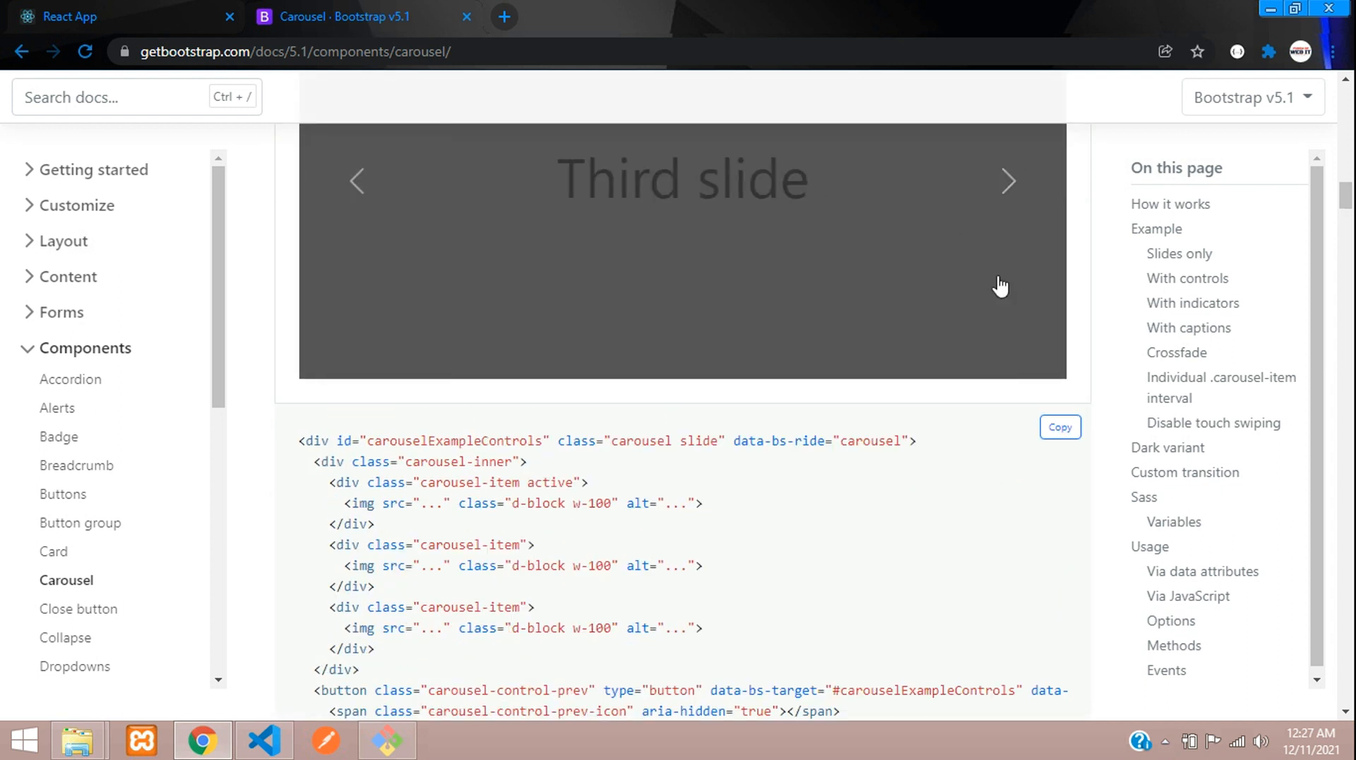
mouse_move(203, 741)
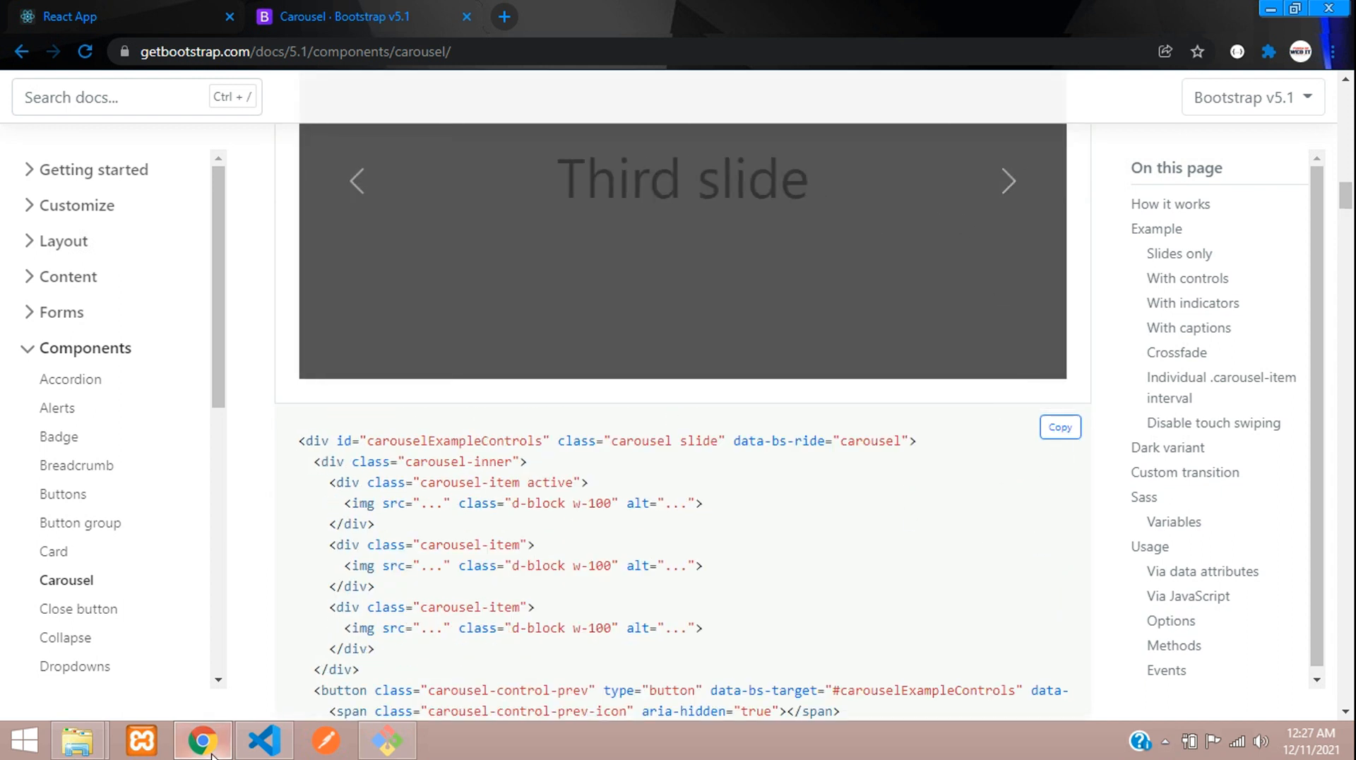
left_click(263, 741)
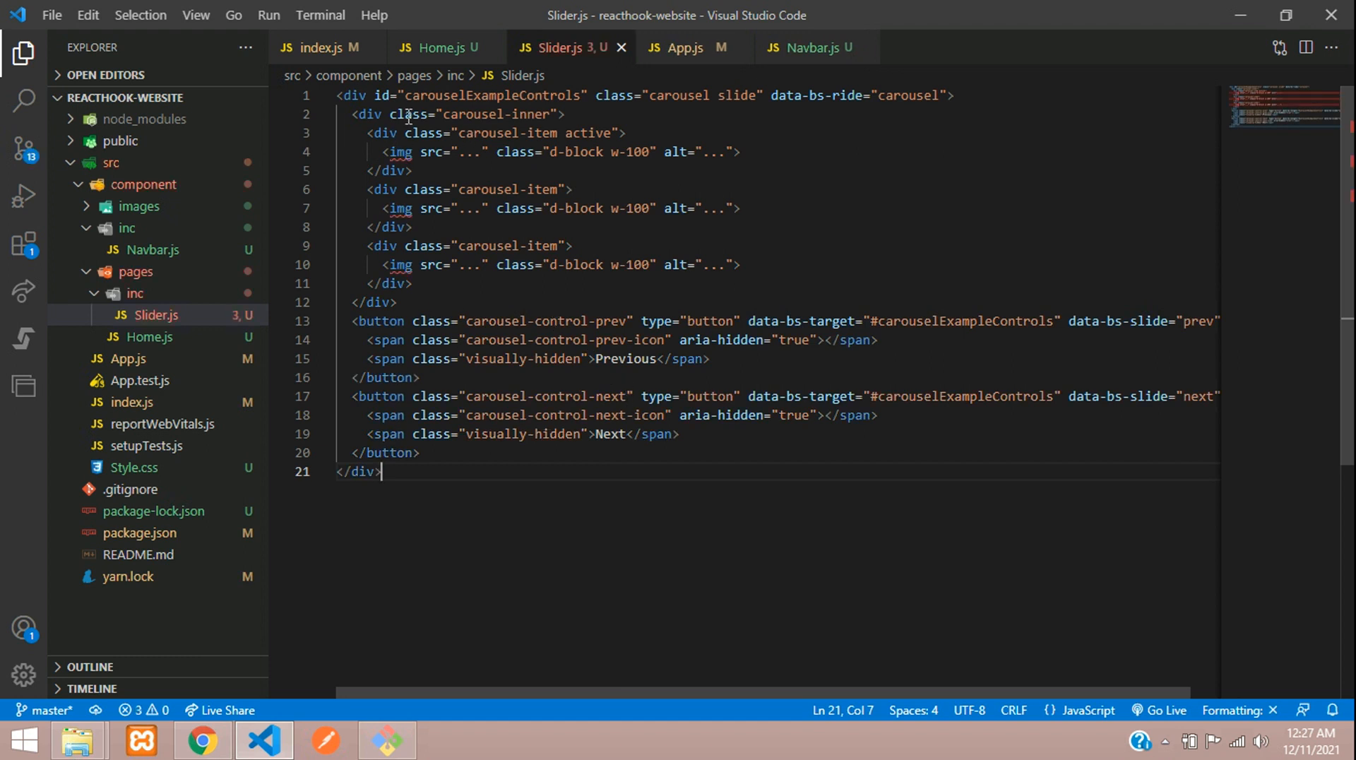
- Change the carousel's class attributes to className and self-close the img tags in Slider.js
double_click(614, 95)
type("Name")
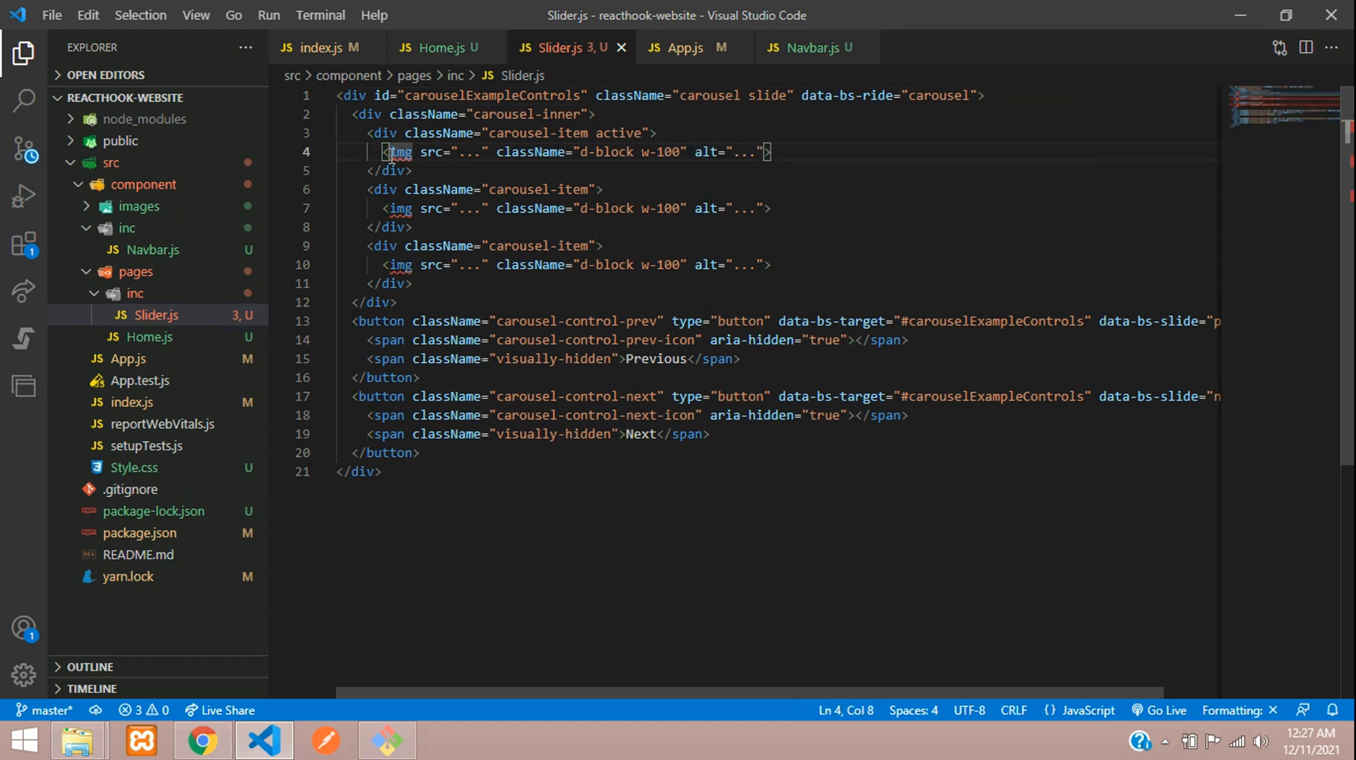
double_click(398, 151)
type(" /")
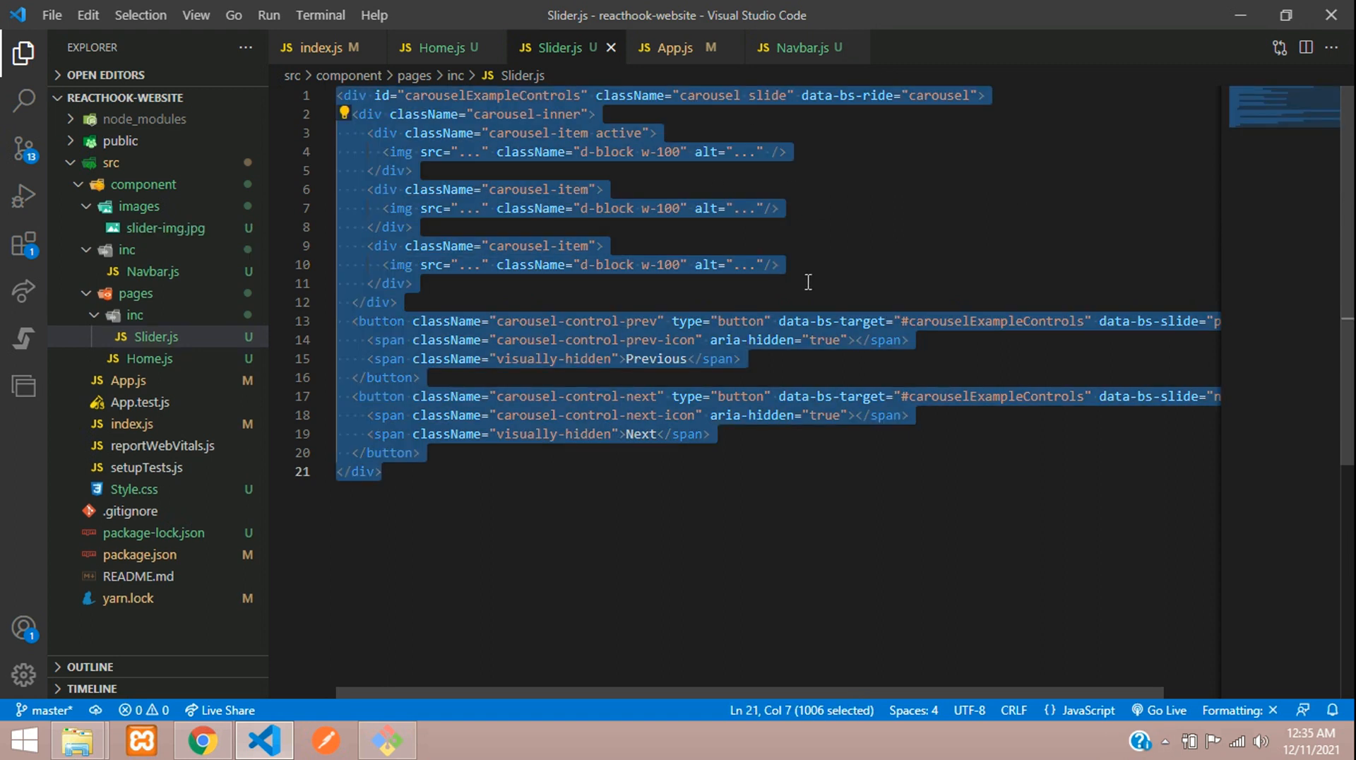
- Add the import line and declare the Slider arrow-function component
type("import React")
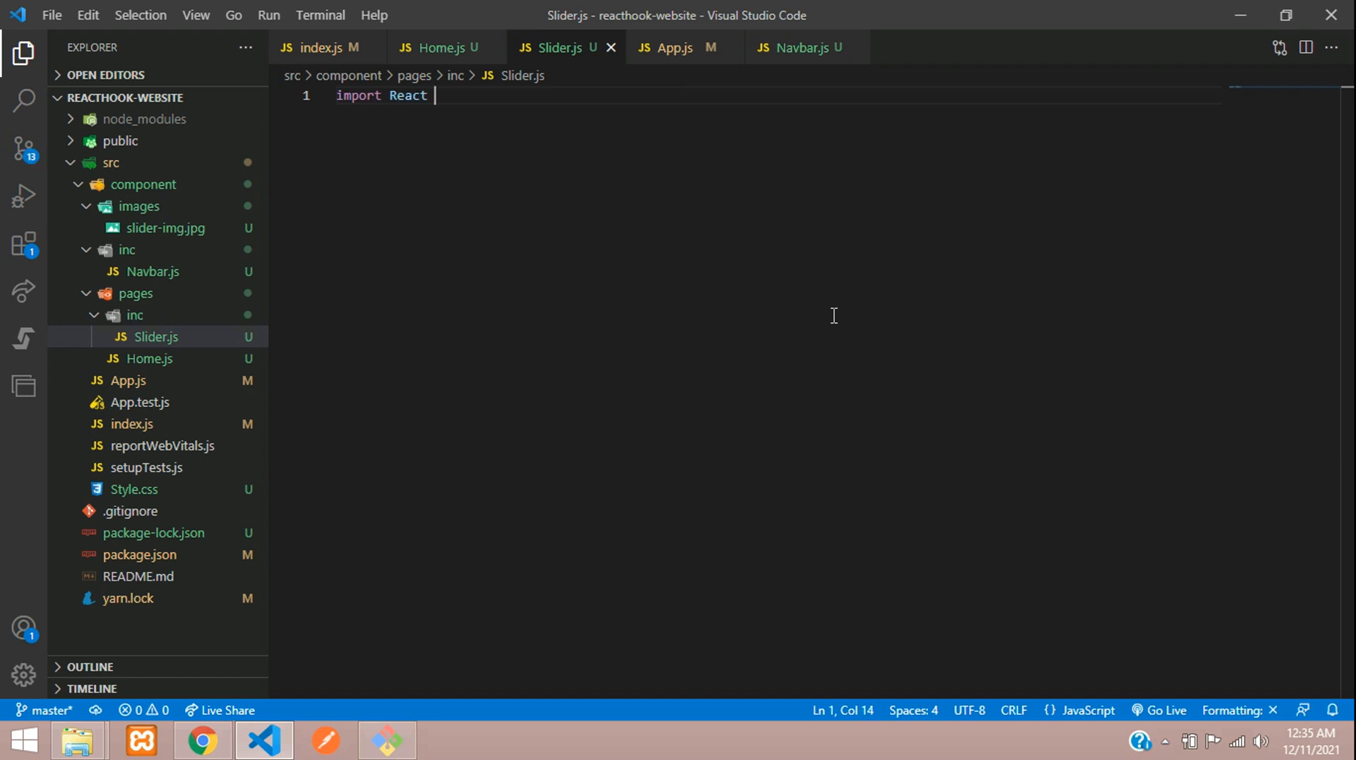
type("from ''")
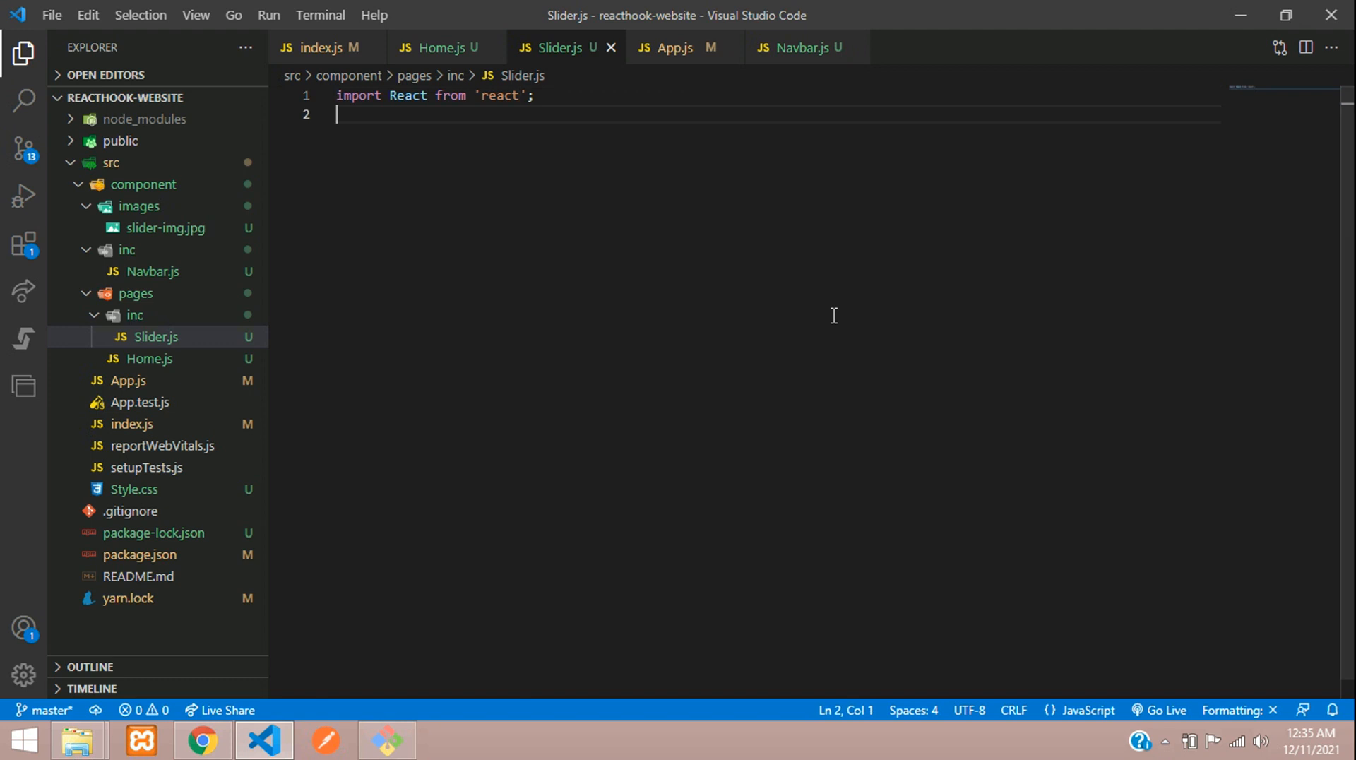
key("enter")
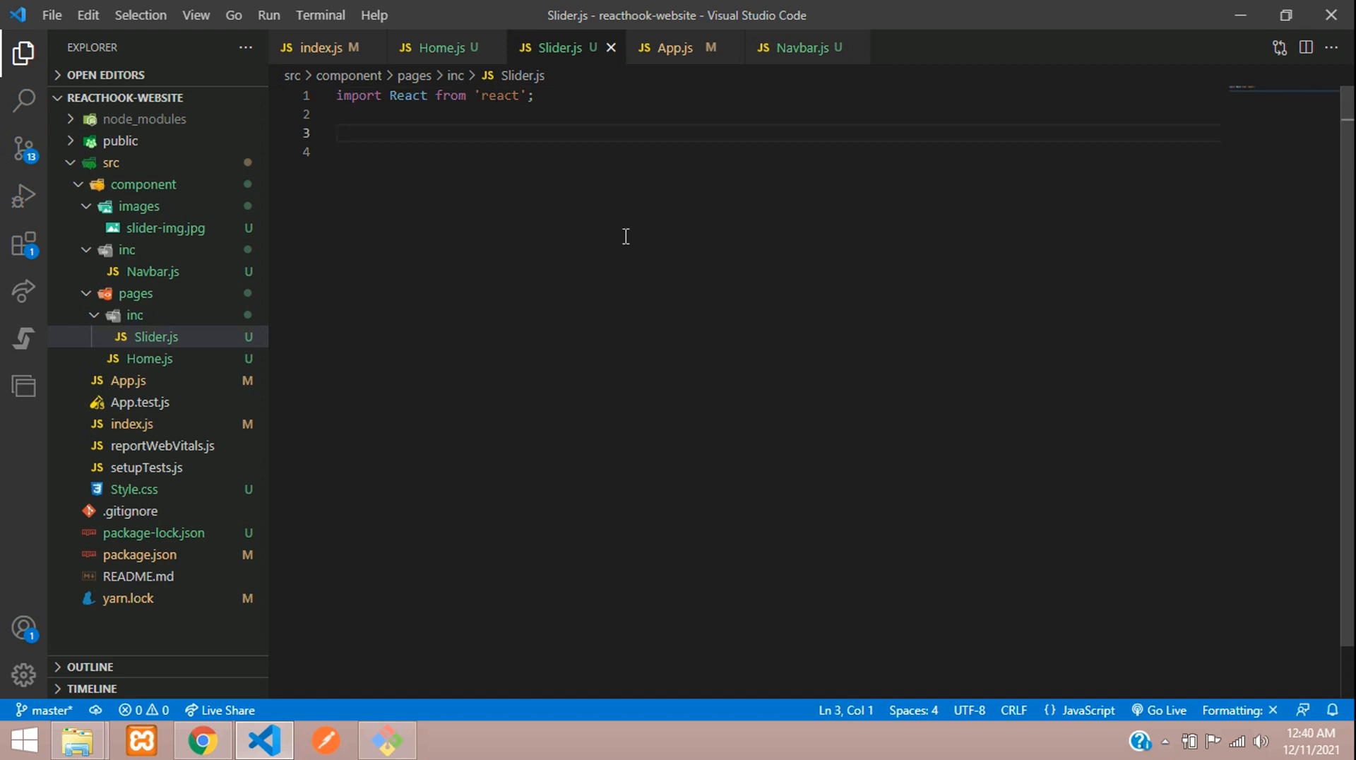
type("const")
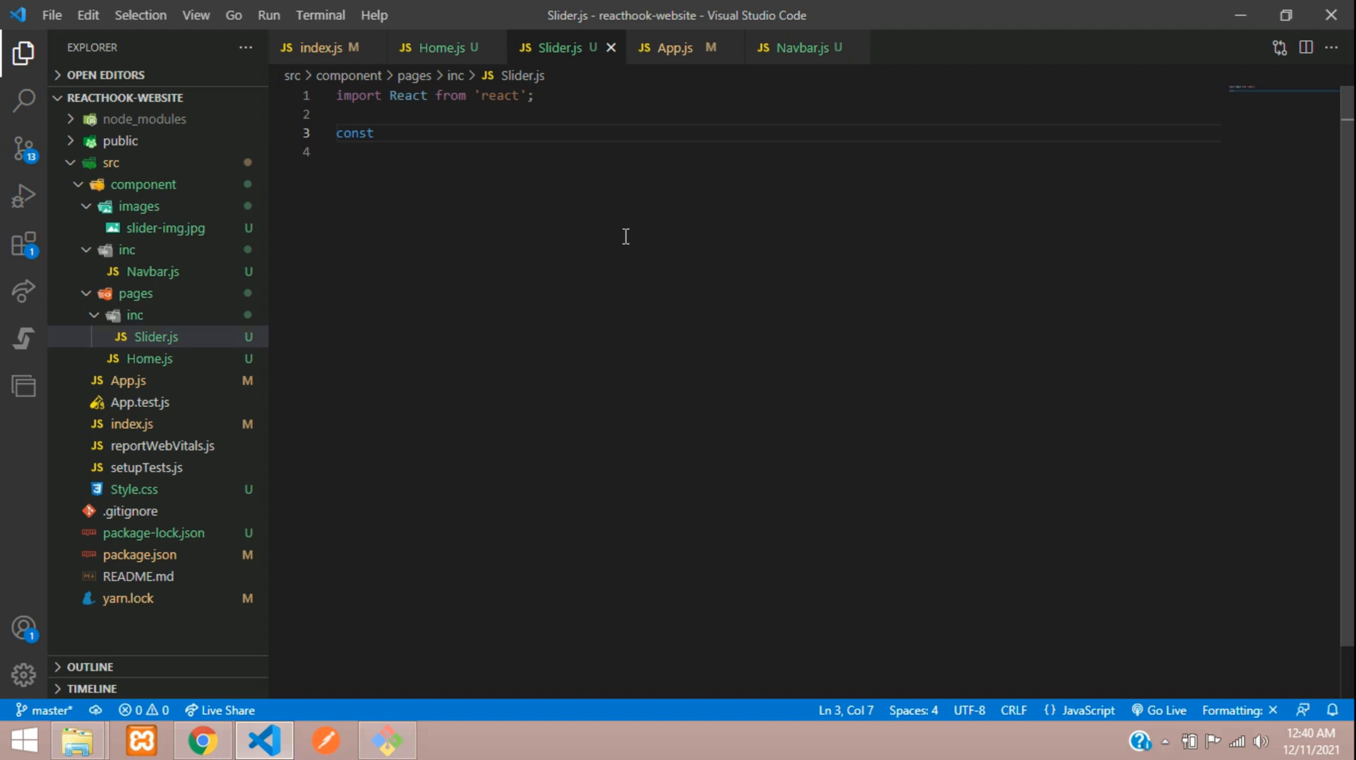
type("Slider")
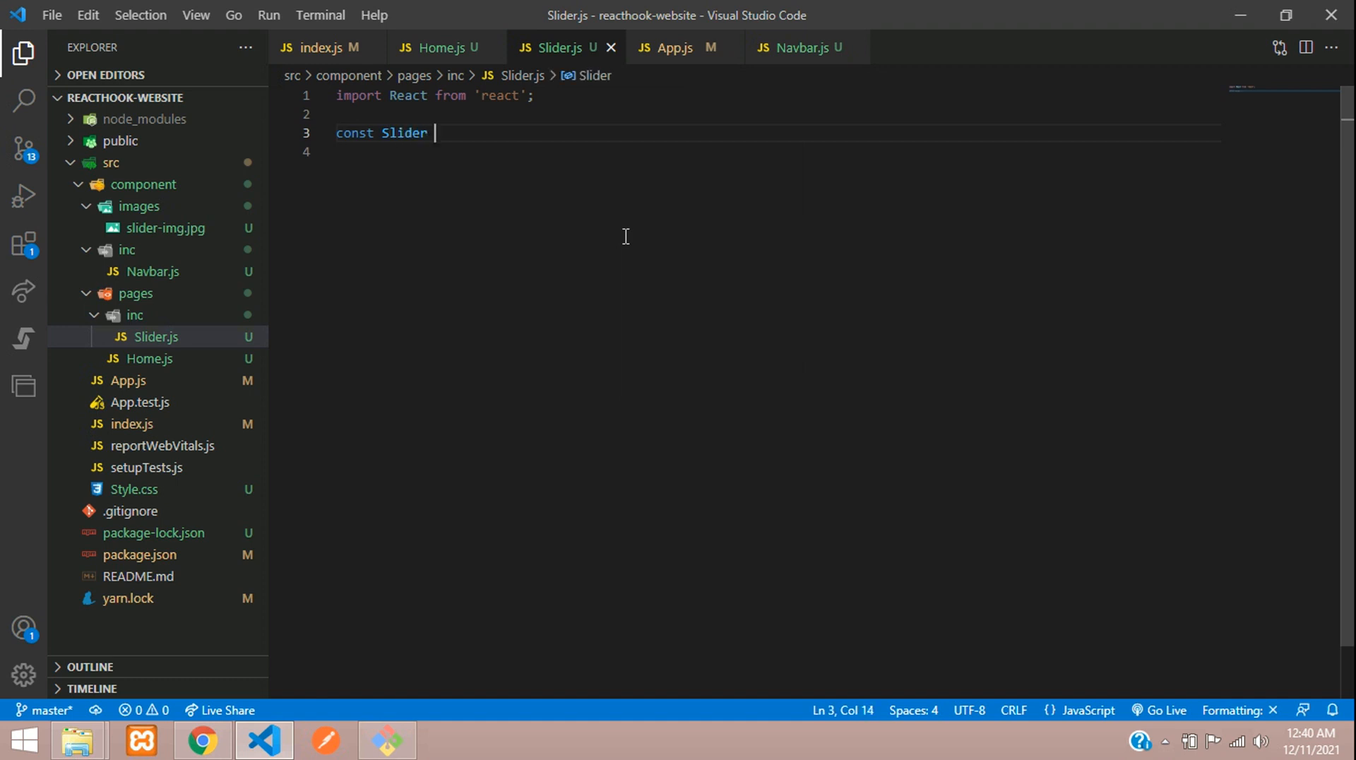
type("= () =>")
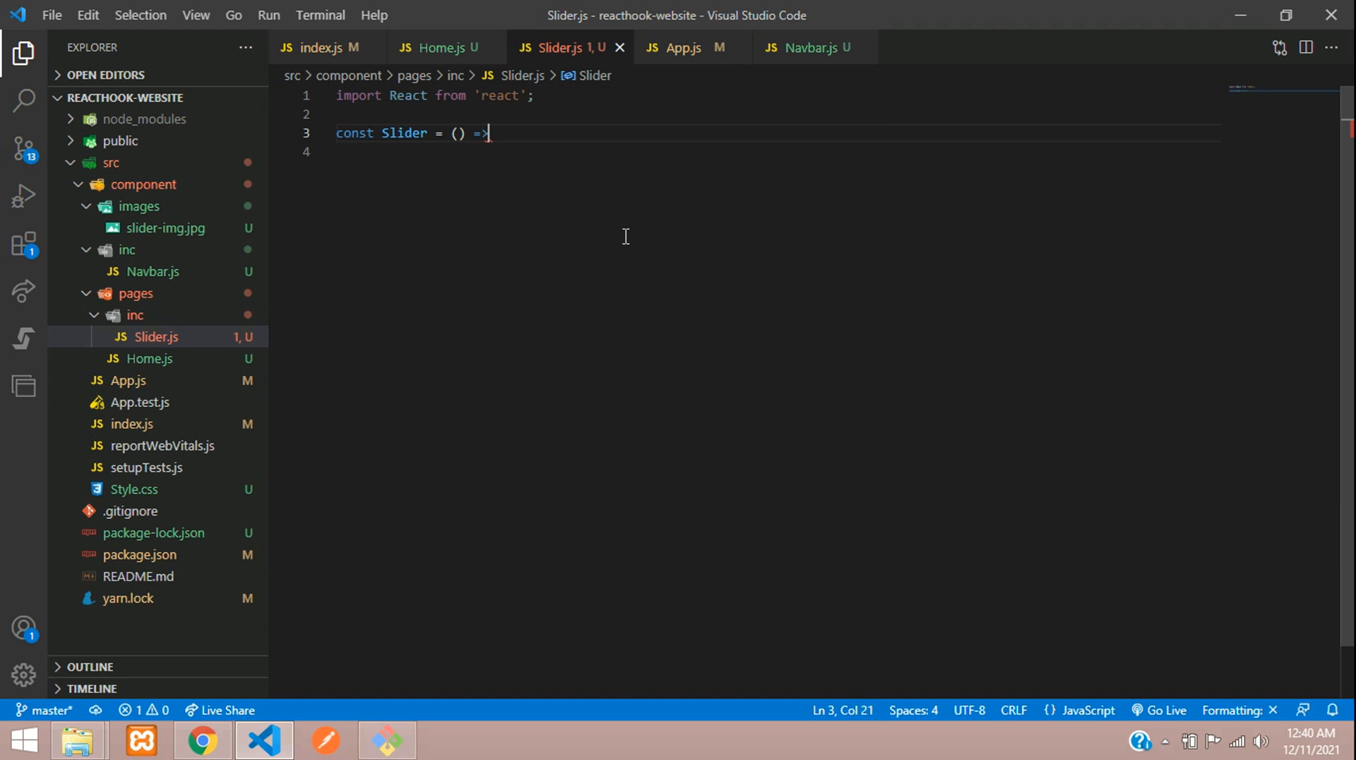
type("{")
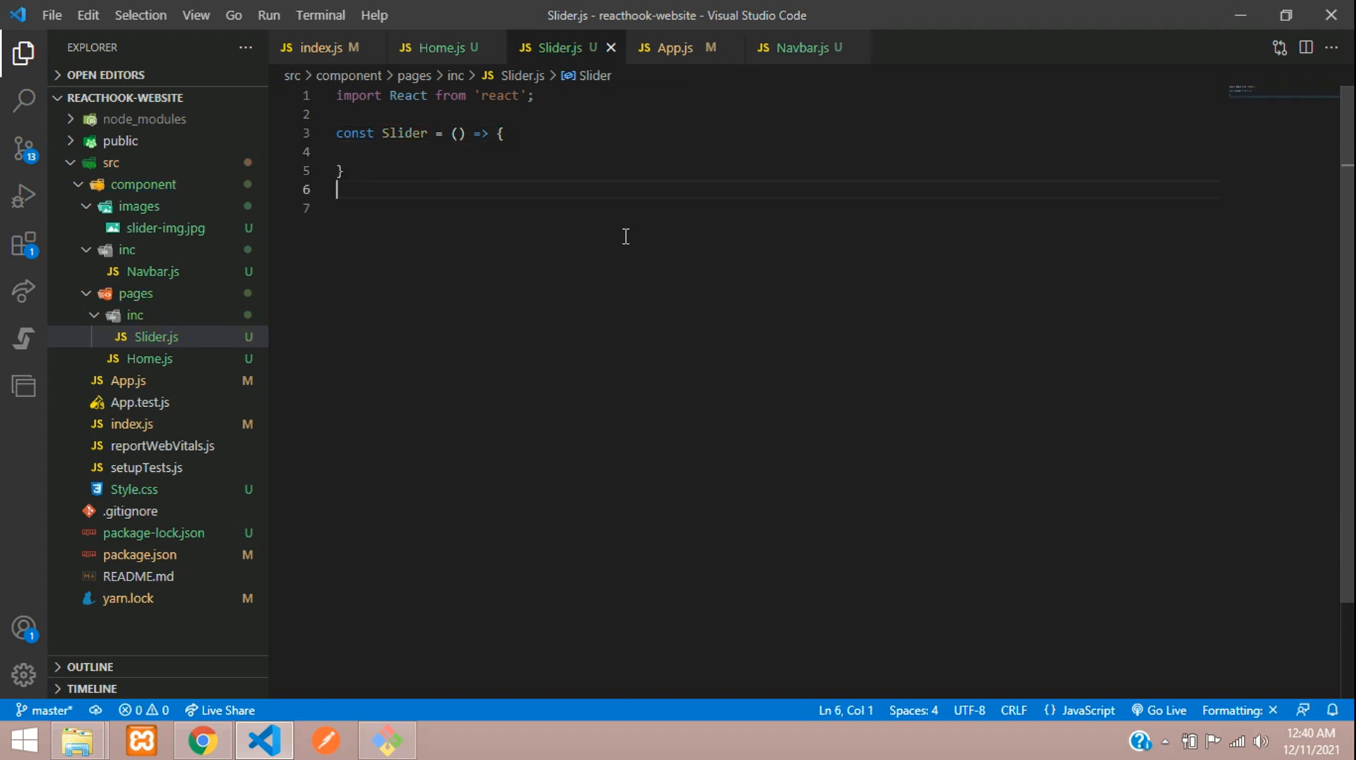
- Add 'export default Slider;' and start the component body with return ( )
type("export")
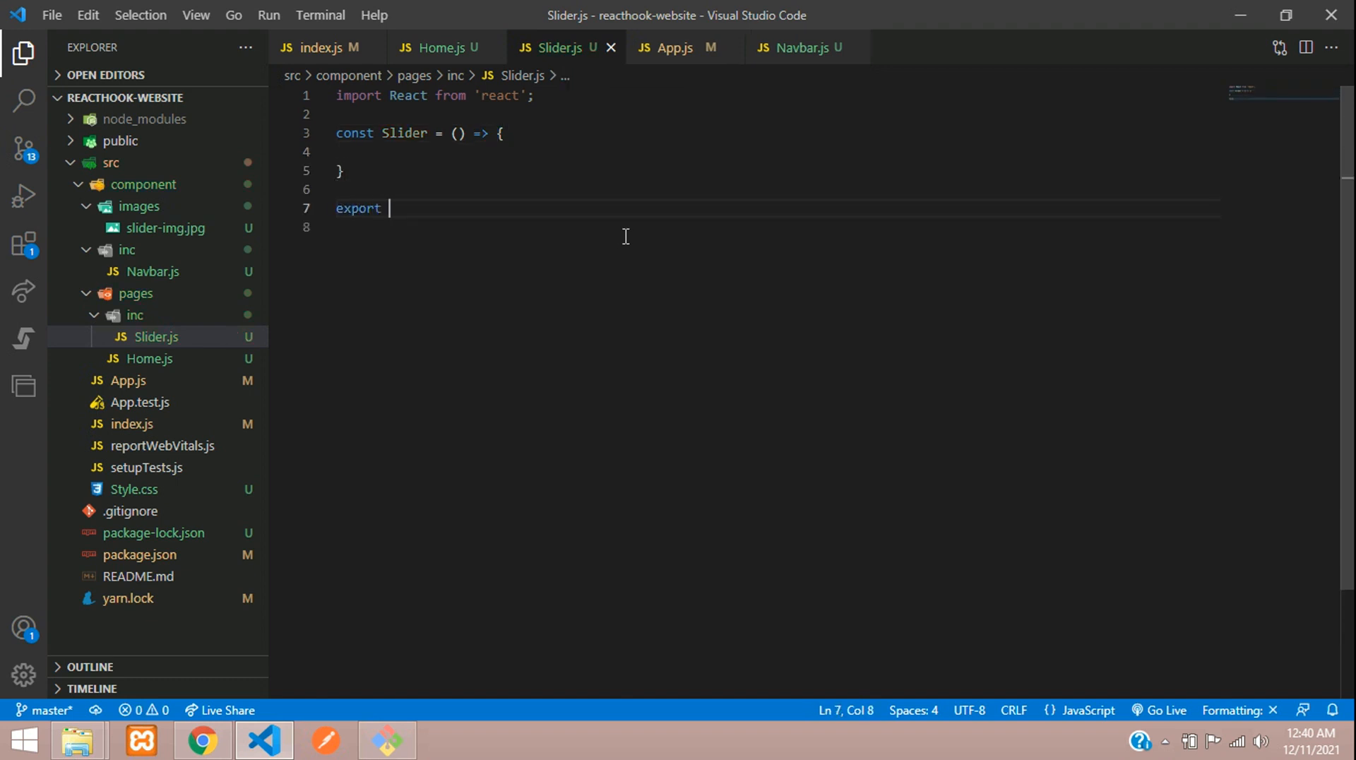
type("default S")
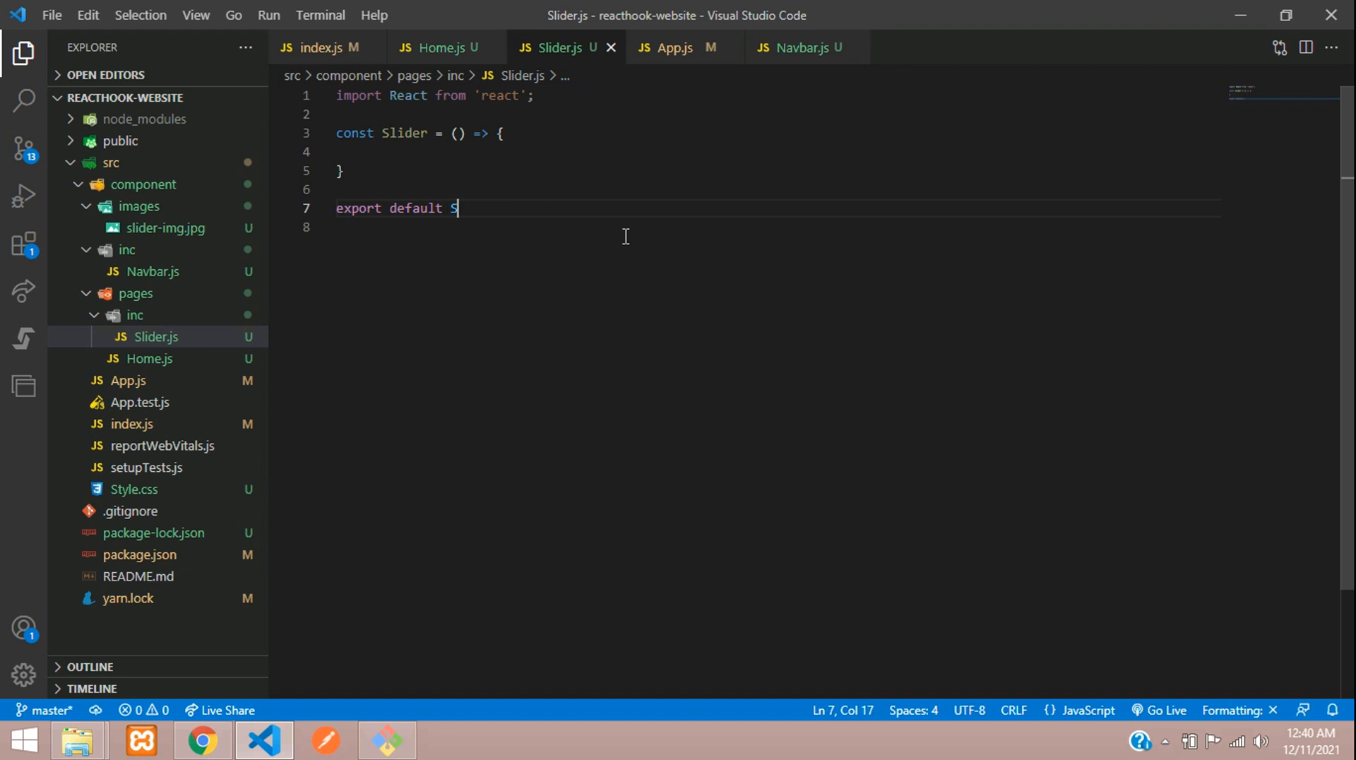
type("lider;")
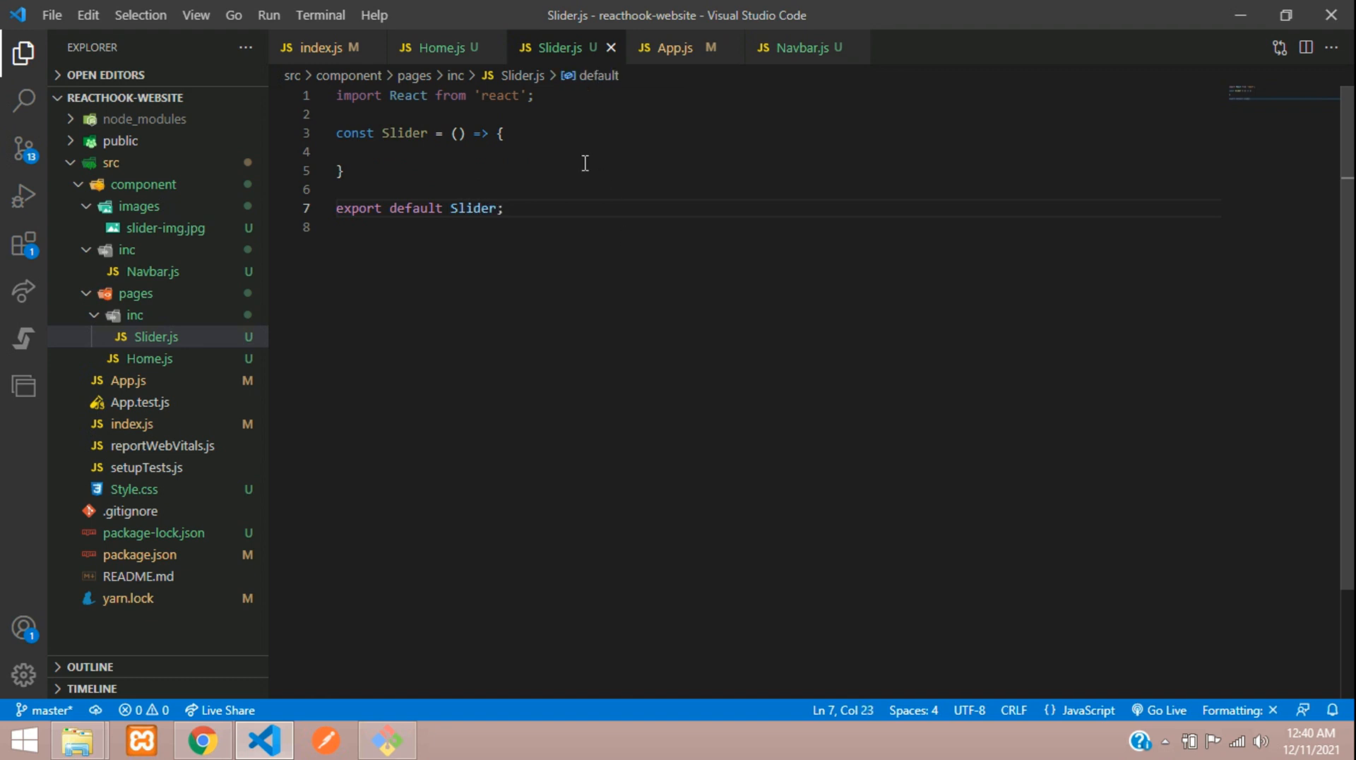
left_click(499, 134)
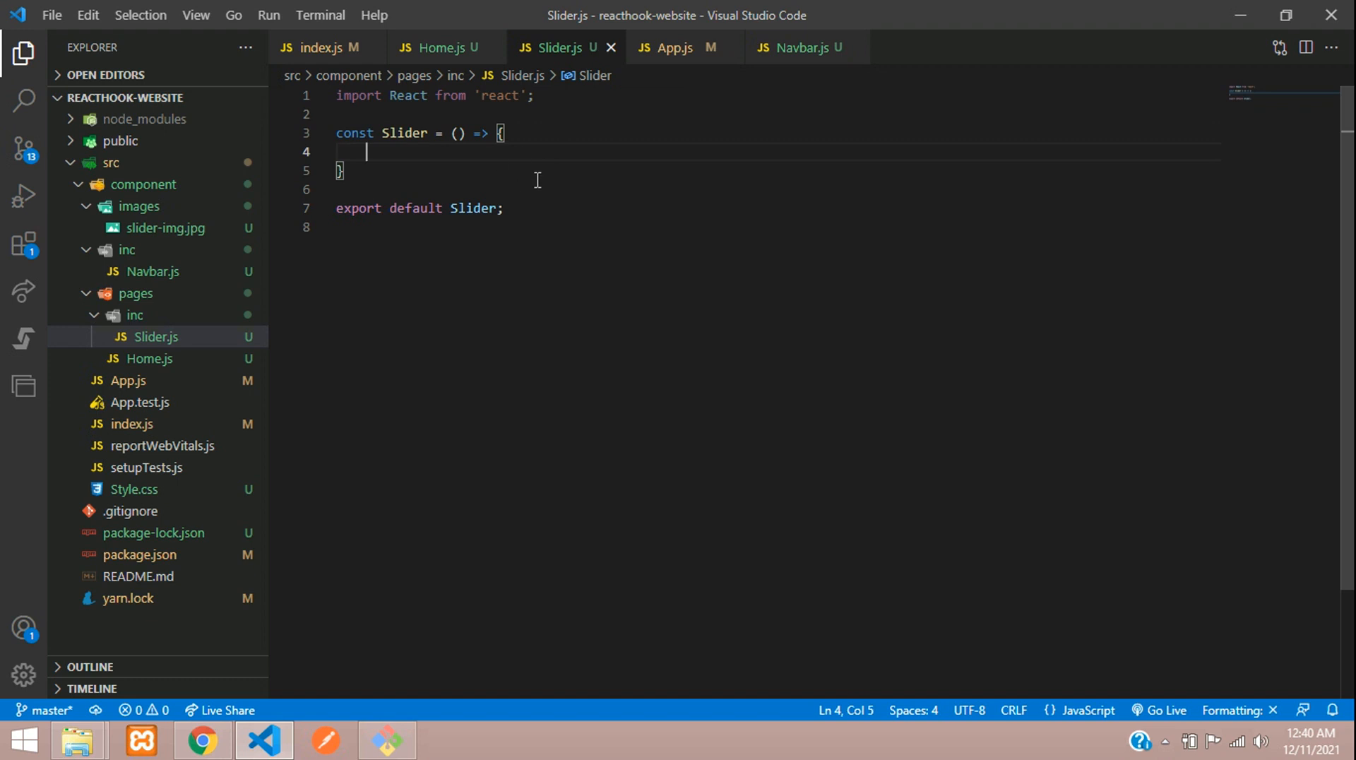
type("return")
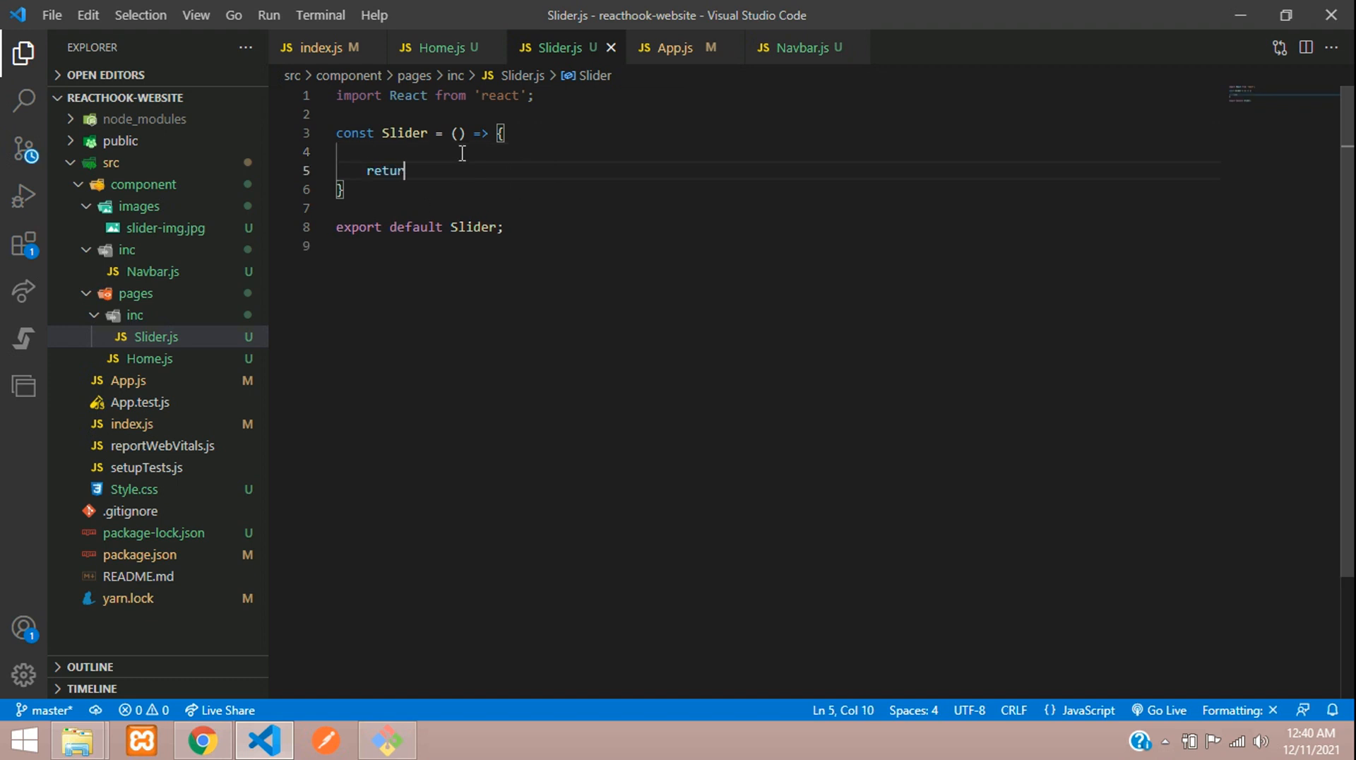
type("(")
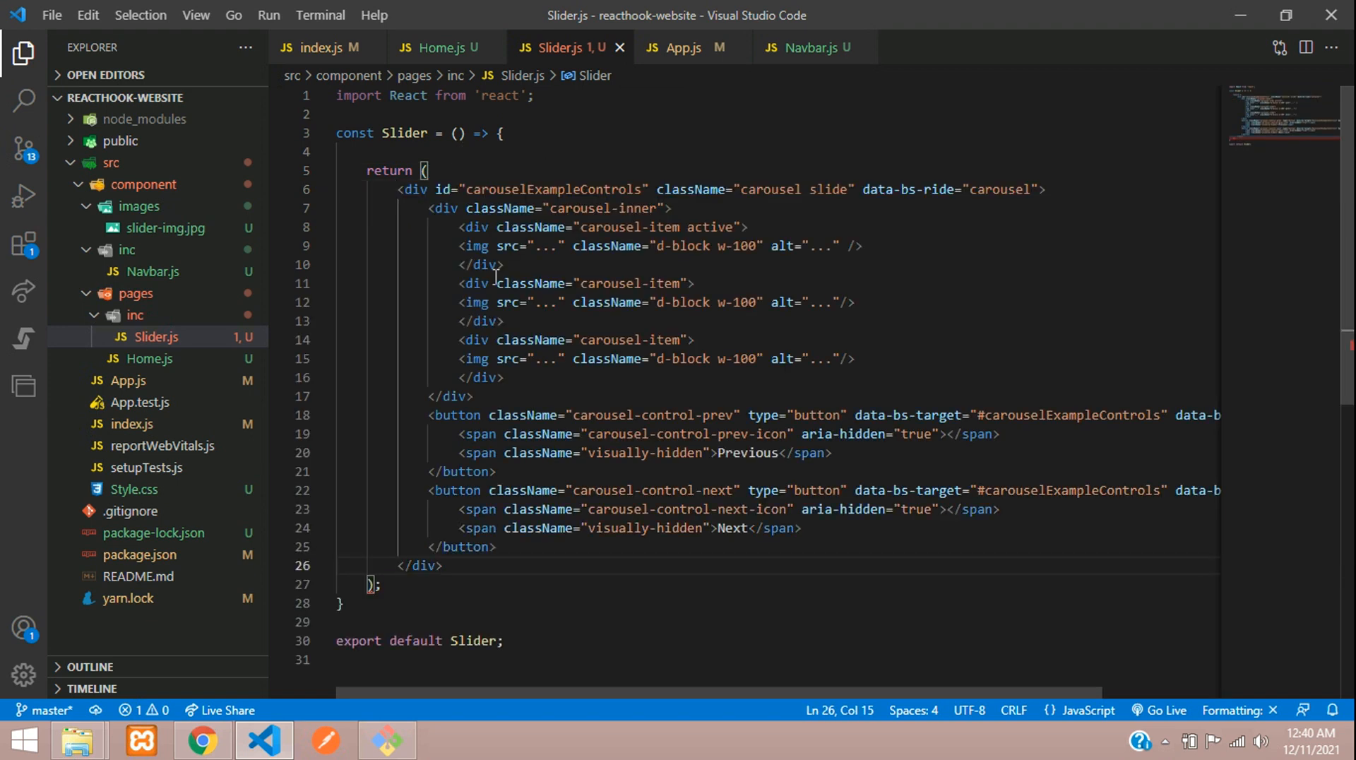
- Save Slider.js and expand the images folder to locate slider-img.jpg
key("ctrl+s")
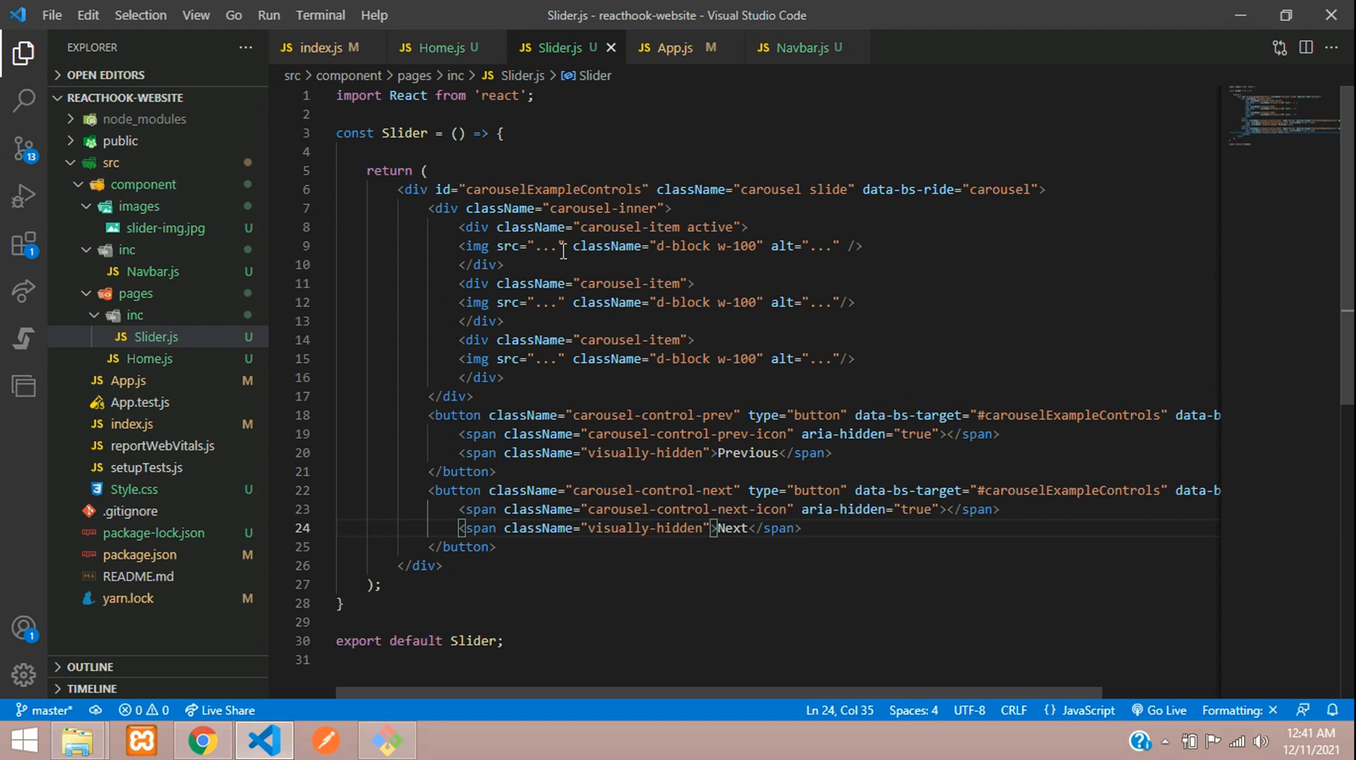
double_click(544, 246)
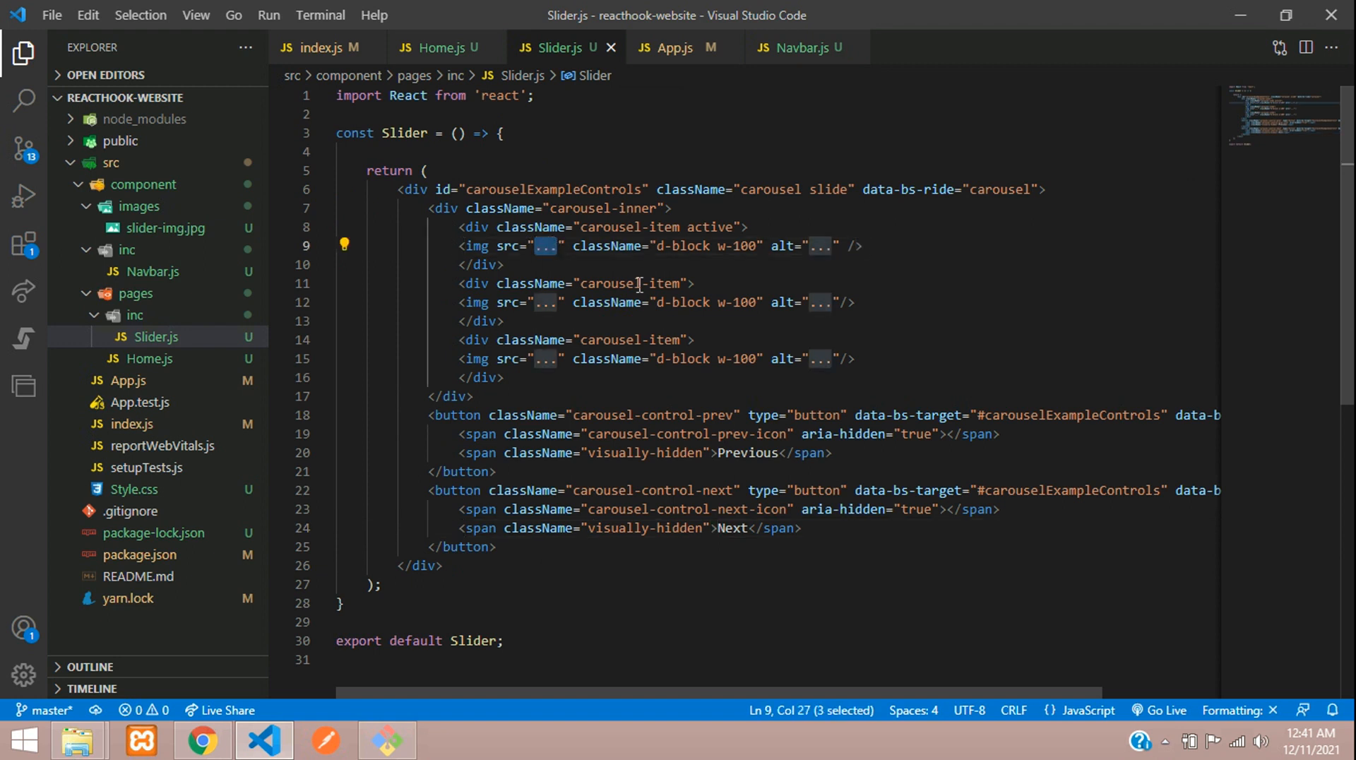
left_click(140, 206)
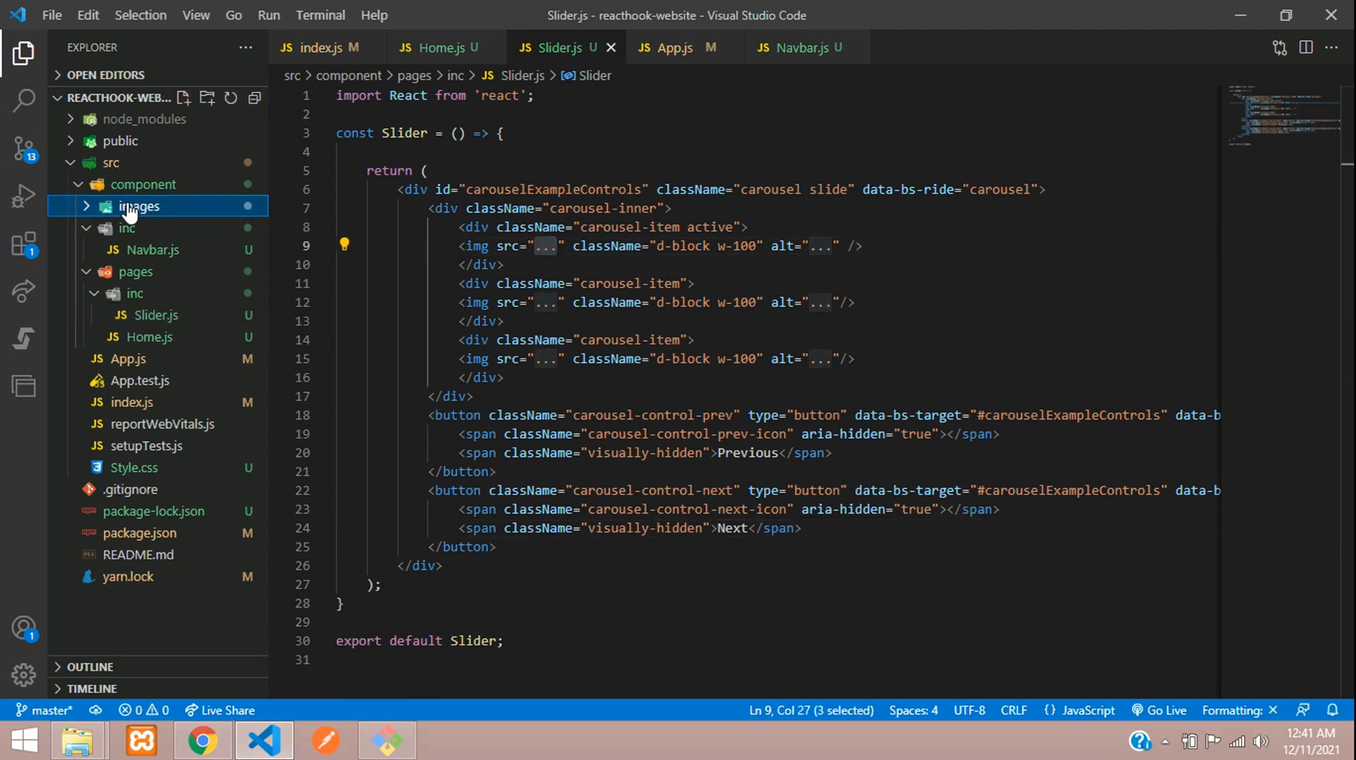
left_click(139, 206)
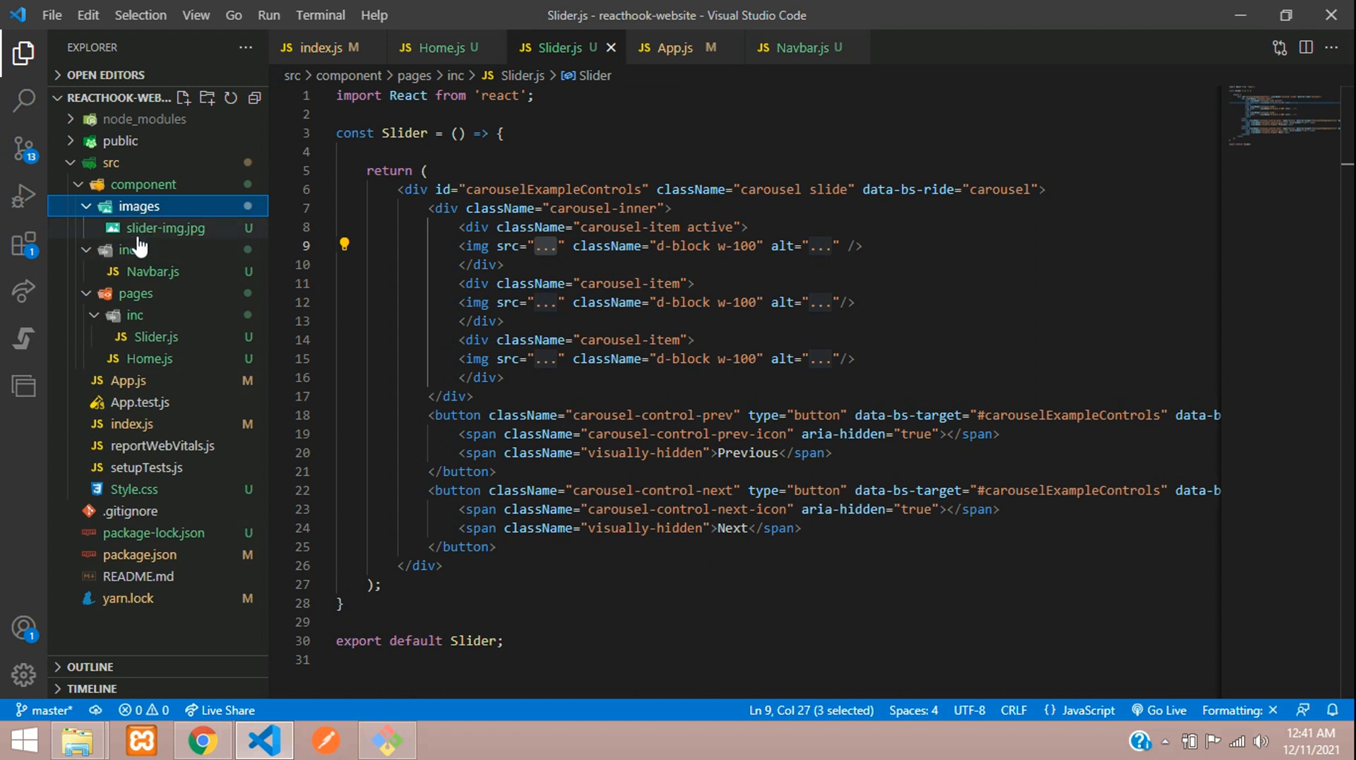
mouse_move(428, 236)
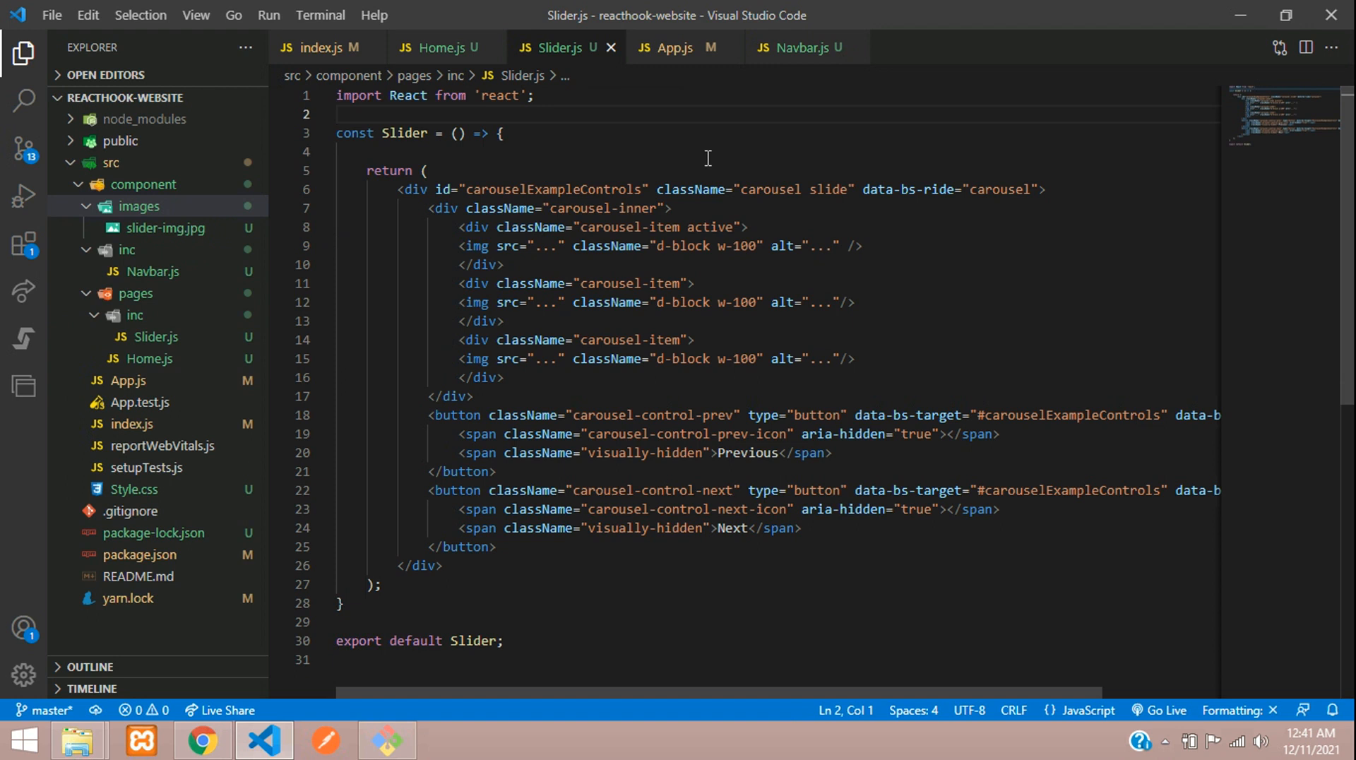
- Import sliderImg from '../../images/slider-img.jpg' and set all three img sources to {sliderImg}
type("import S")
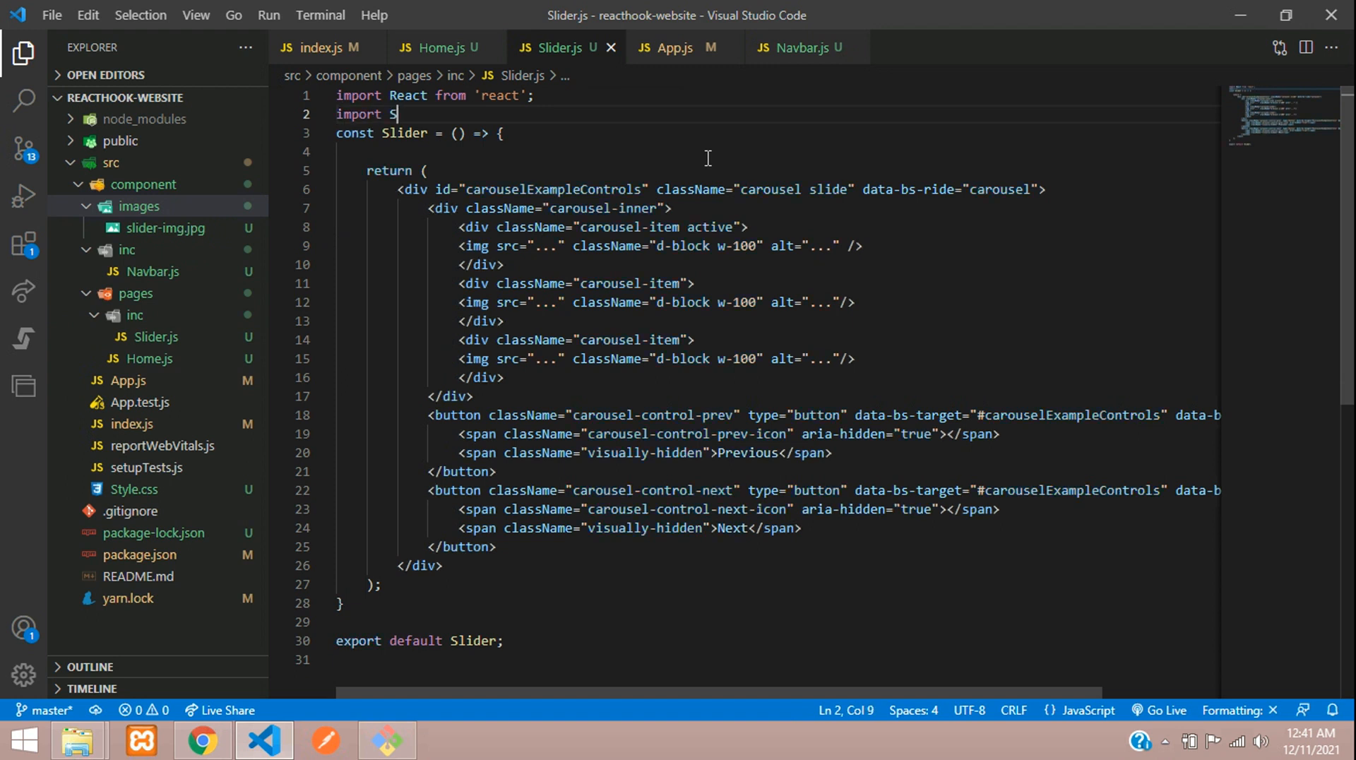
type("lider")
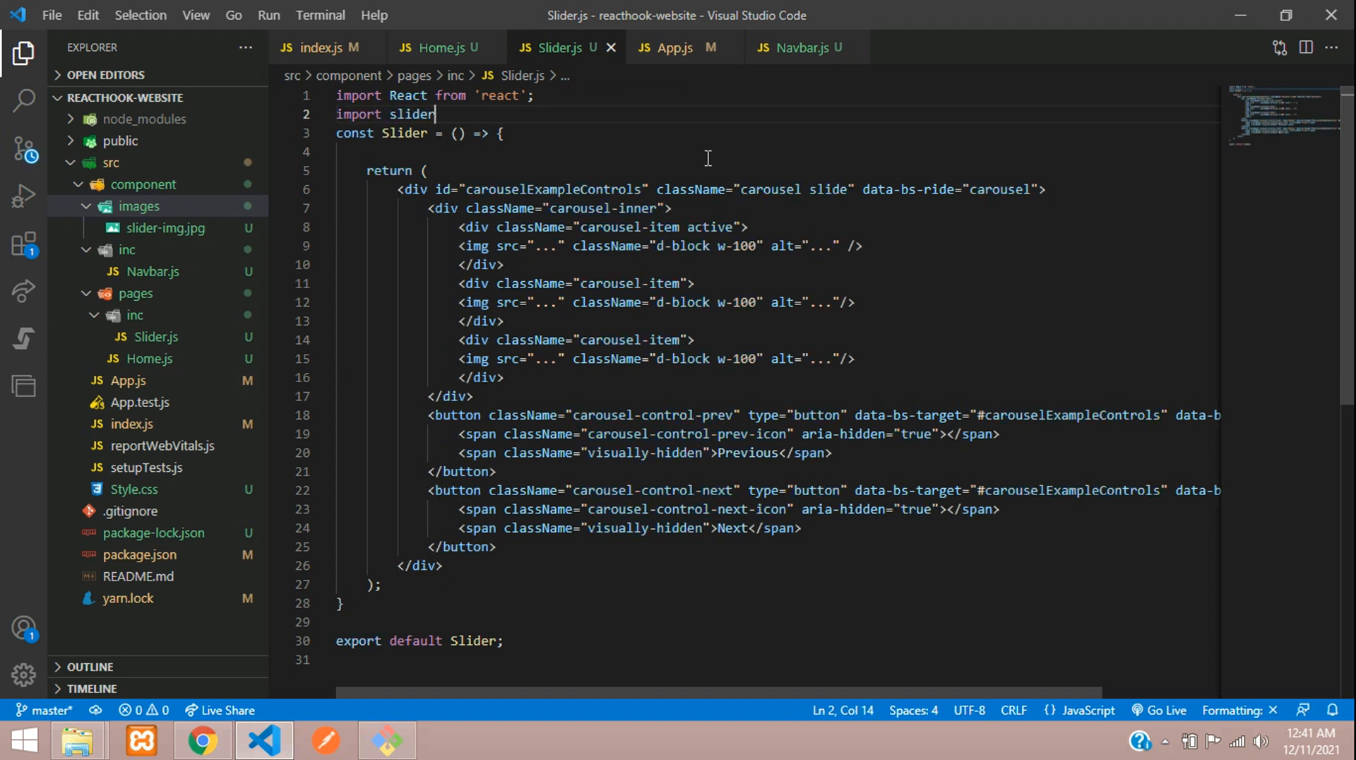
type("Img")
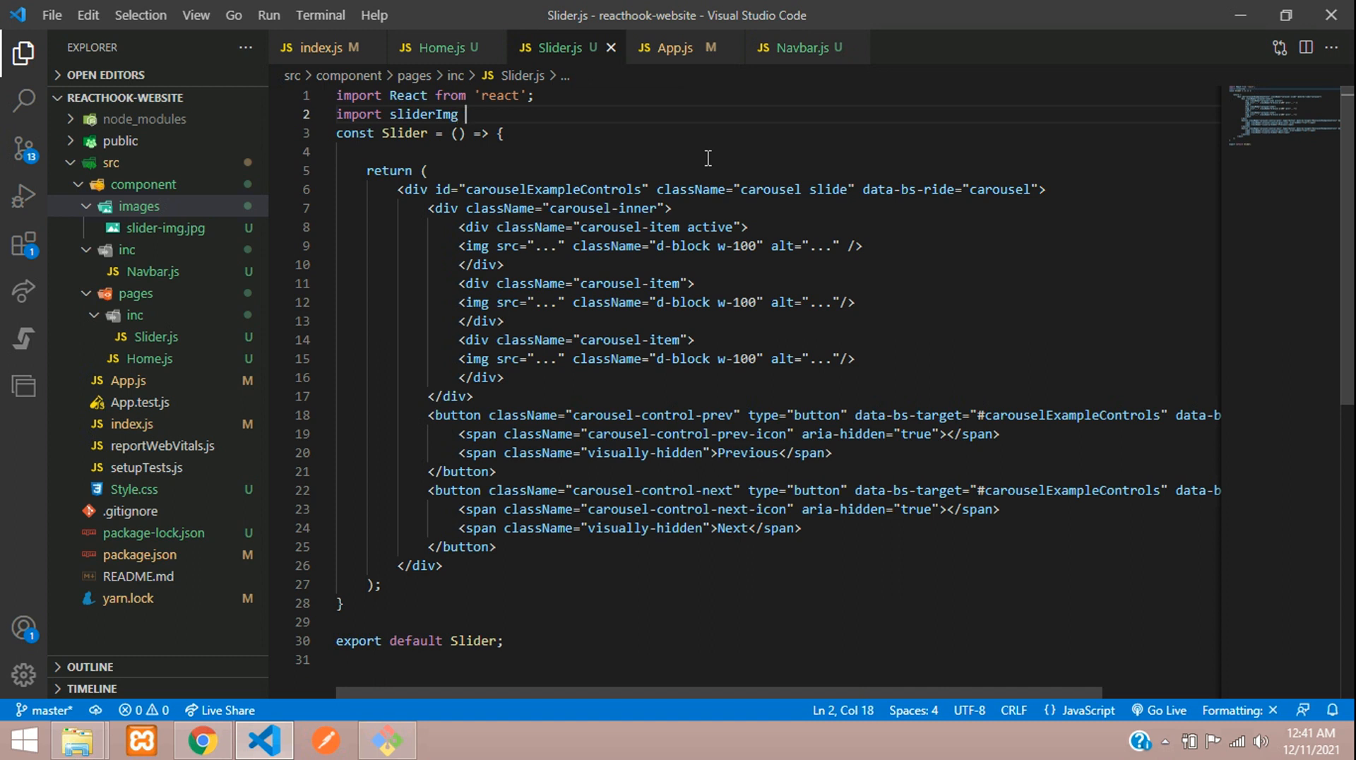
type("from '';")
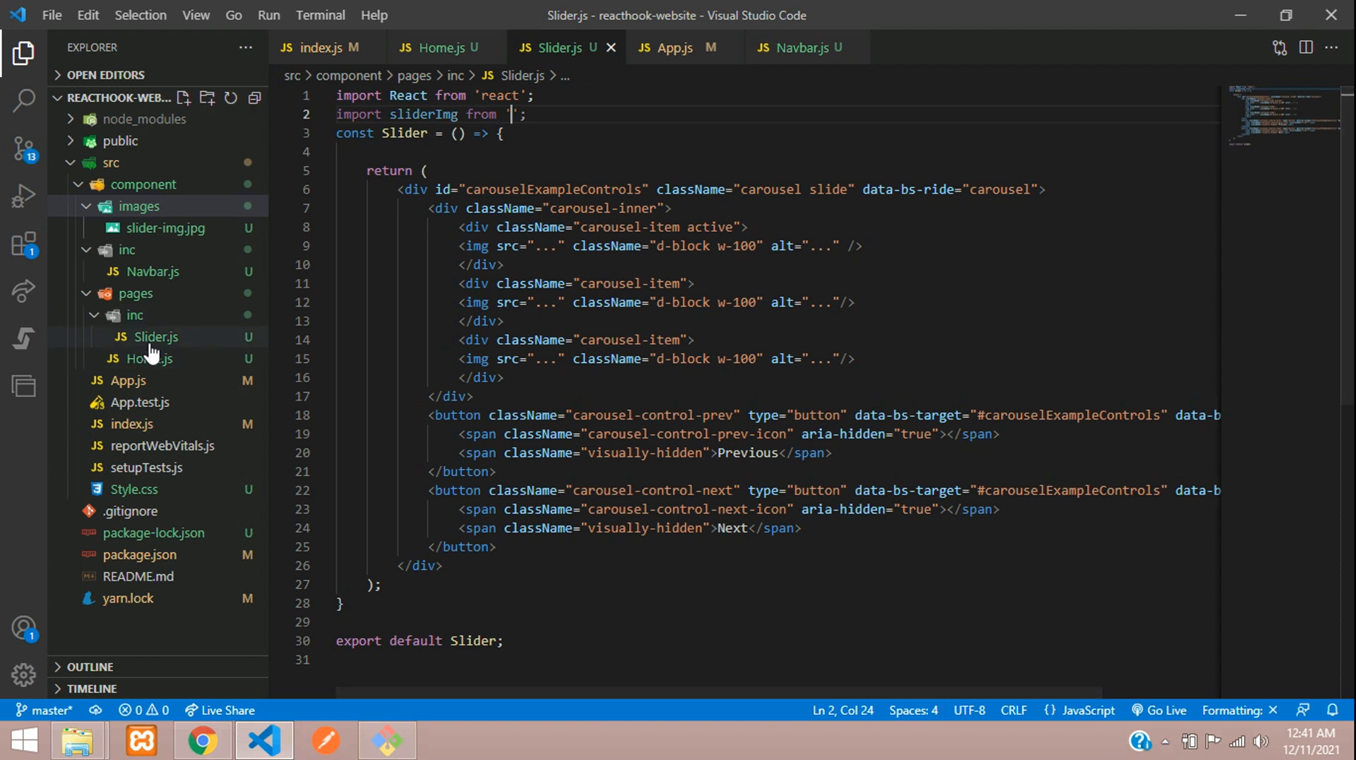
left_click(155, 336)
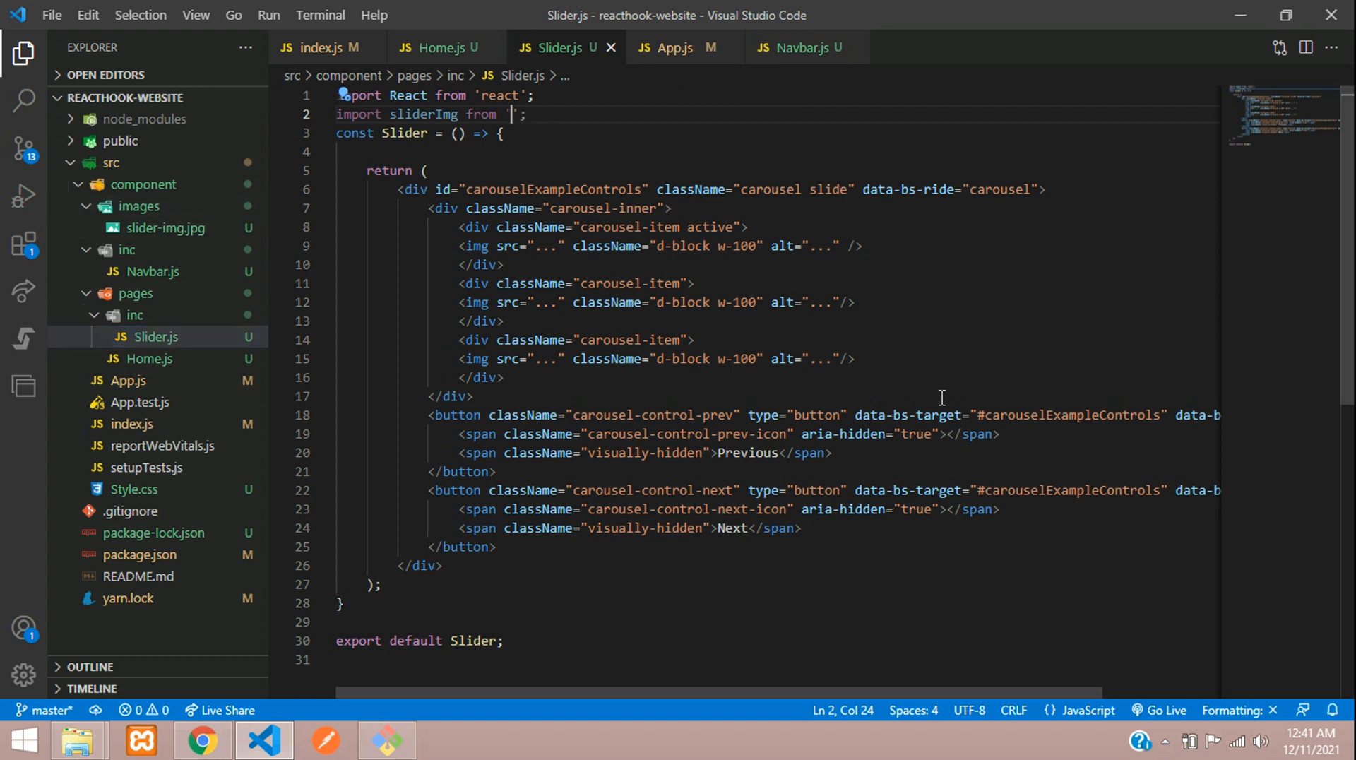
type("../..")
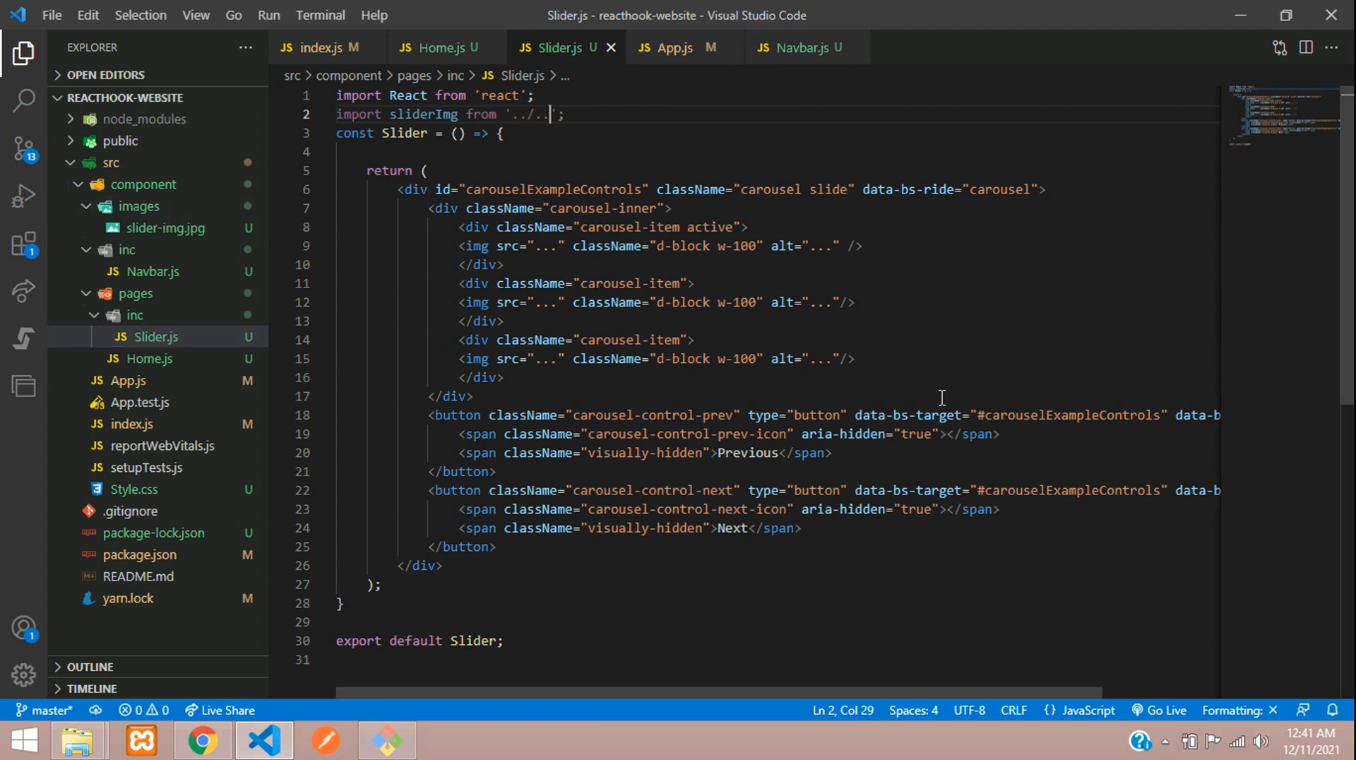
type("/imag")
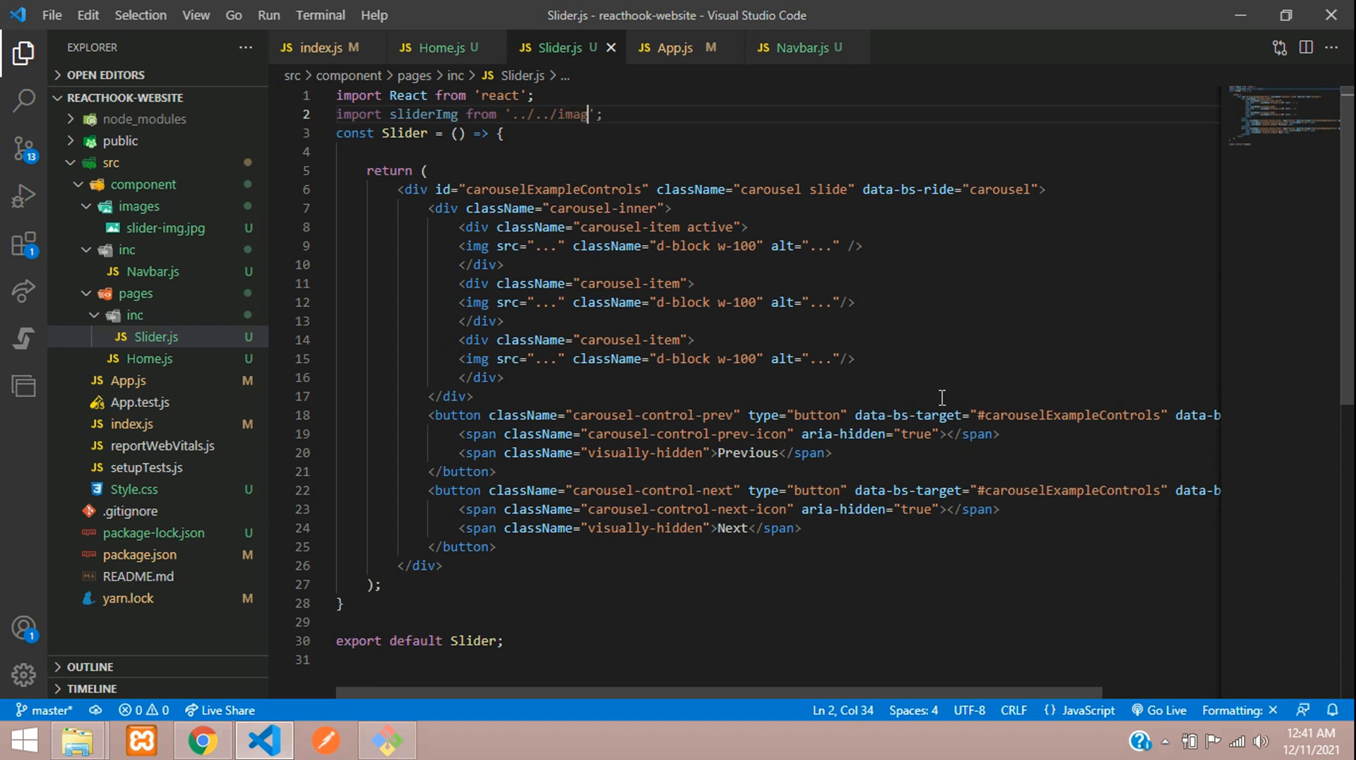
type("es/")
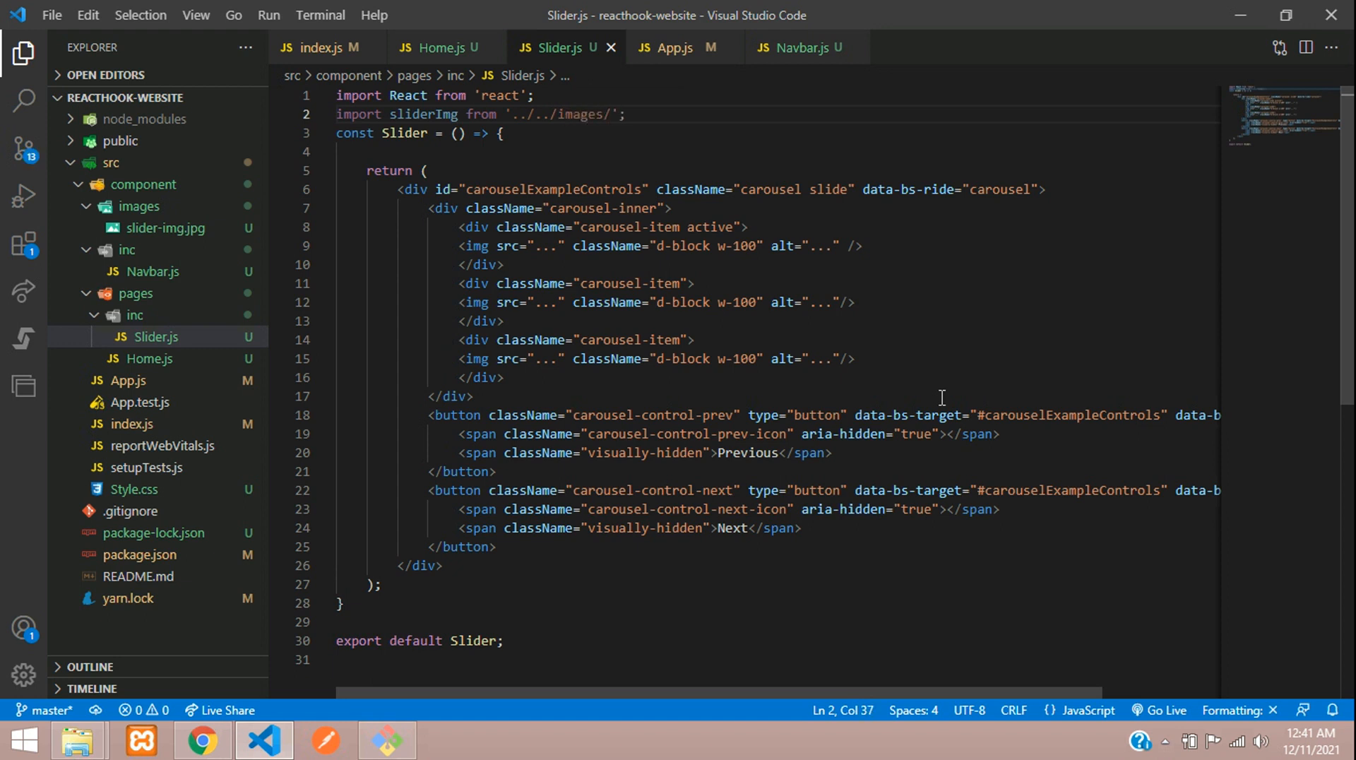
type("slider-")
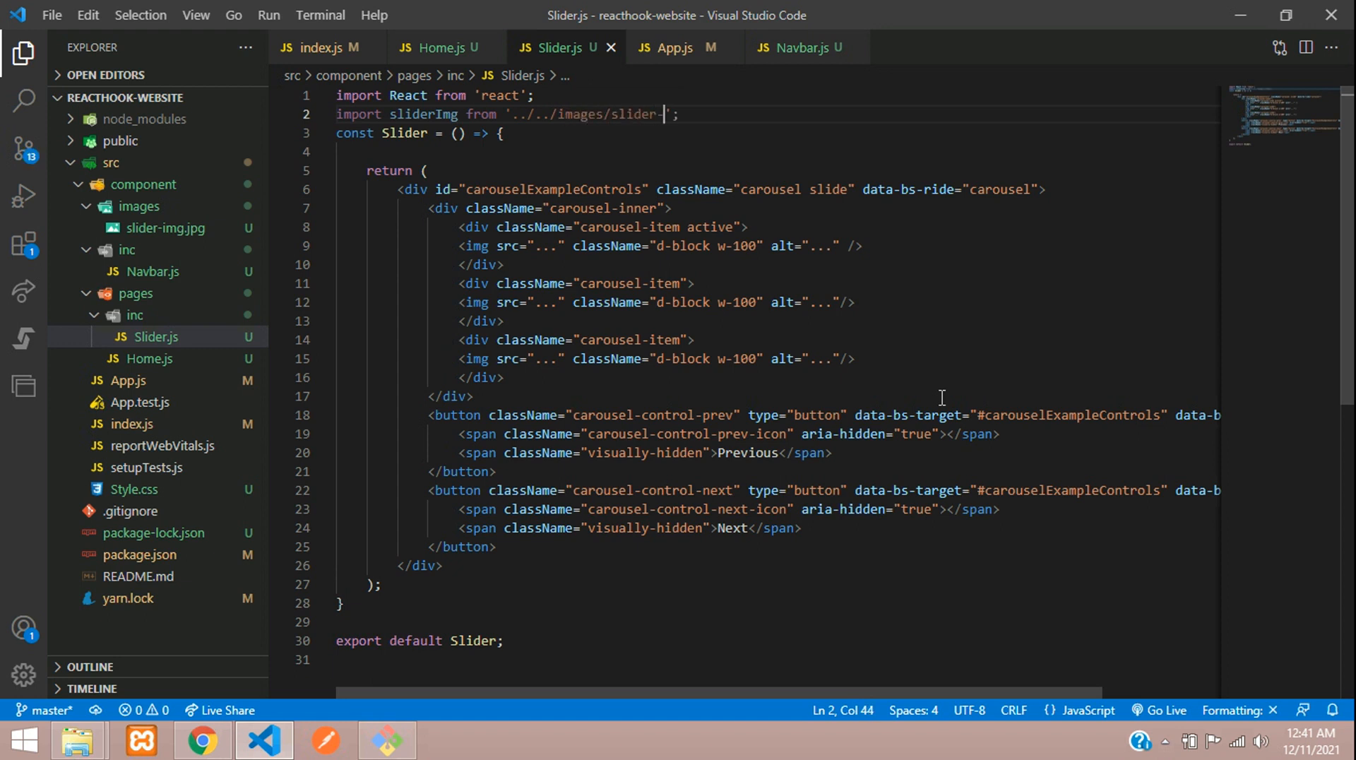
type("img.jp")
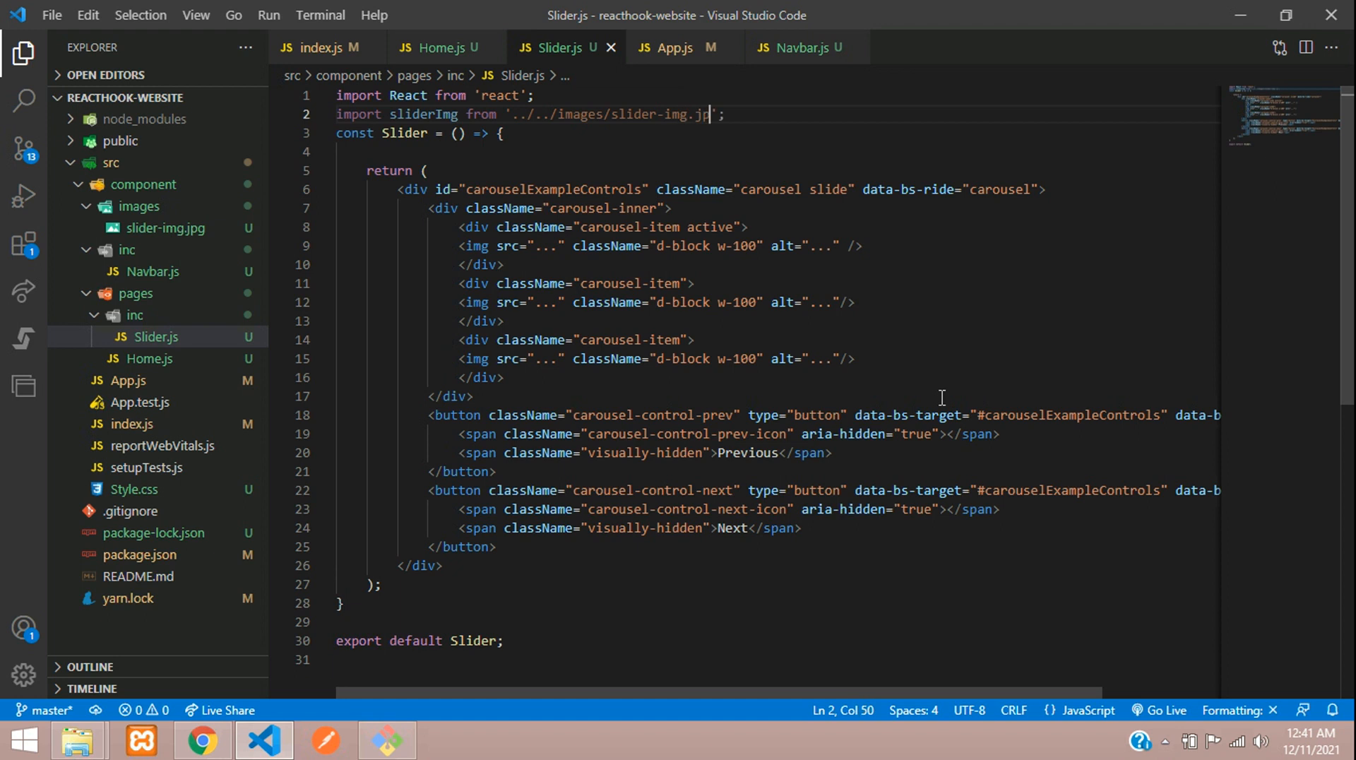
type("g")
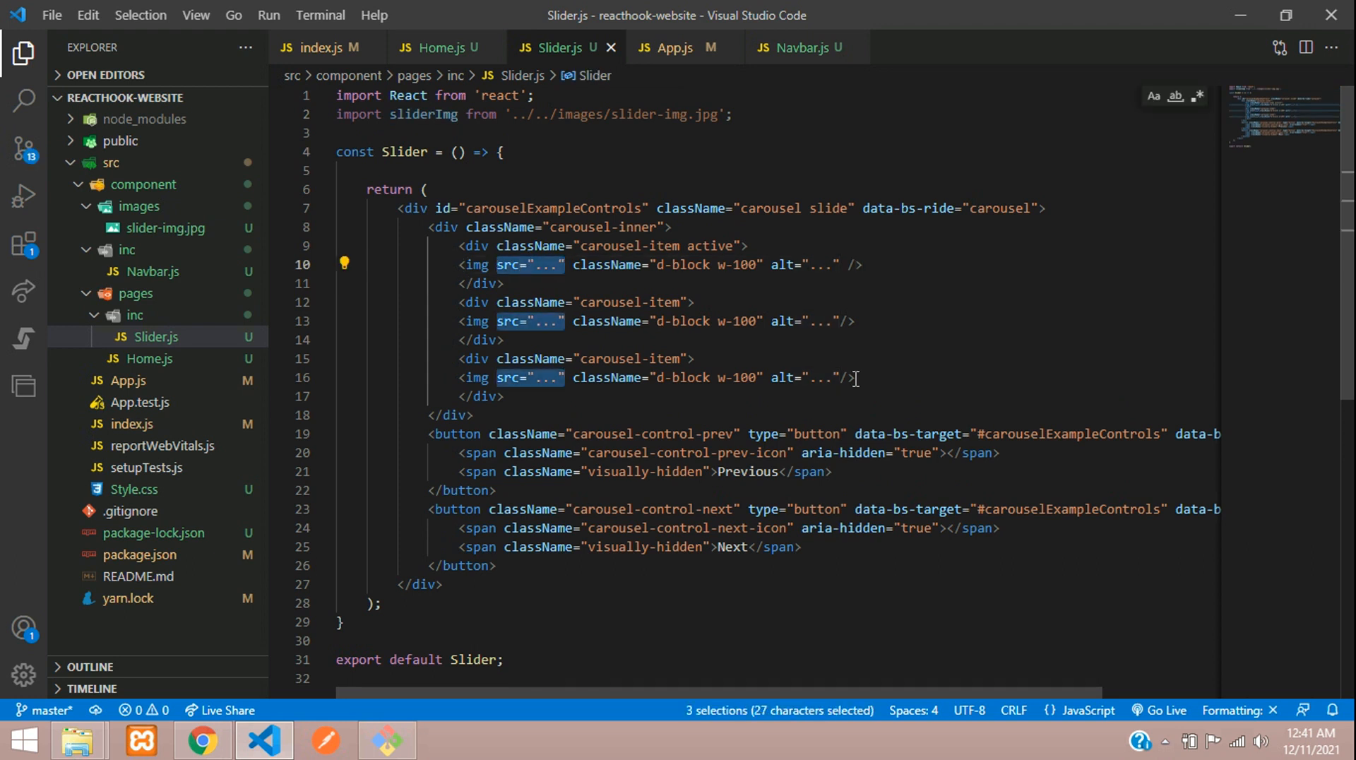
key("Delete")
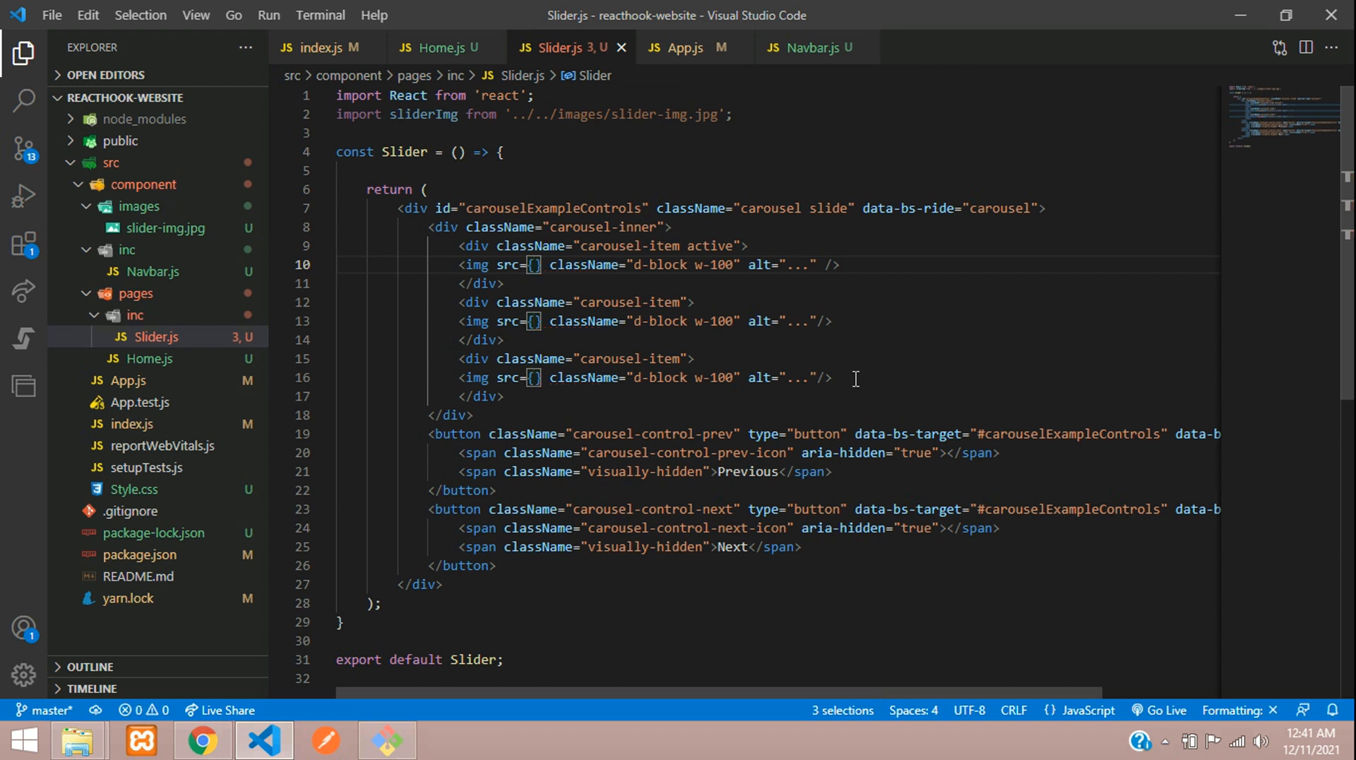
type("sliderImg")
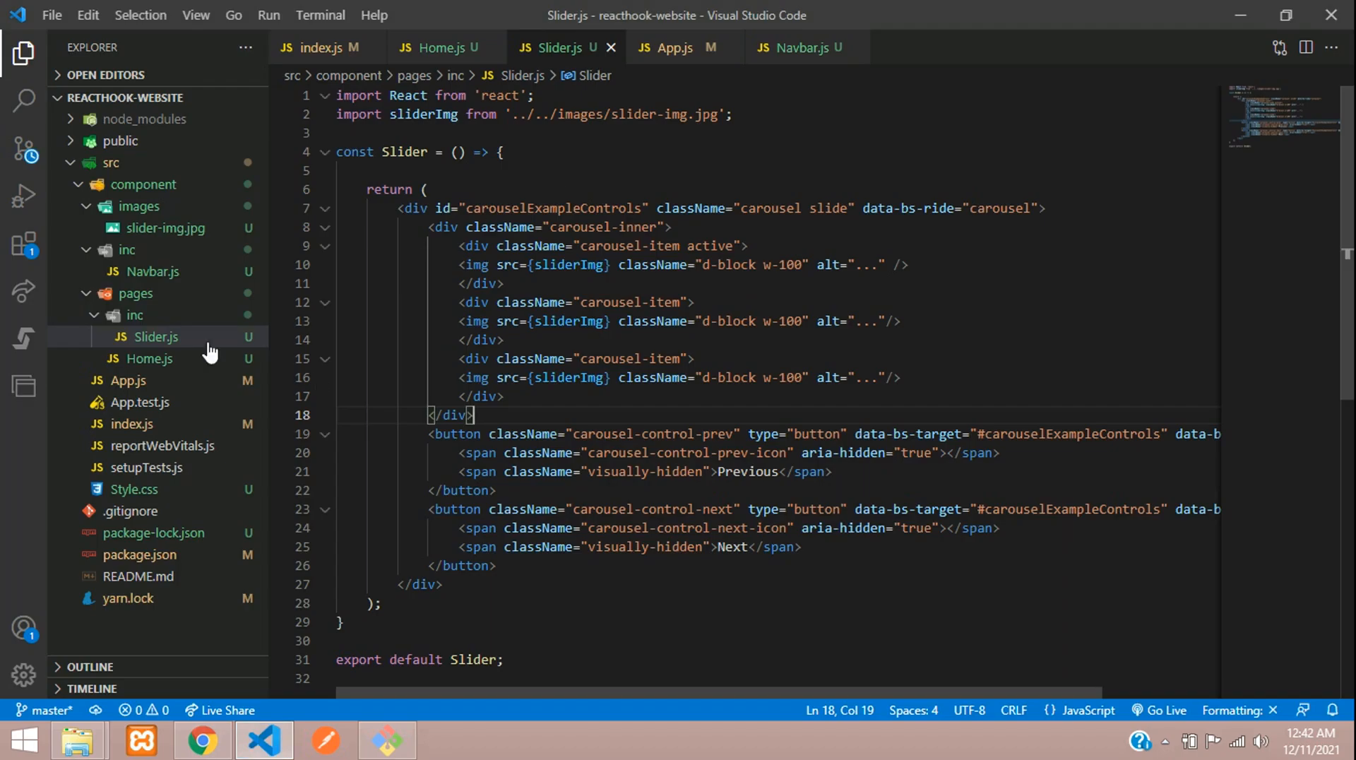
- In Home.js, import Slider from './inc/Slider' without the .js extension
left_click(146, 358)
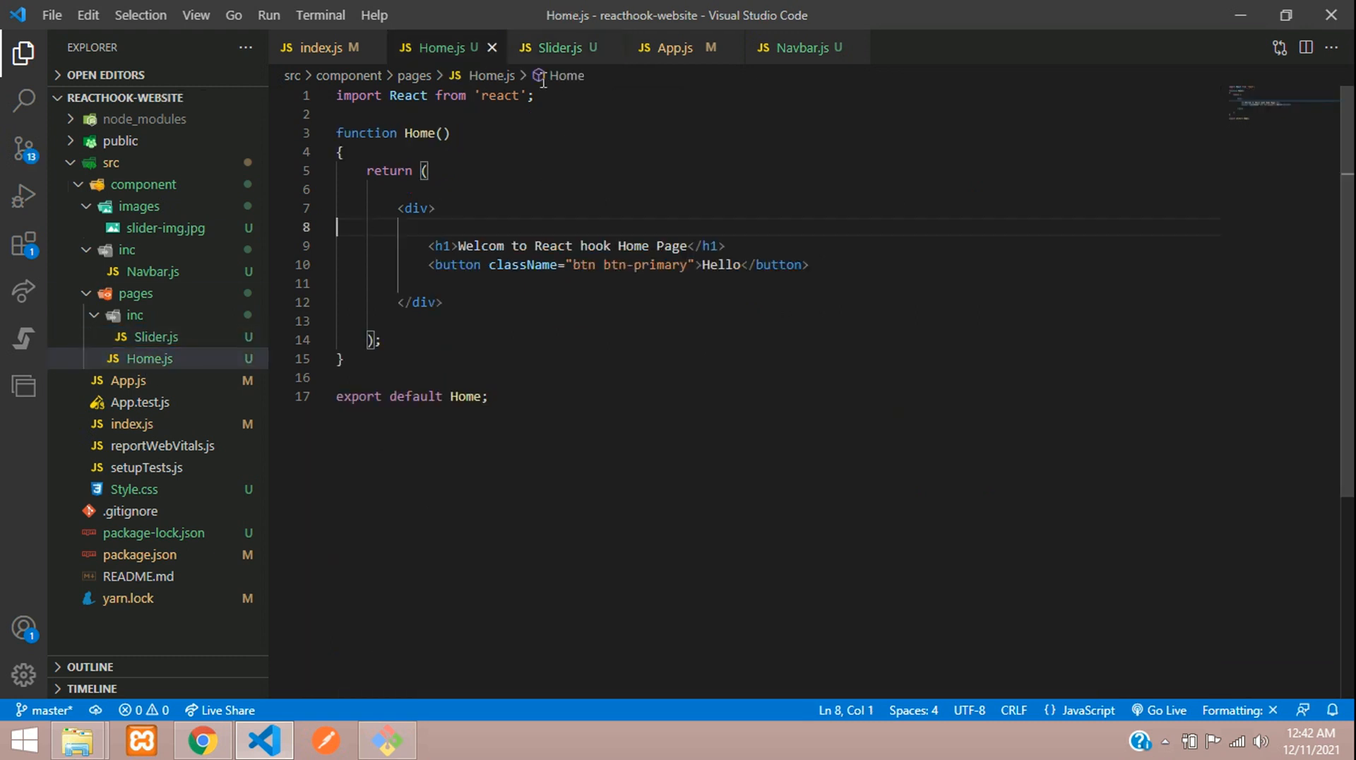
type("import Slider")
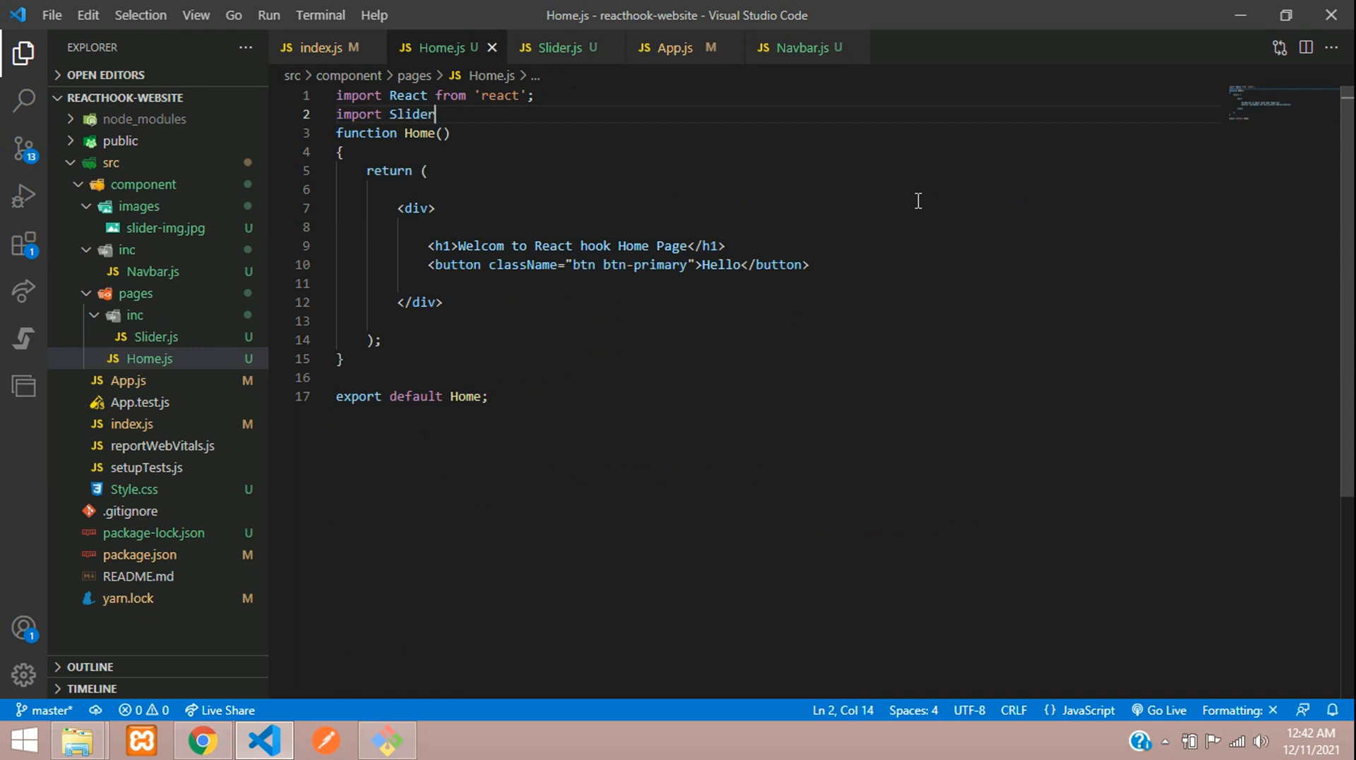
type("from '';")
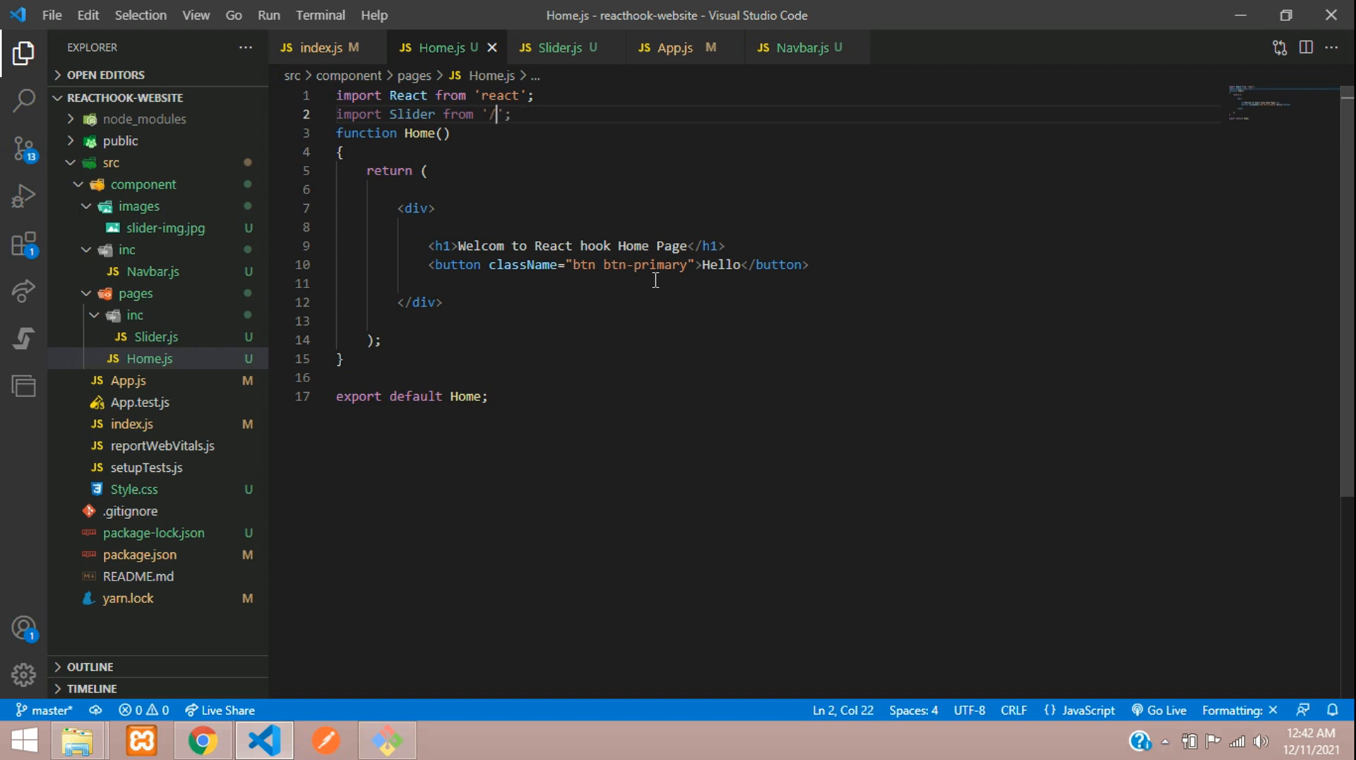
type(".")
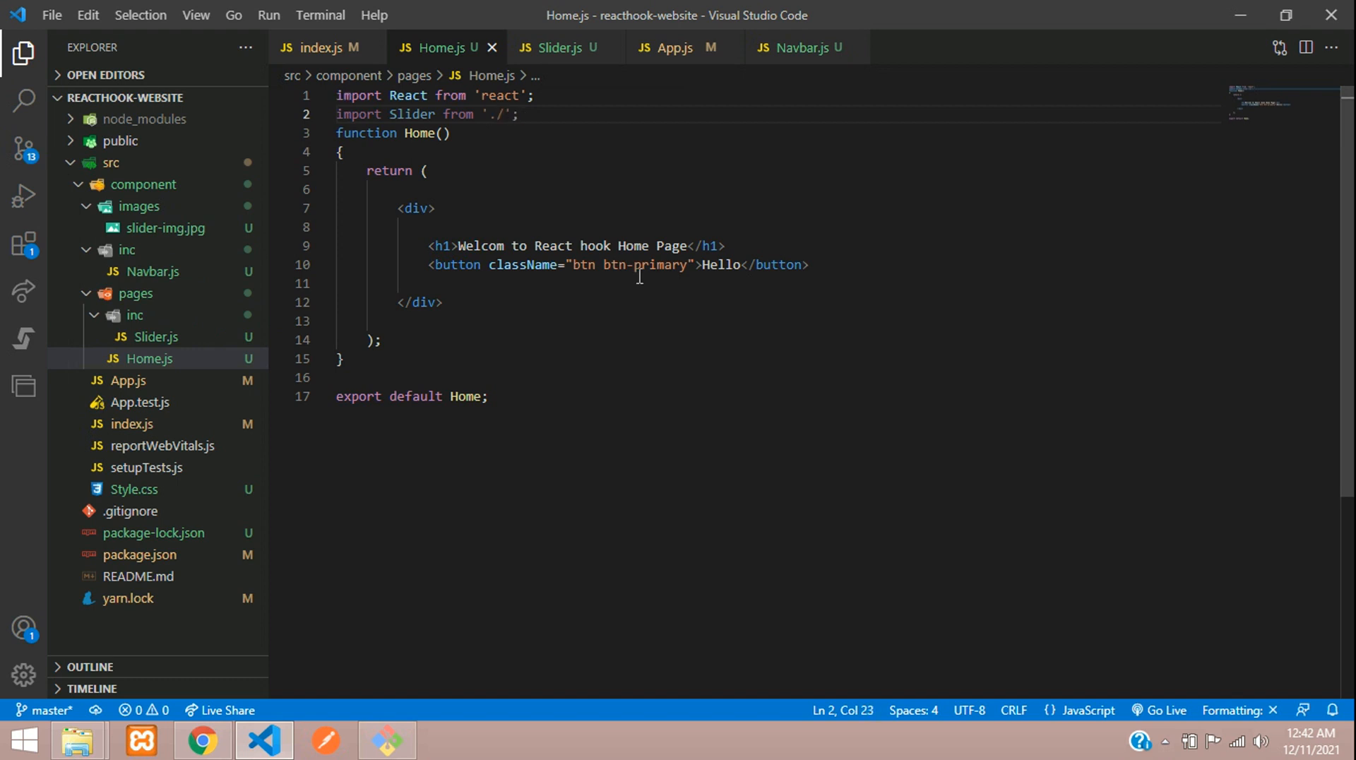
mouse_move(135, 315)
type("inc/")
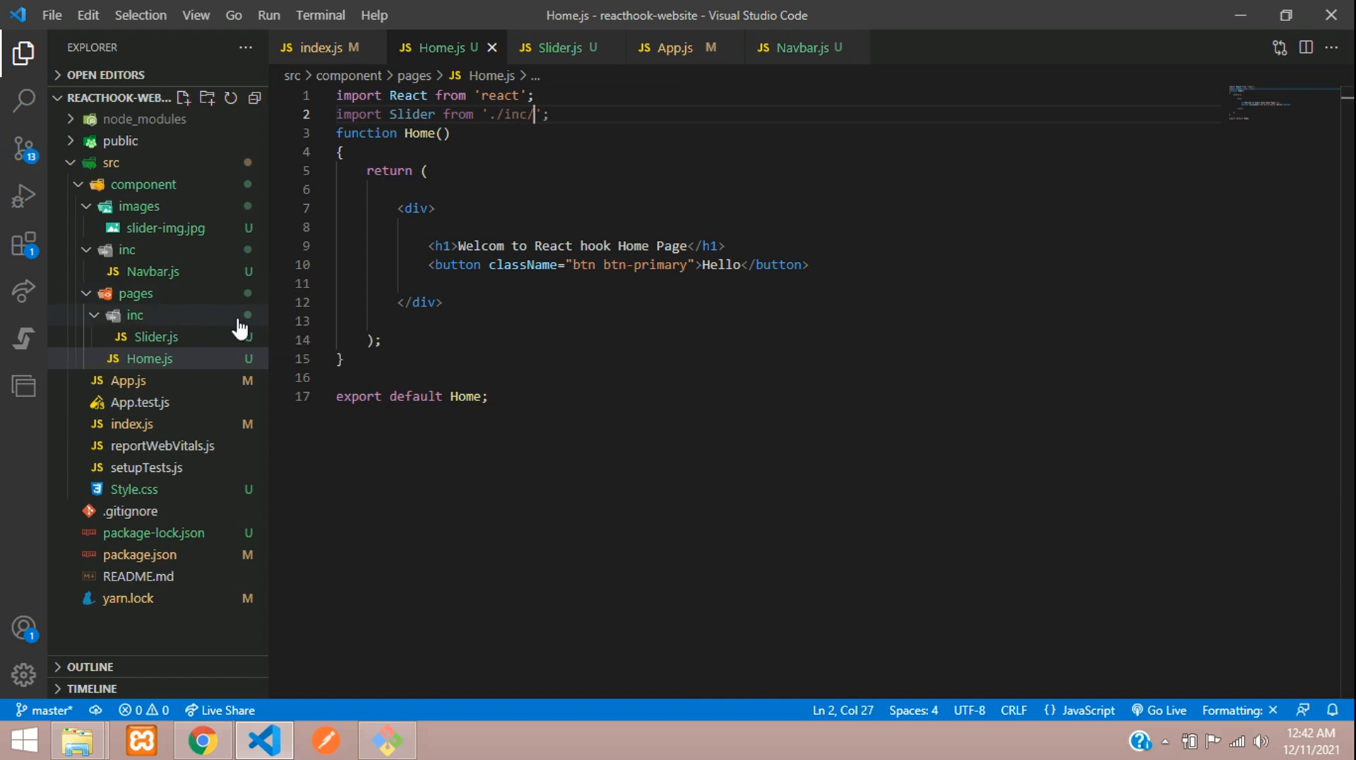
type("Slide")
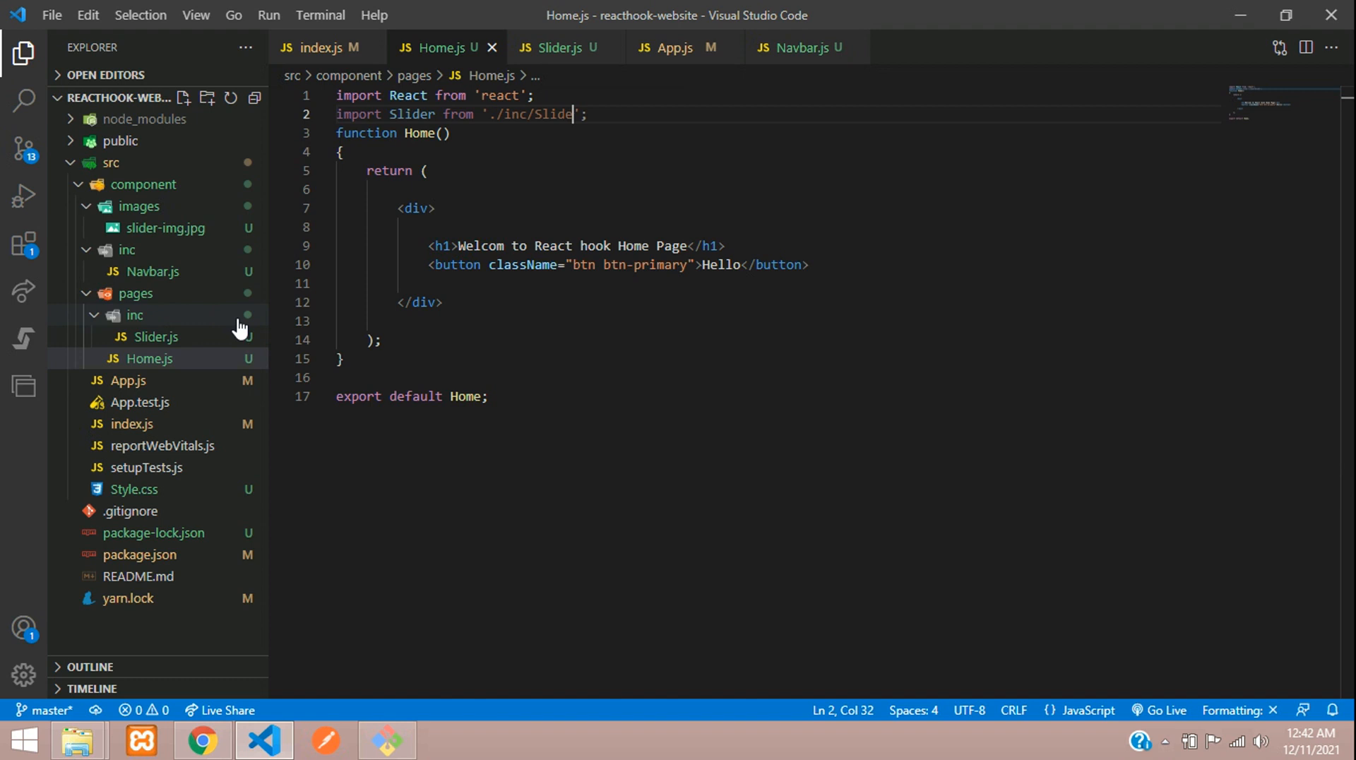
type("r.js")
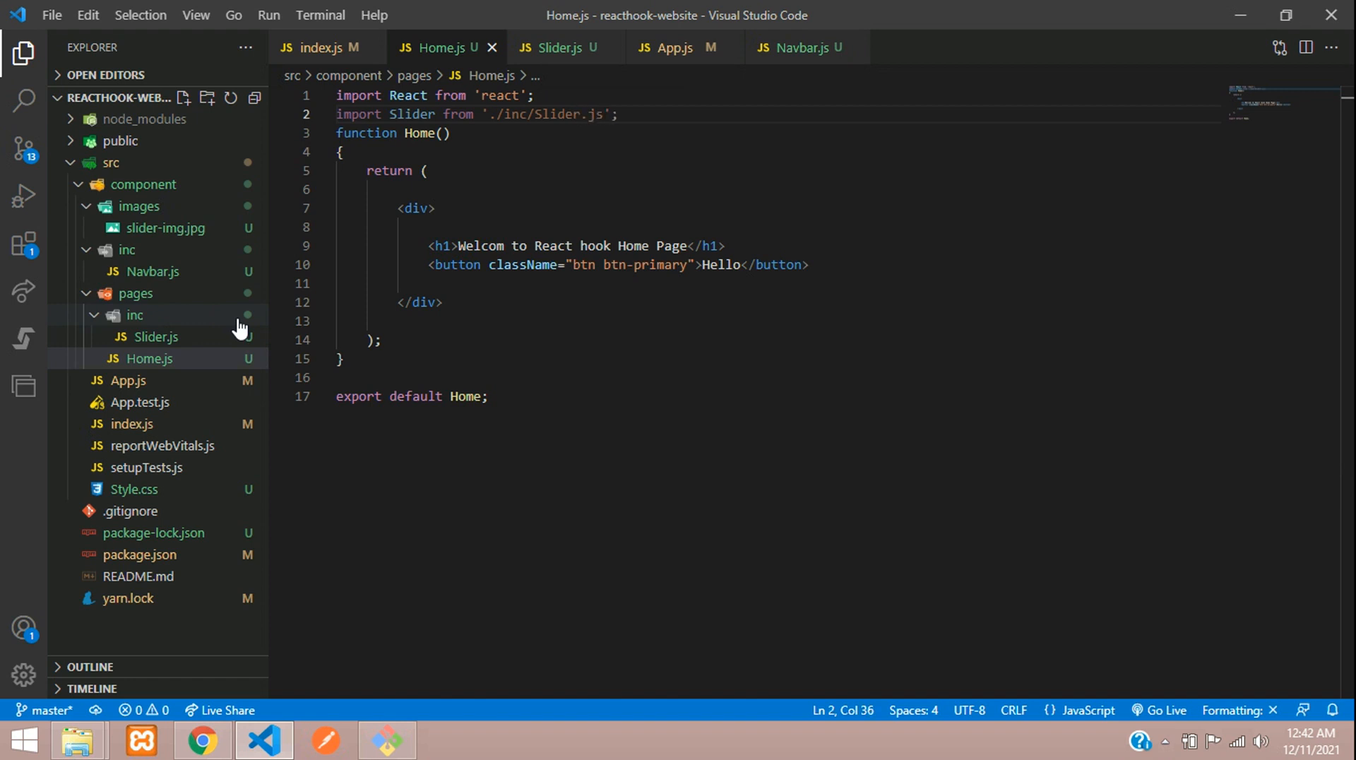
key("BackSpace")
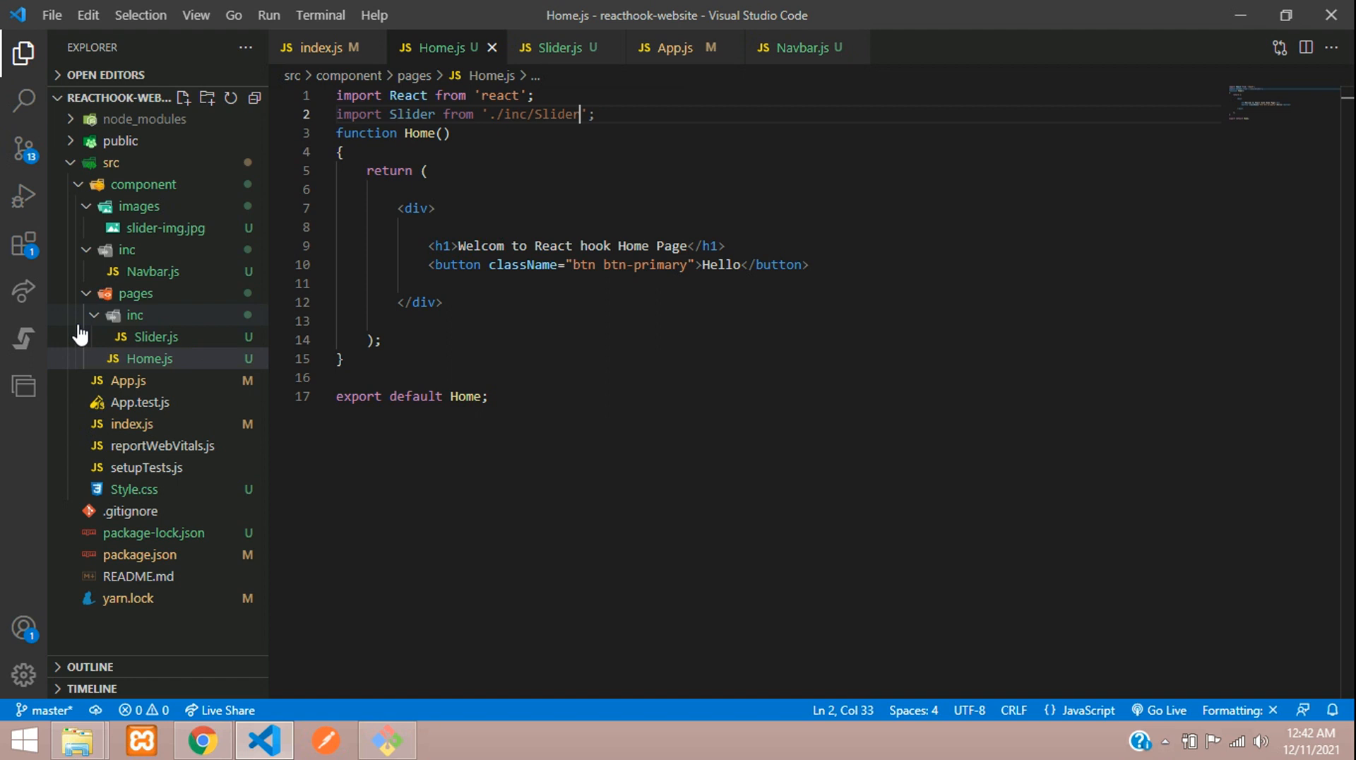
- Render <Slider/> inside the returned div above the welcome heading
key("Enter")
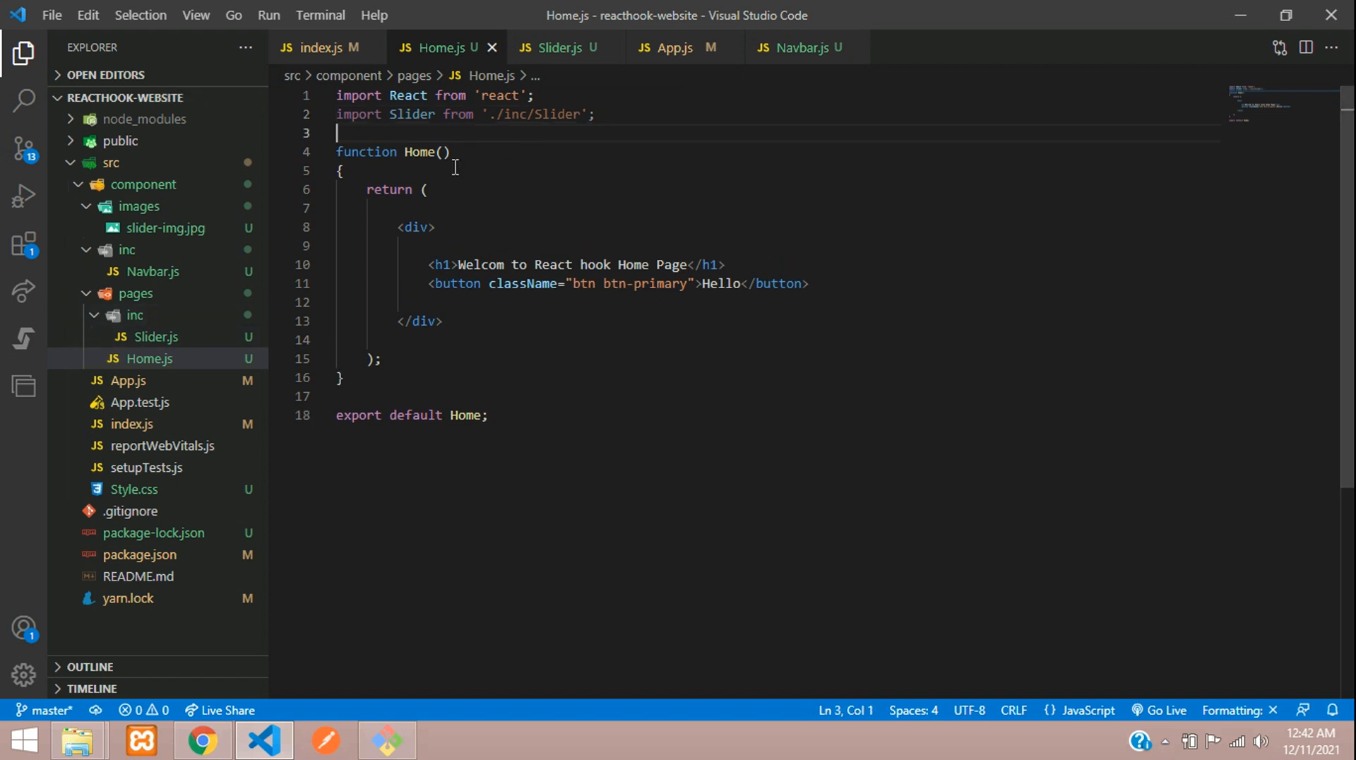
double_click(413, 114)
type("<")
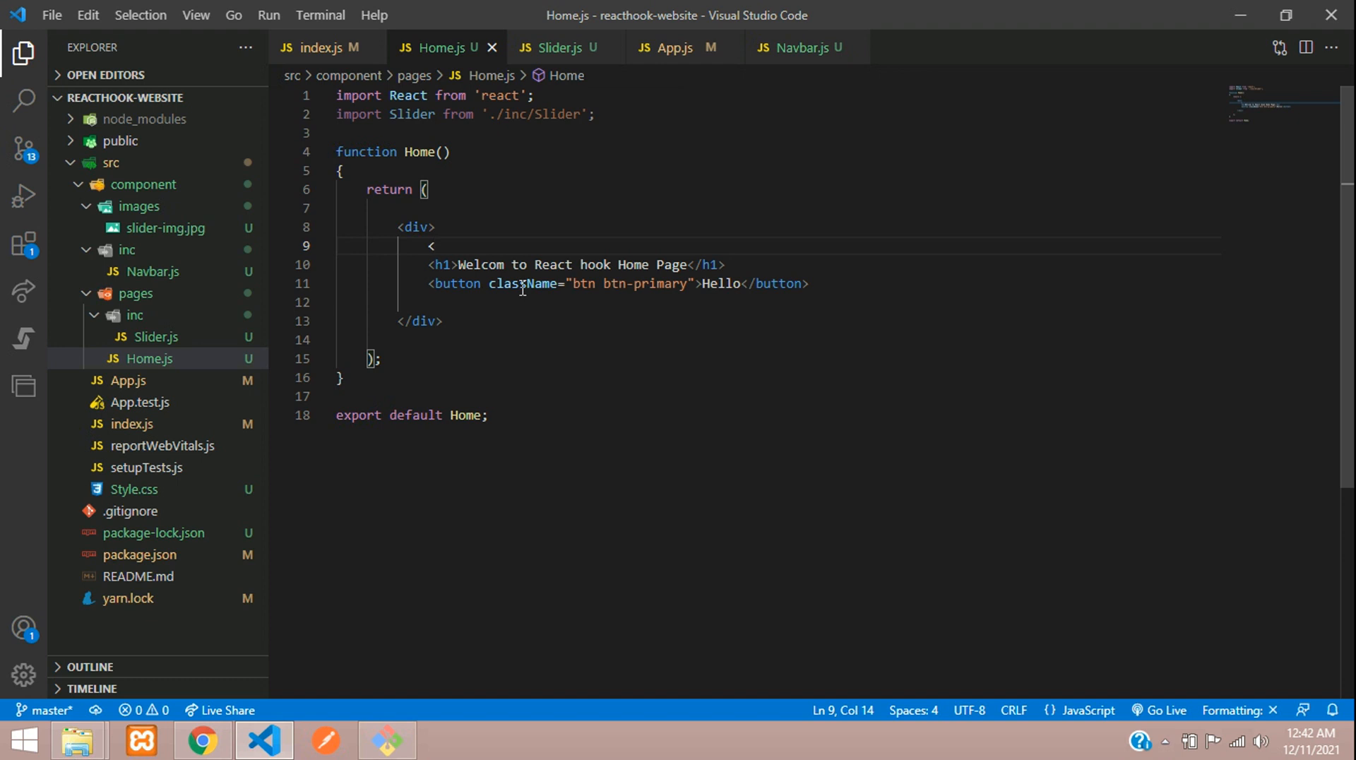
type("Slider/>")
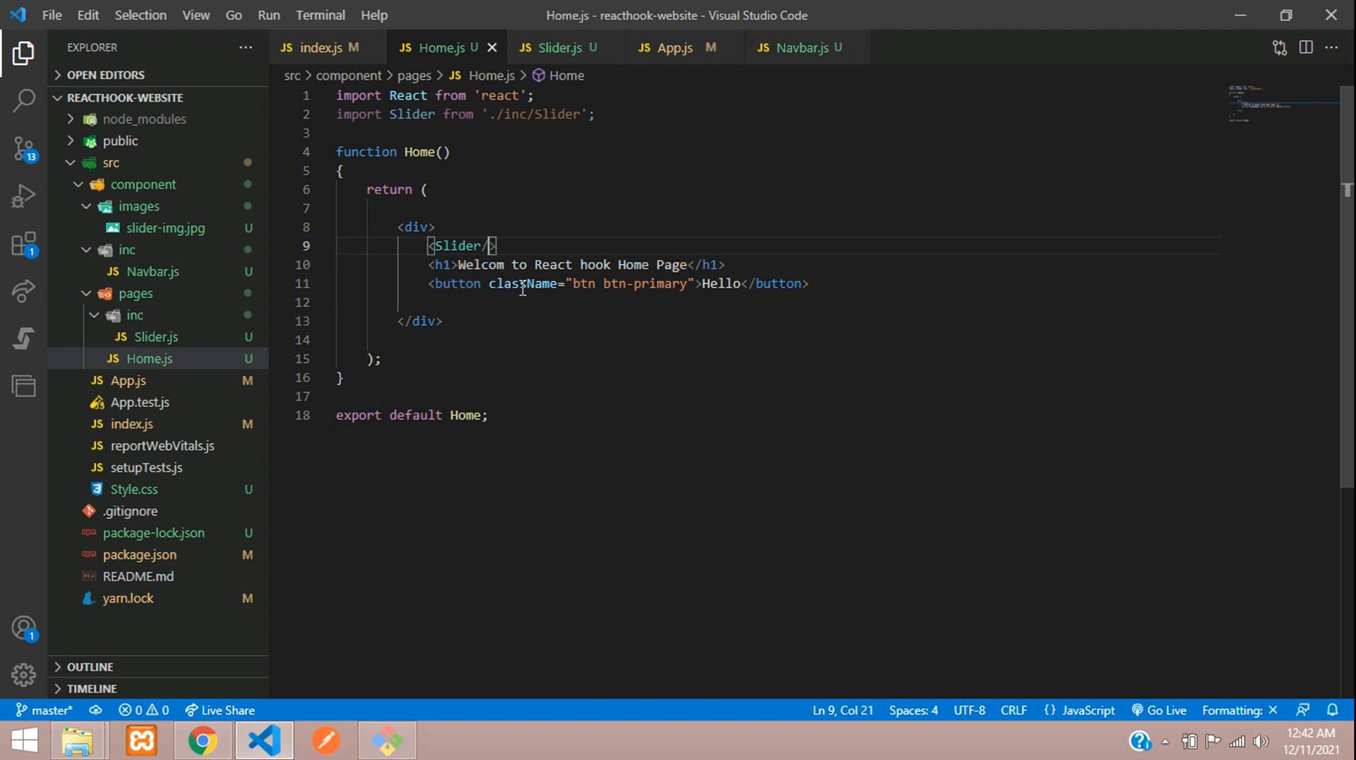
key("Enter")
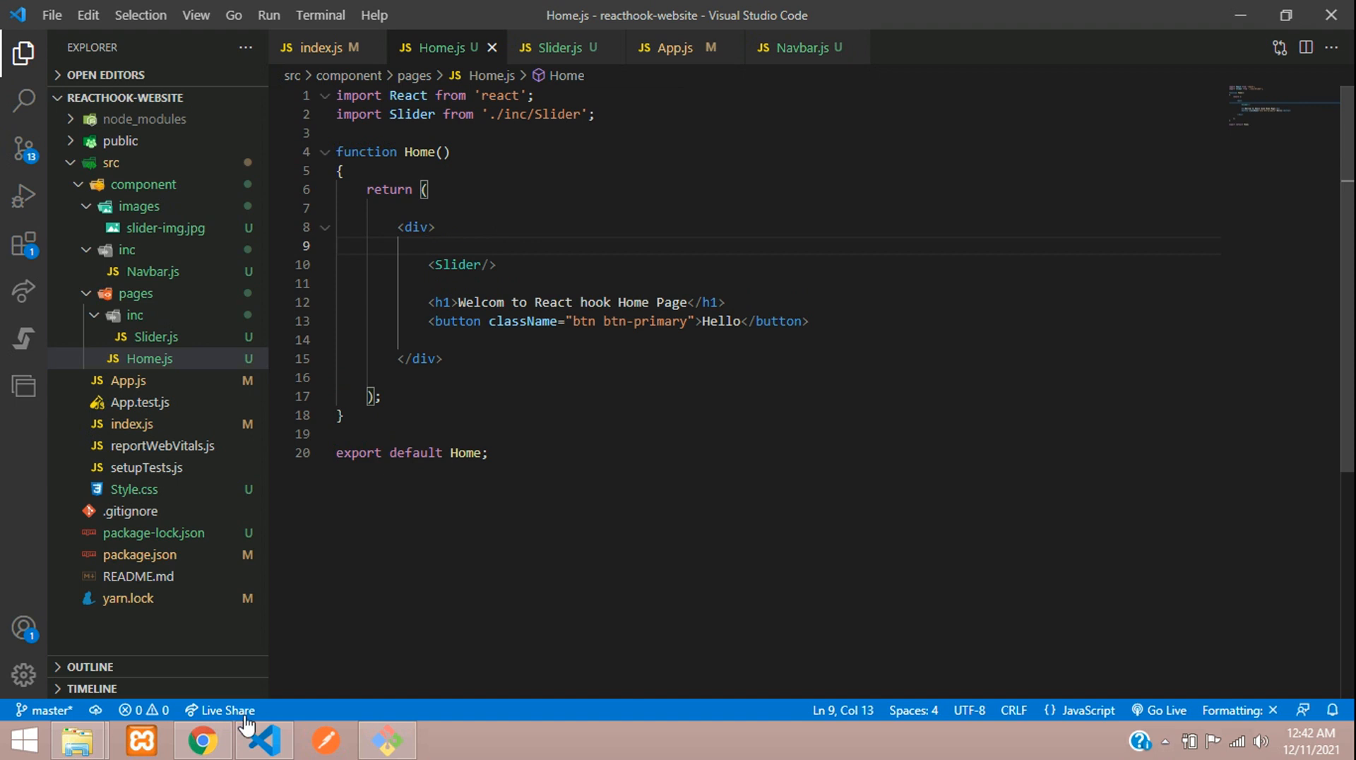
- Check localhost:3000 in Chrome for the carousel, then return to the code editor
left_click(200, 741)
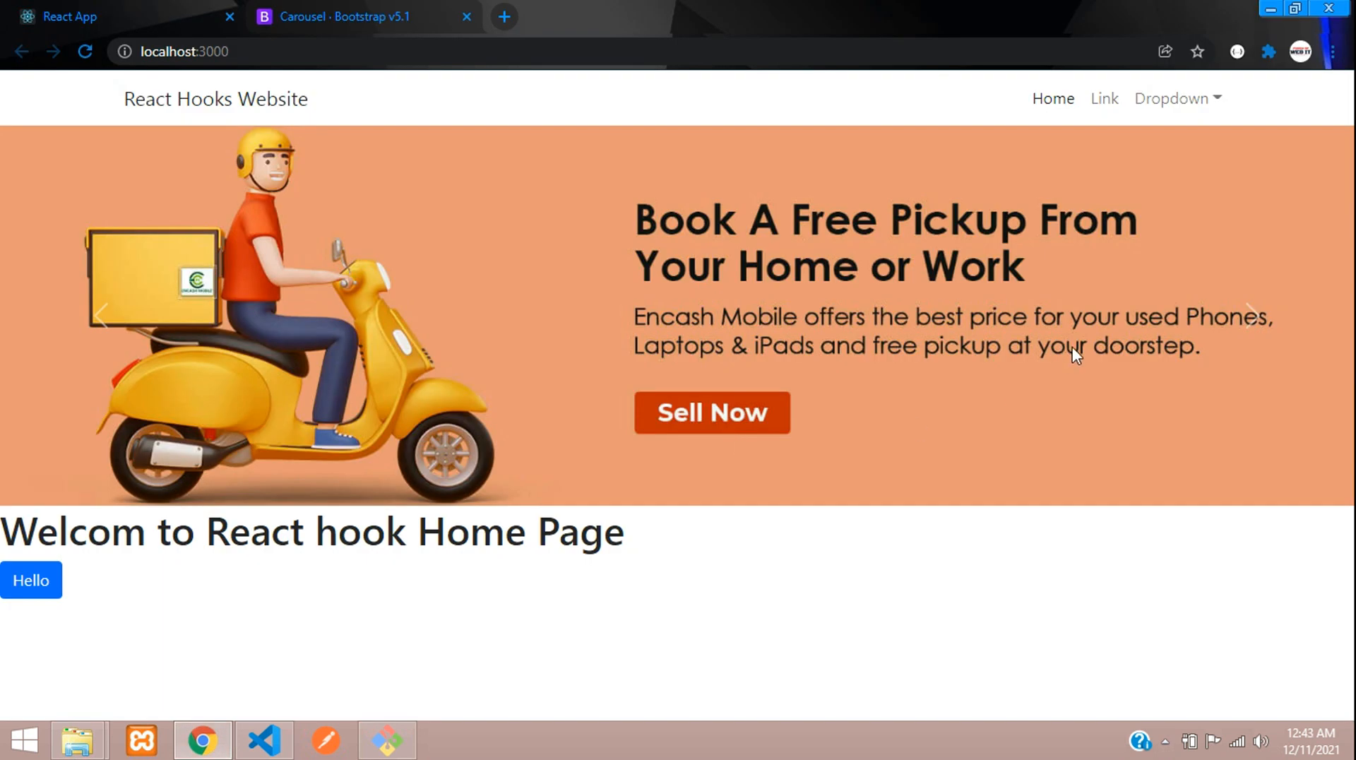
mouse_move(1264, 320)
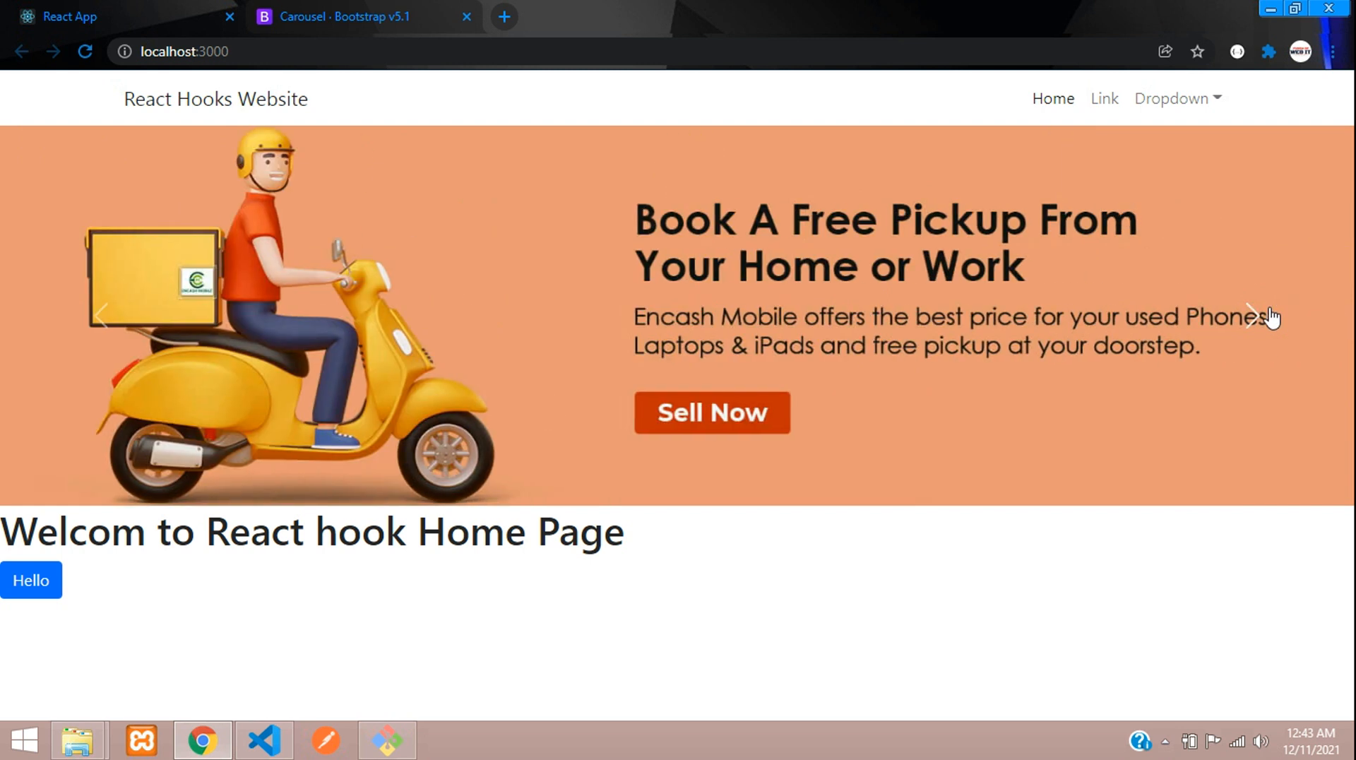
mouse_move(441, 622)
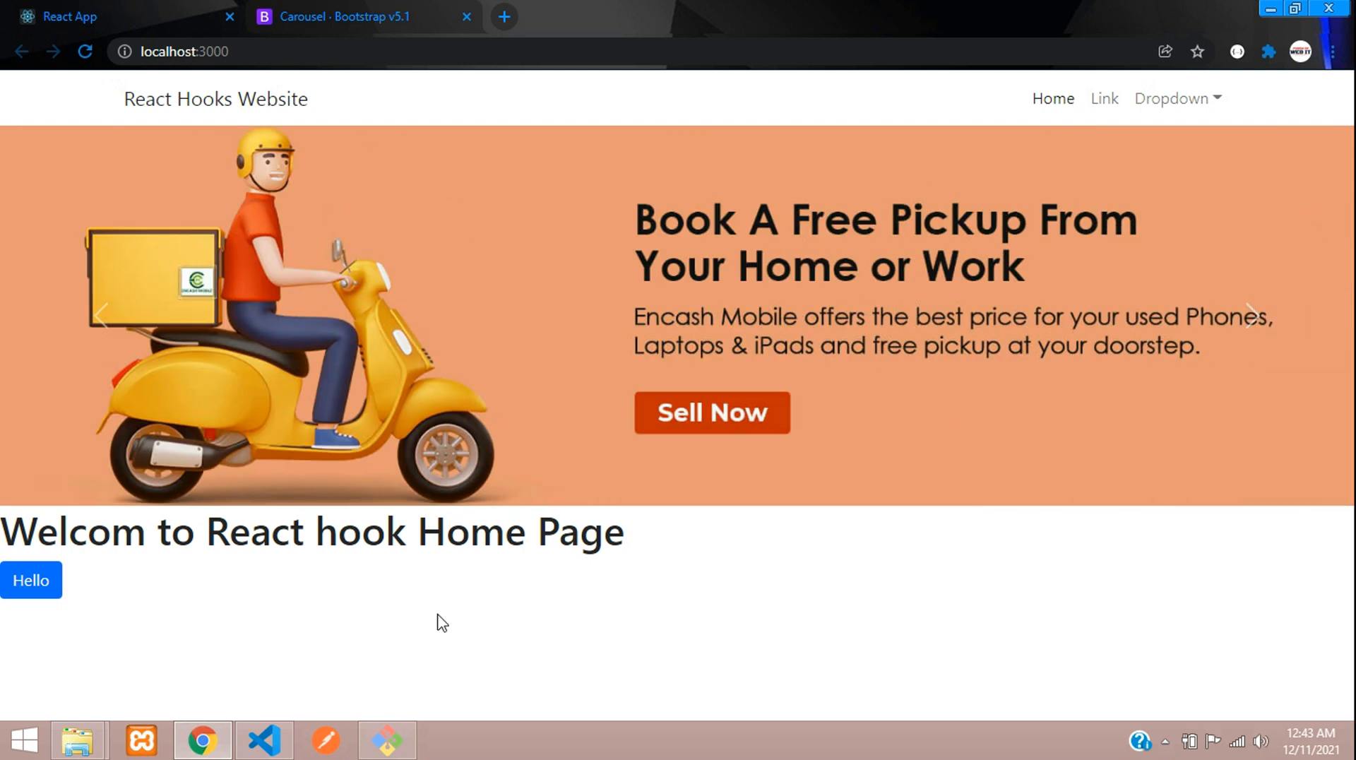
left_click(263, 741)
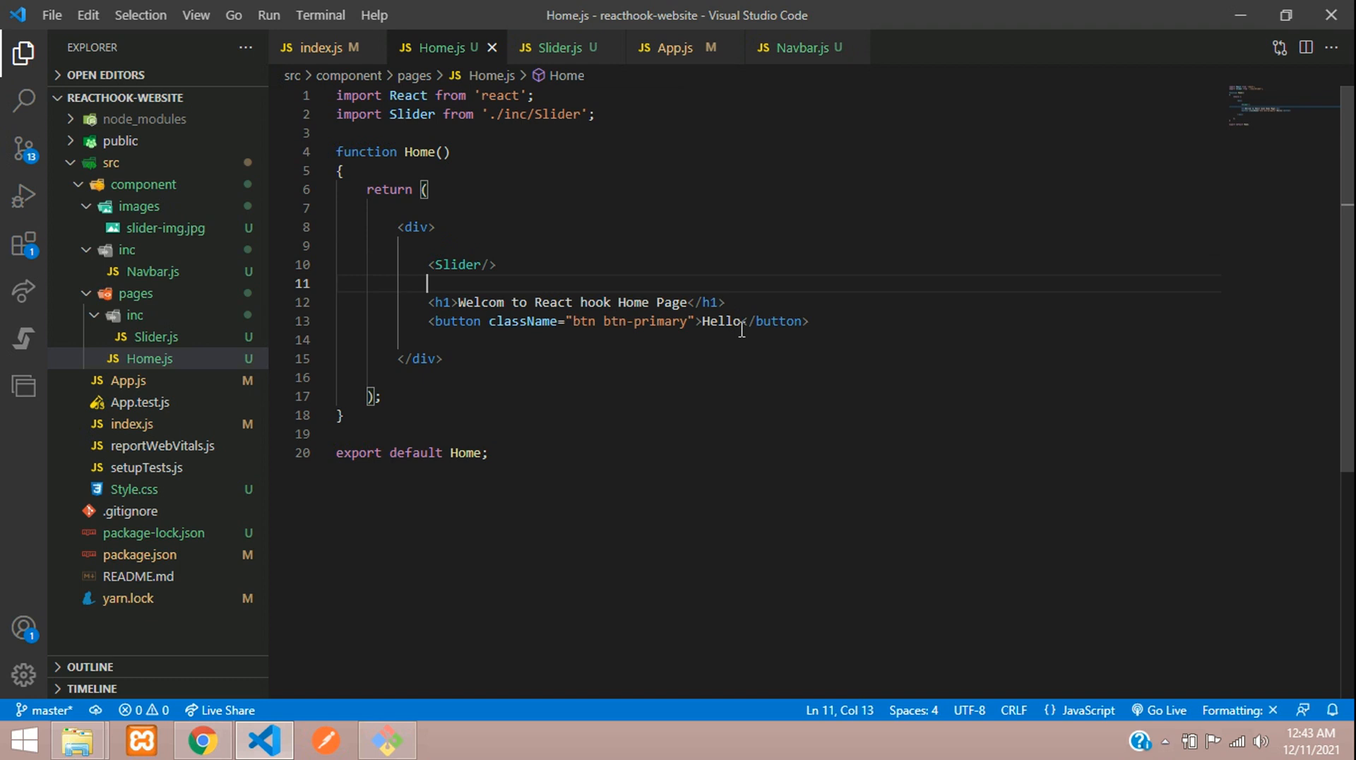
- Wrap the welcome heading in a div with className 'container' and preview it
type("<div>")
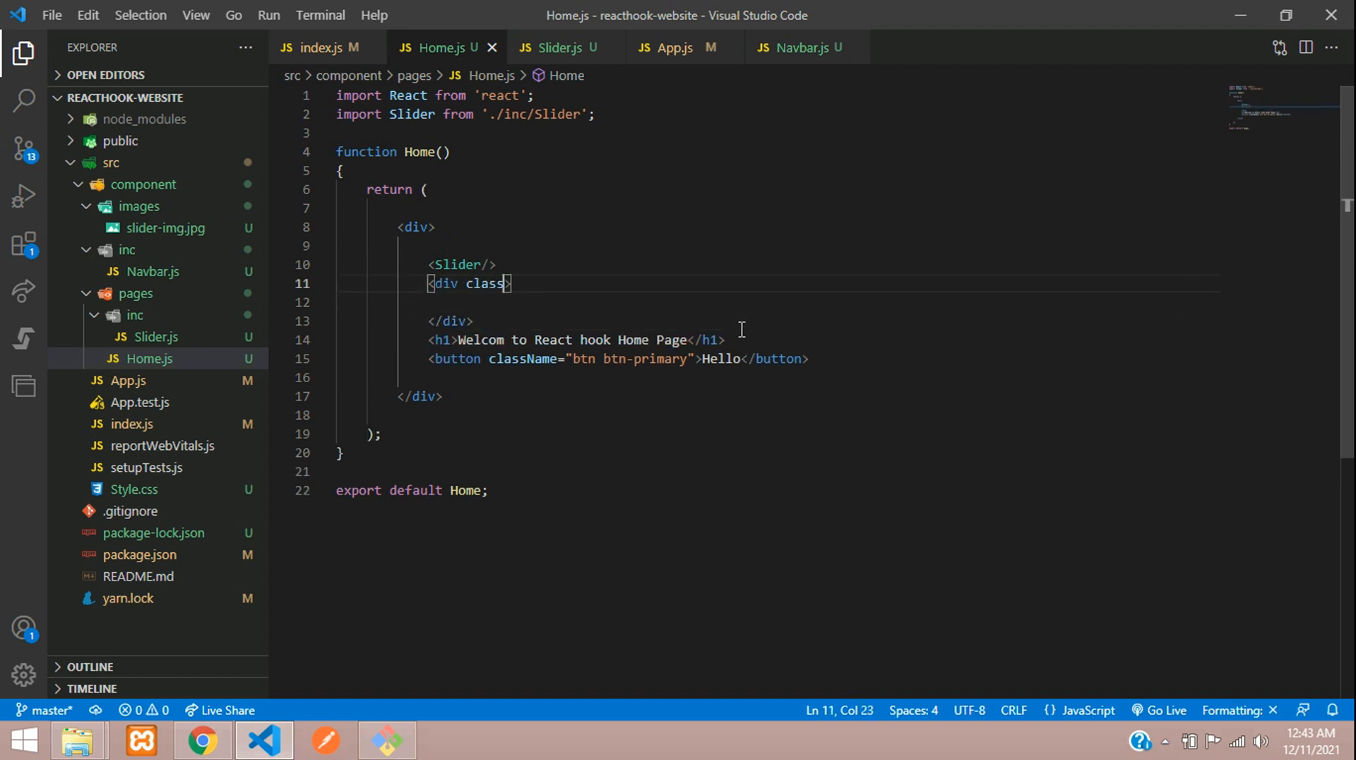
type("Name=\"\"")
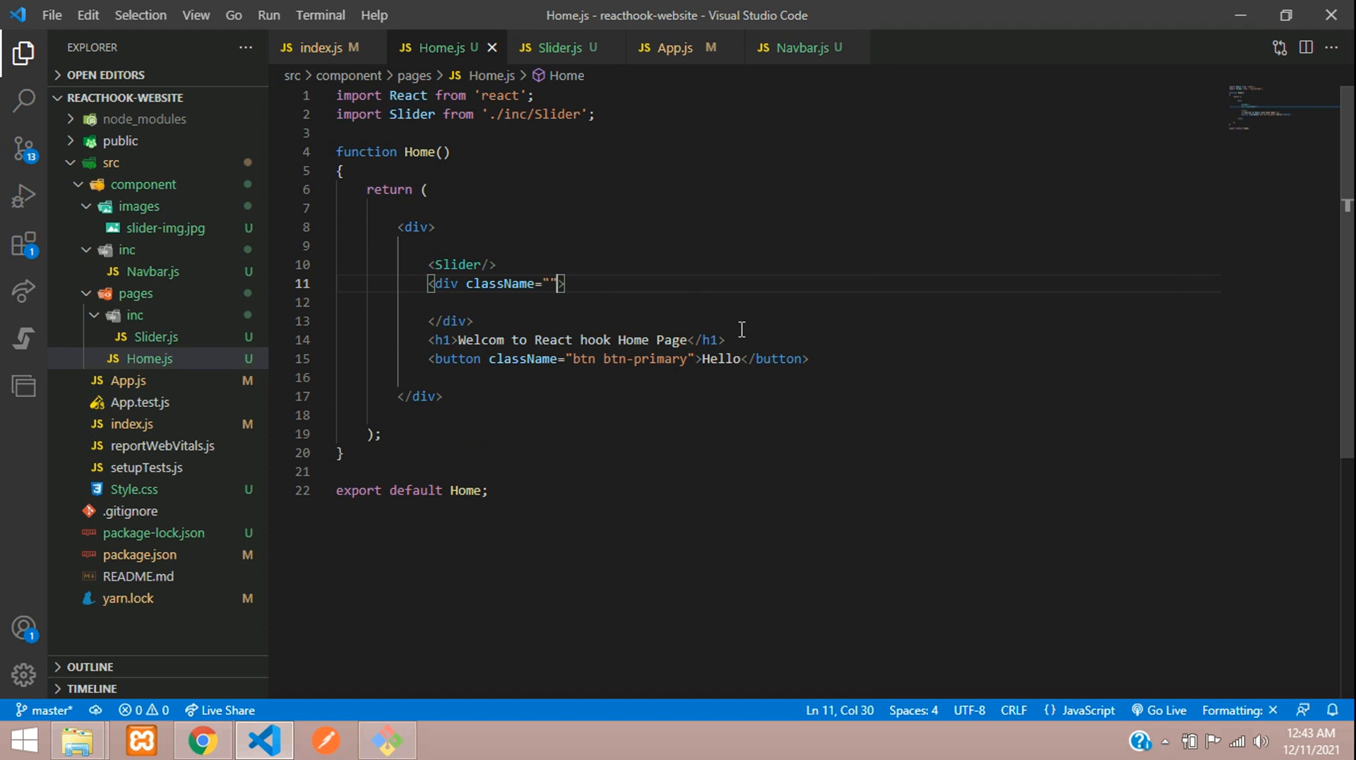
type("container")
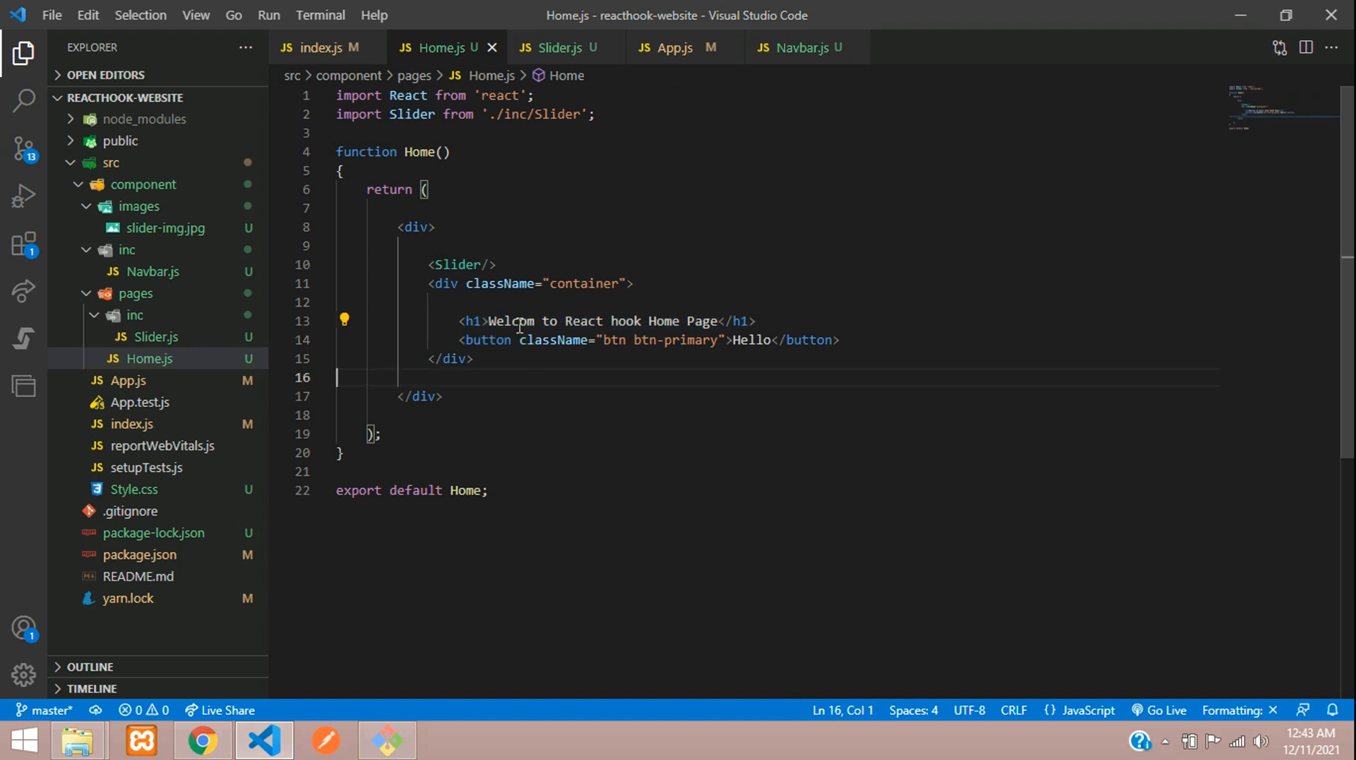
key("Backspace")
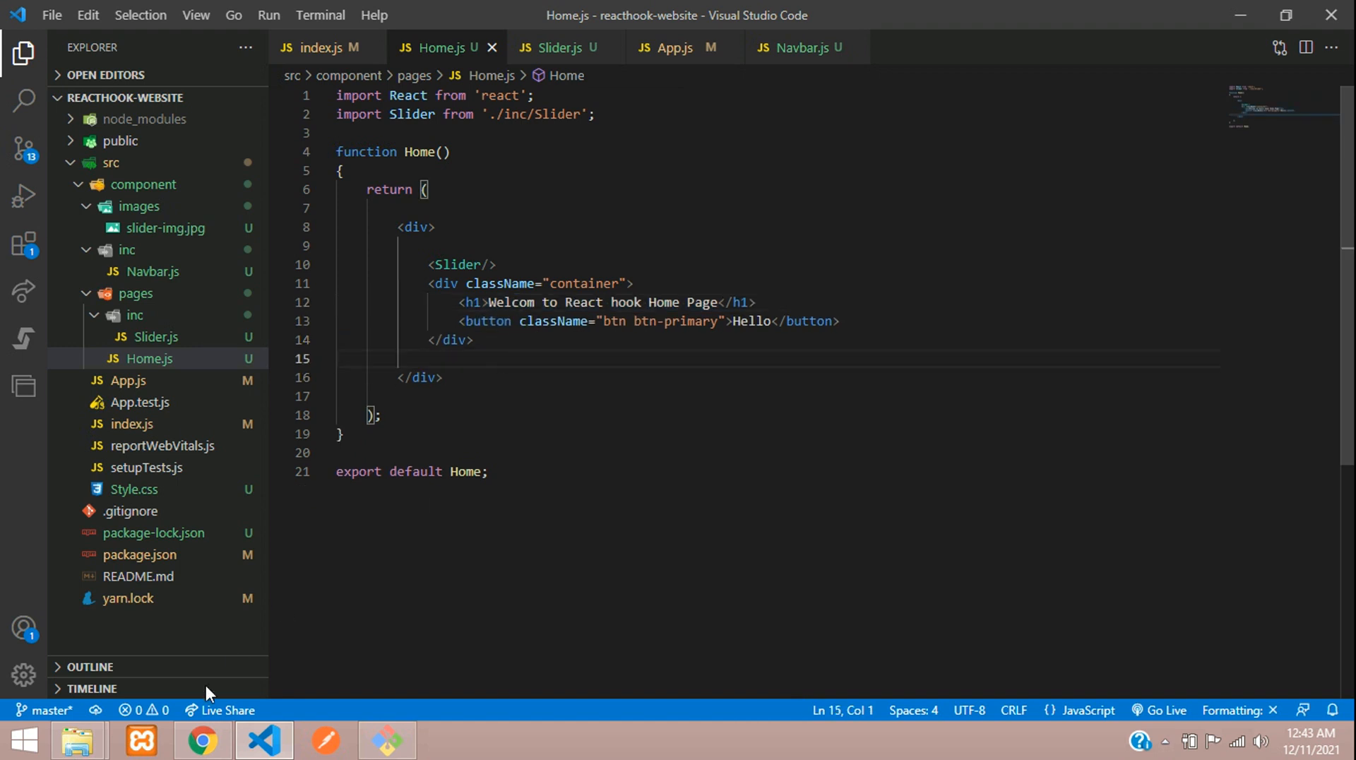
left_click(200, 741)
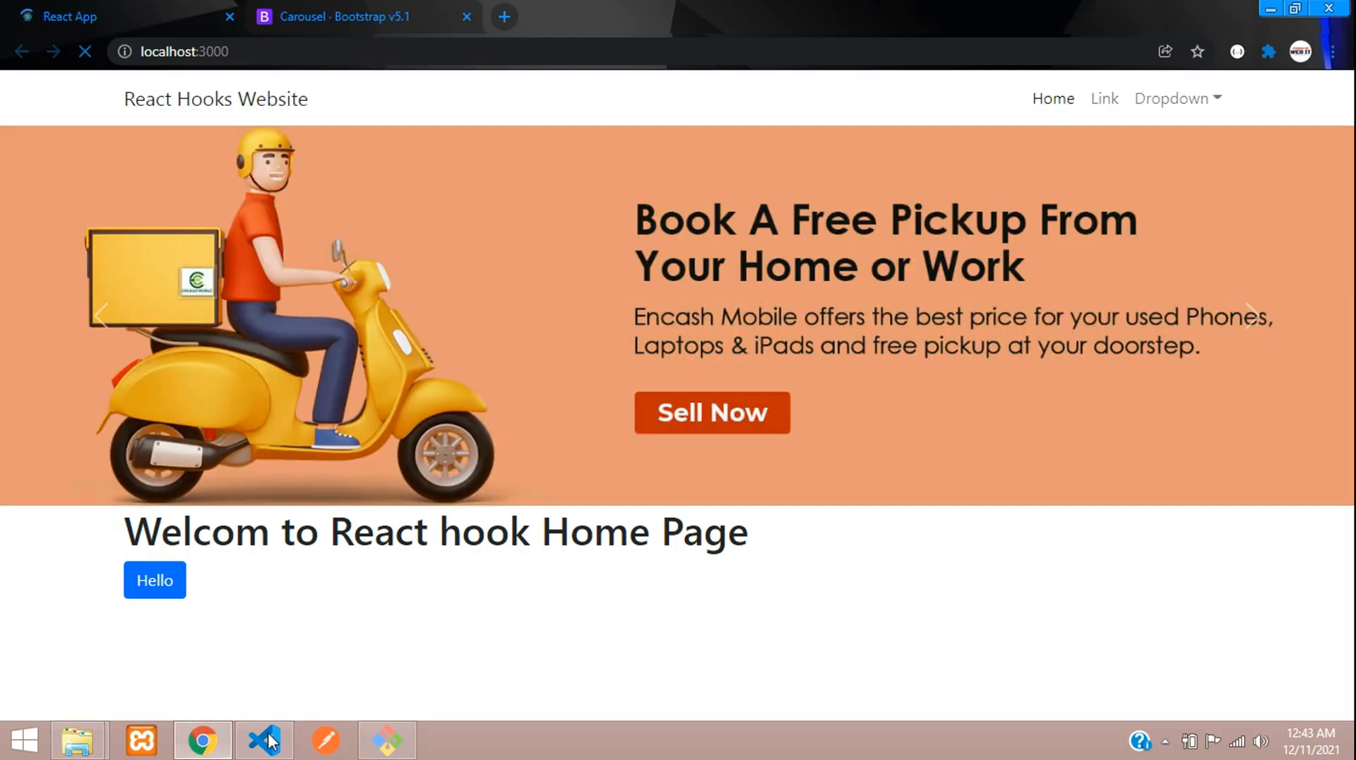
left_click(263, 740)
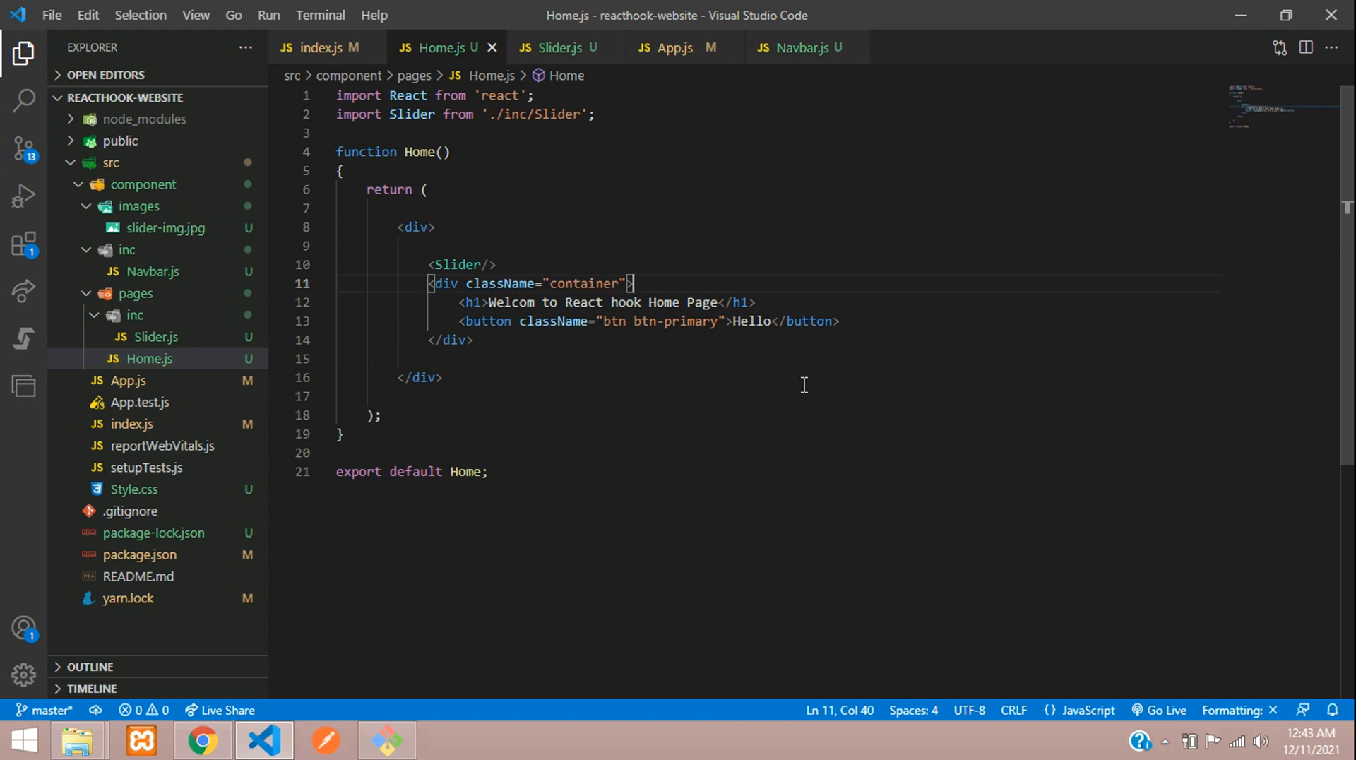
- Add an inner 'py-4 text-center' div around the heading and change 'hook' to 'hooks'
type(".py")
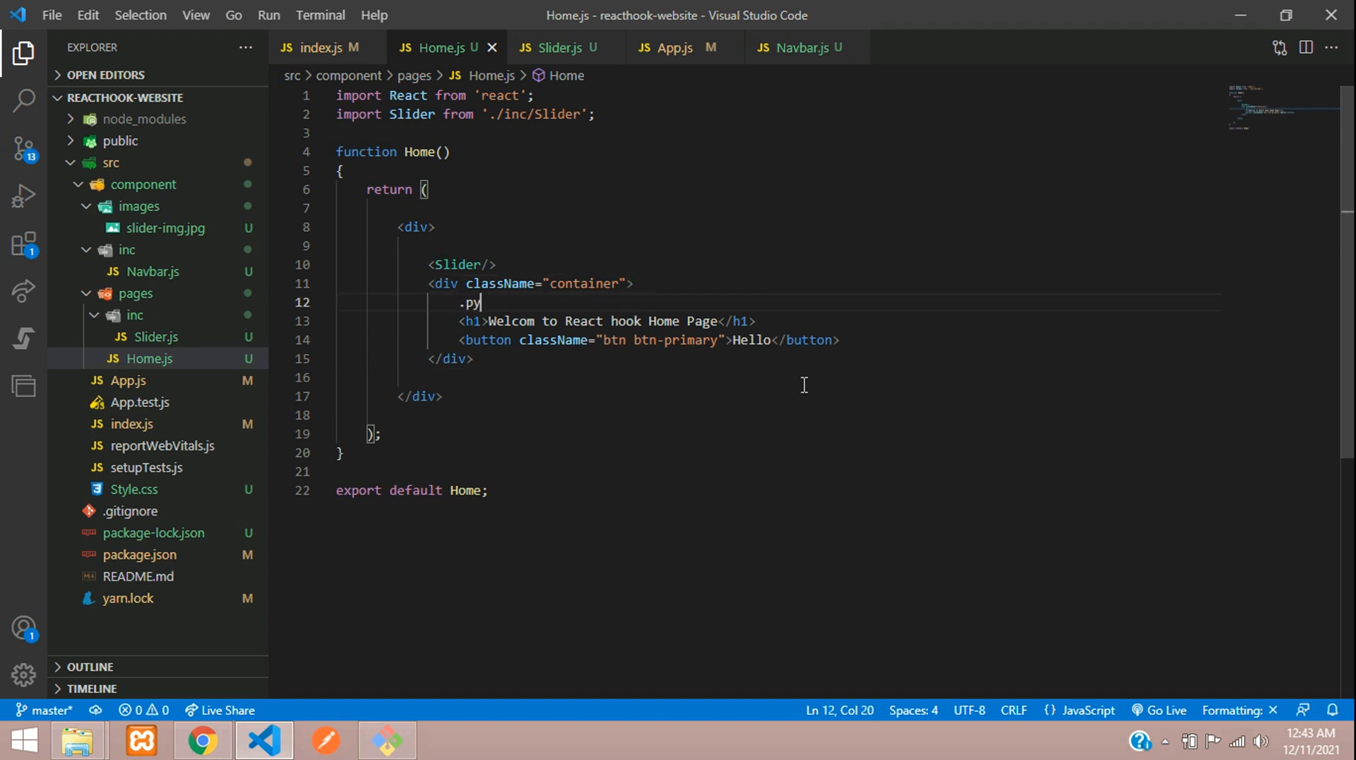
type("-4")
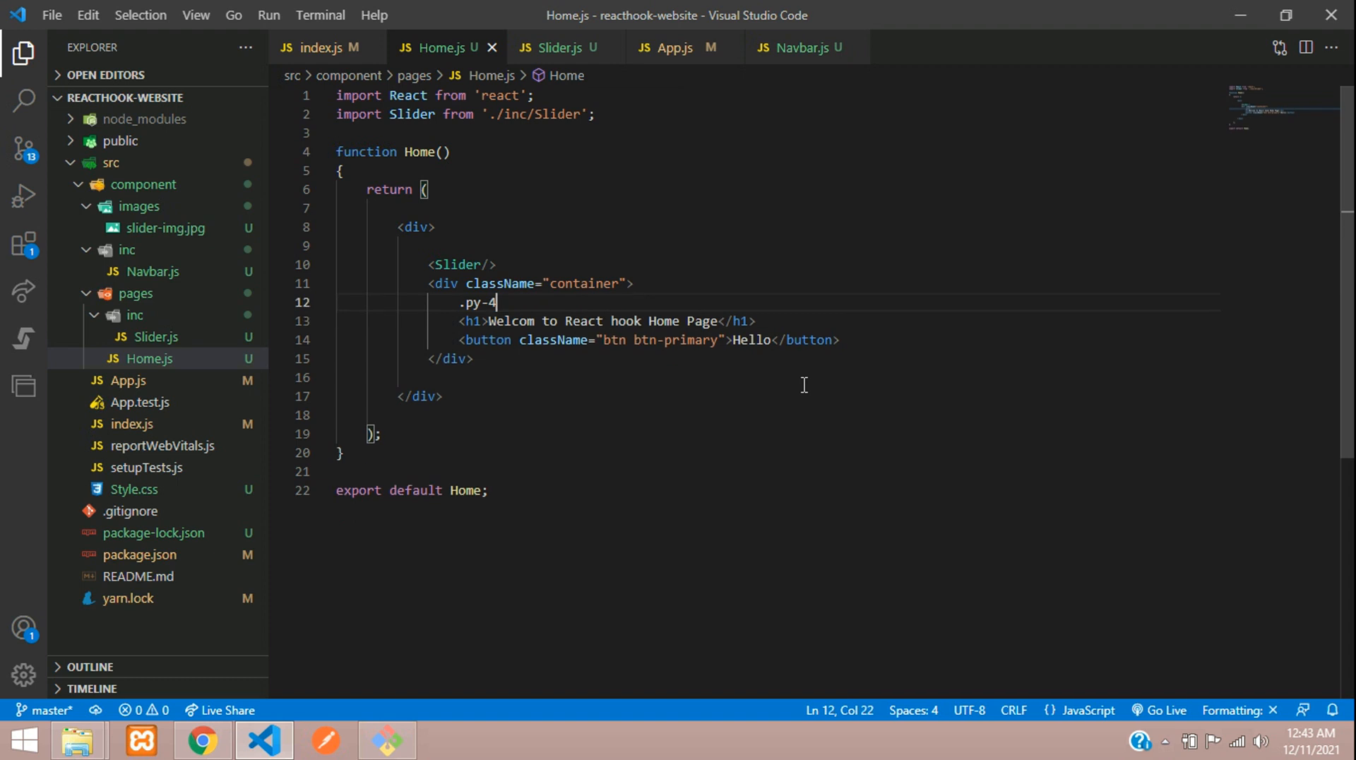
key("Backspace")
type("<div>")
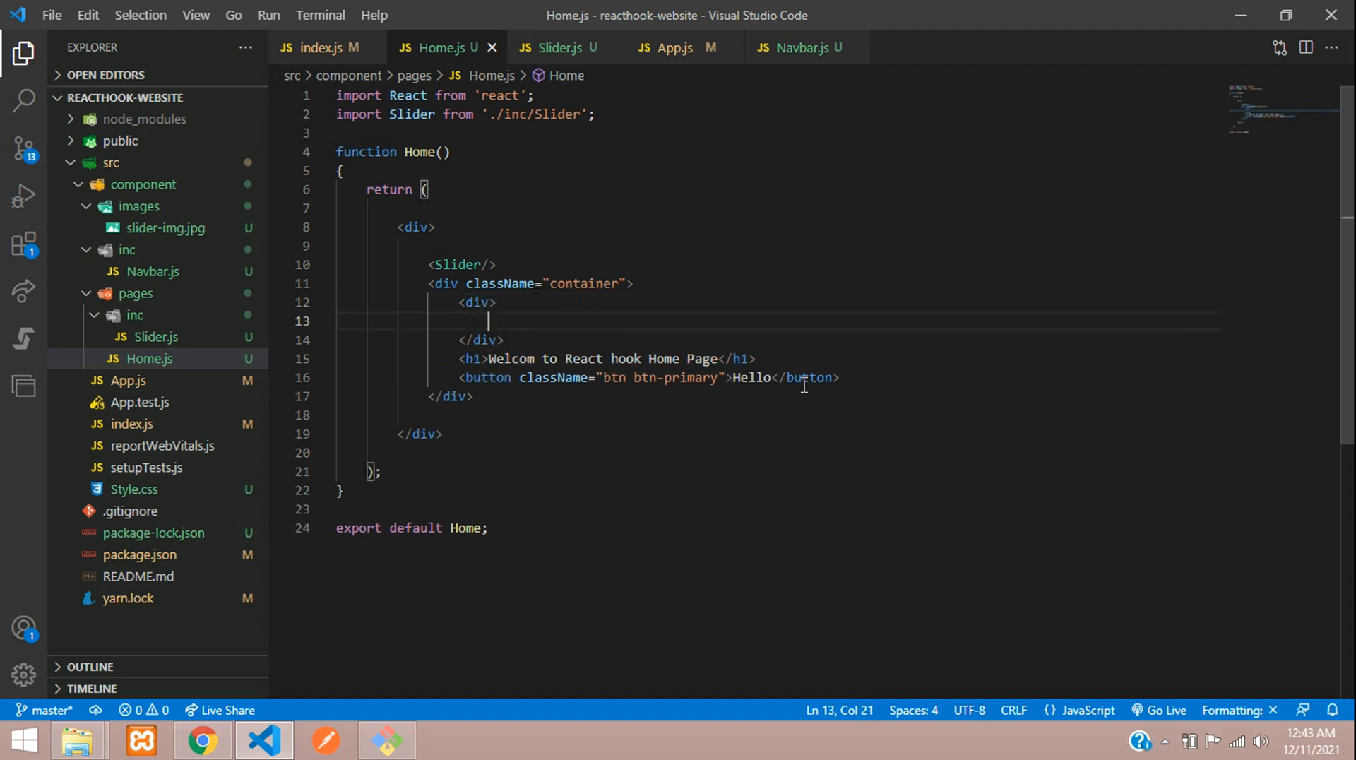
type("className")
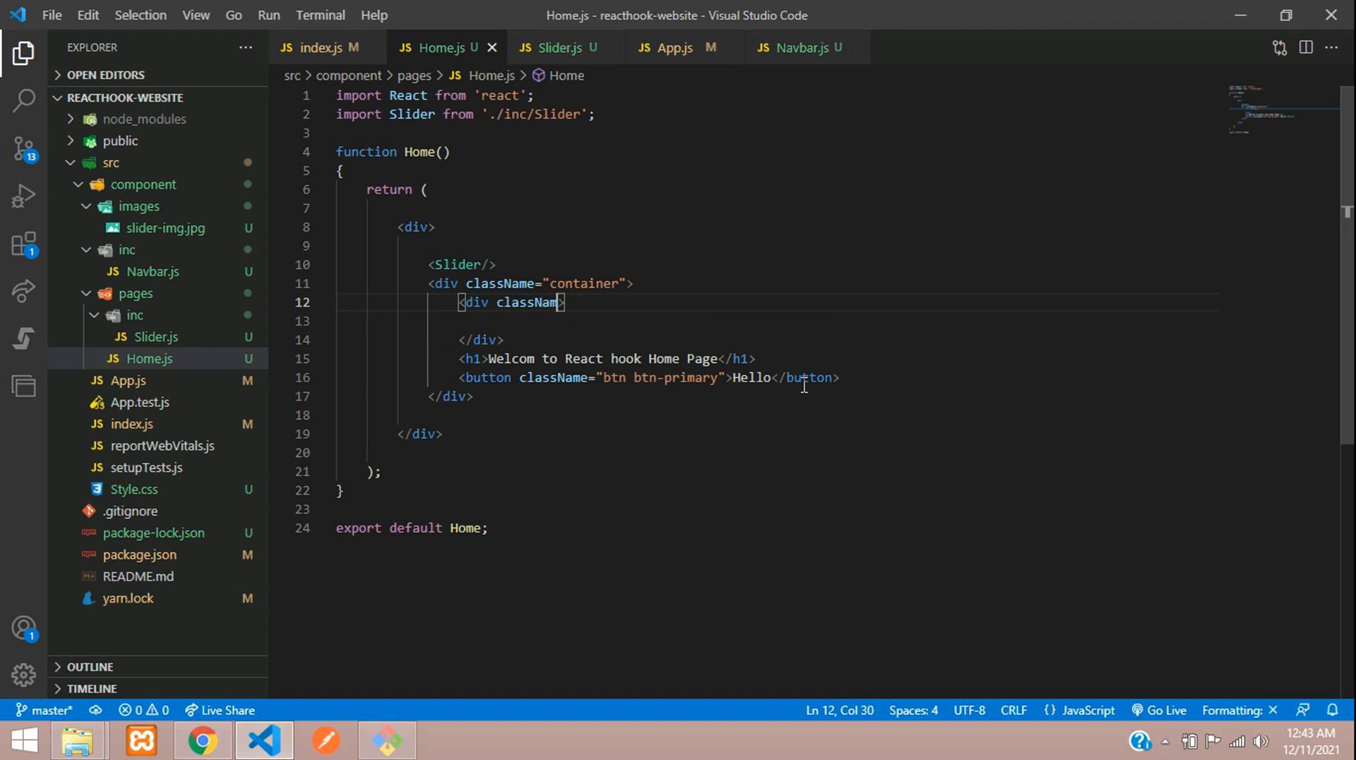
type("=\"py\"")
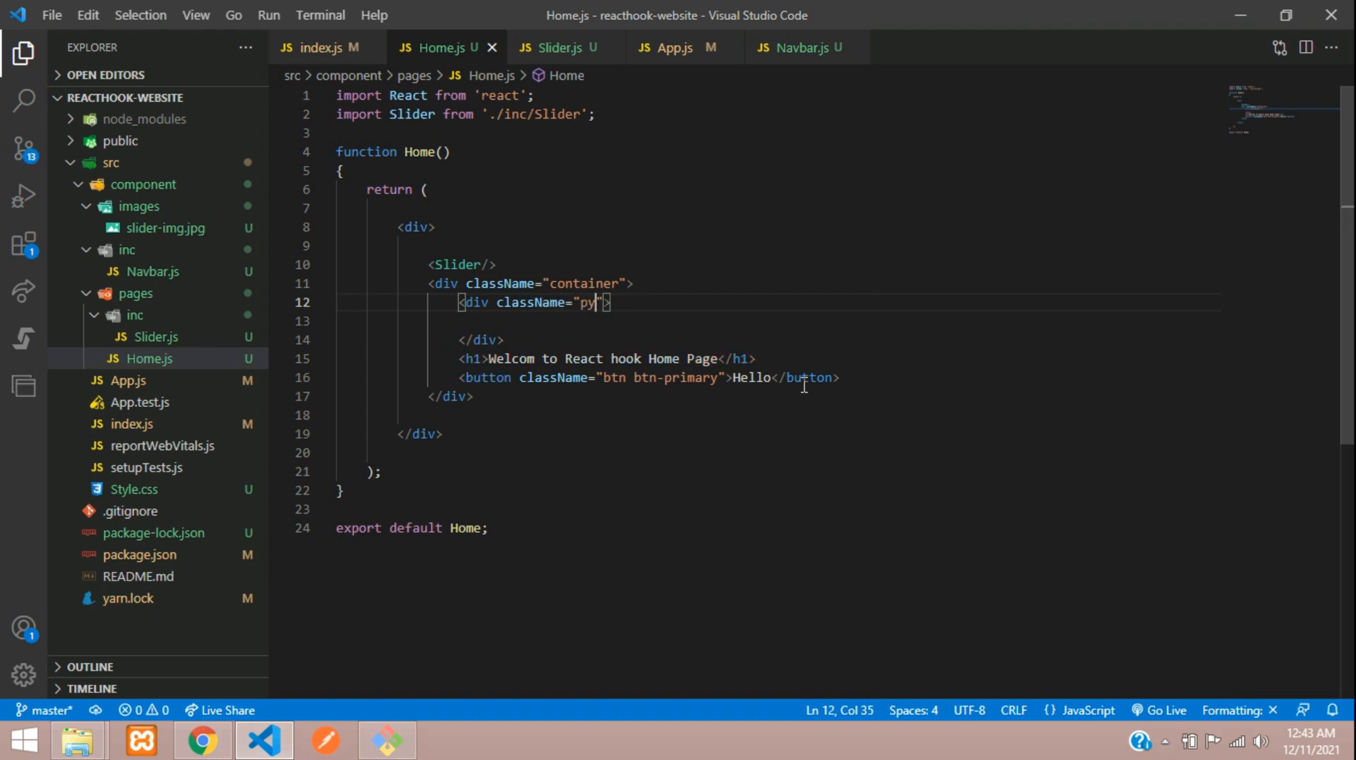
type("-4 text-center")
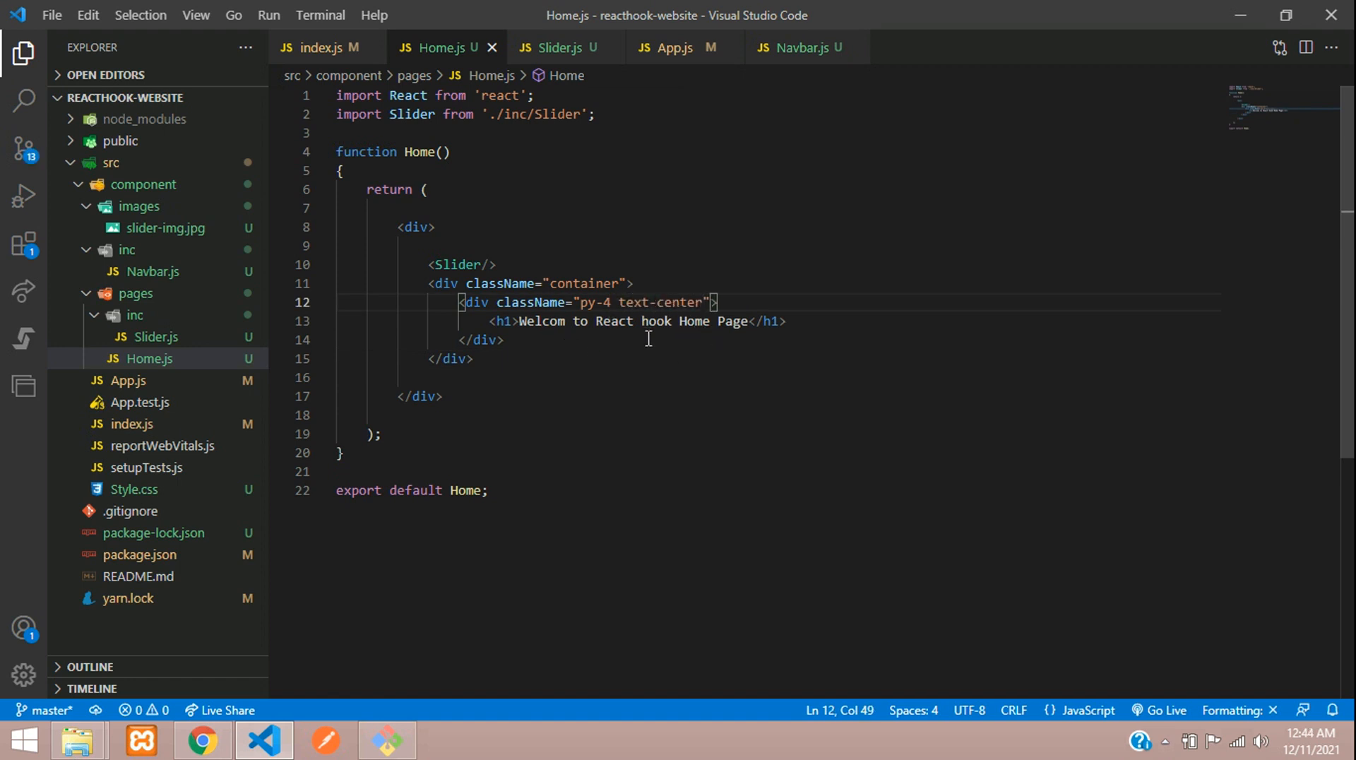
mouse_move(678, 321)
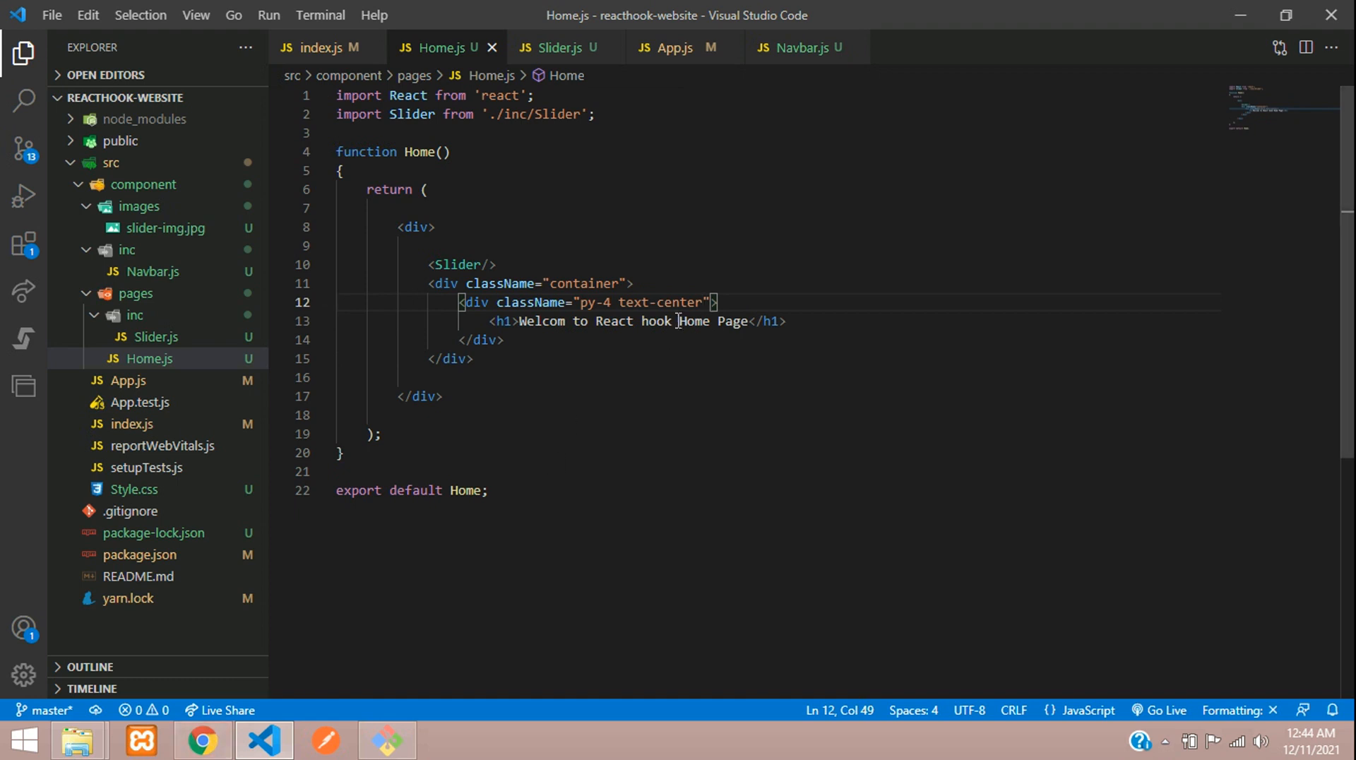
type("s")
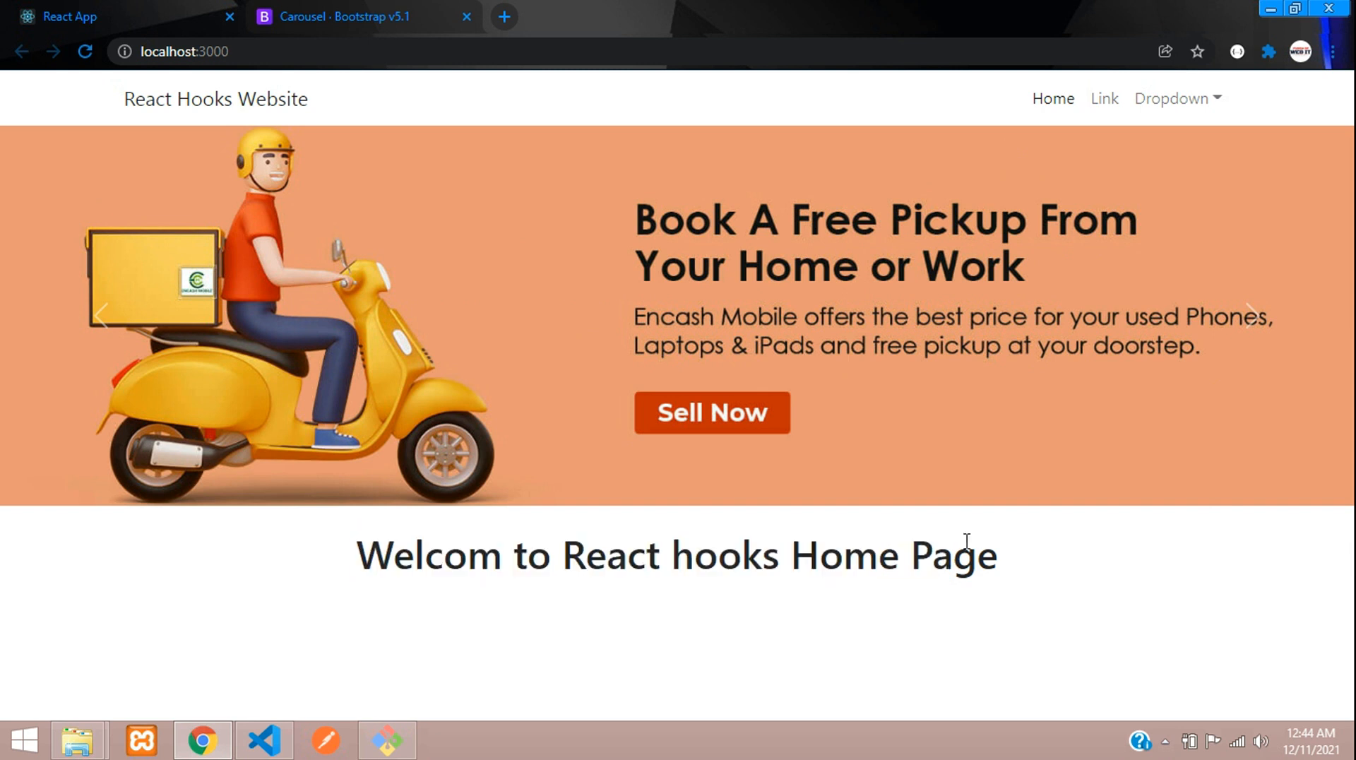
mouse_move(1146, 248)
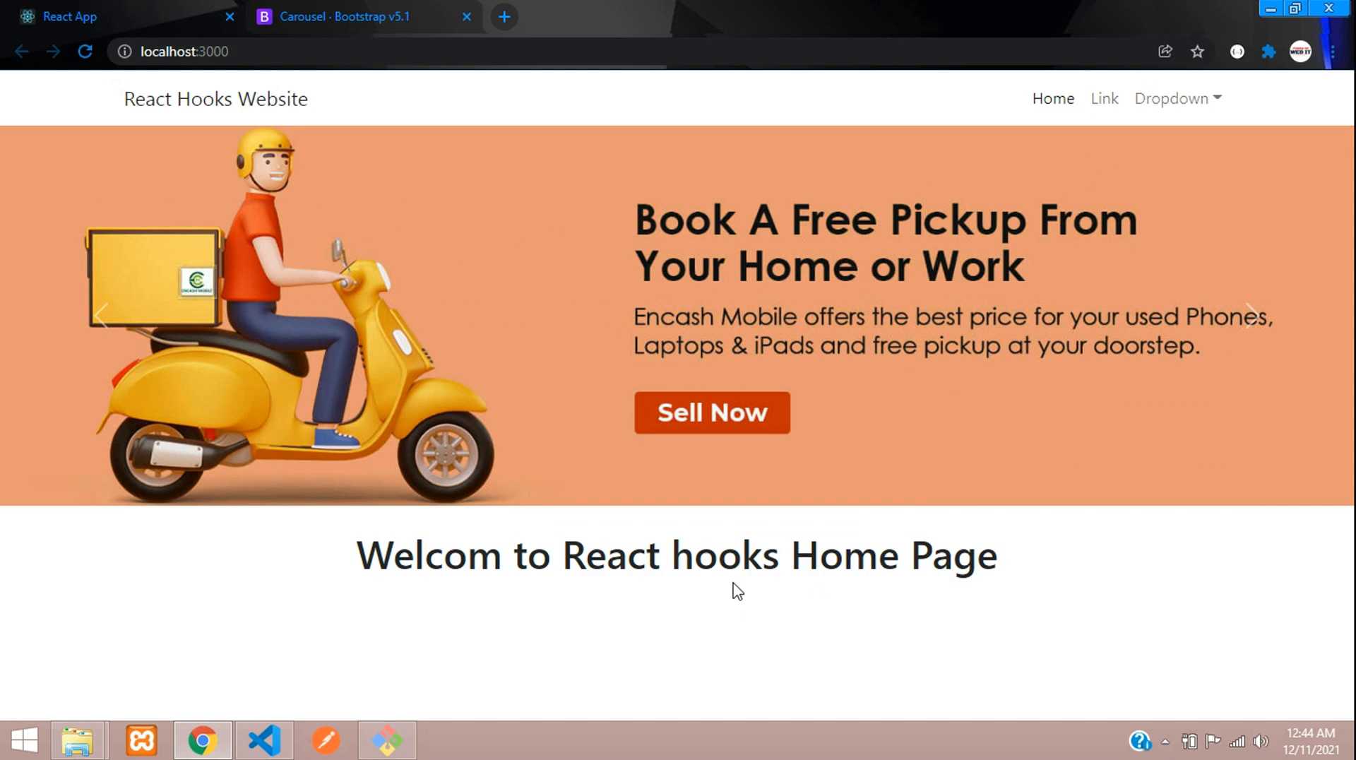
mouse_move(725, 594)
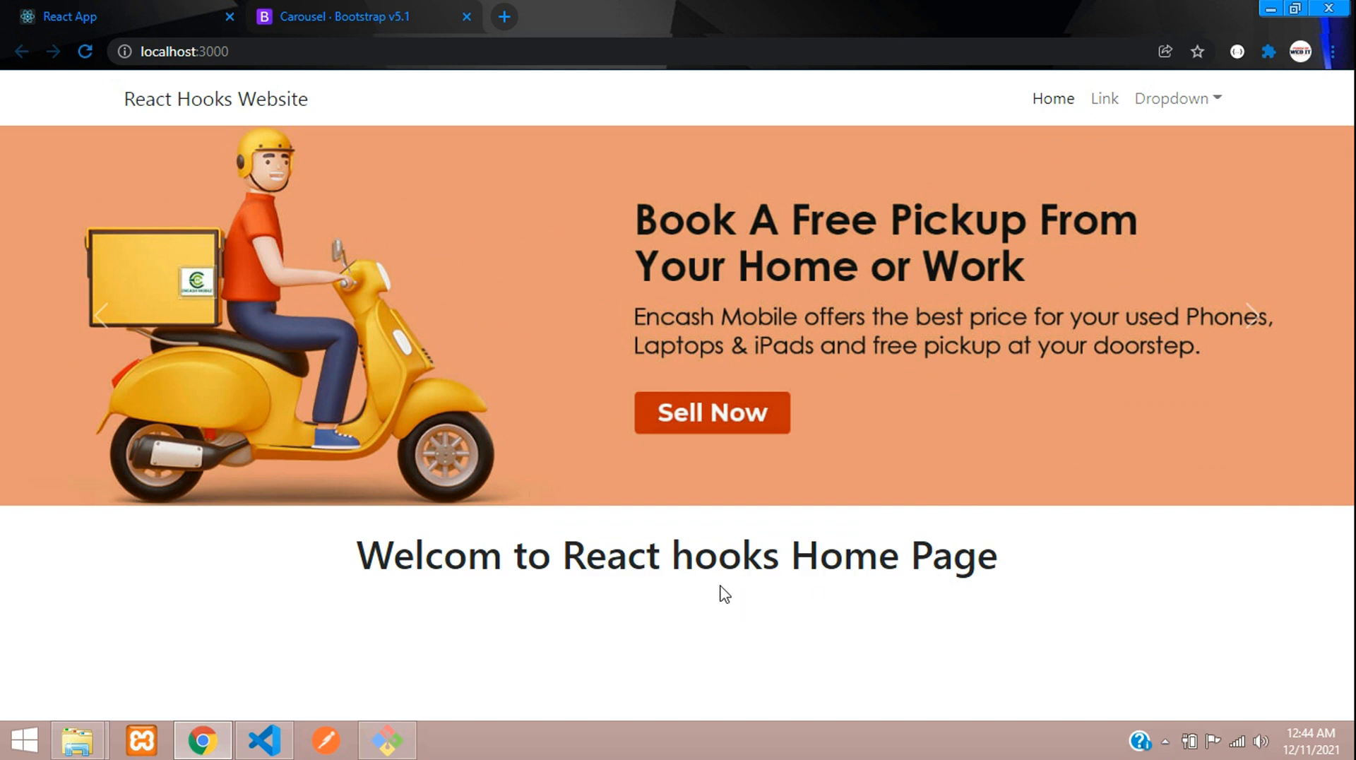
- Check the centered 'Welcom to React hooks Home Page' heading, then go back to Home.js
left_click(263, 740)
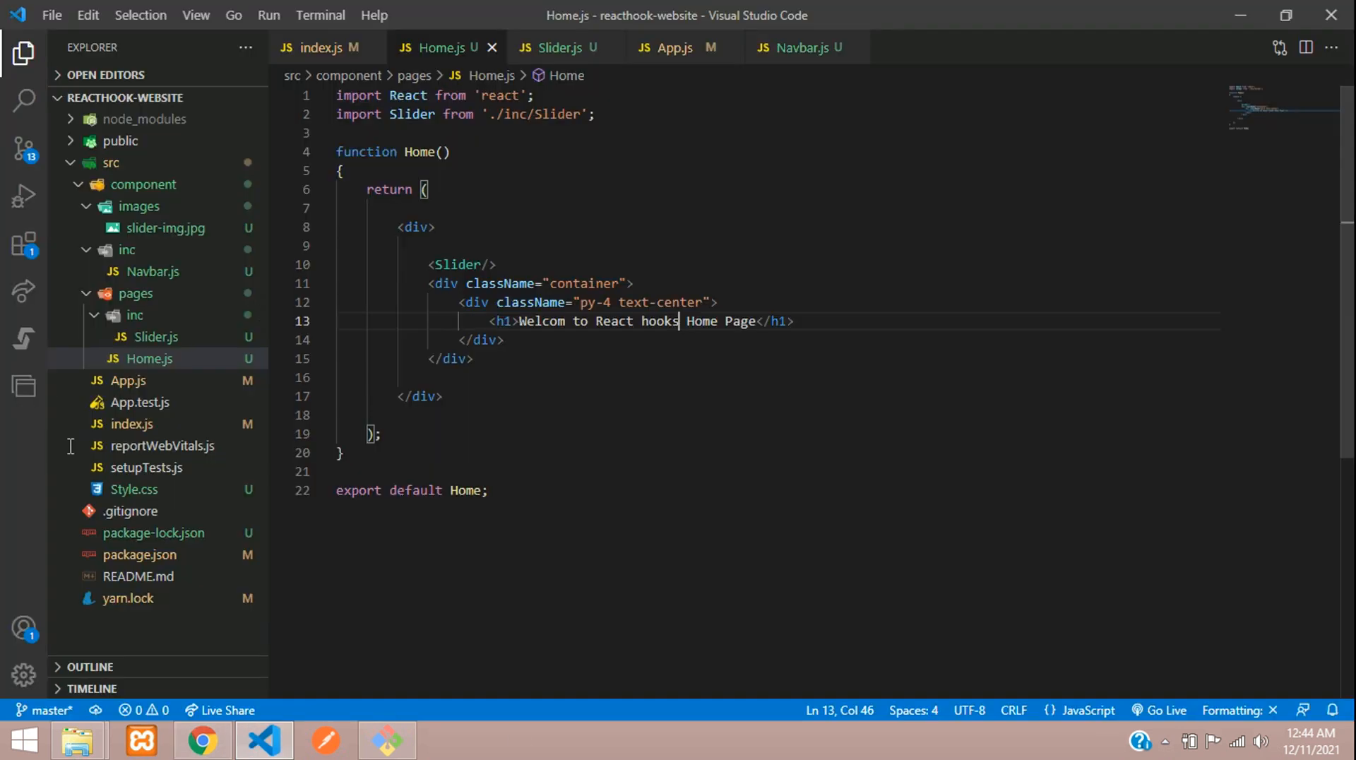